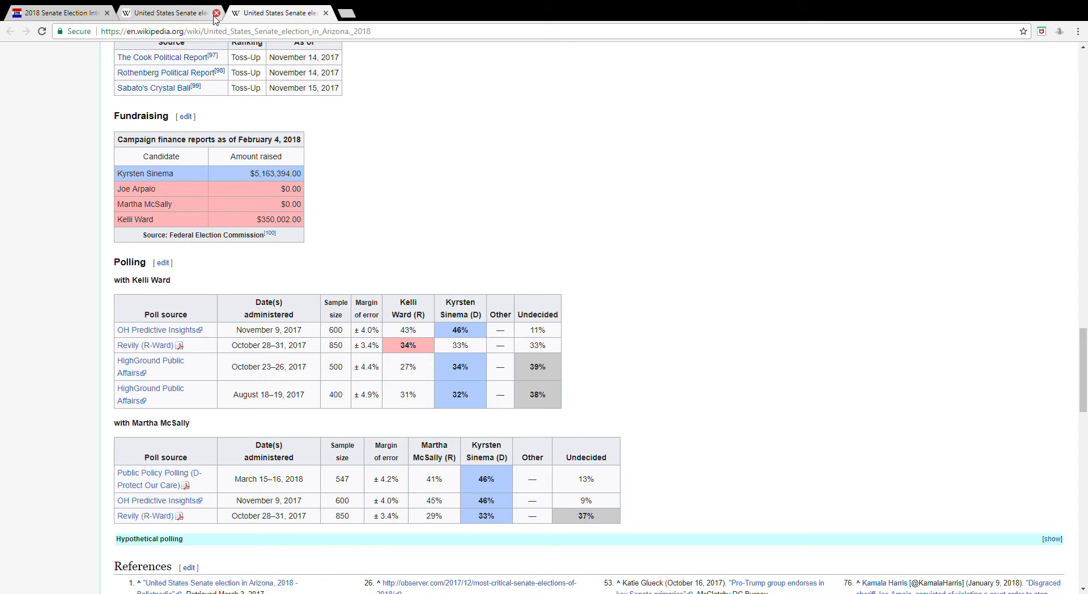
# - Close the duplicate Arizona 2018 Senate election tab and scroll to the article's top
pyautogui.click(325, 12)
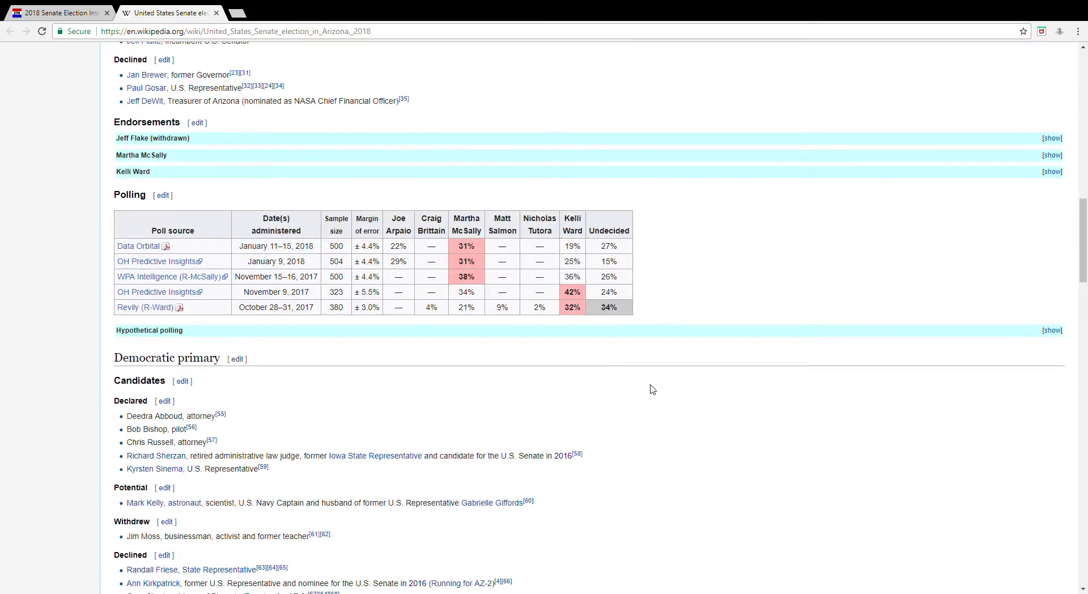
pyautogui.scroll(3)
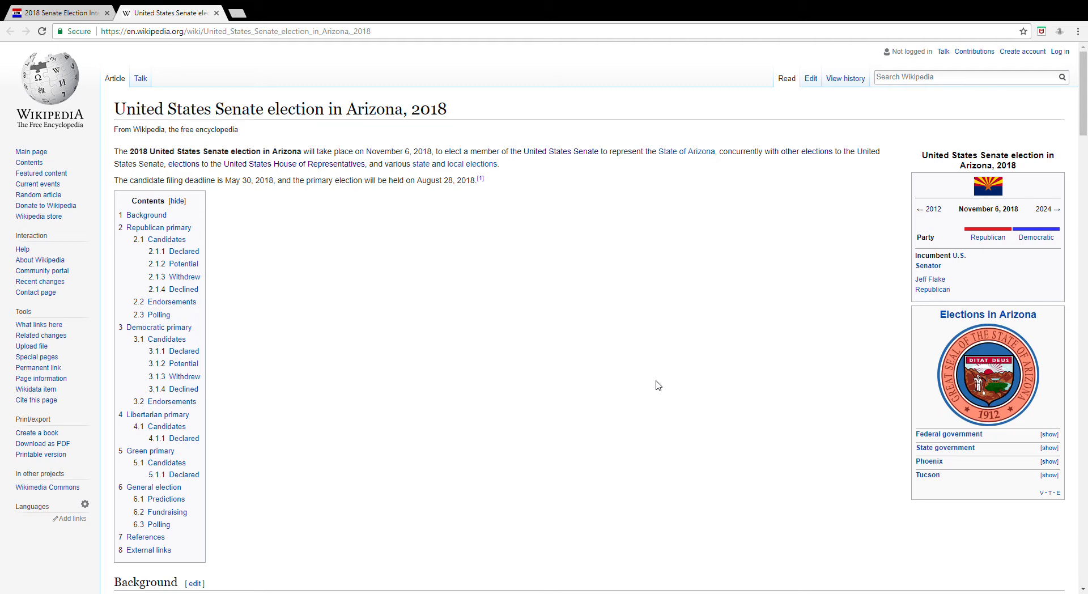
pyautogui.moveTo(468, 264)
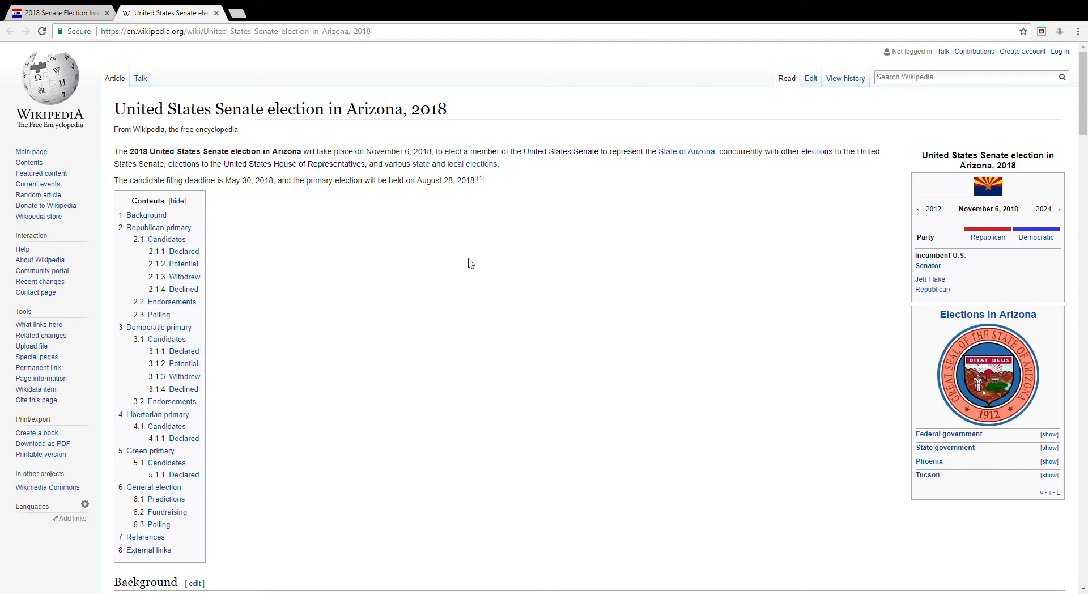
pyautogui.scroll(-3)
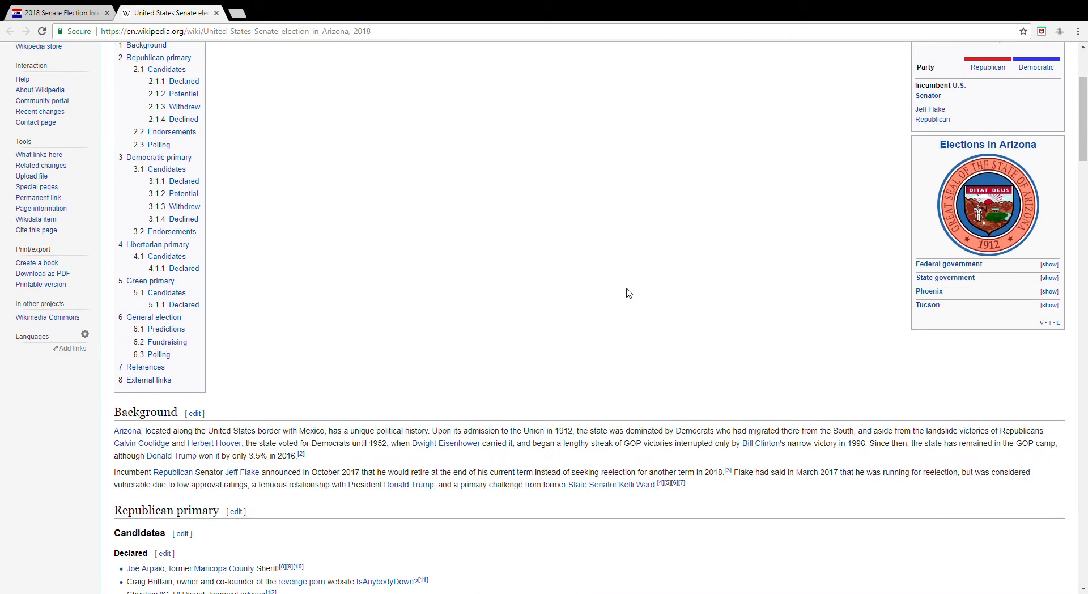
pyautogui.scroll(-3)
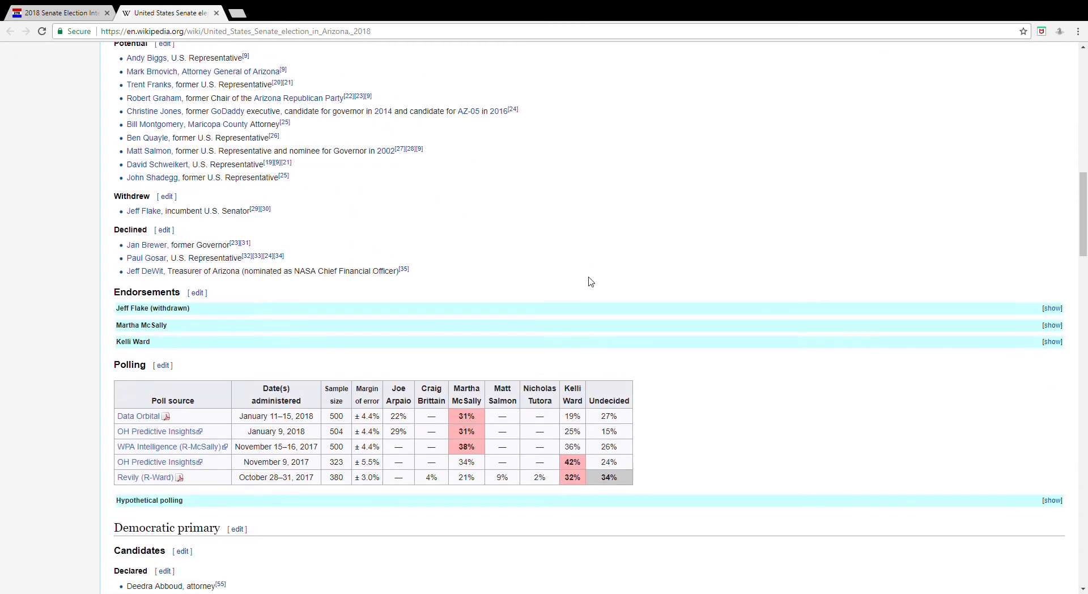
pyautogui.scroll(3)
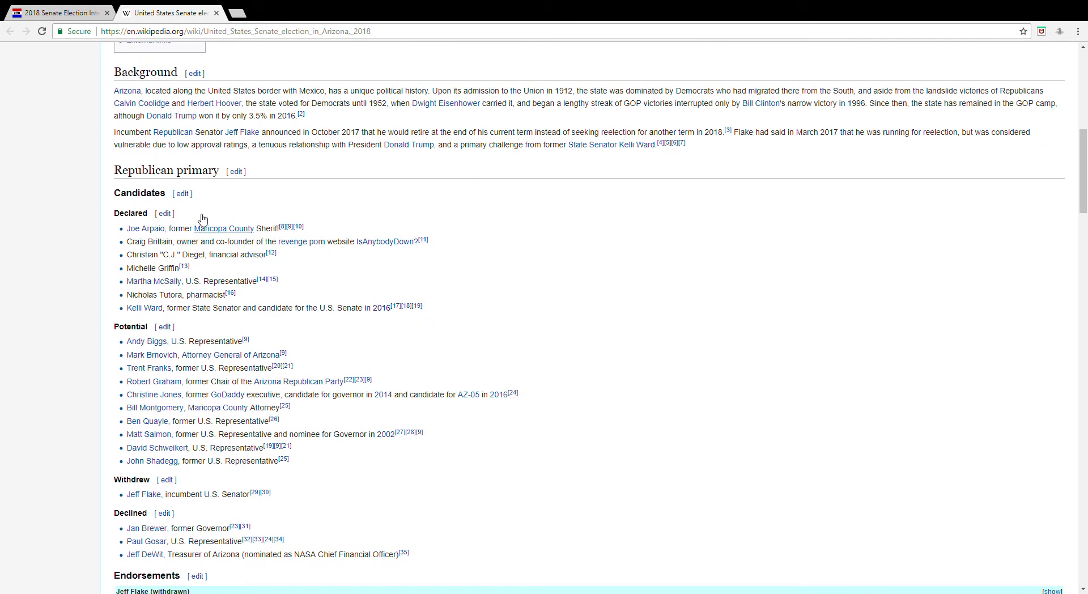
pyautogui.scroll(-3)
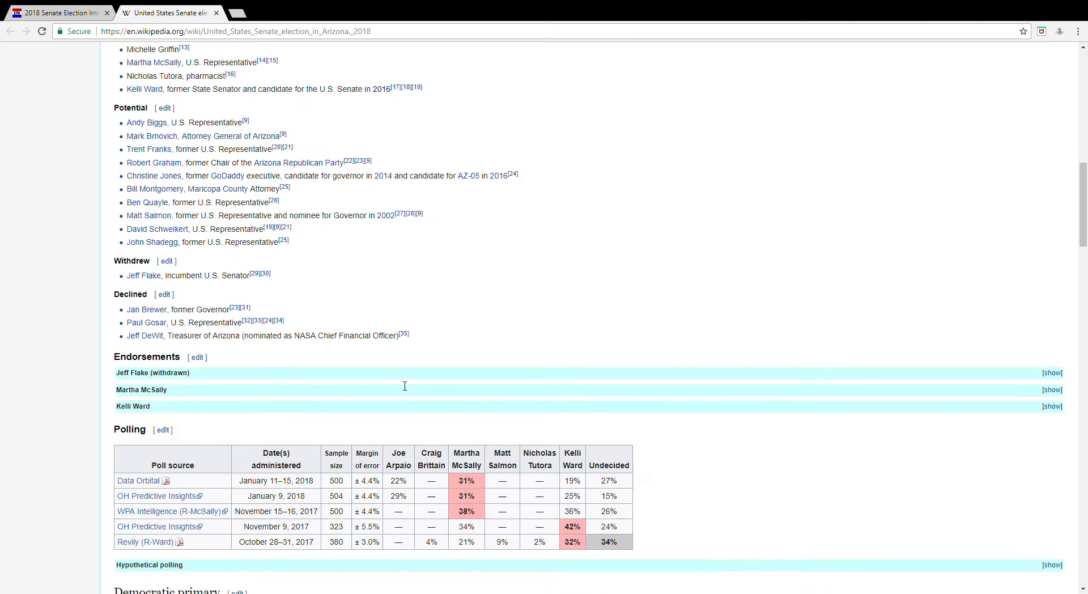
pyautogui.scroll(-3)
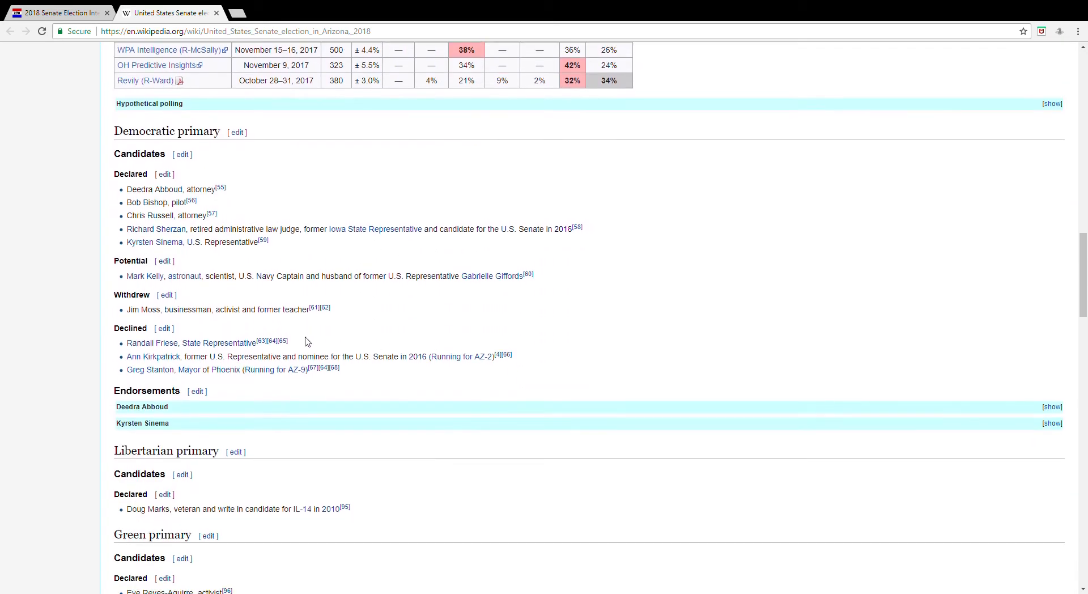
pyautogui.scroll(3)
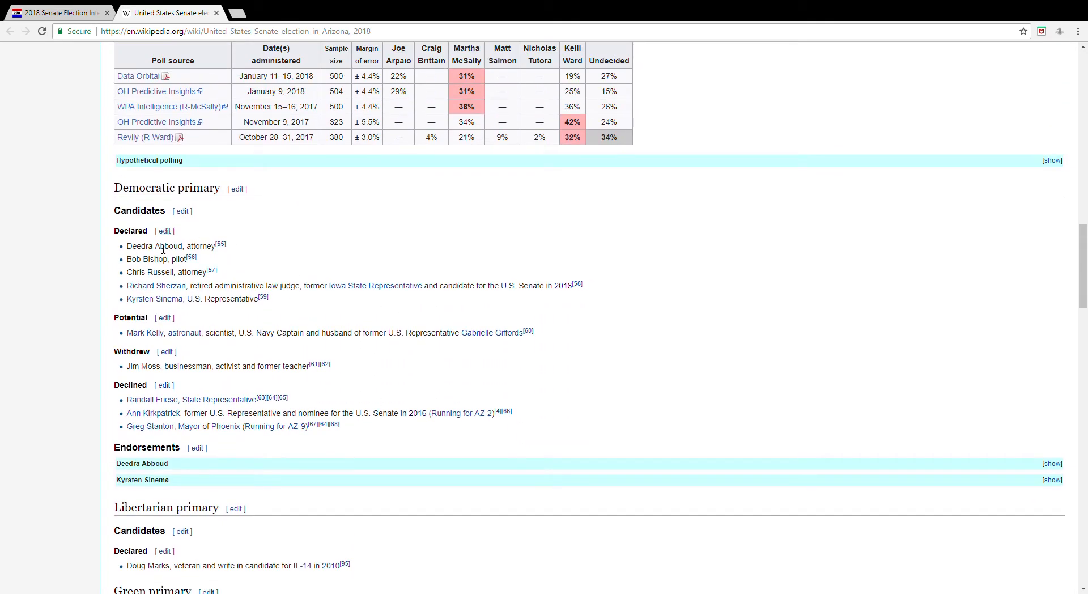
pyautogui.scroll(3)
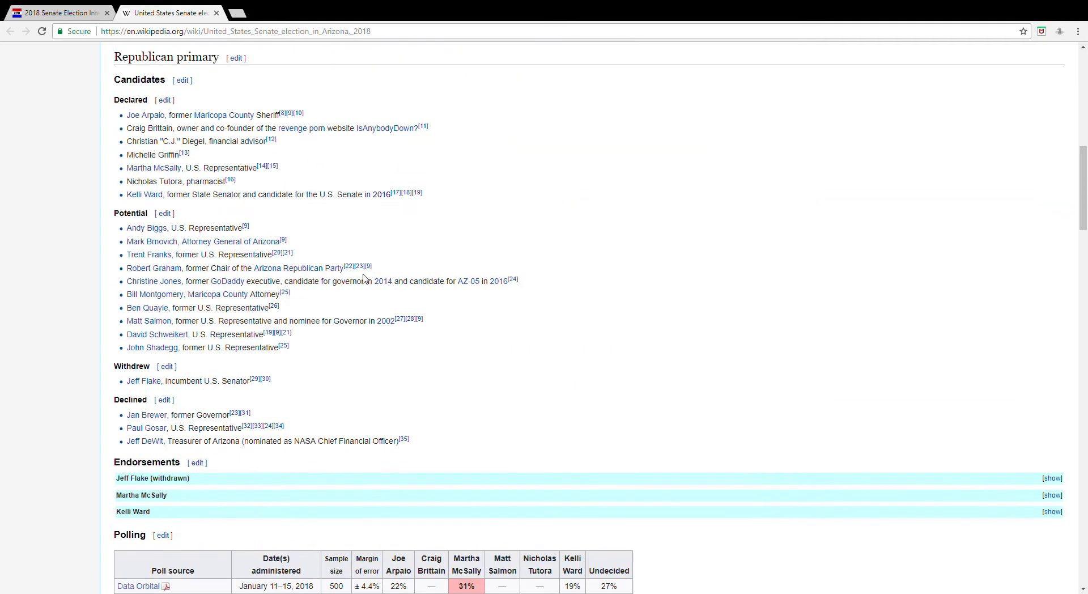
pyautogui.scroll(-3)
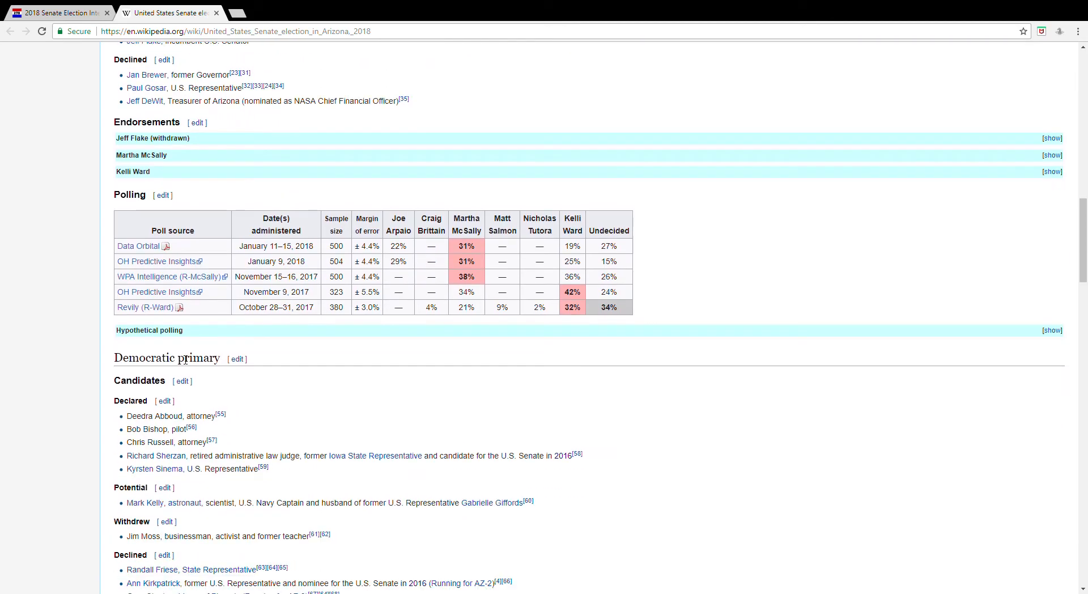
pyautogui.scroll(-3)
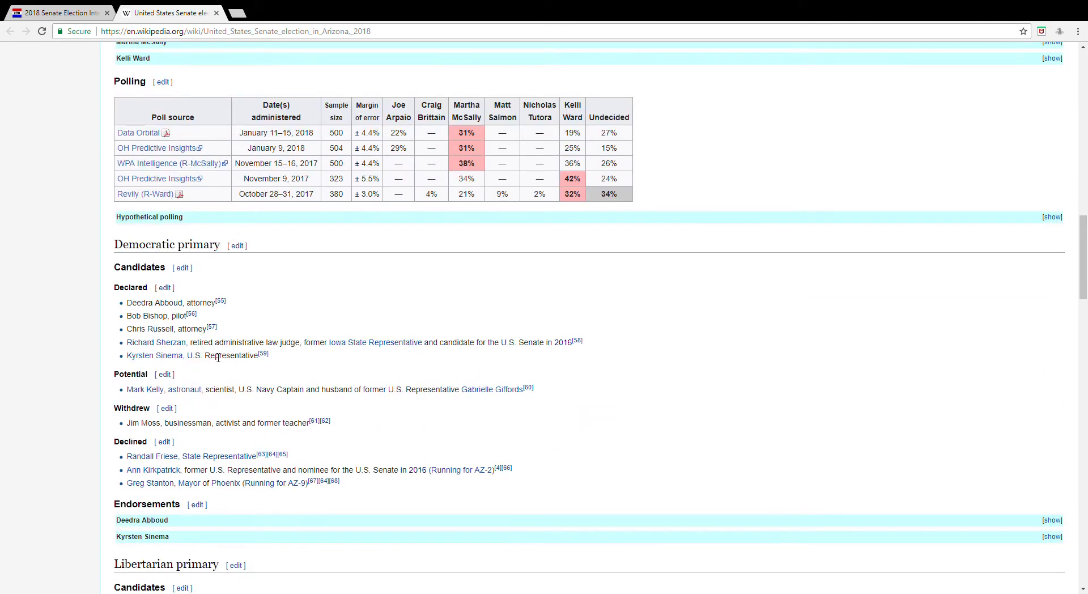
pyautogui.scroll(-3)
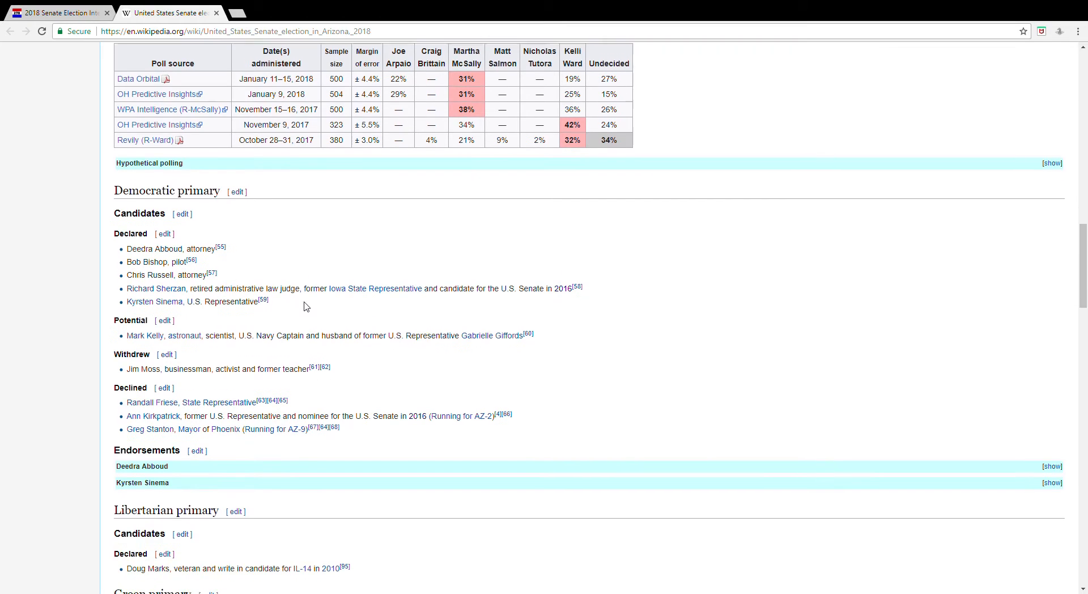
pyautogui.scroll(3)
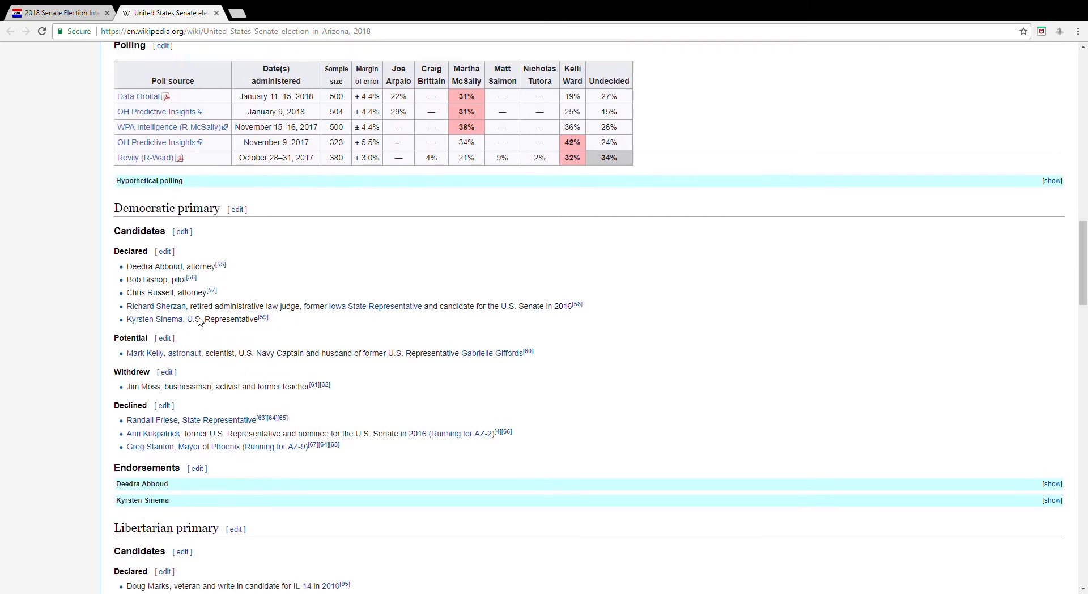
pyautogui.scroll(-3)
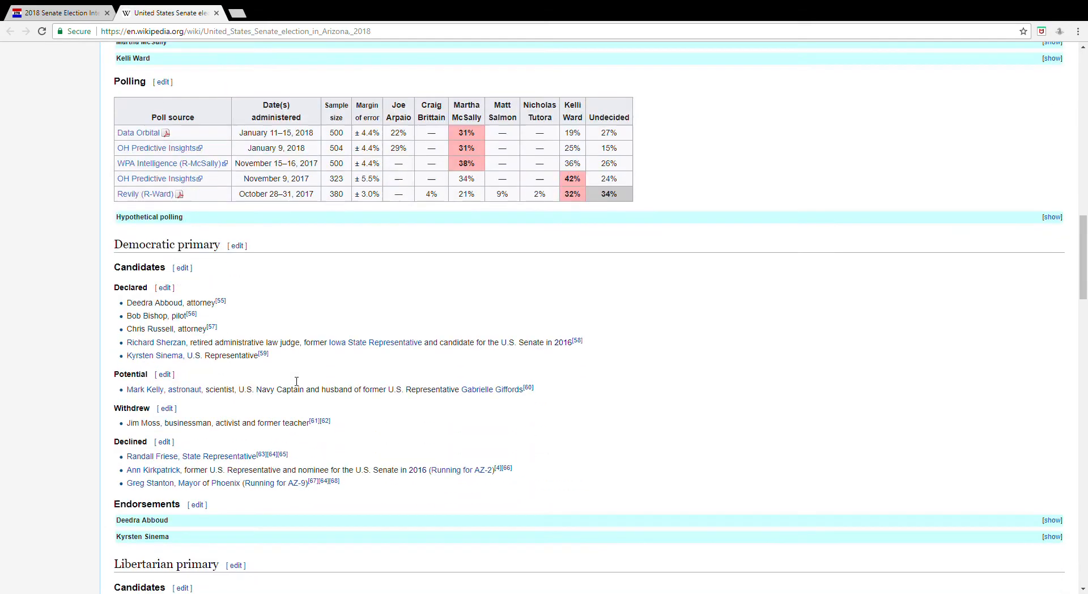
pyautogui.scroll(3)
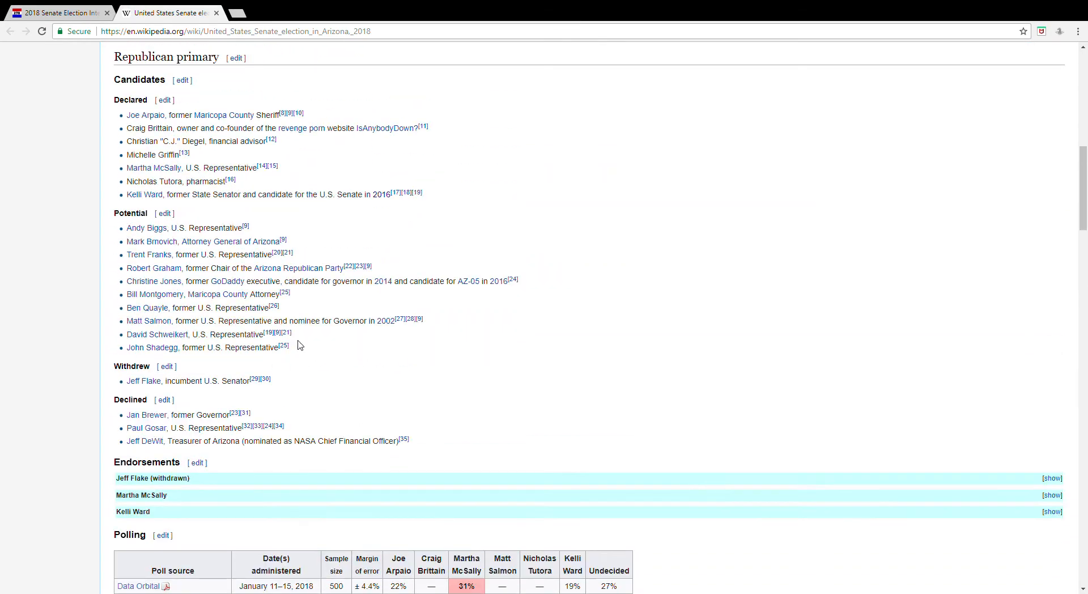
pyautogui.moveTo(188, 180)
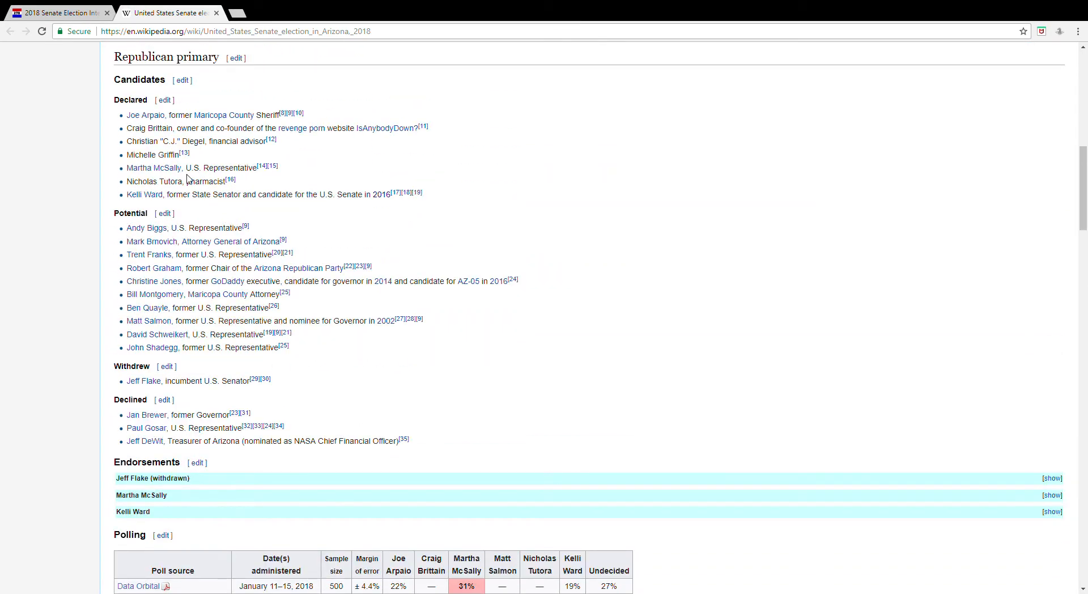
pyautogui.moveTo(230, 205)
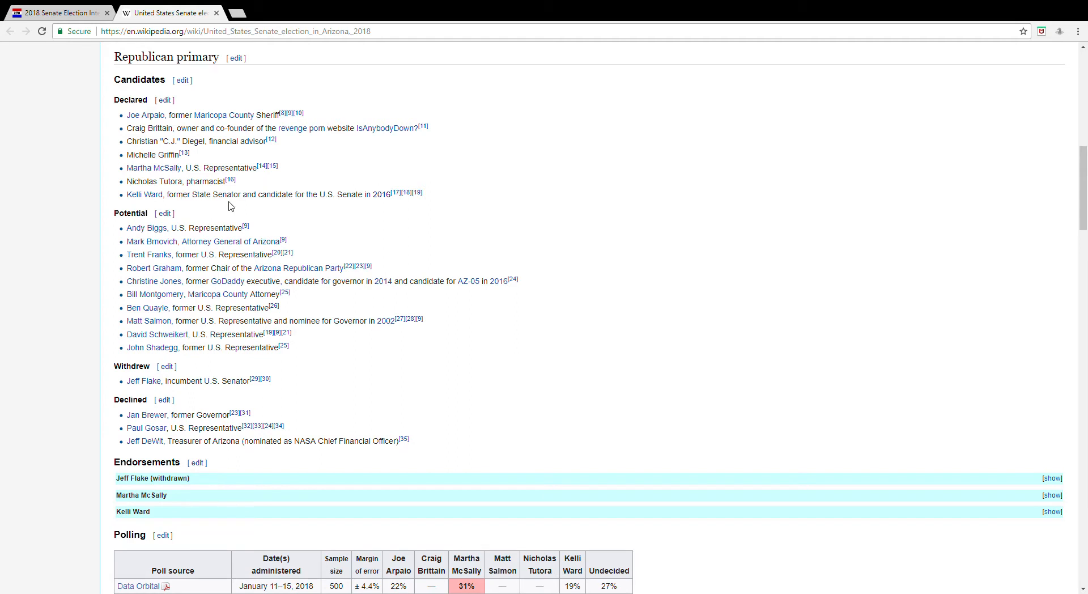
pyautogui.moveTo(327, 176)
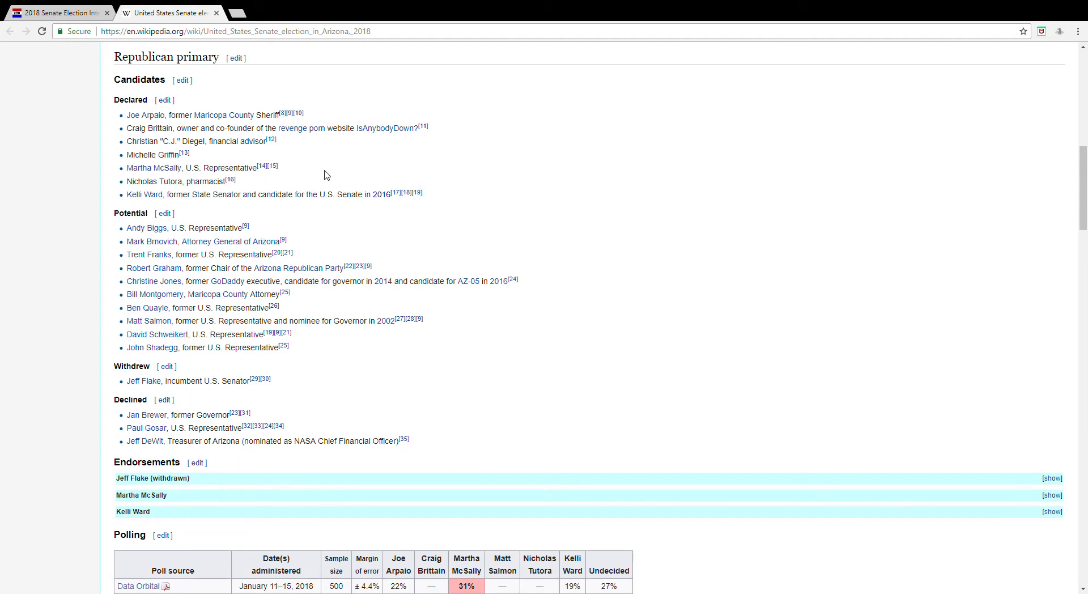
pyautogui.moveTo(336, 199)
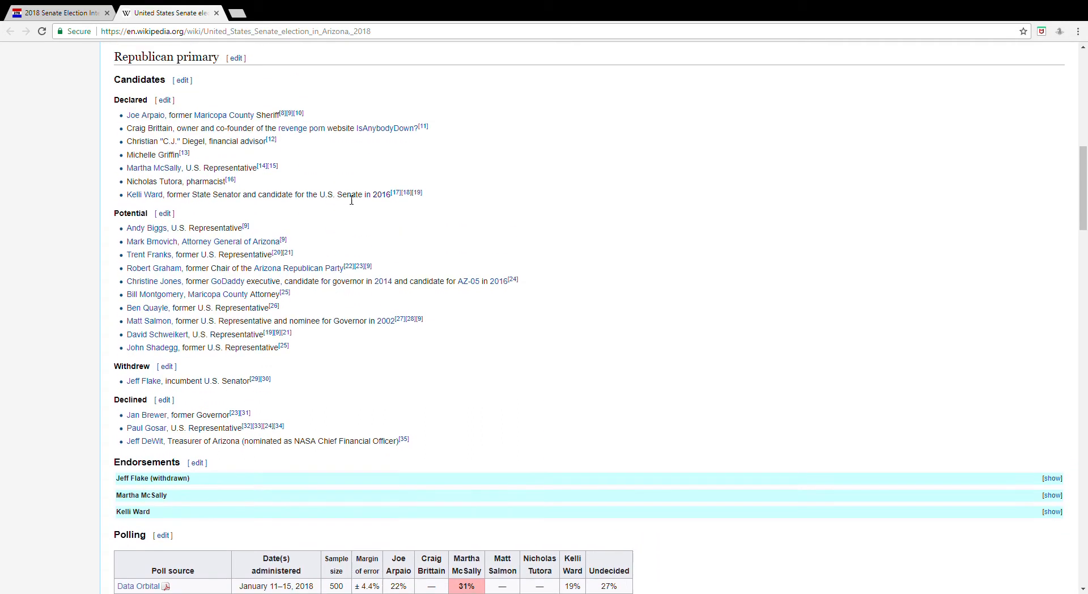
pyautogui.moveTo(317, 219)
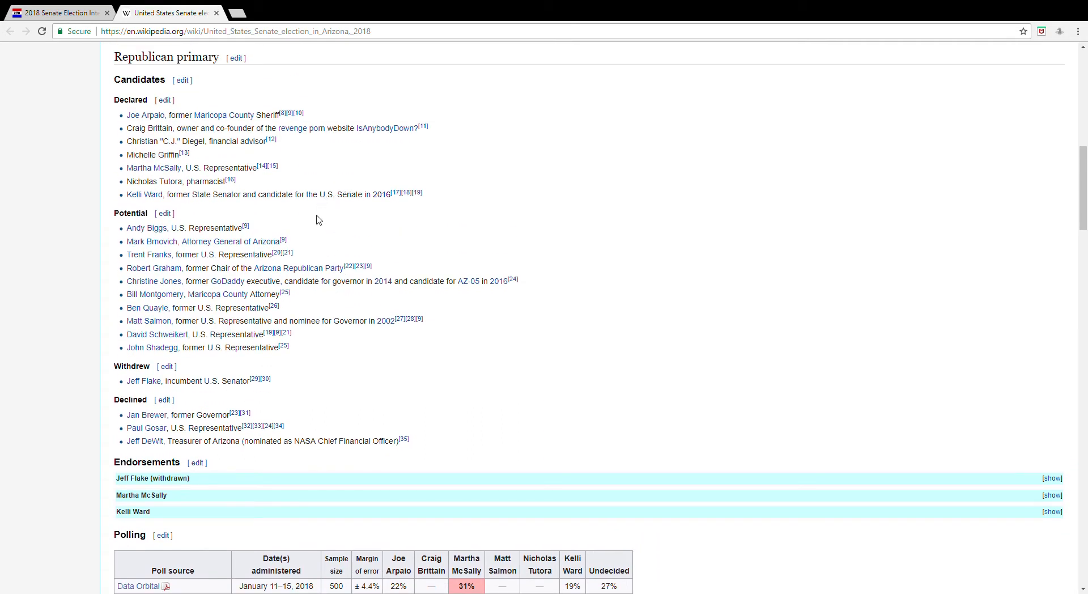
pyautogui.moveTo(369, 233)
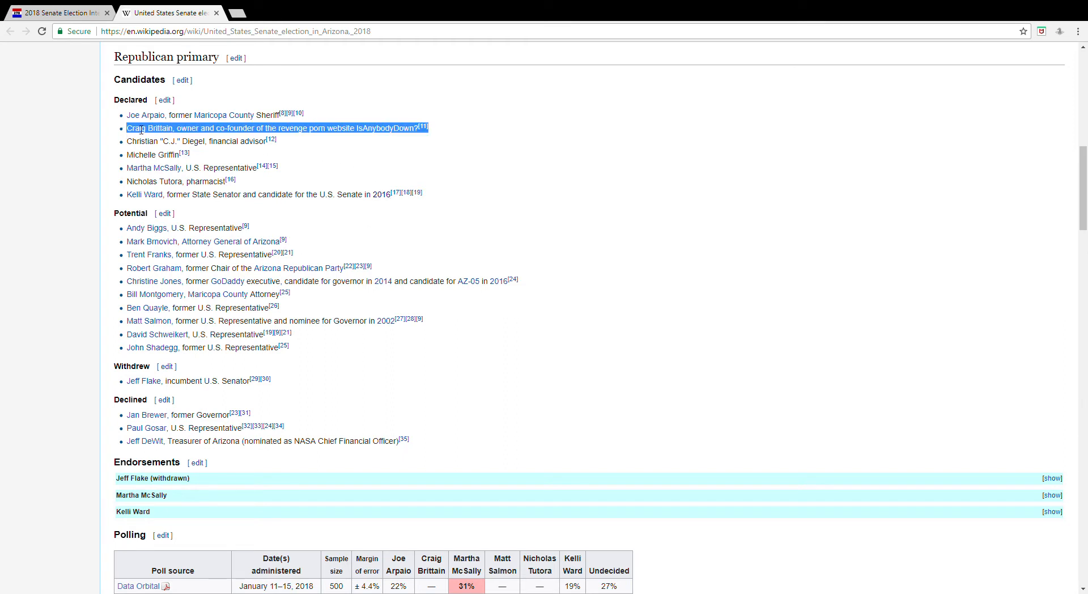
pyautogui.moveTo(601, 196)
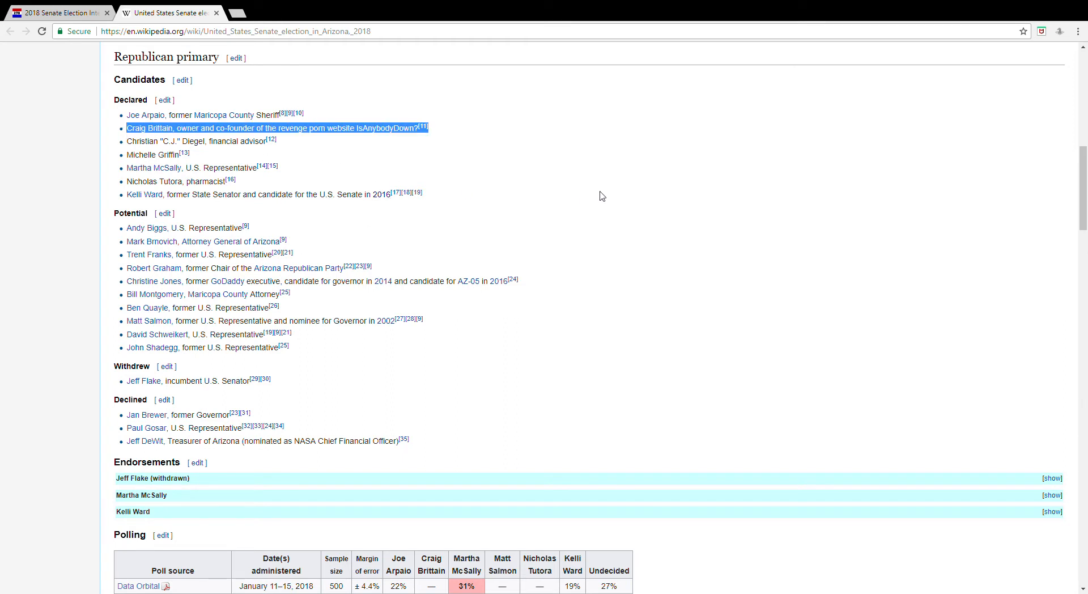
pyautogui.moveTo(598, 197)
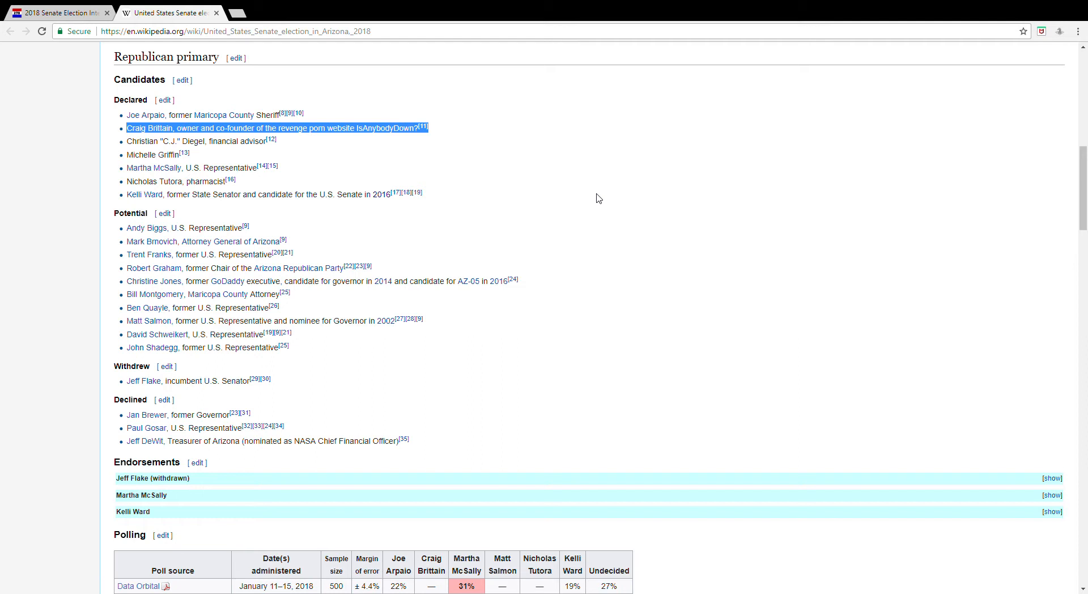
pyautogui.moveTo(555, 193)
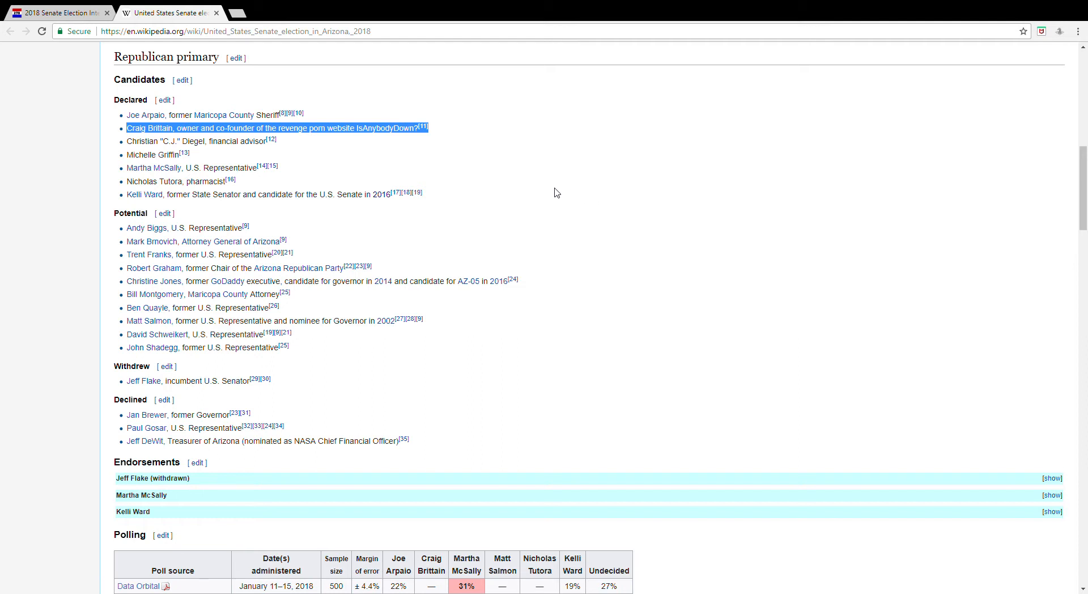
pyautogui.moveTo(551, 192)
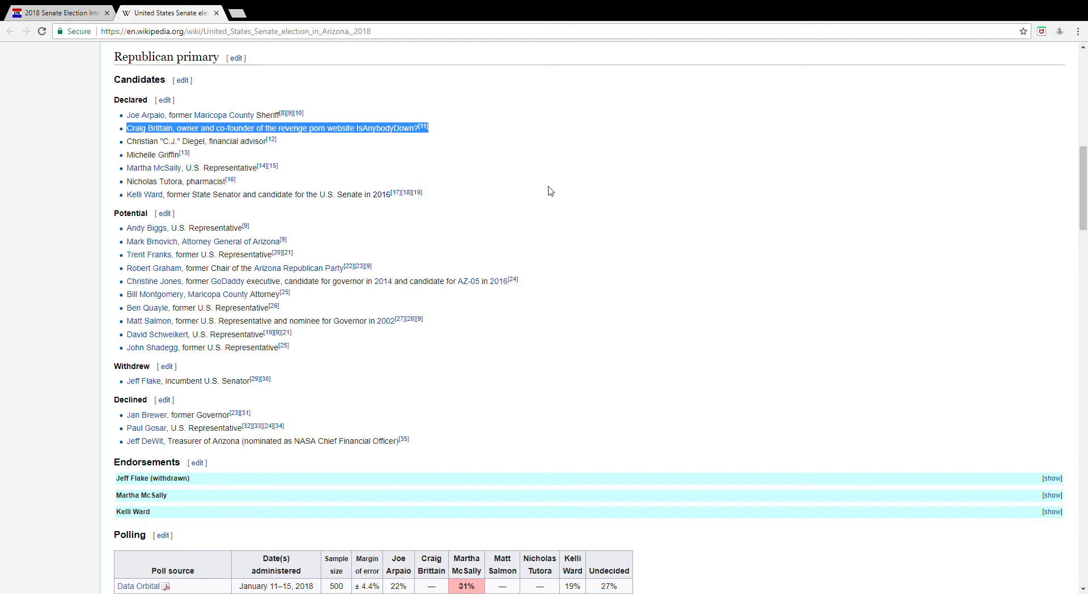
pyautogui.moveTo(510, 203)
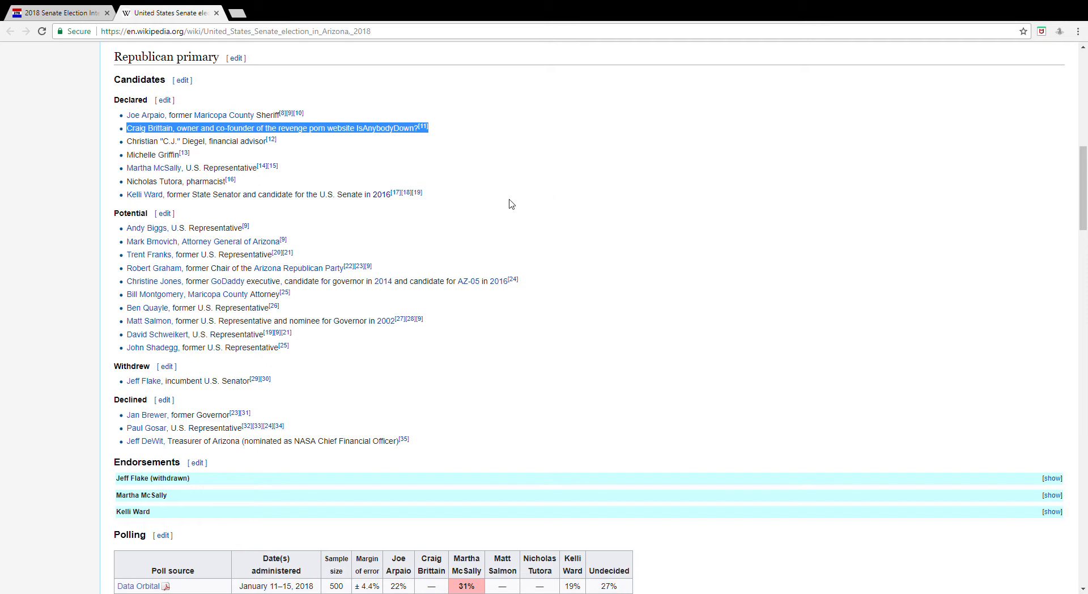
pyautogui.click(510, 202)
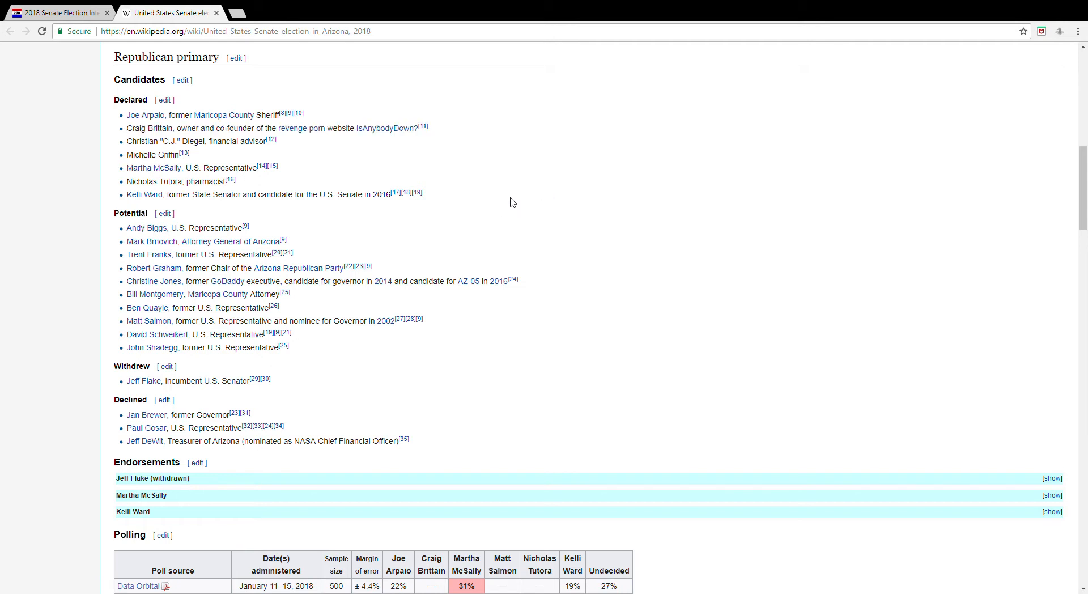
pyautogui.scroll(-3)
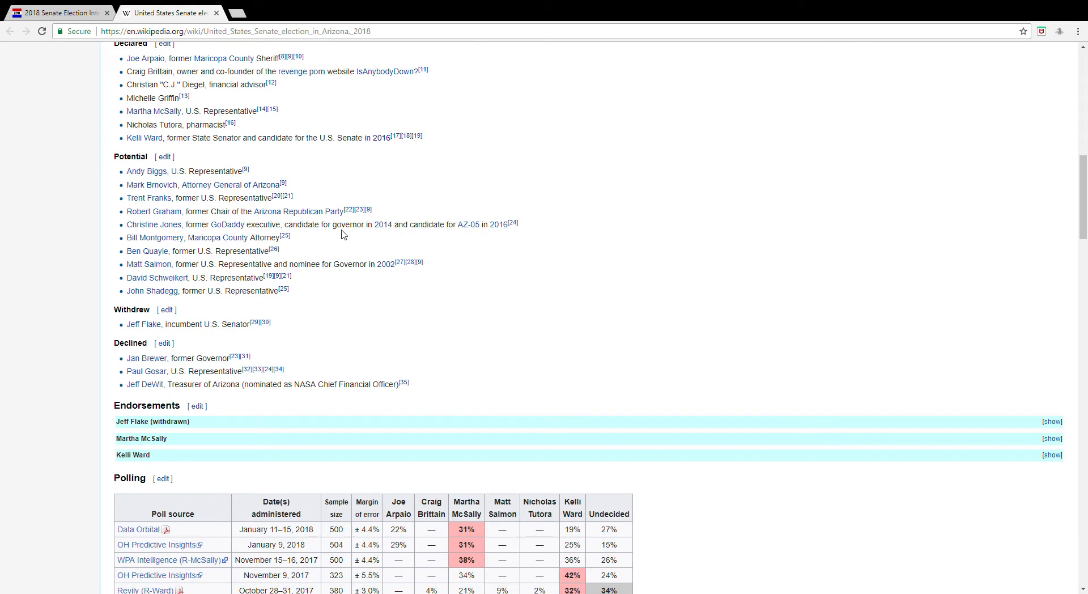
pyautogui.moveTo(217, 304)
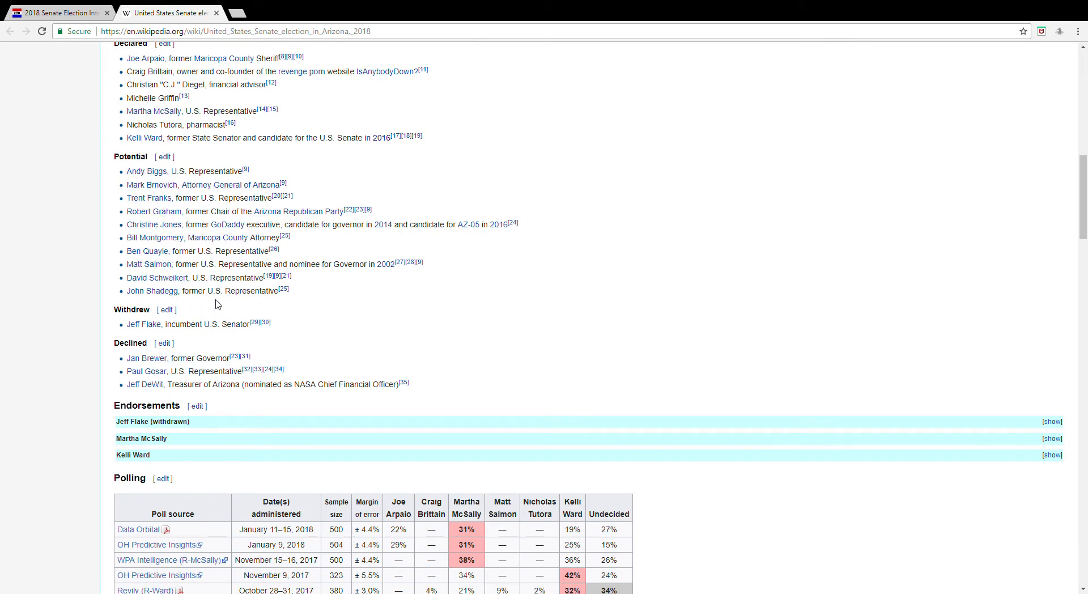
pyautogui.moveTo(253, 301)
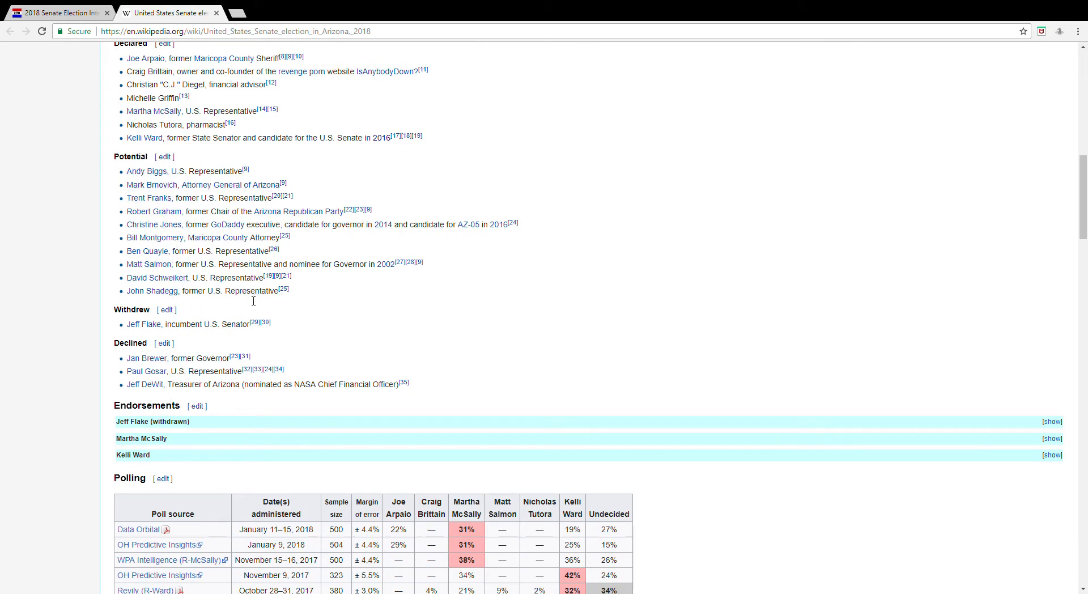
pyautogui.moveTo(197, 117)
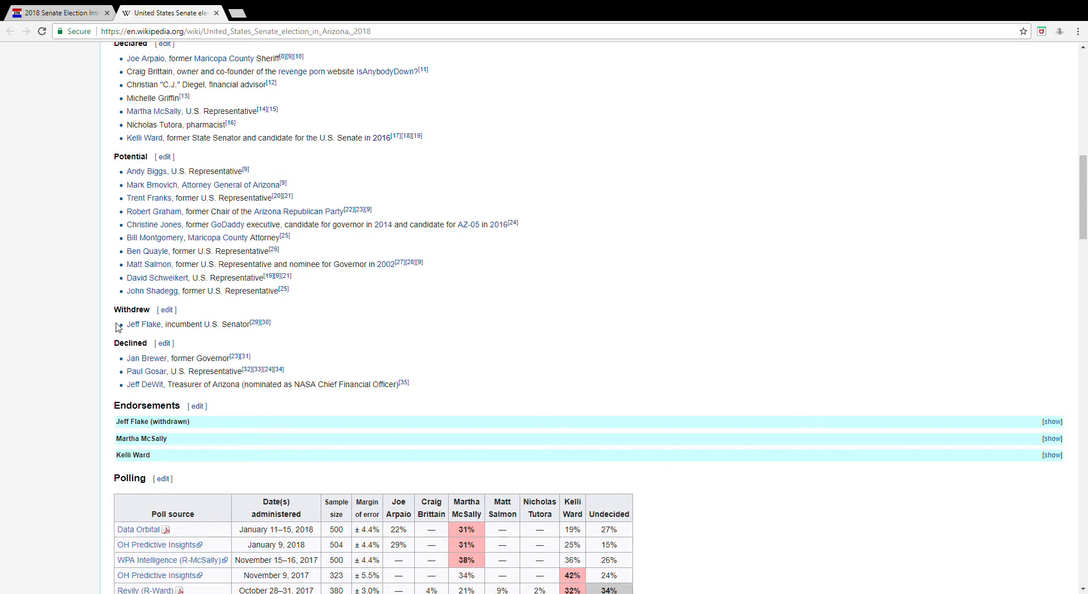
pyautogui.moveTo(76, 330)
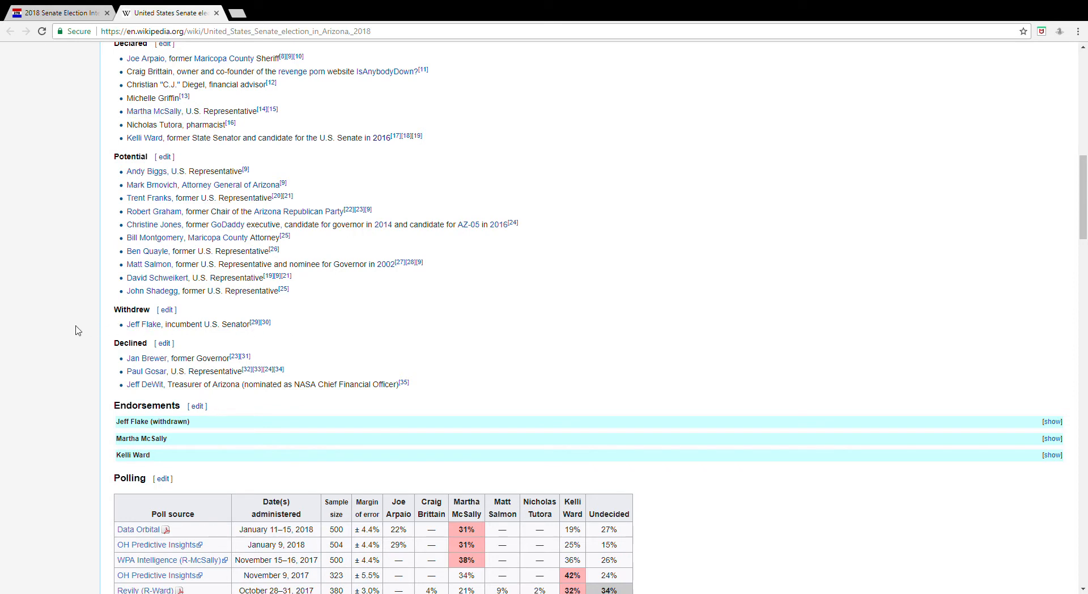
pyautogui.doubleClick(171, 324)
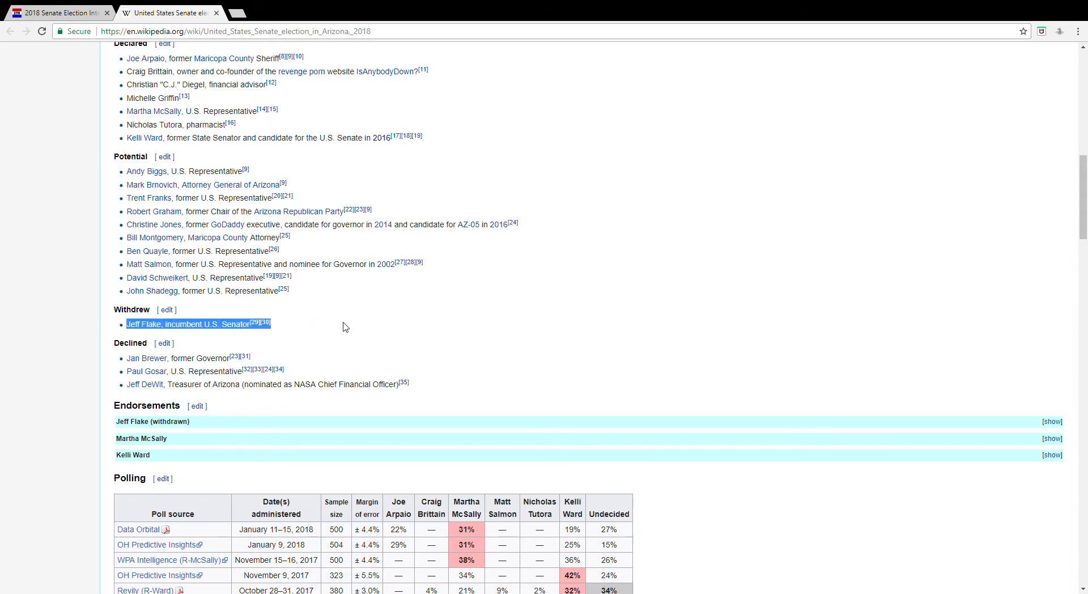
pyautogui.scroll(-3)
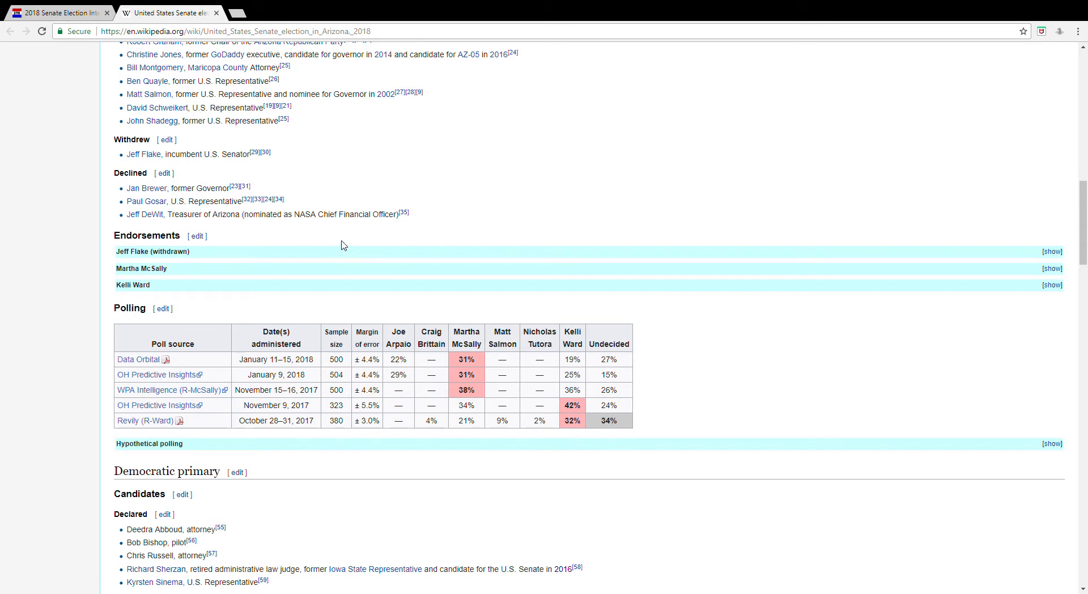
pyautogui.moveTo(248, 218)
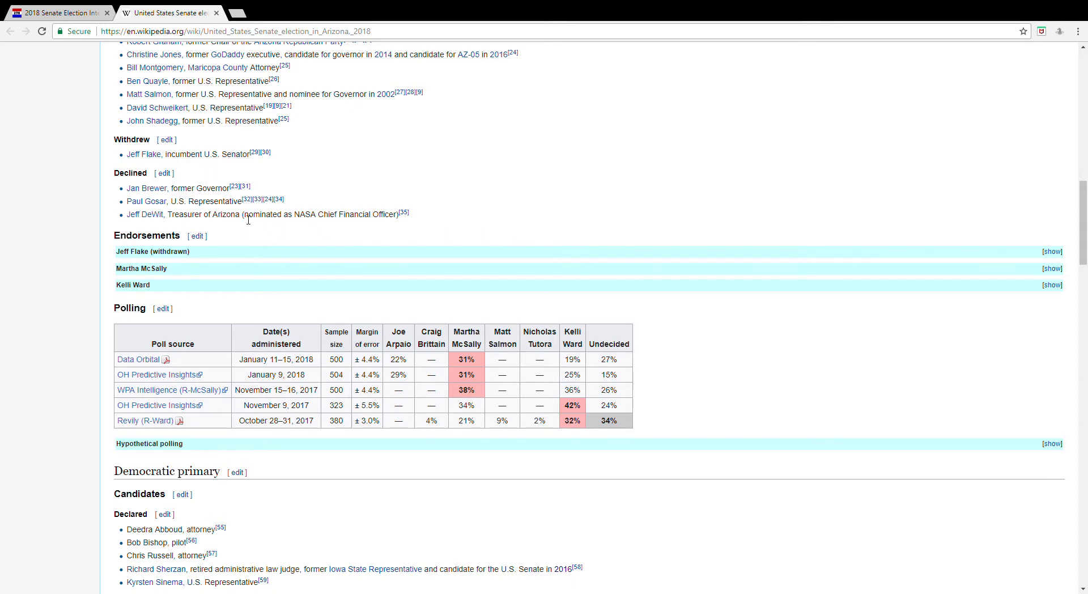
pyautogui.scroll(-3)
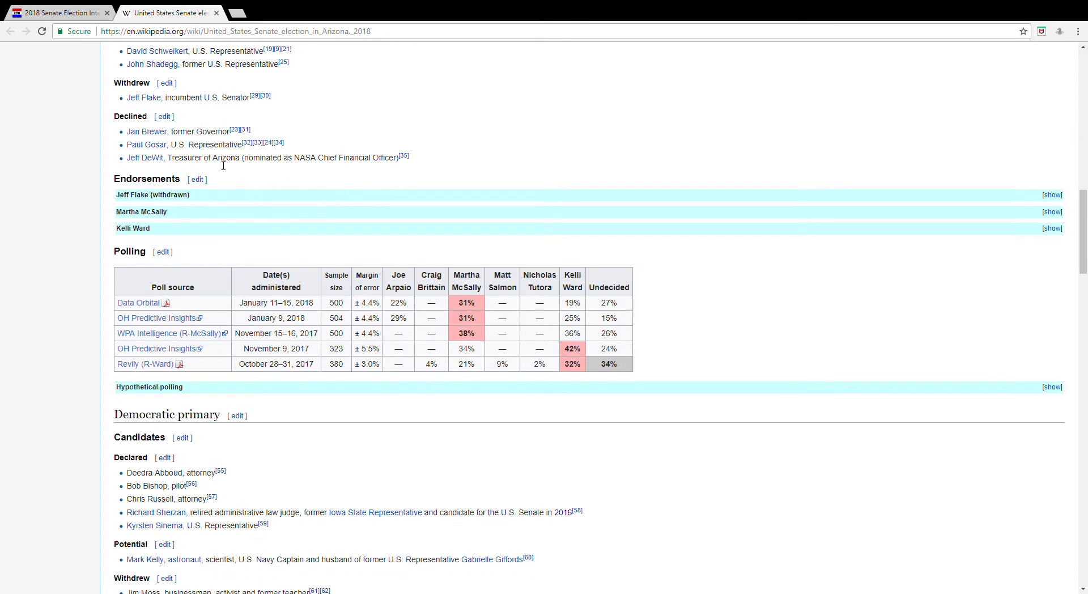
pyautogui.moveTo(214, 170)
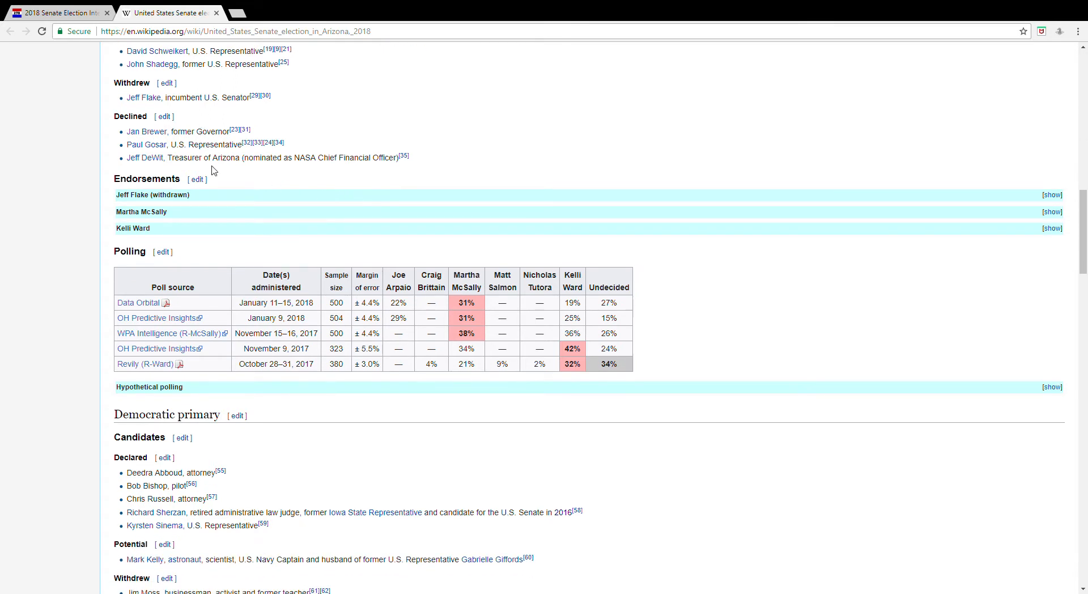
# - Peek at Martha McSally's endorsements, then expand Kelli Ward's endorsement list
pyautogui.scroll(-3)
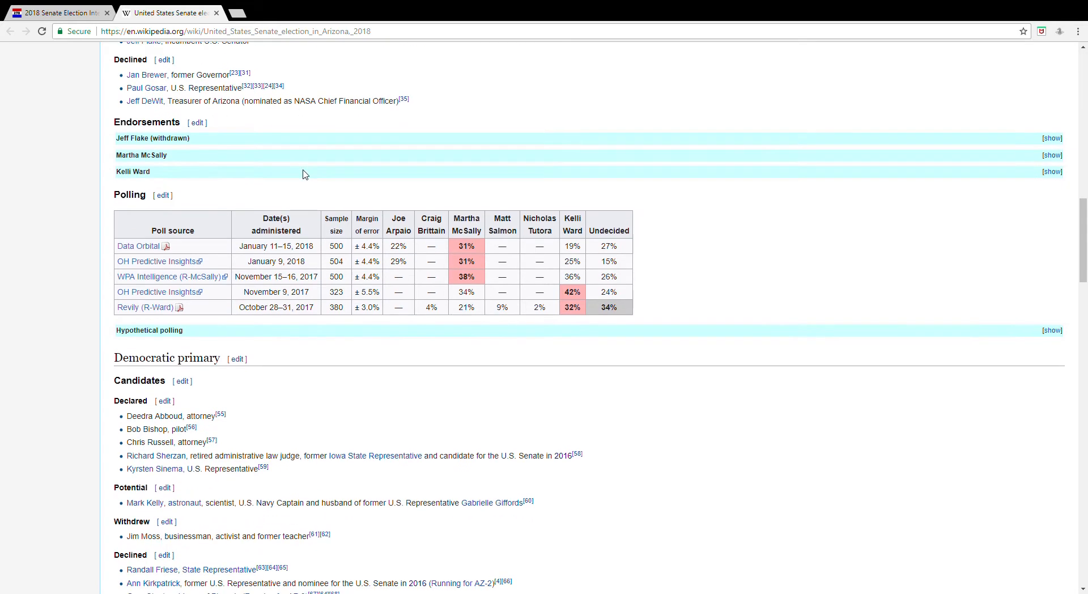
pyautogui.moveTo(1080, 141)
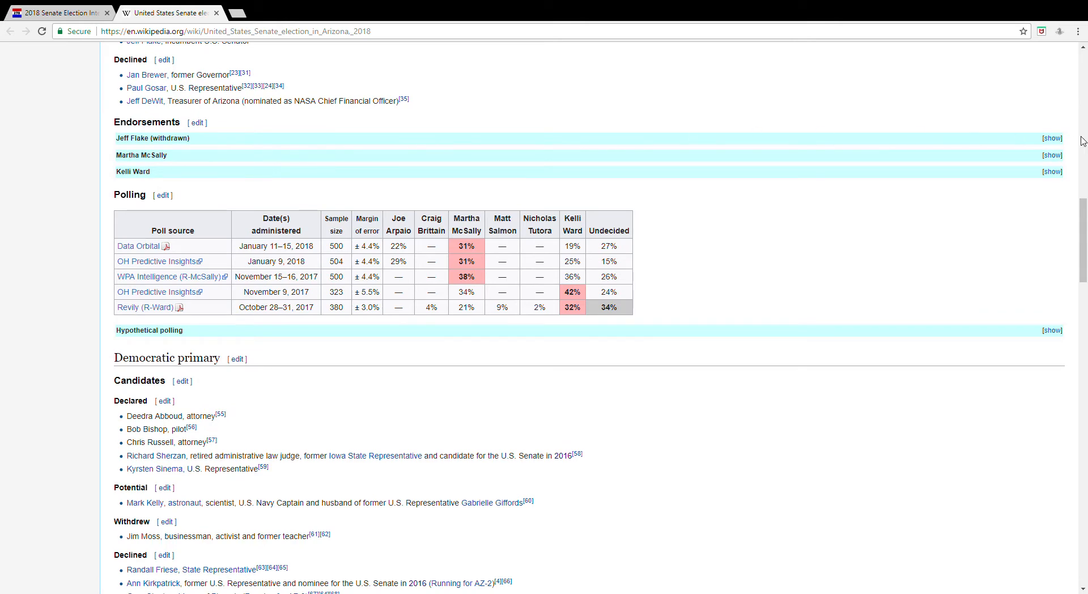
pyautogui.moveTo(1052, 173)
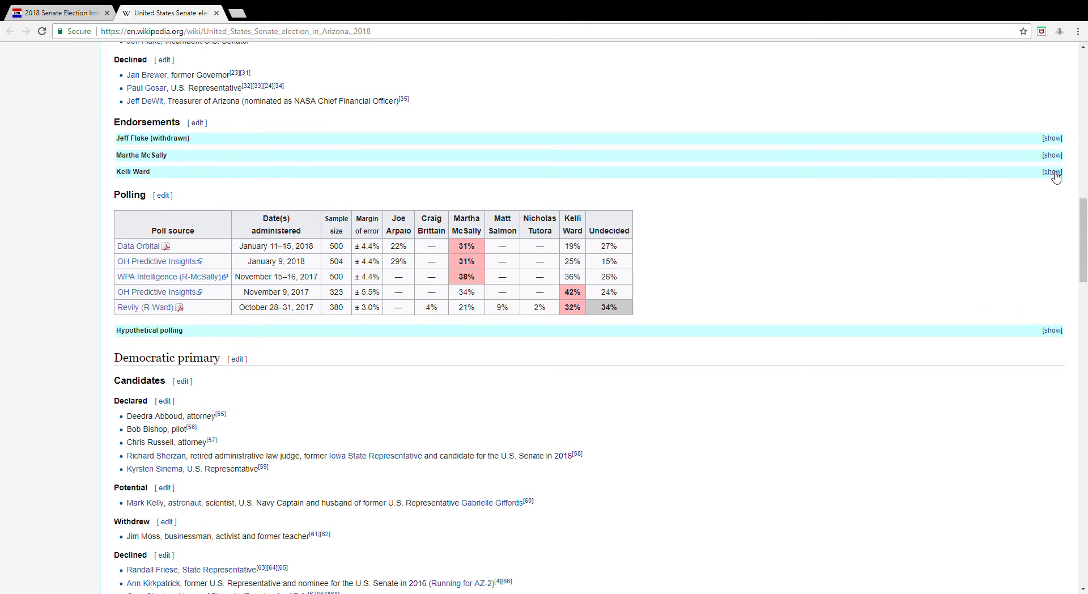
pyautogui.click(1052, 156)
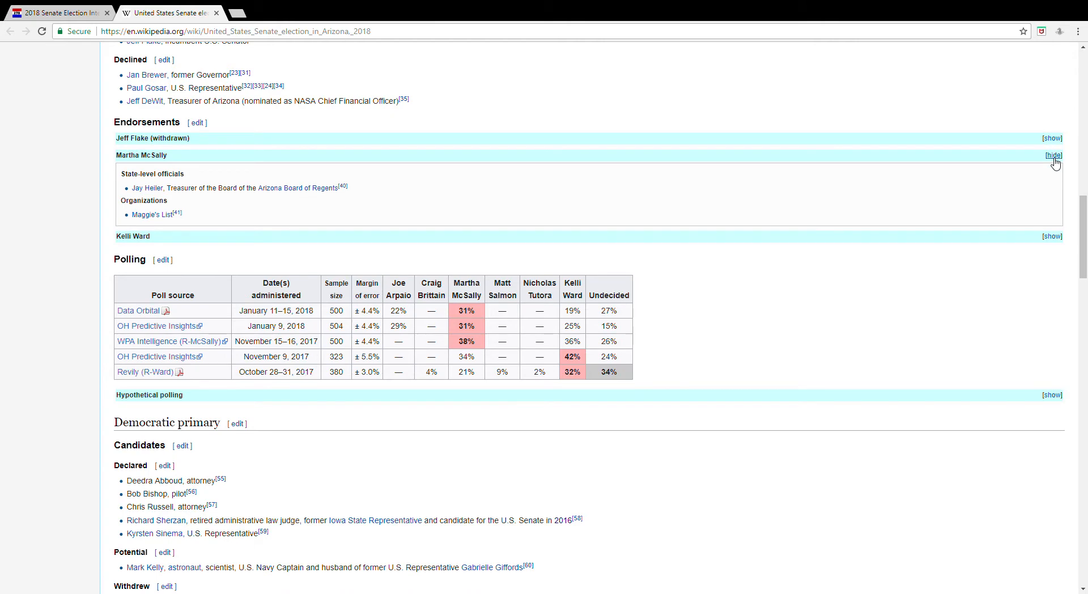
pyautogui.click(1052, 155)
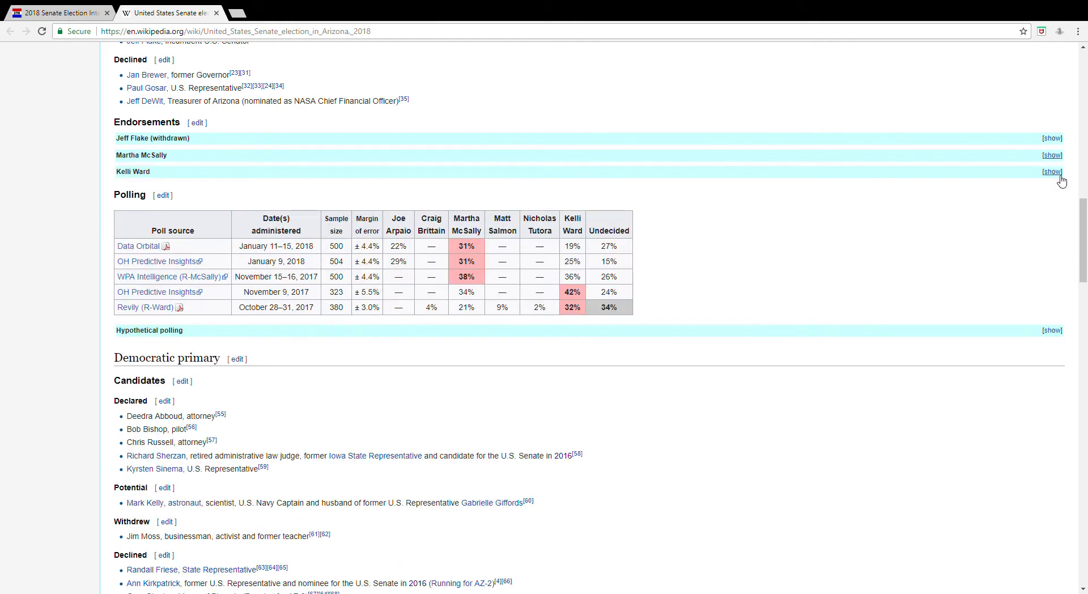
pyautogui.click(1052, 171)
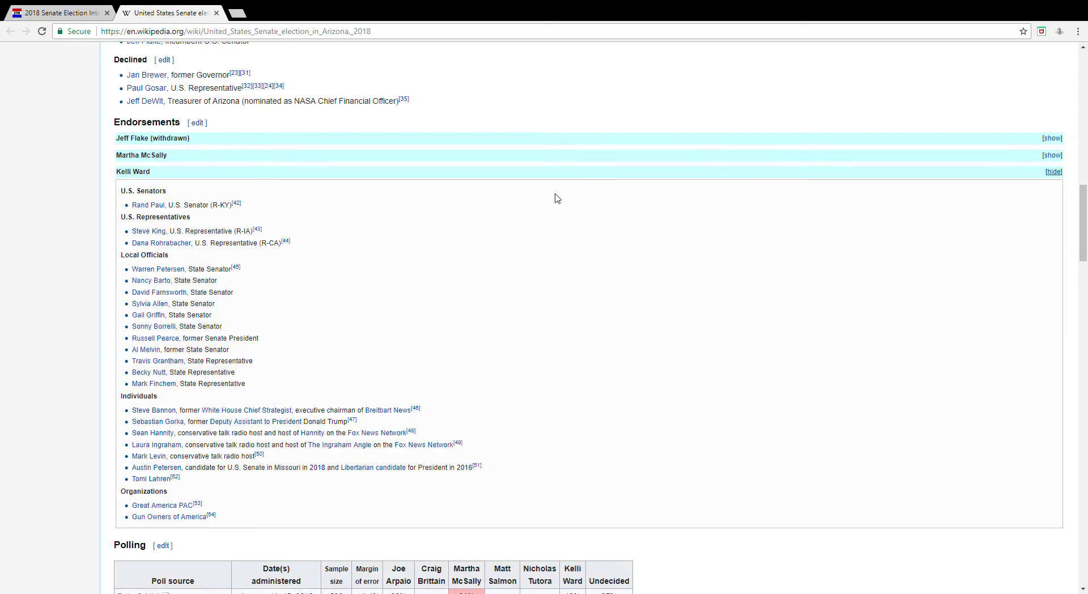
pyautogui.moveTo(521, 197)
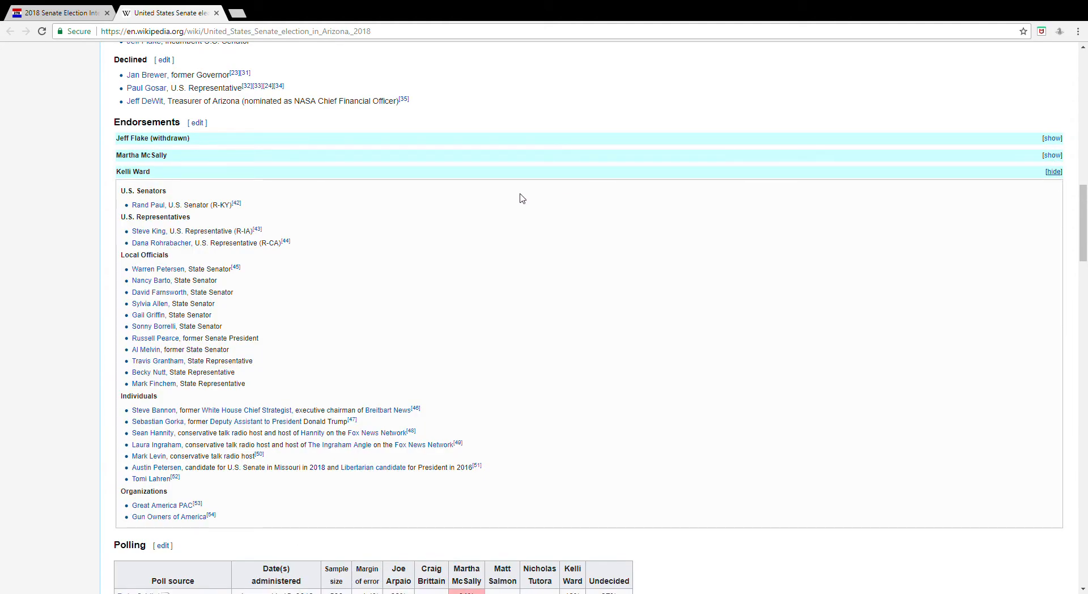
pyautogui.scroll(-3)
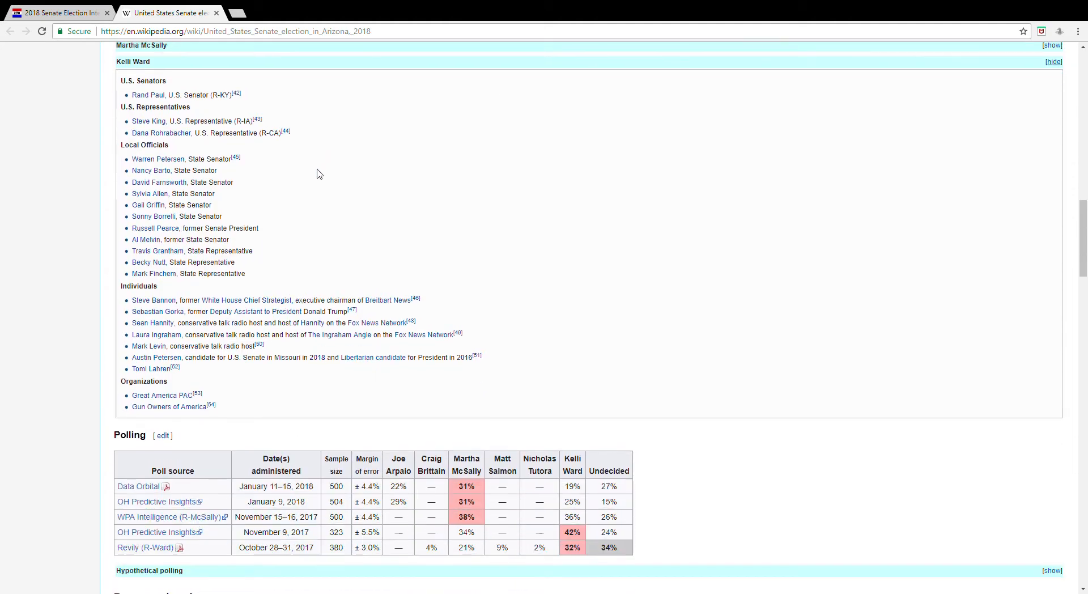
pyautogui.scroll(3)
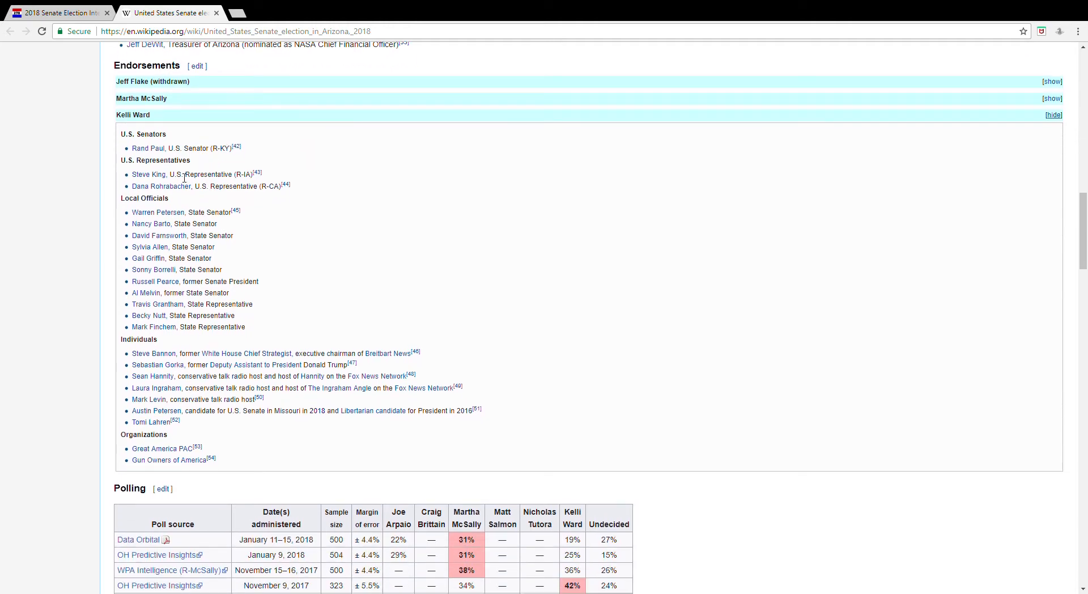
pyautogui.moveTo(244, 190)
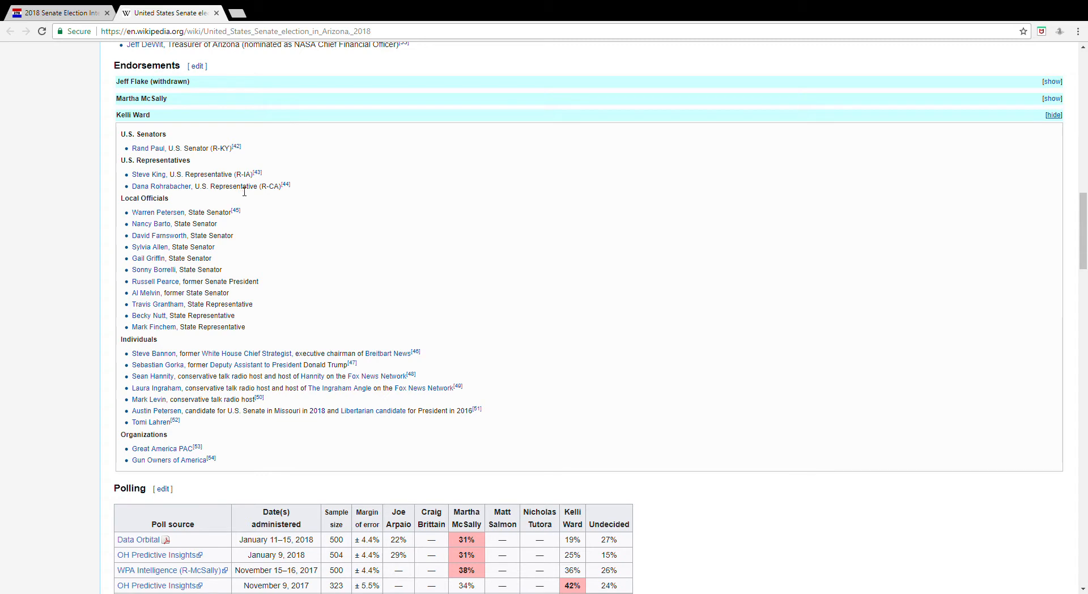
pyautogui.moveTo(206, 232)
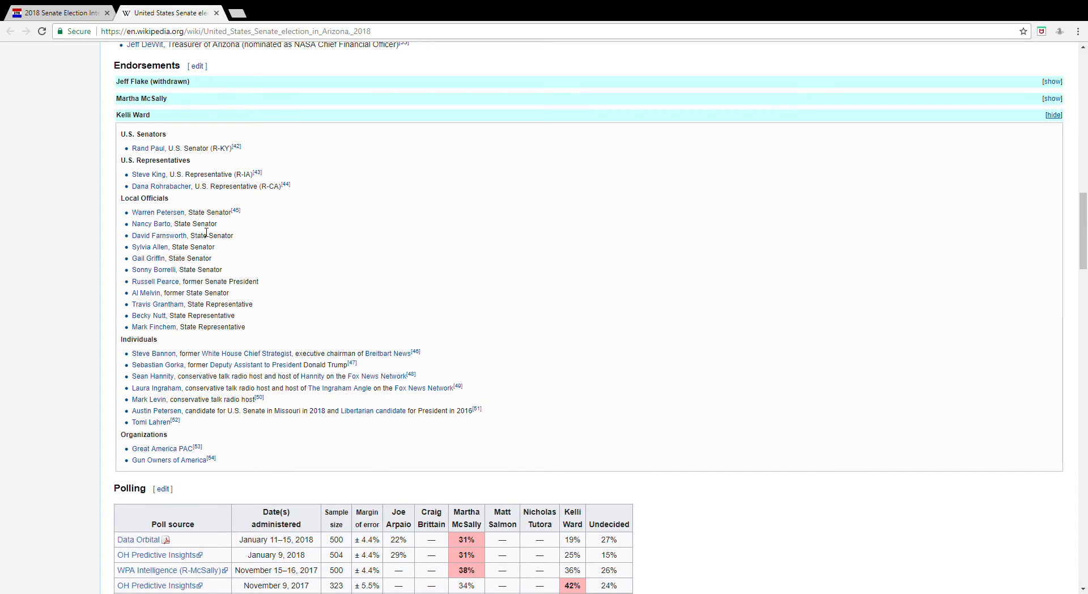
# - Read through Kelli Ward's endorsements down to the polling section and toggle the list bar
pyautogui.scroll(-3)
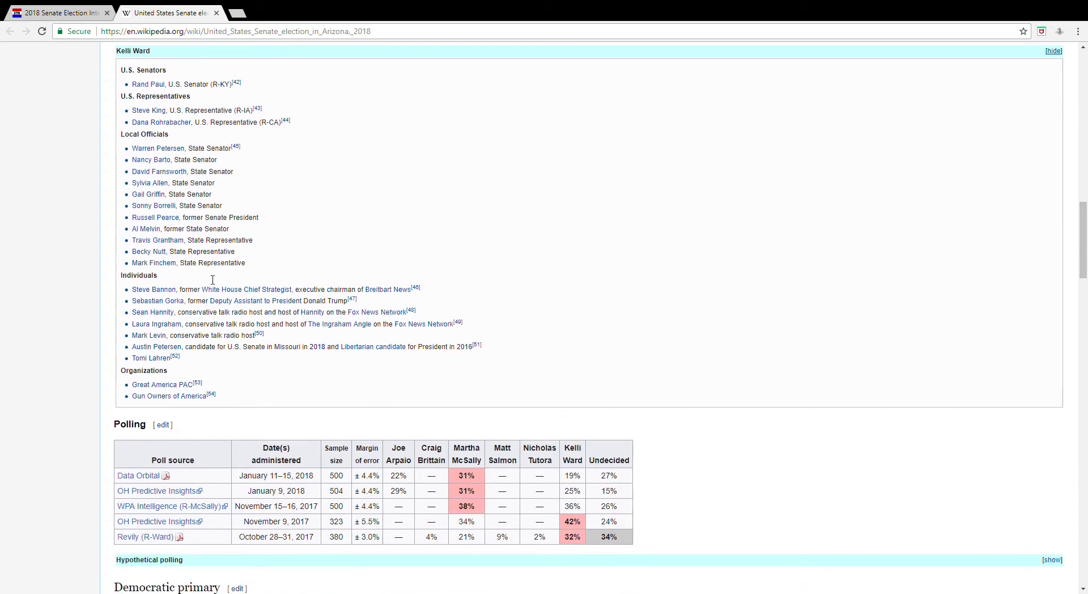
pyautogui.scroll(-3)
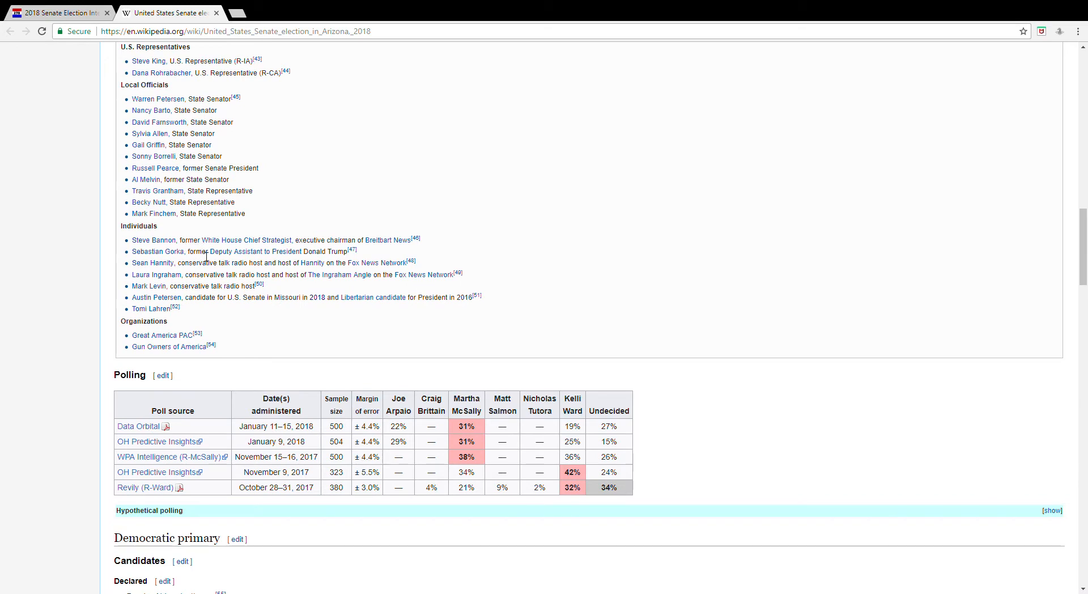
pyautogui.moveTo(192, 304)
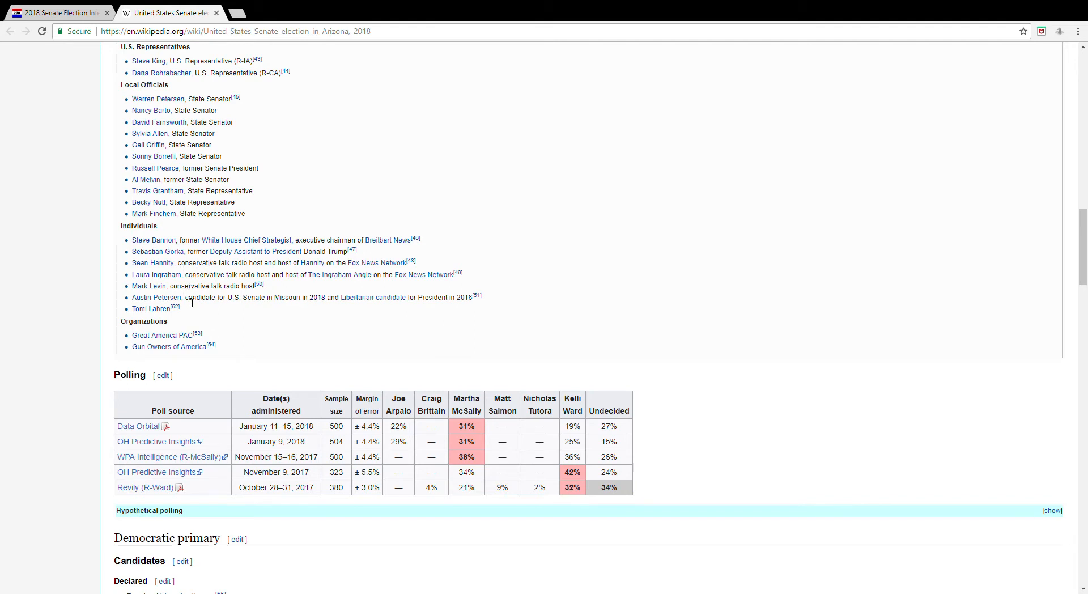
pyautogui.moveTo(233, 307)
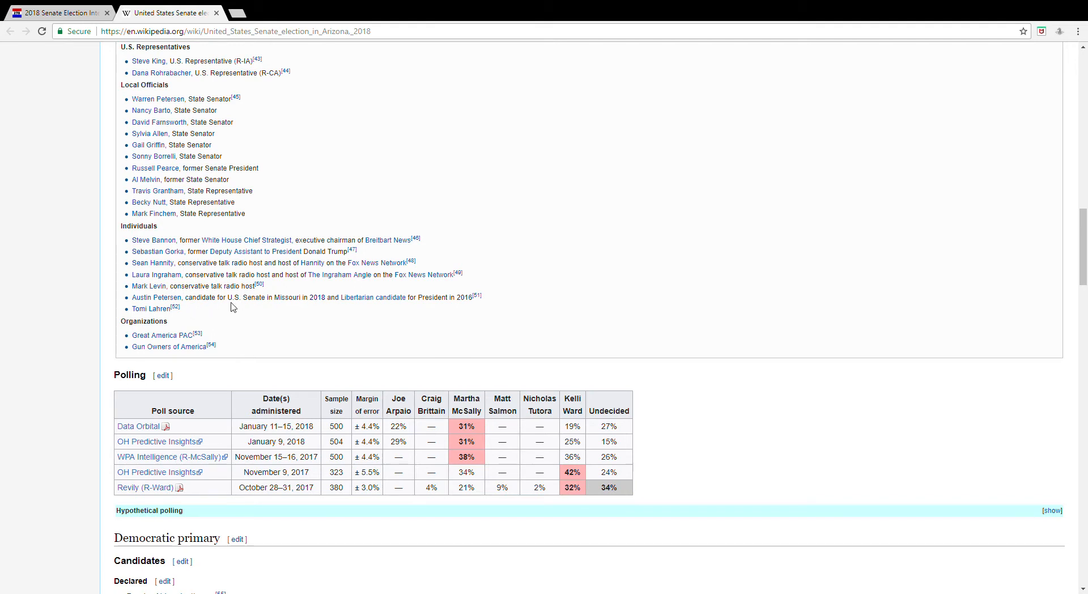
pyautogui.moveTo(206, 288)
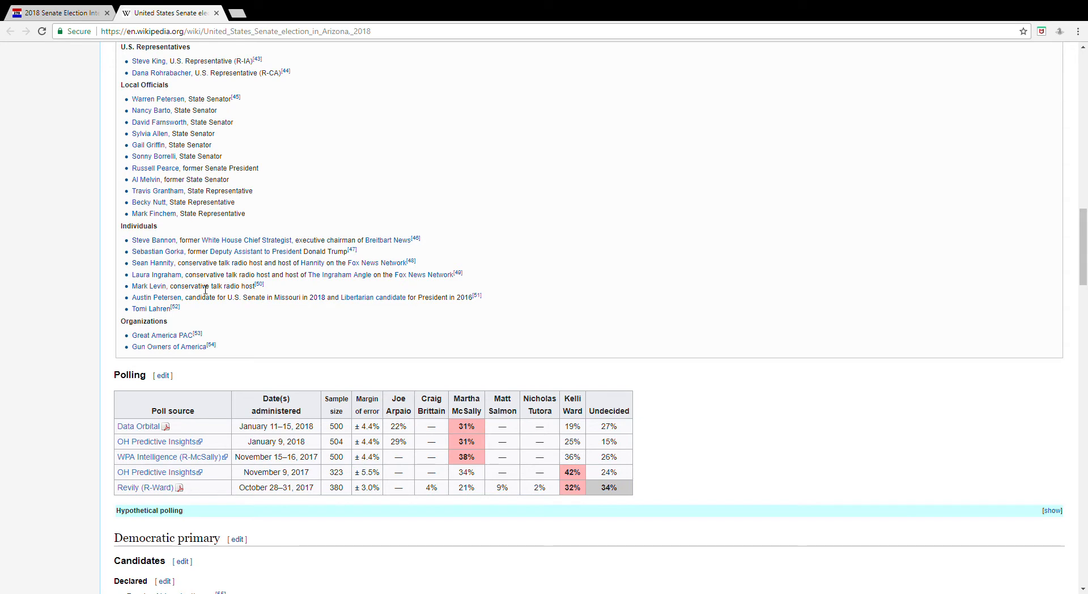
pyautogui.moveTo(187, 316)
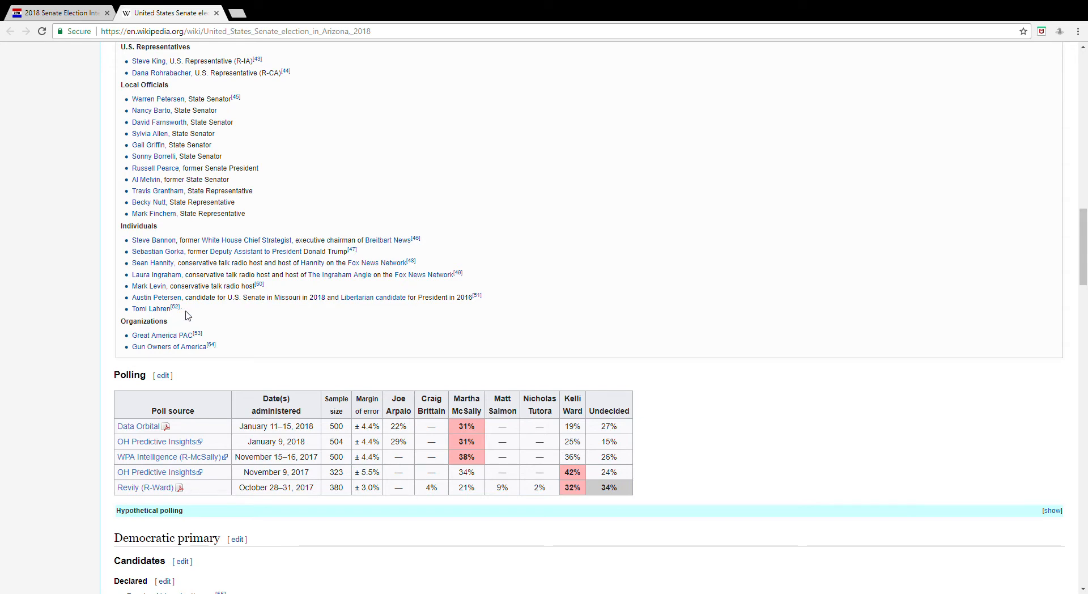
pyautogui.moveTo(246, 271)
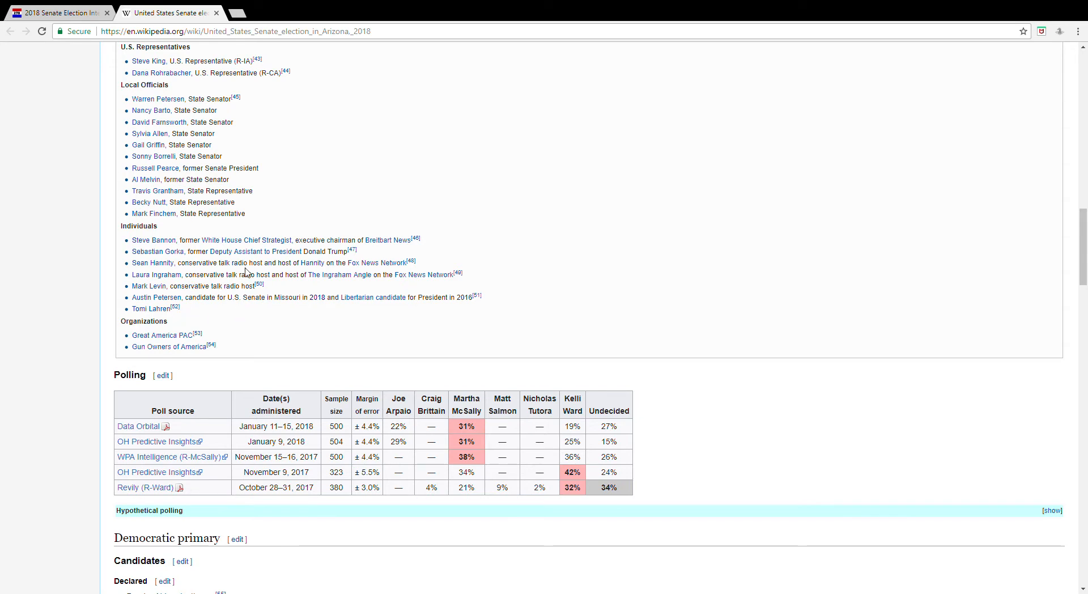
pyautogui.moveTo(217, 280)
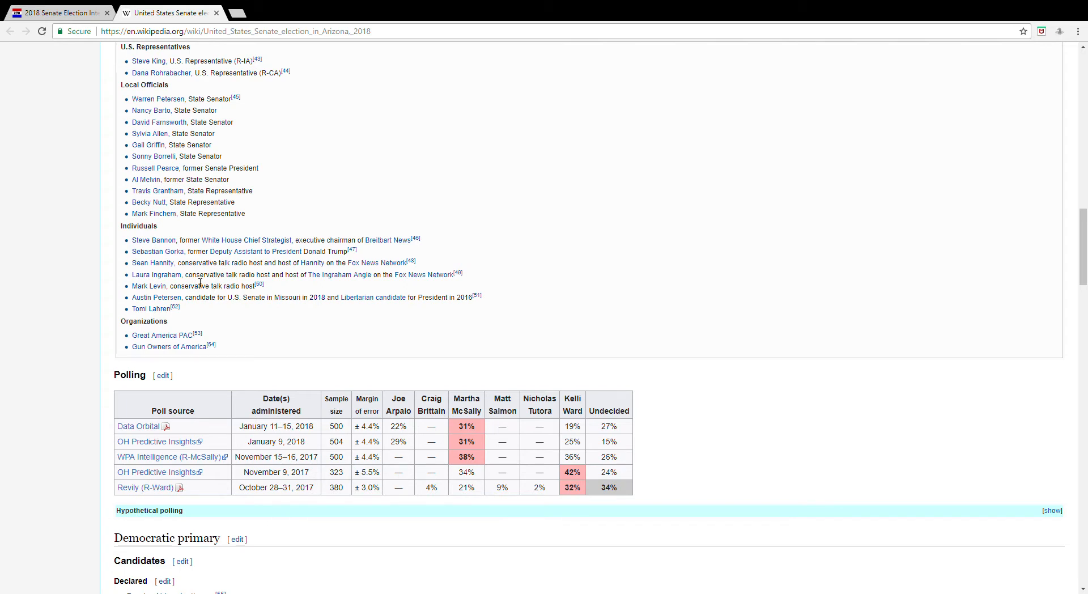
pyautogui.scroll(-3)
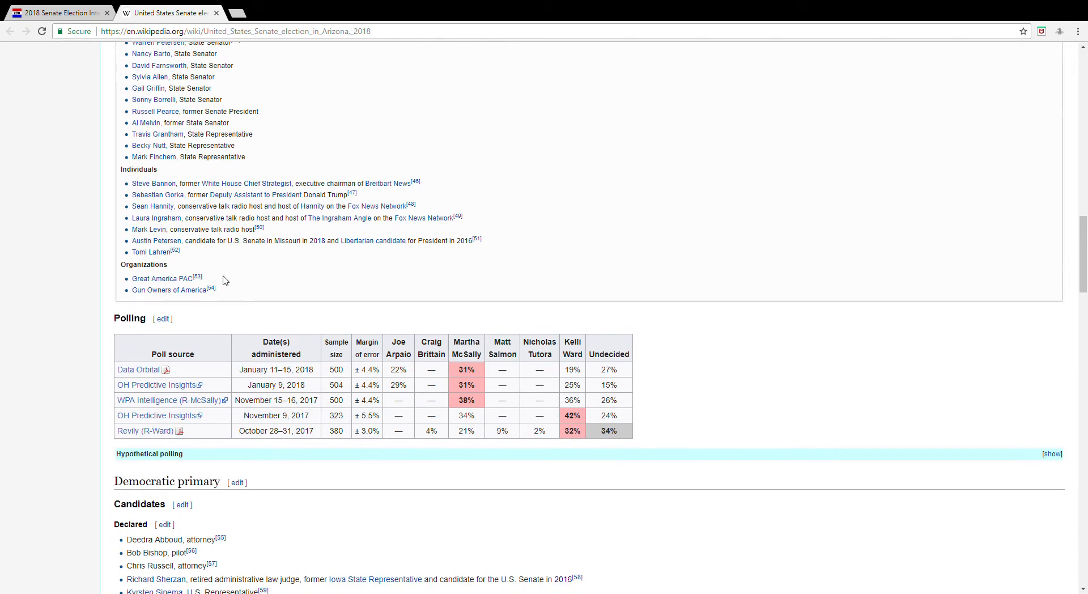
pyautogui.moveTo(143, 286)
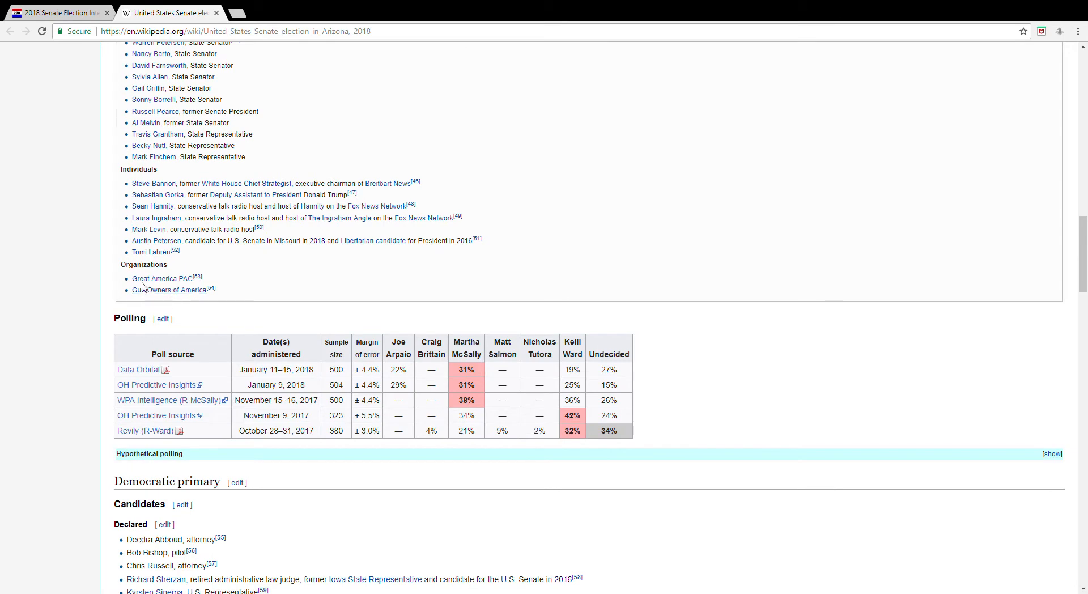
pyautogui.moveTo(174, 303)
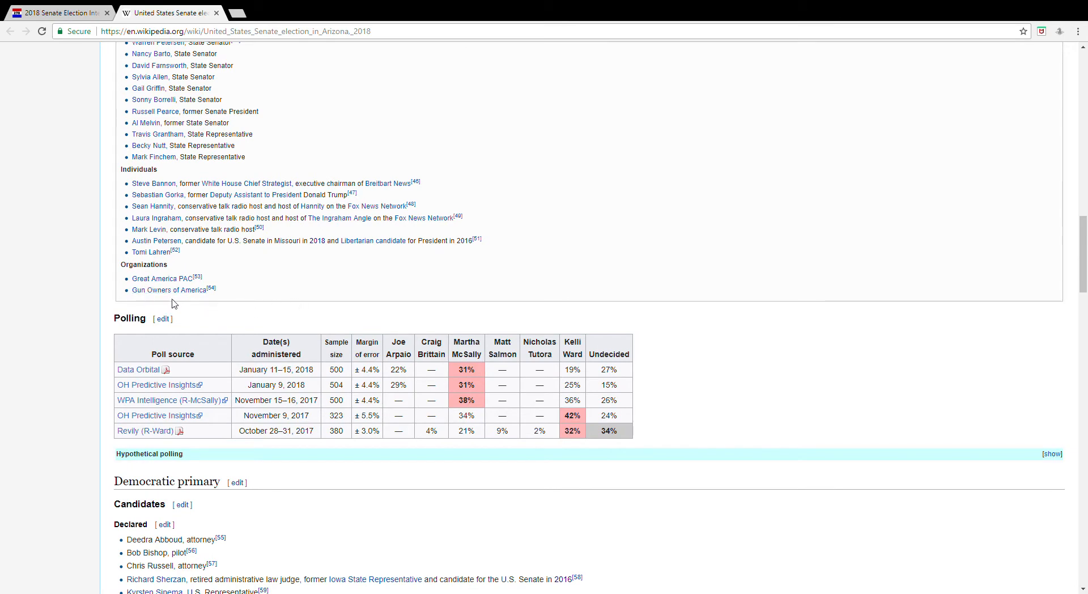
pyautogui.click(1053, 172)
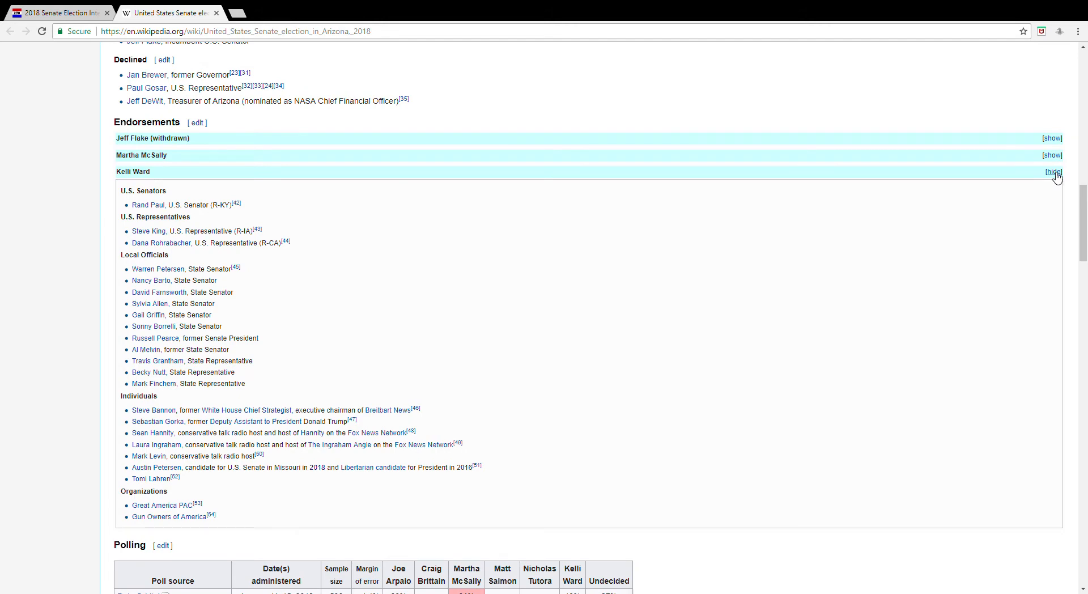
# - Collapse Kelli Ward's endorsement list so polling follows the Republican endorsements
pyautogui.click(1052, 171)
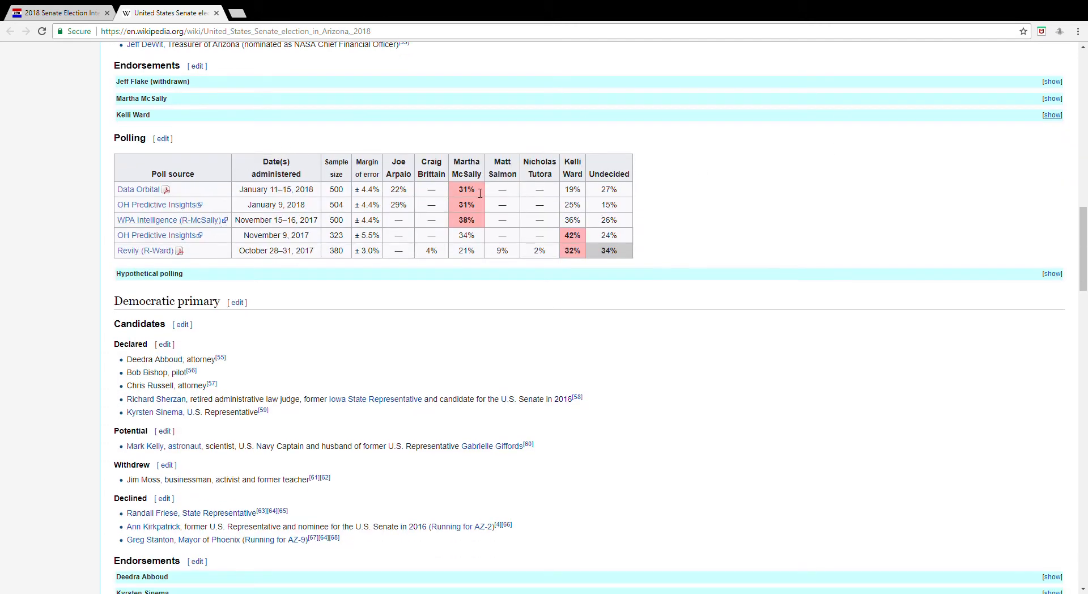
pyautogui.moveTo(474, 142)
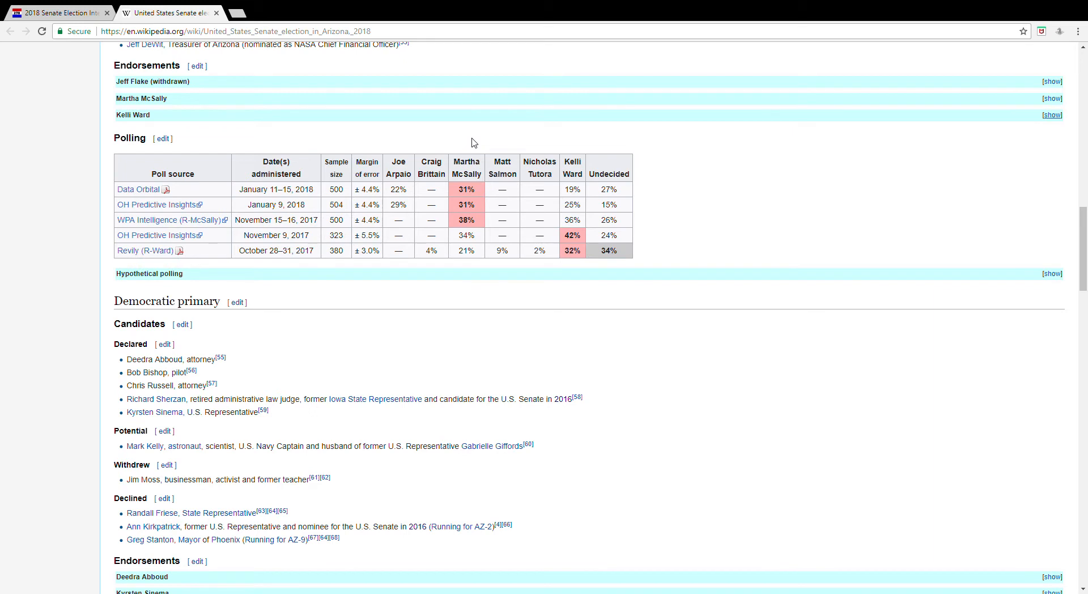
pyautogui.moveTo(466, 172)
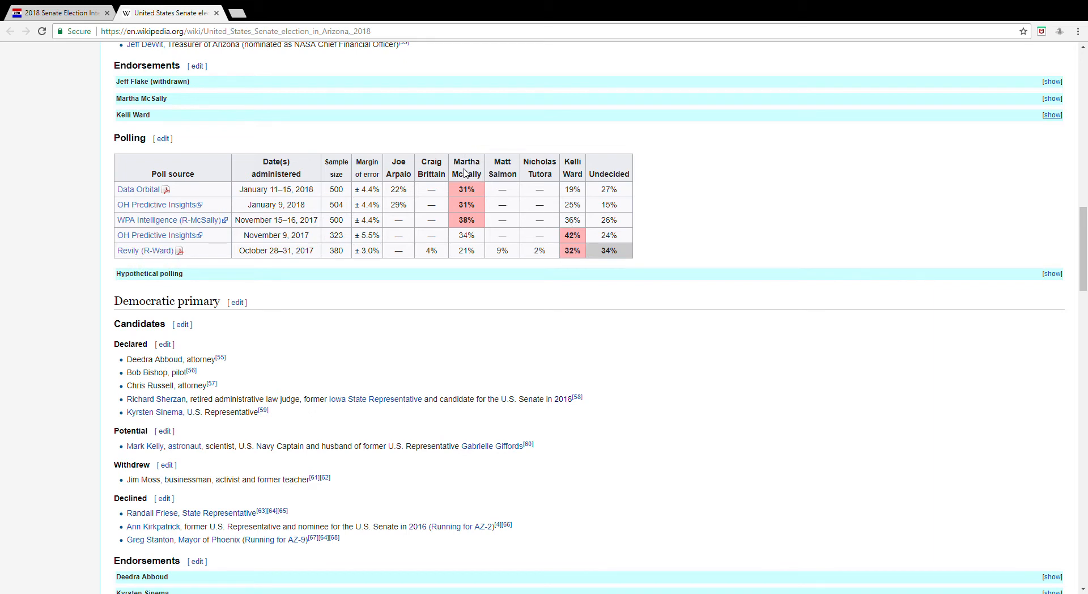
pyautogui.moveTo(437, 198)
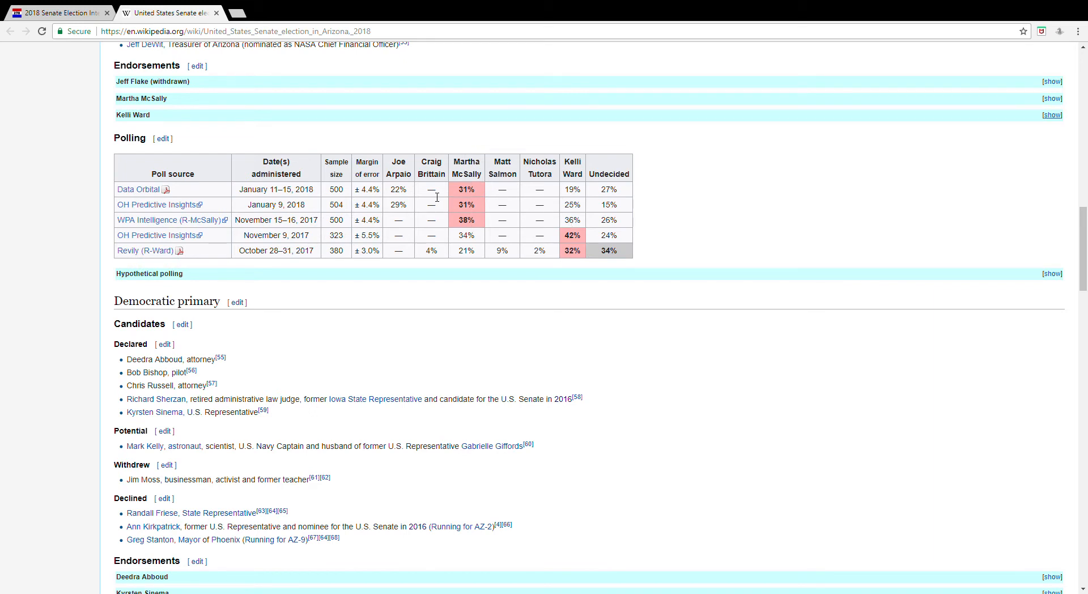
pyautogui.moveTo(412, 195)
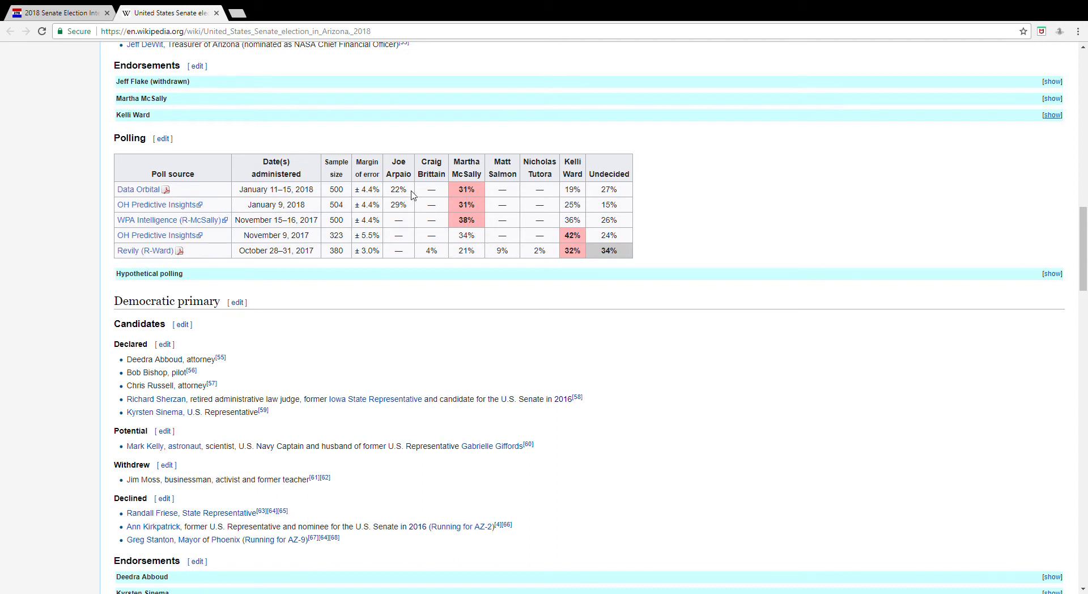
pyautogui.moveTo(375, 201)
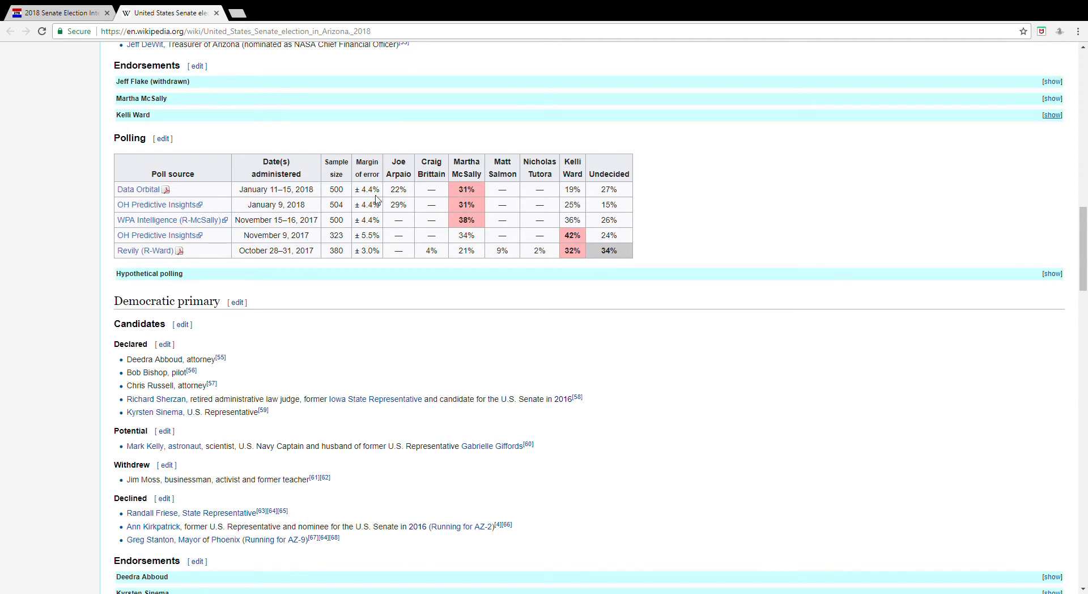
pyautogui.moveTo(158, 205)
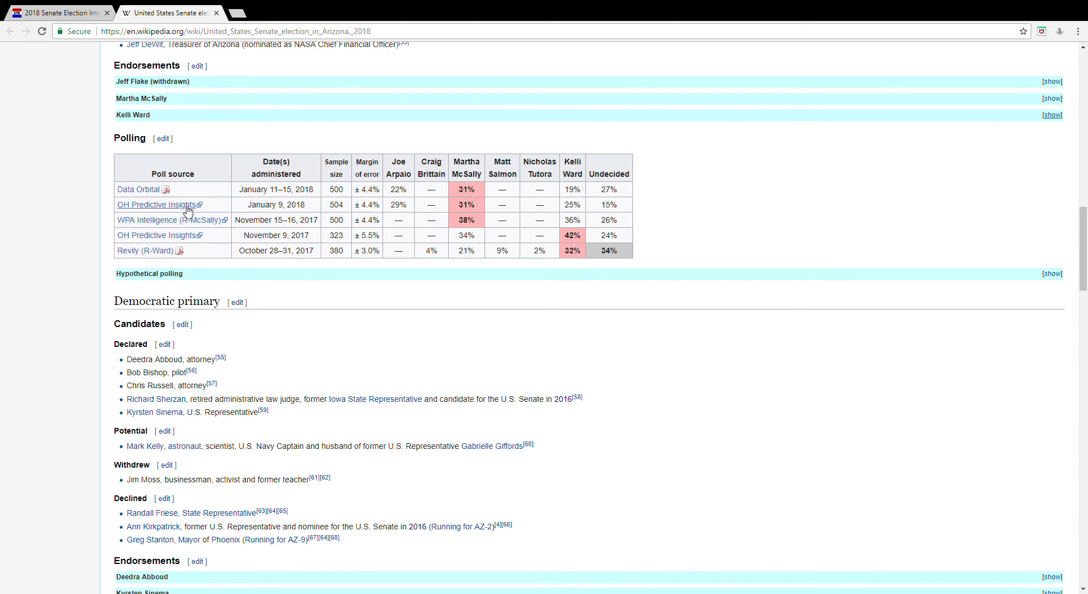
pyautogui.moveTo(406, 206)
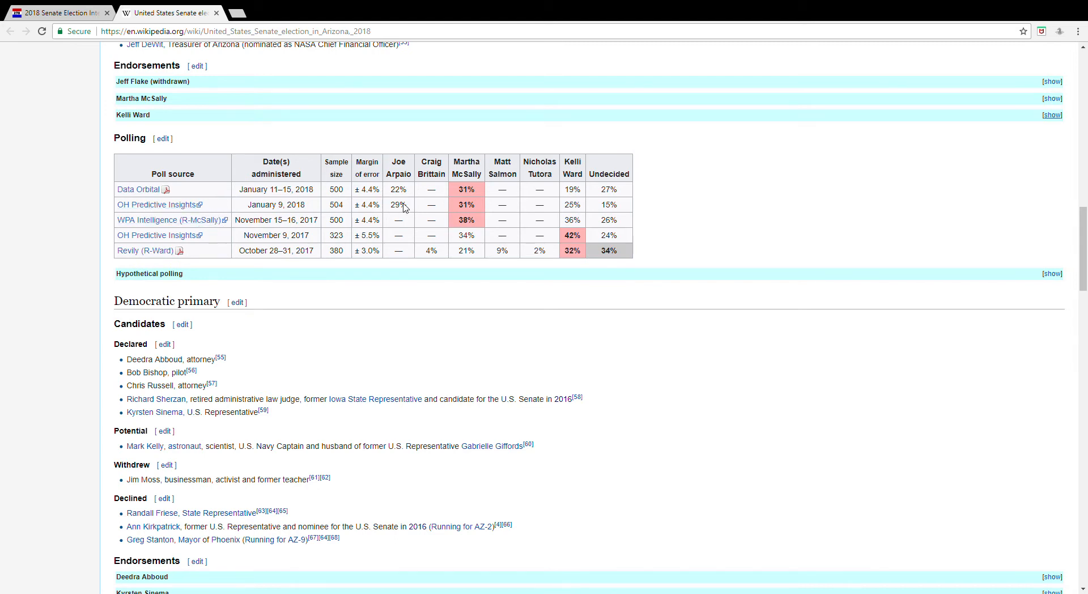
pyautogui.moveTo(288, 216)
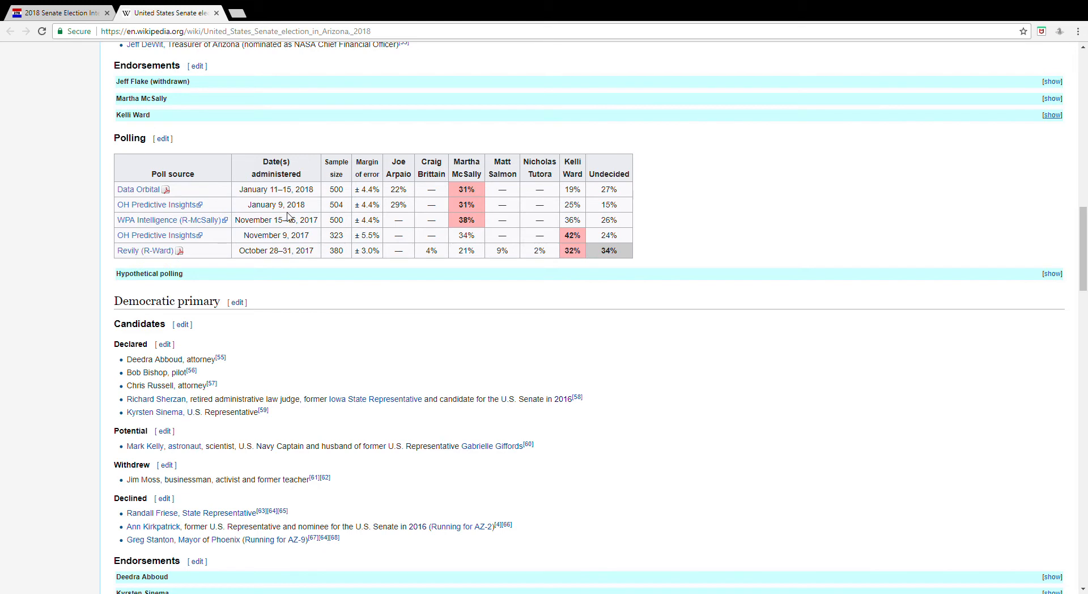
pyautogui.moveTo(419, 210)
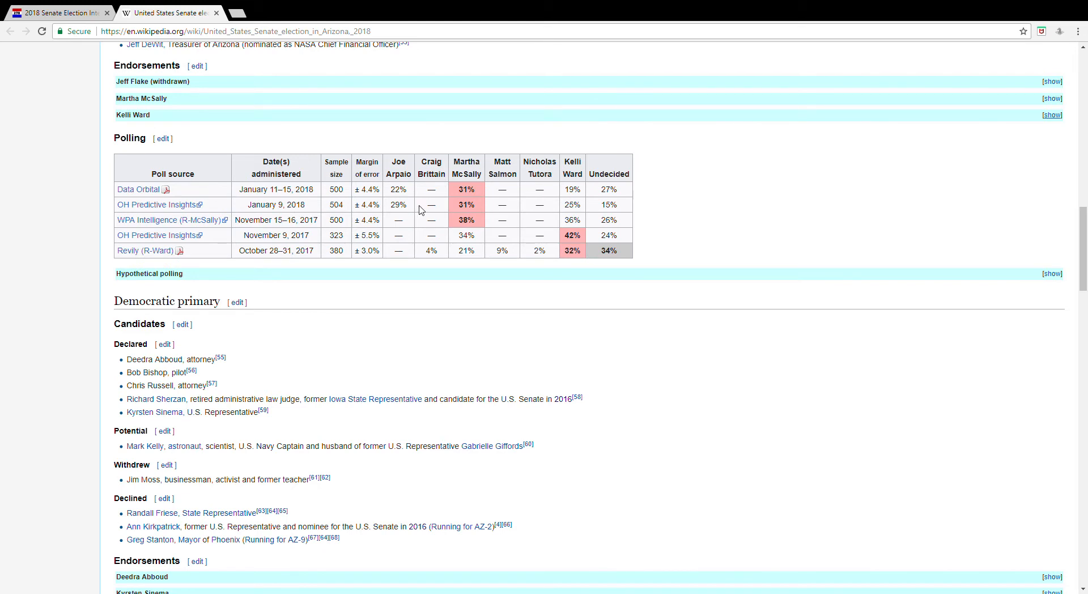
pyautogui.moveTo(399, 202)
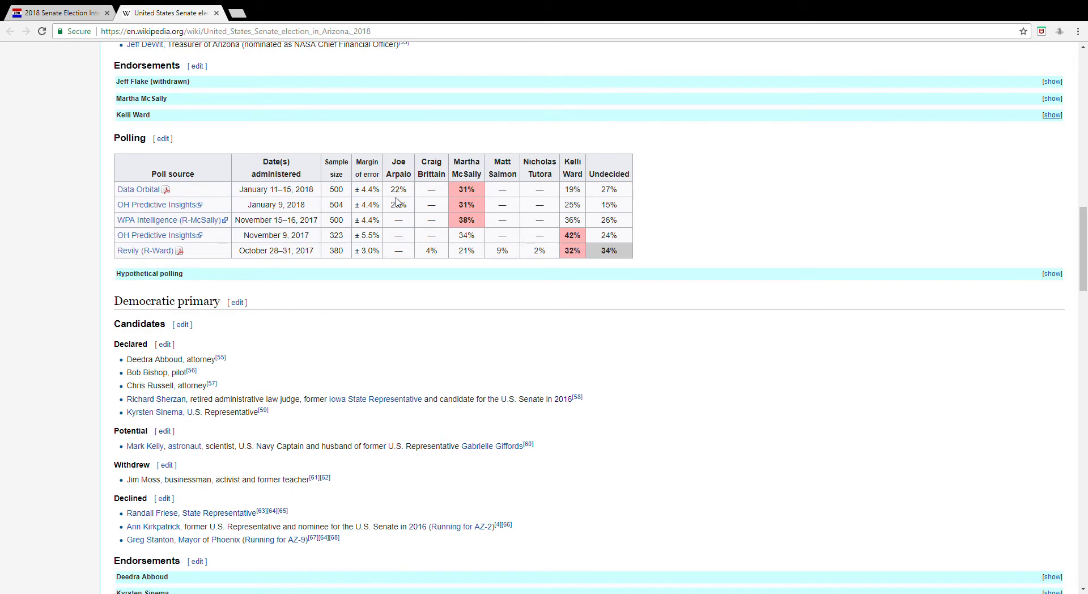
pyautogui.moveTo(398, 201)
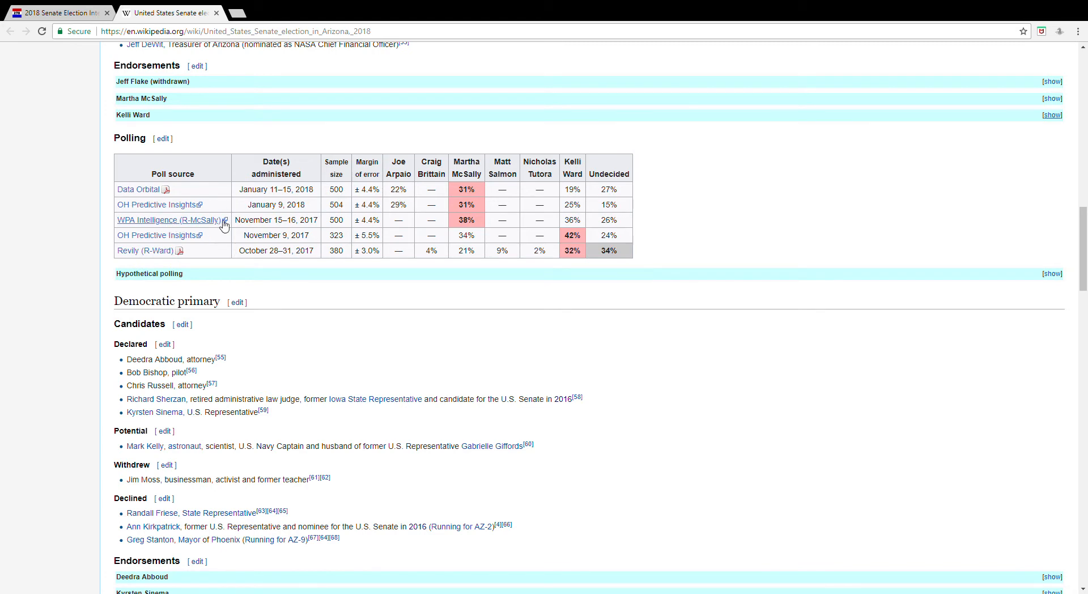
pyautogui.moveTo(203, 224)
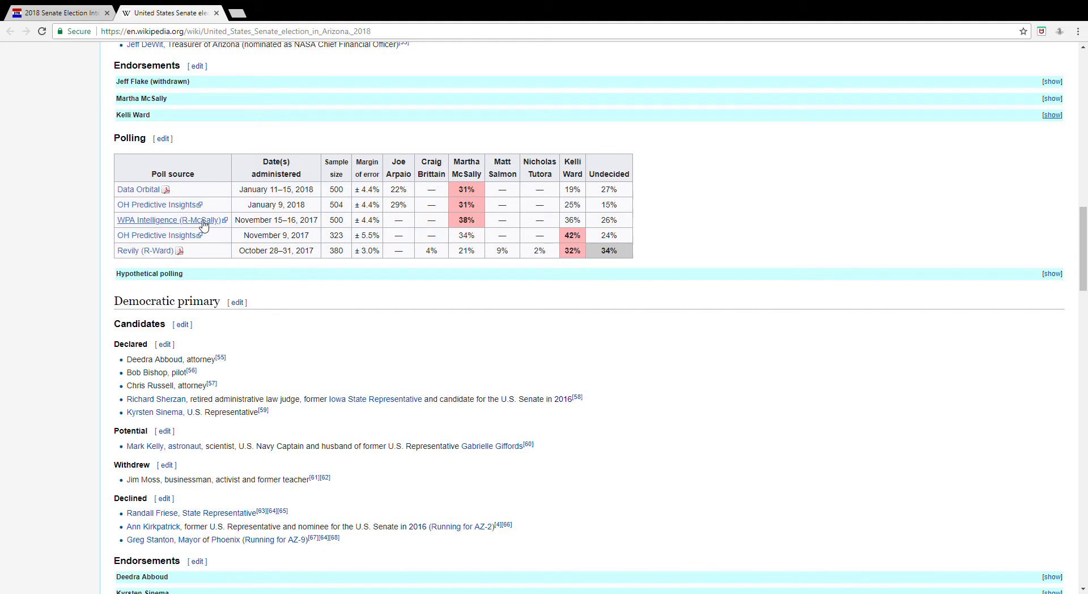
pyautogui.moveTo(526, 226)
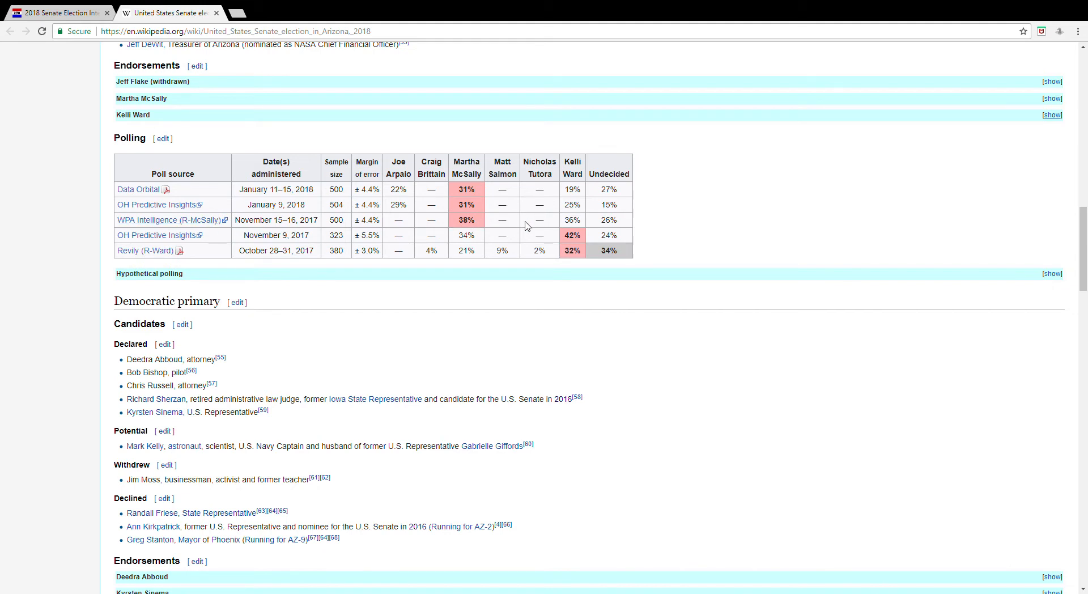
pyautogui.moveTo(571, 229)
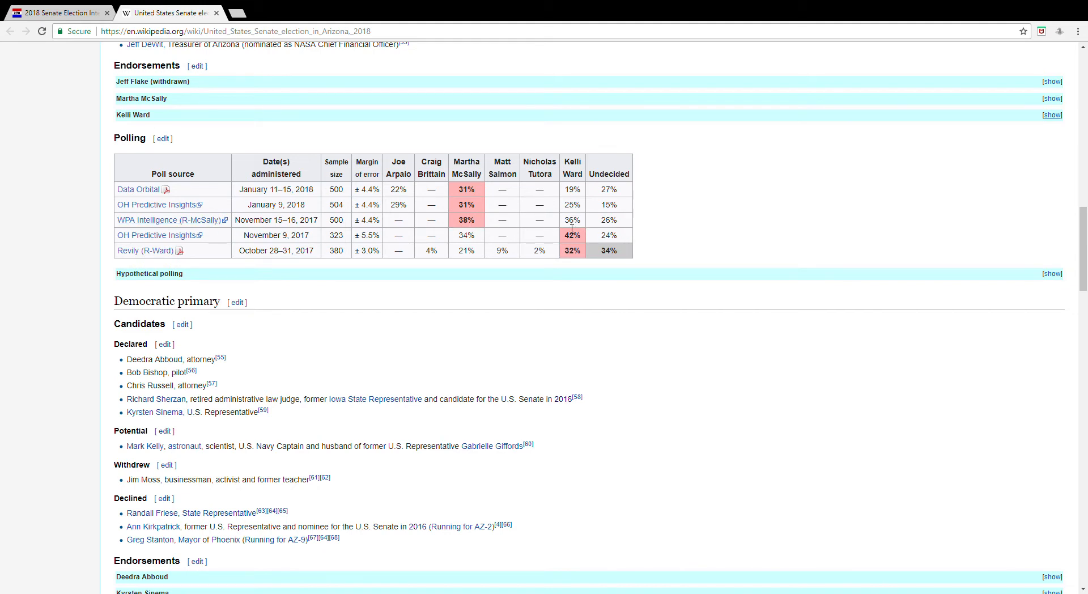
pyautogui.moveTo(610, 222)
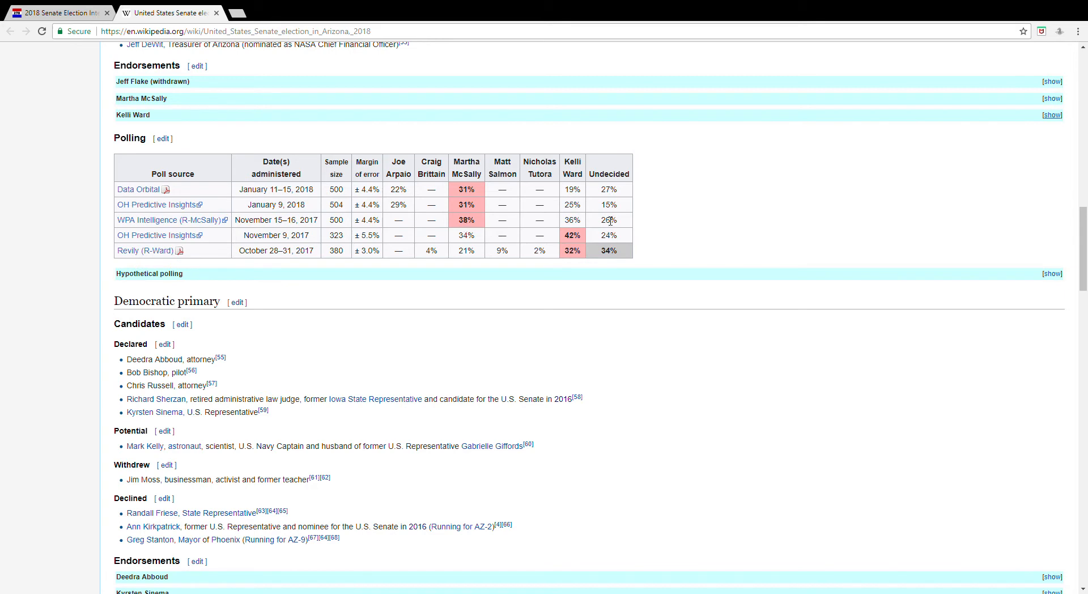
pyautogui.moveTo(212, 246)
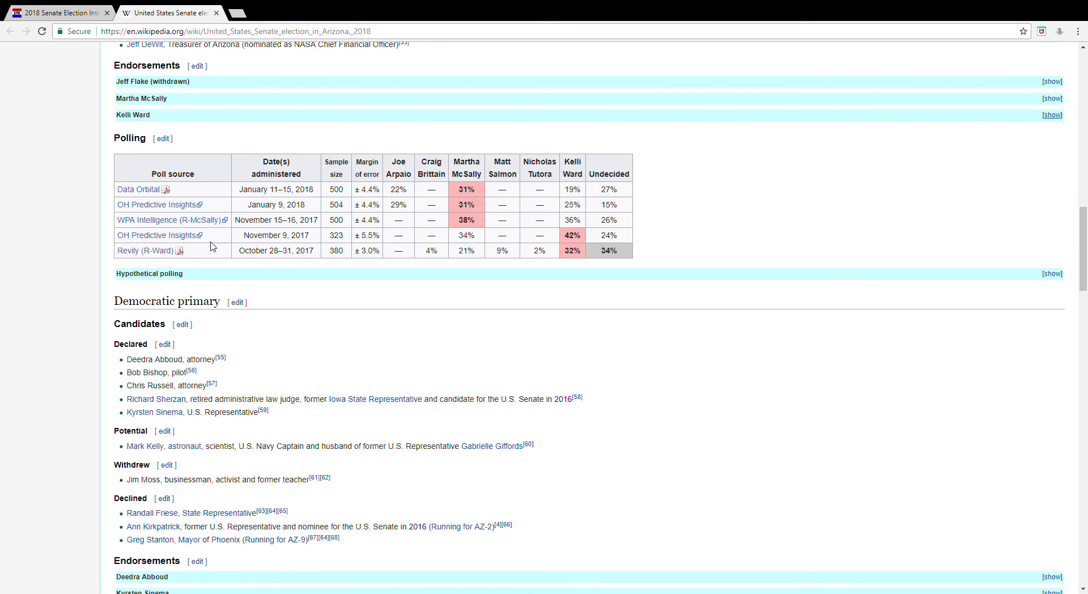
pyautogui.moveTo(144, 251)
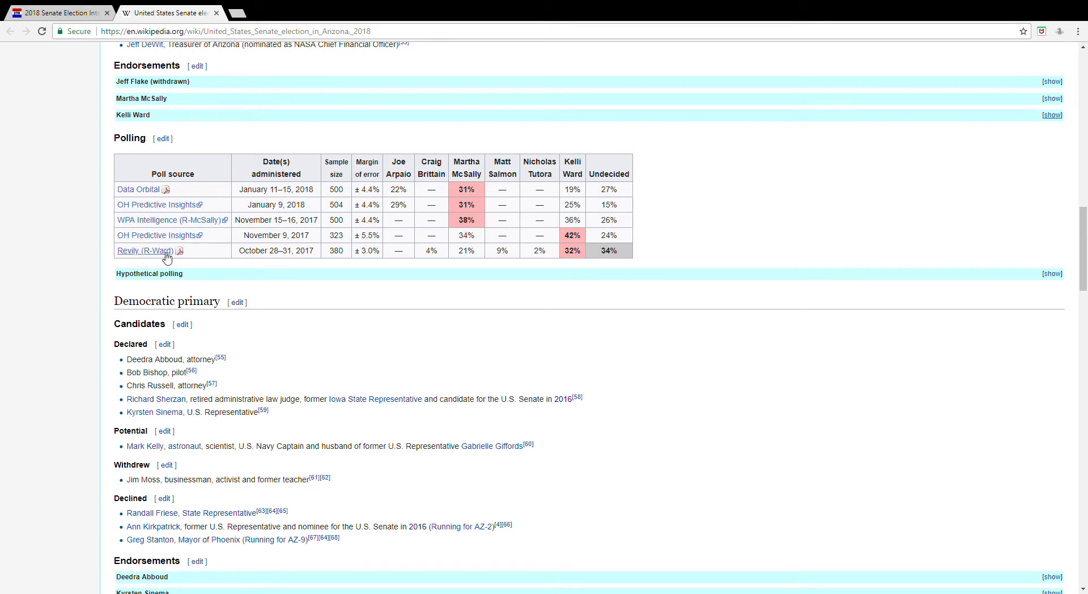
pyautogui.moveTo(302, 253)
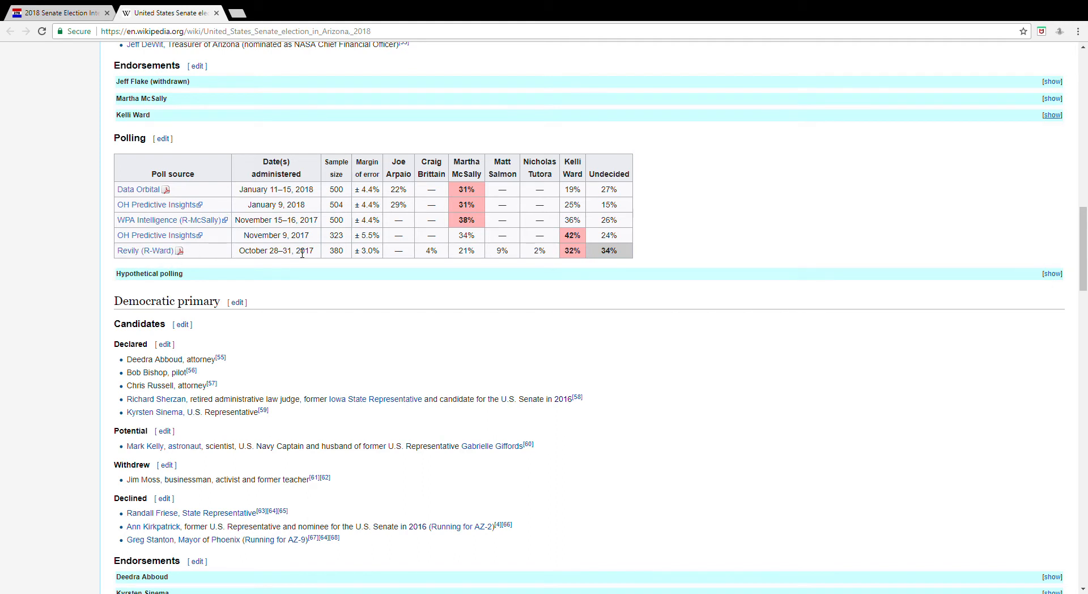
pyautogui.moveTo(505, 256)
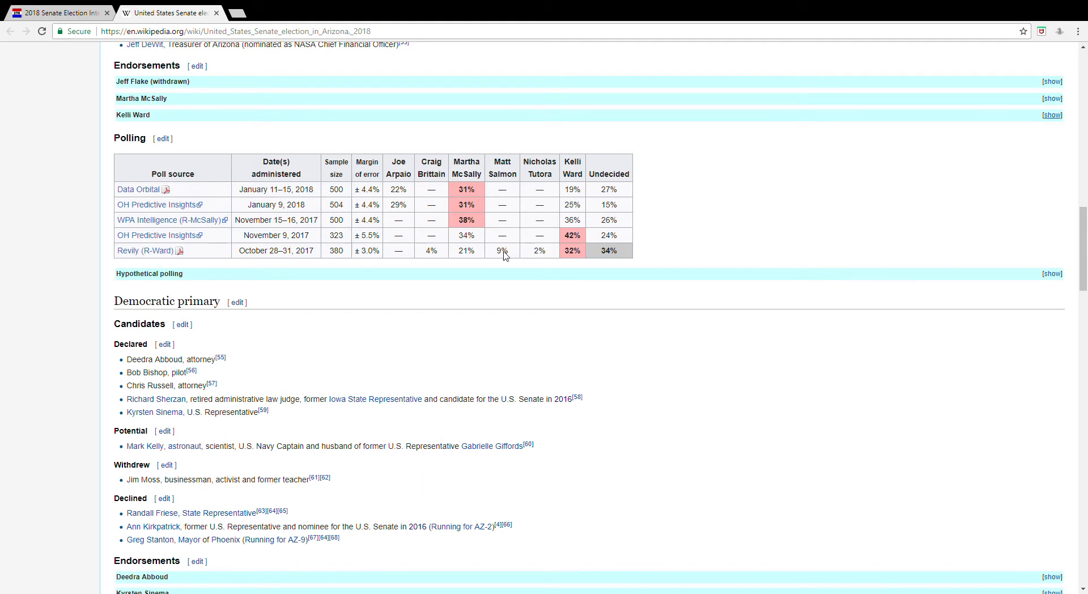
pyautogui.moveTo(611, 255)
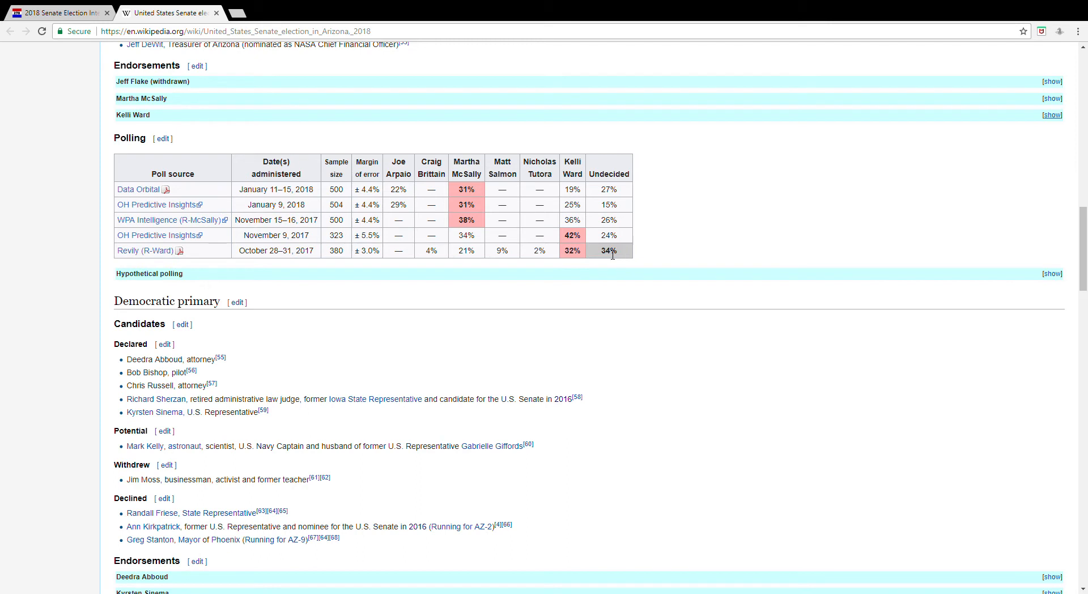
pyautogui.moveTo(571, 251)
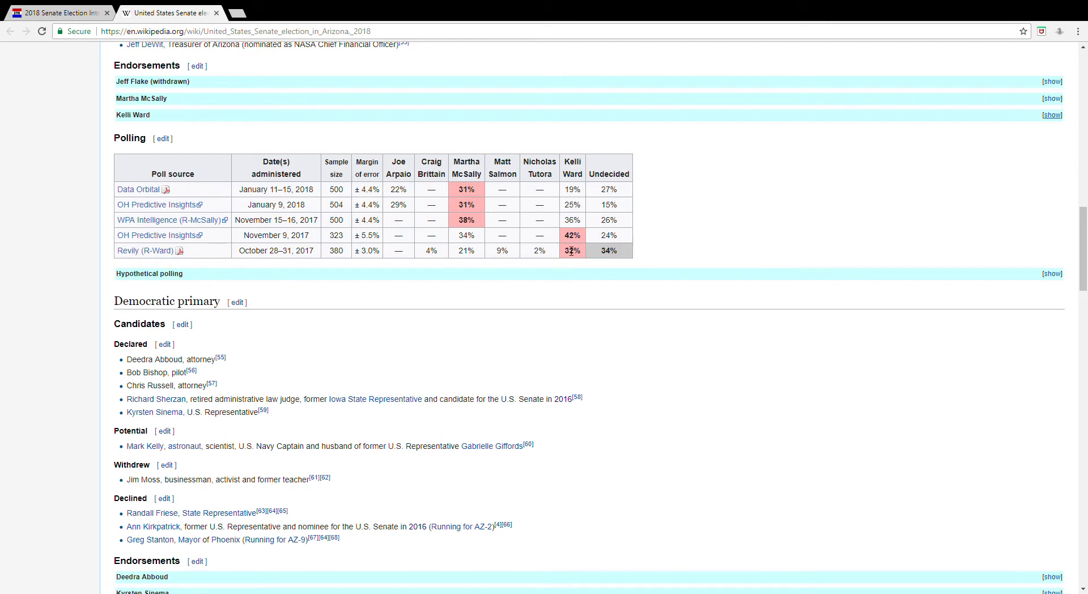
pyautogui.moveTo(580, 257)
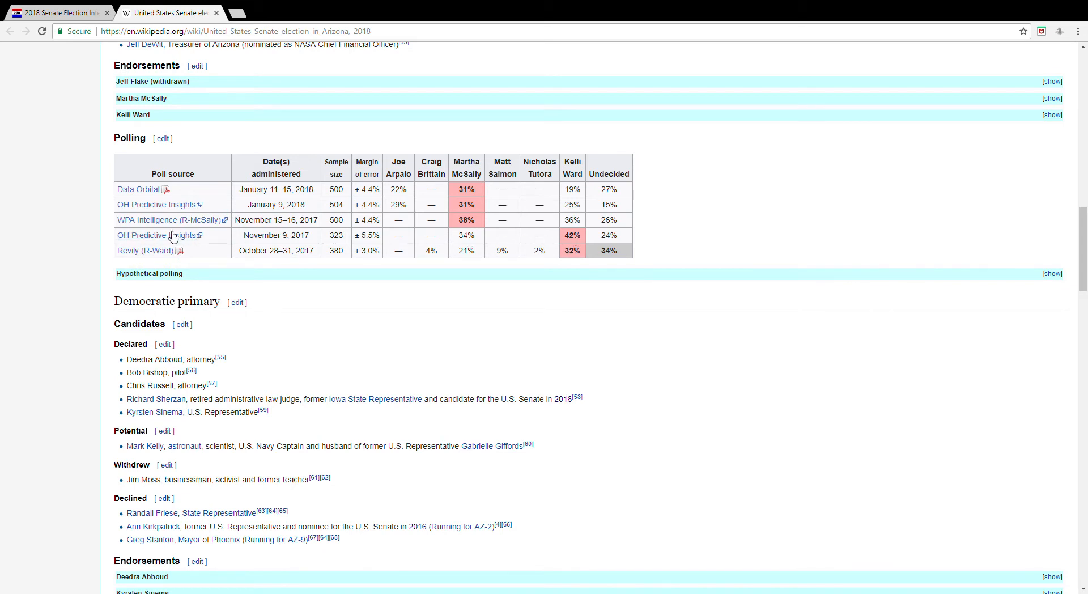
pyautogui.moveTo(618, 239)
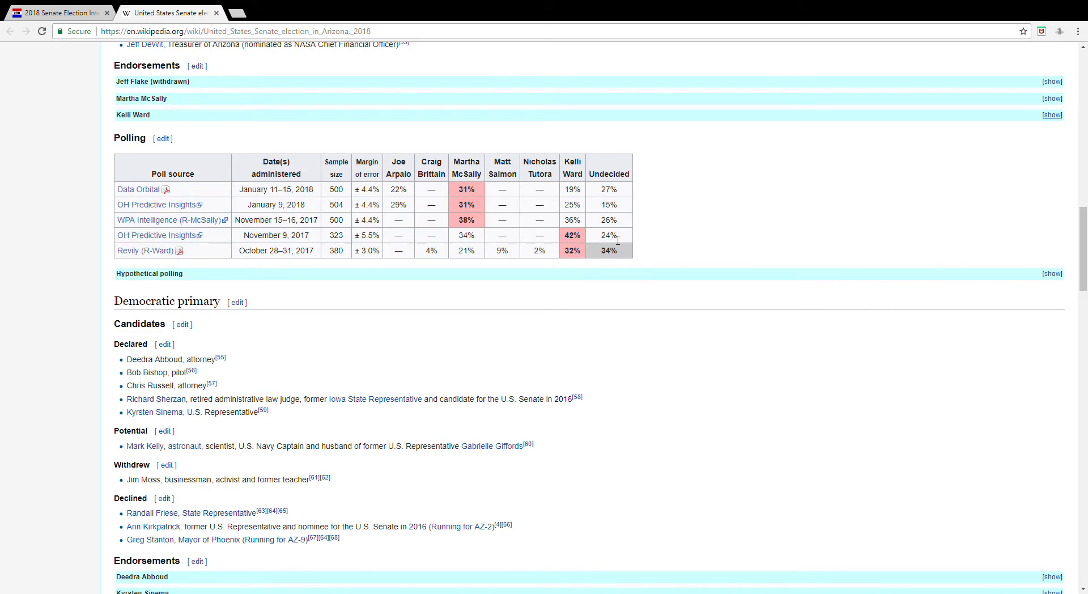
pyautogui.moveTo(540, 163)
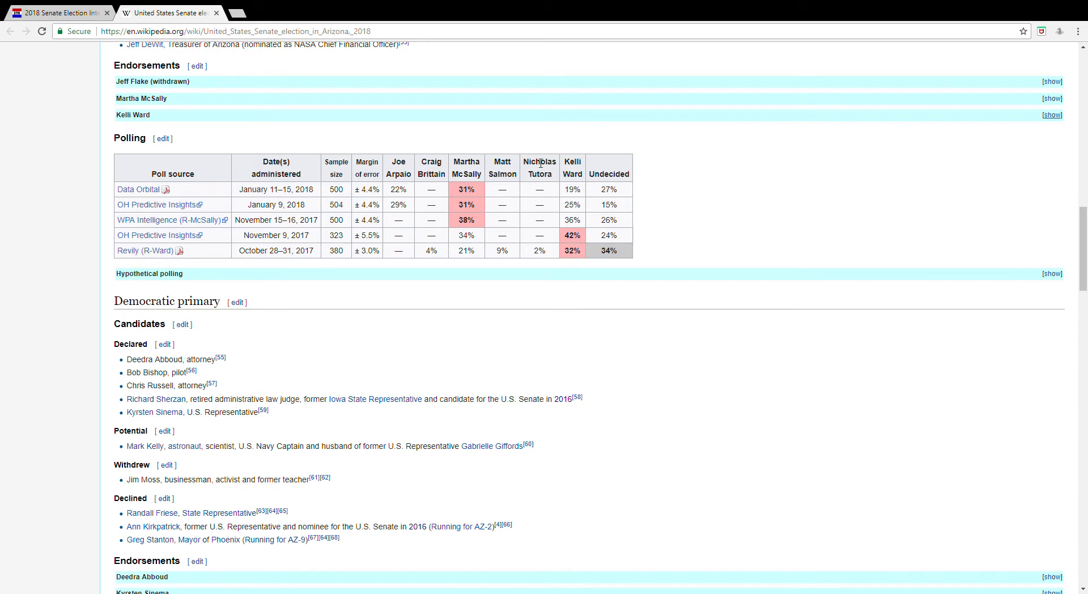
pyautogui.moveTo(513, 164)
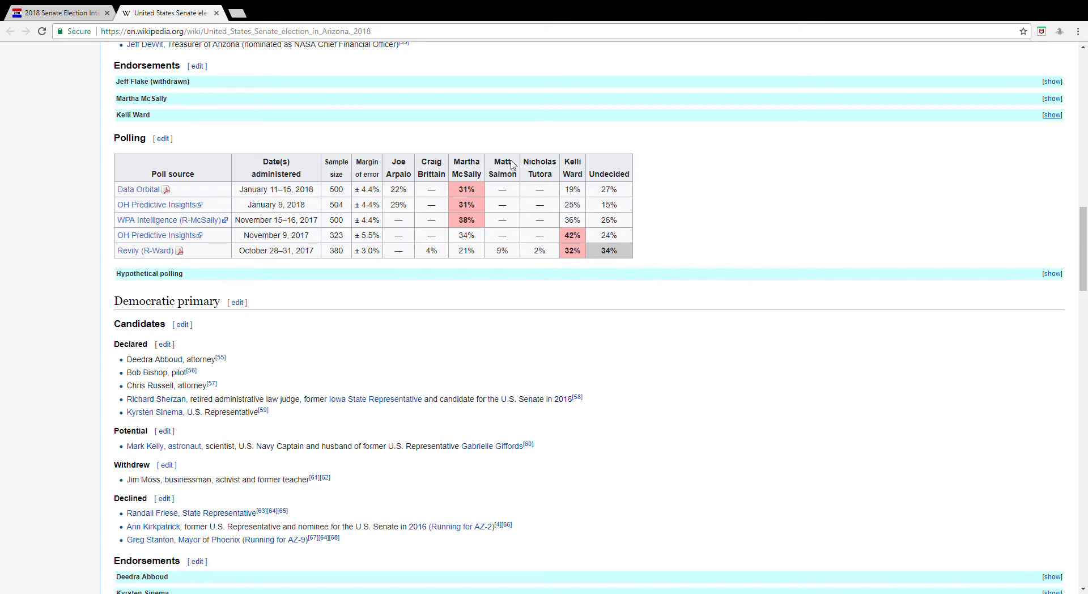
pyautogui.moveTo(657, 265)
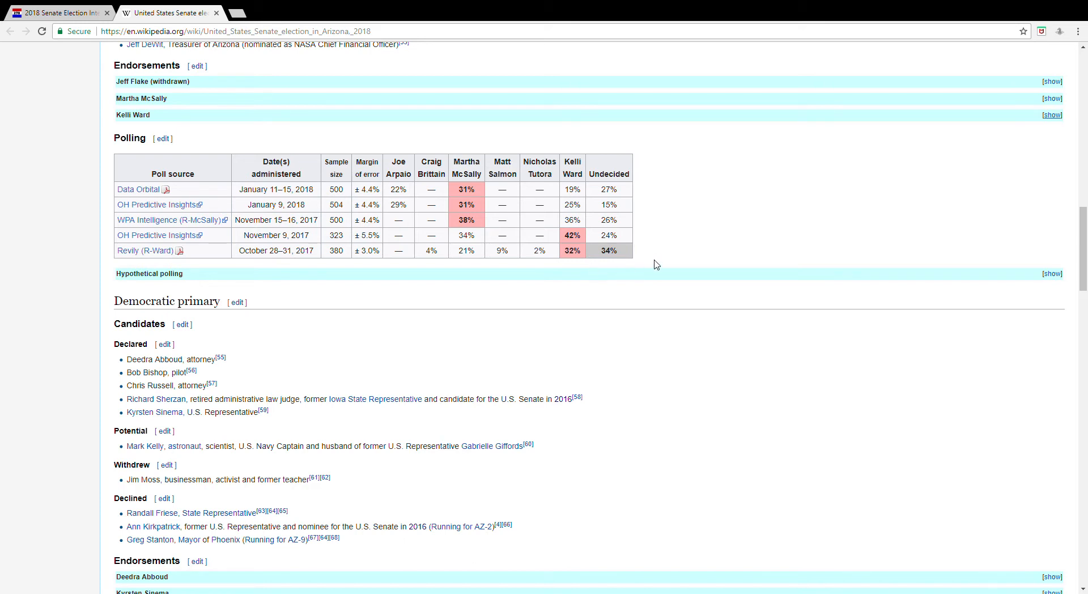
pyautogui.moveTo(666, 260)
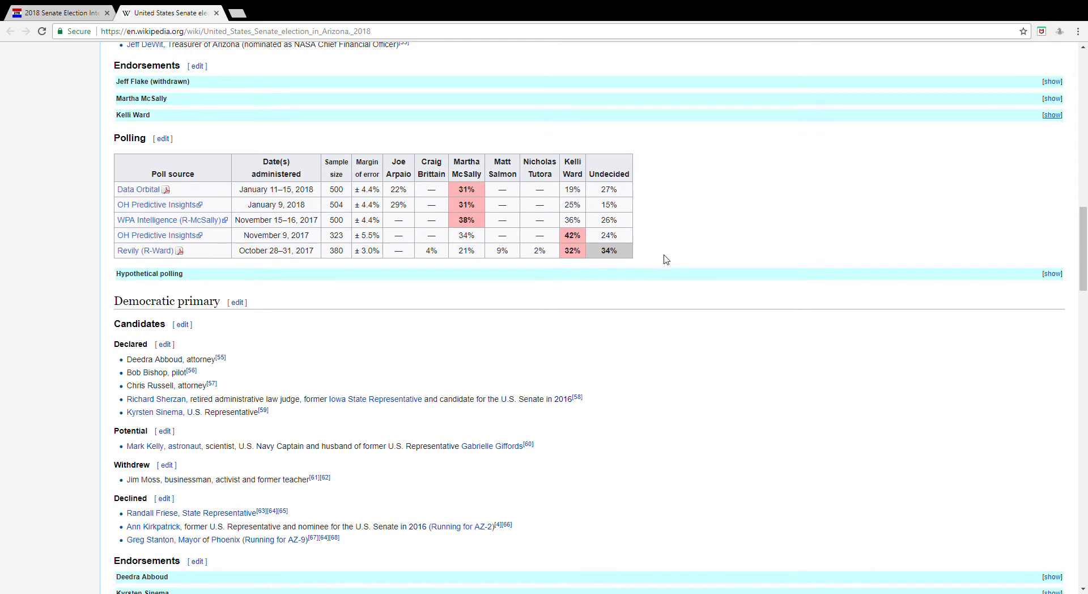
pyautogui.scroll(3)
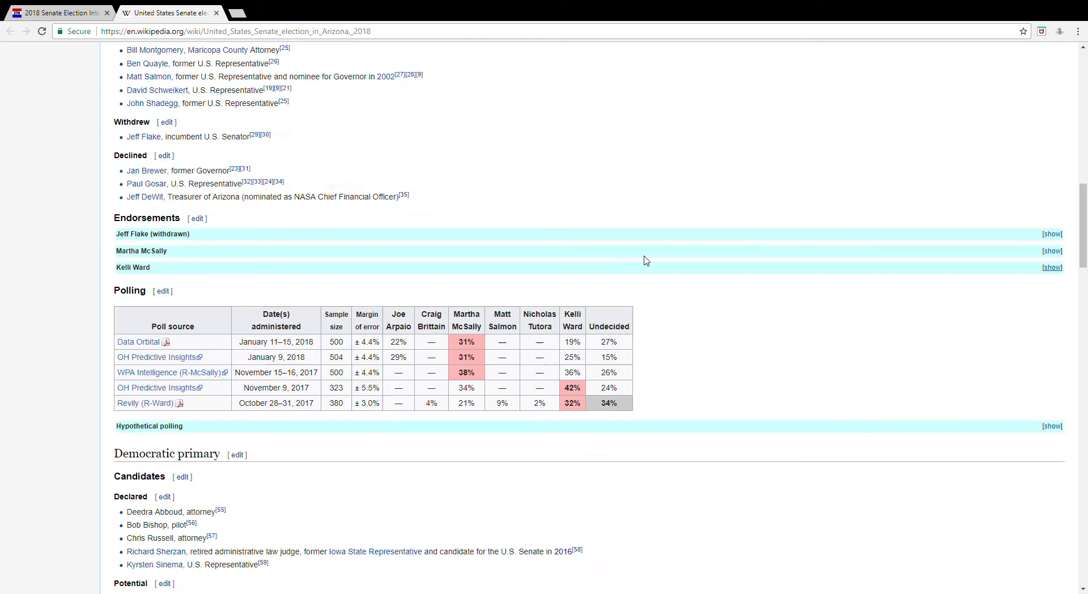
pyautogui.scroll(3)
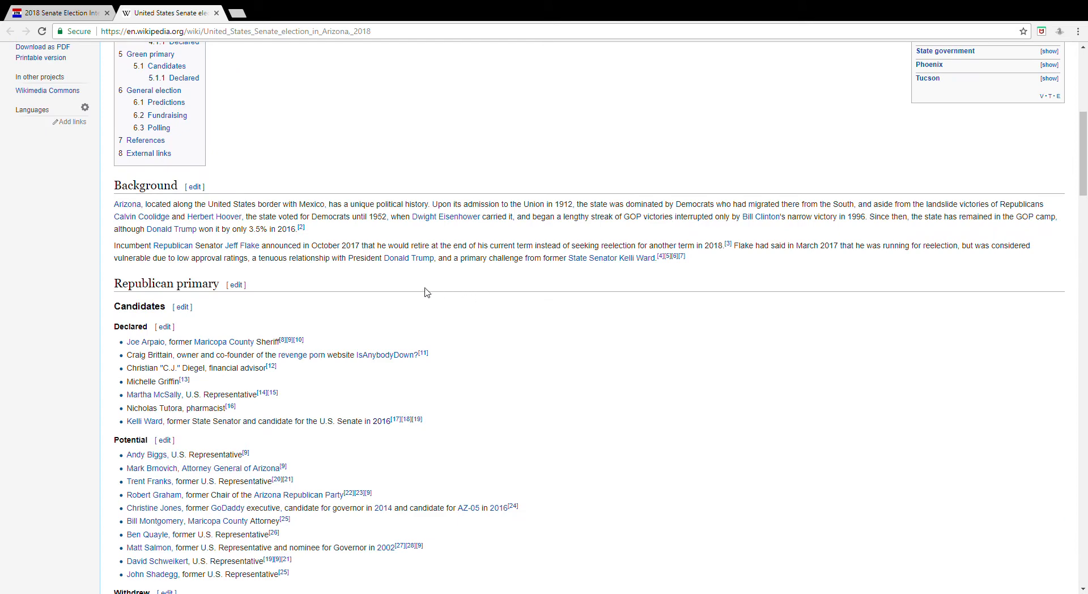
pyautogui.scroll(3)
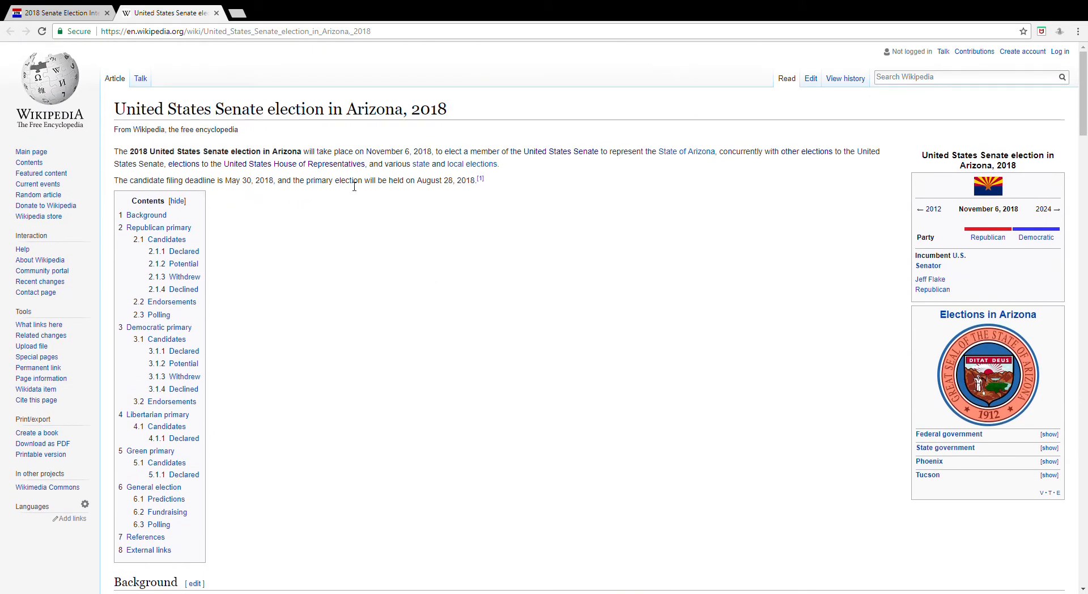
pyautogui.moveTo(464, 223)
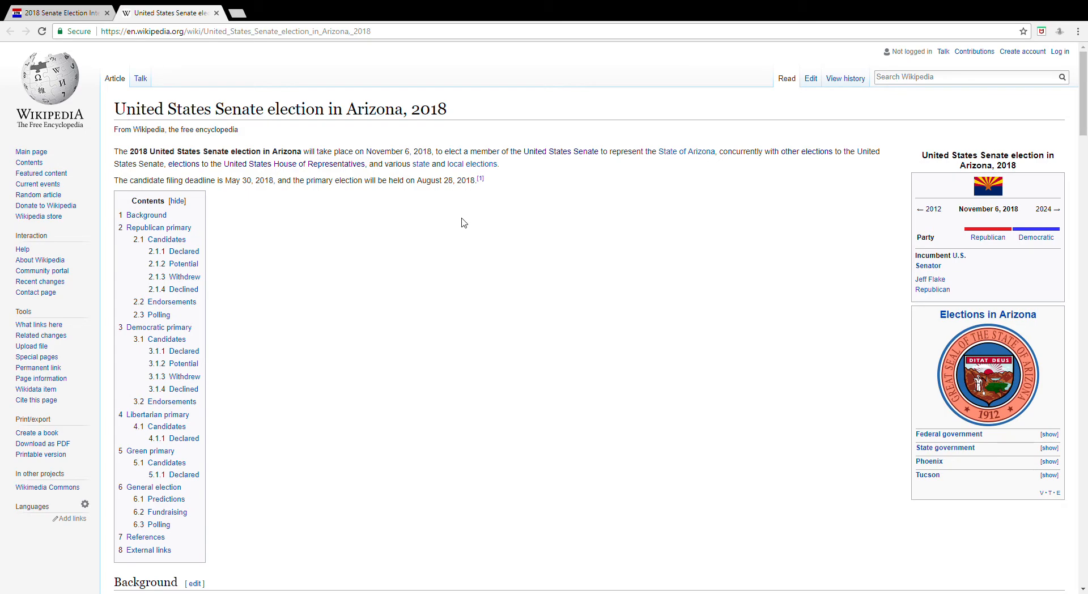
pyautogui.scroll(-3)
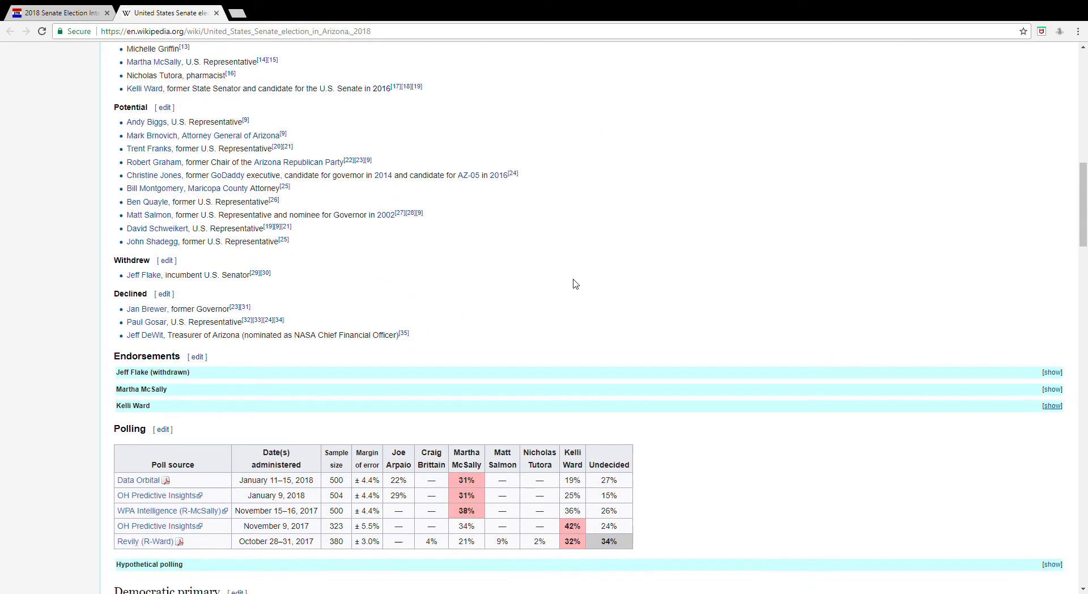
pyautogui.scroll(-3)
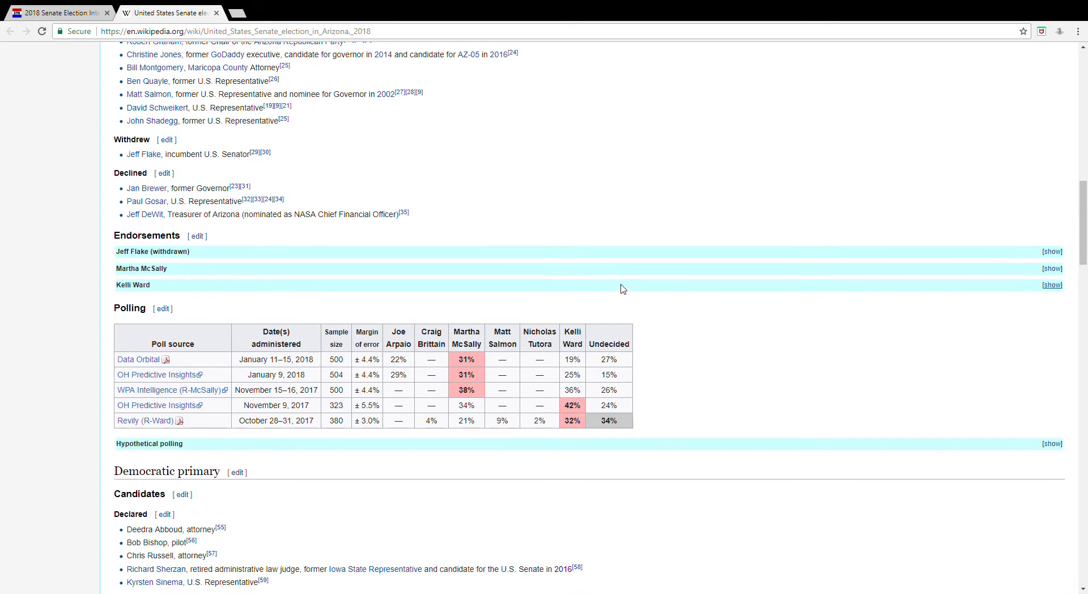
pyautogui.moveTo(386, 282)
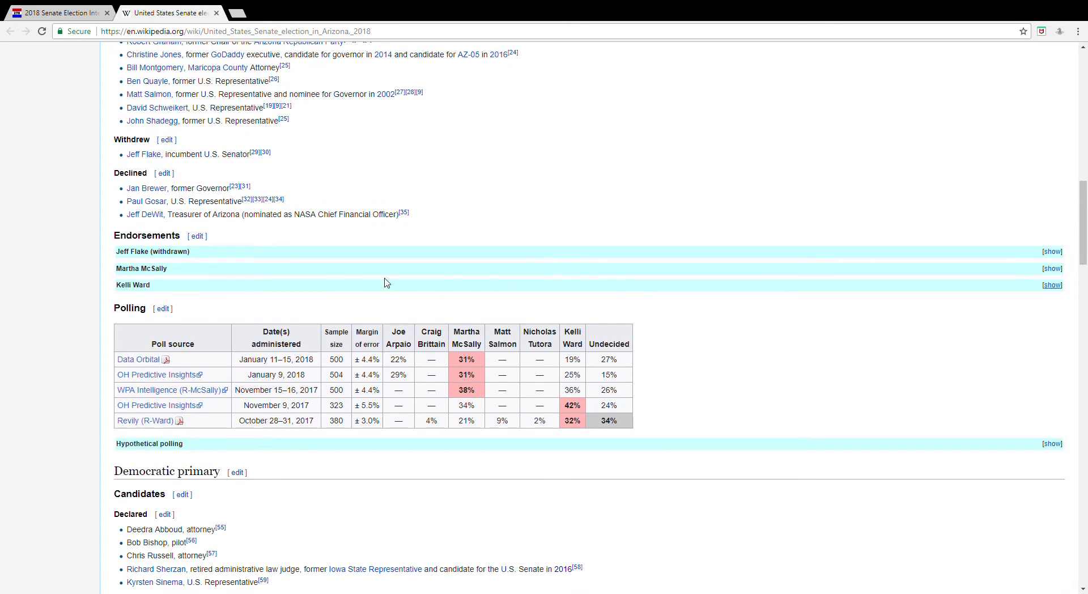
# - Scroll to the Democratic primary candidates and their collapsed endorsement lists
pyautogui.scroll(-3)
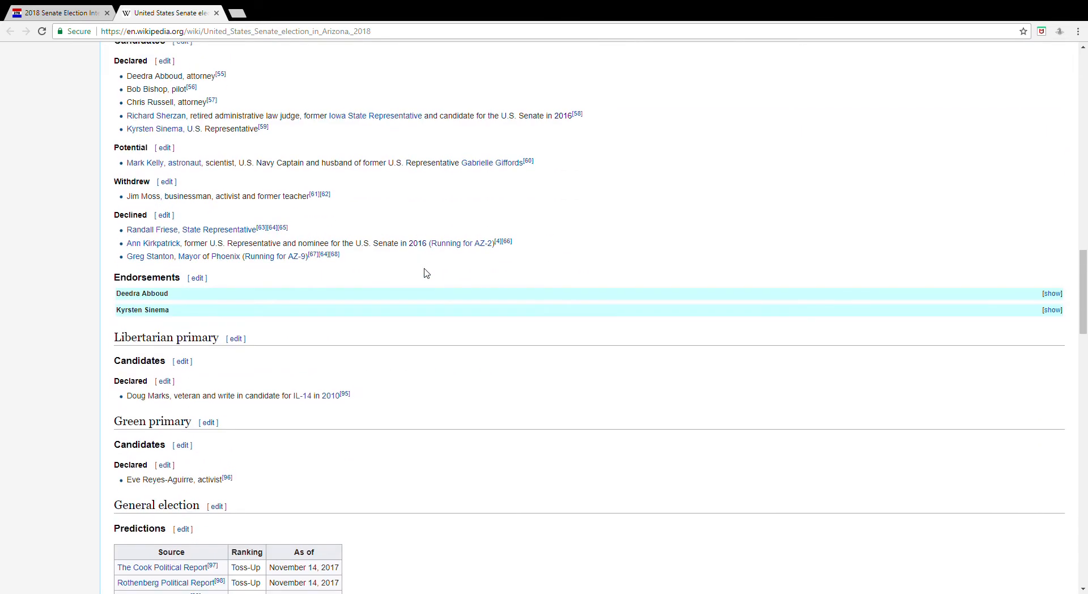
pyautogui.moveTo(444, 260)
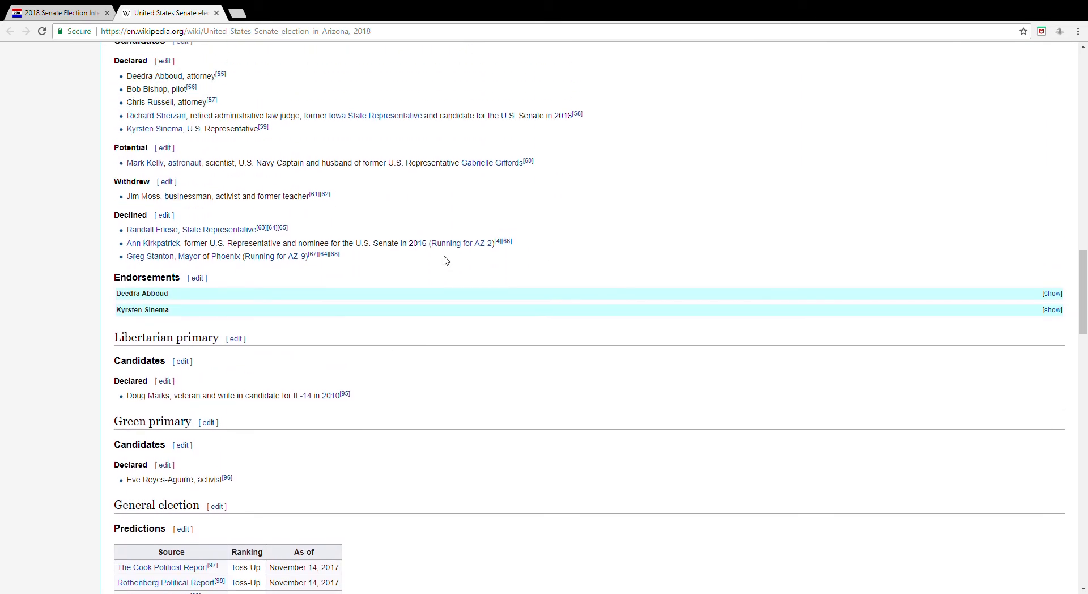
pyautogui.scroll(3)
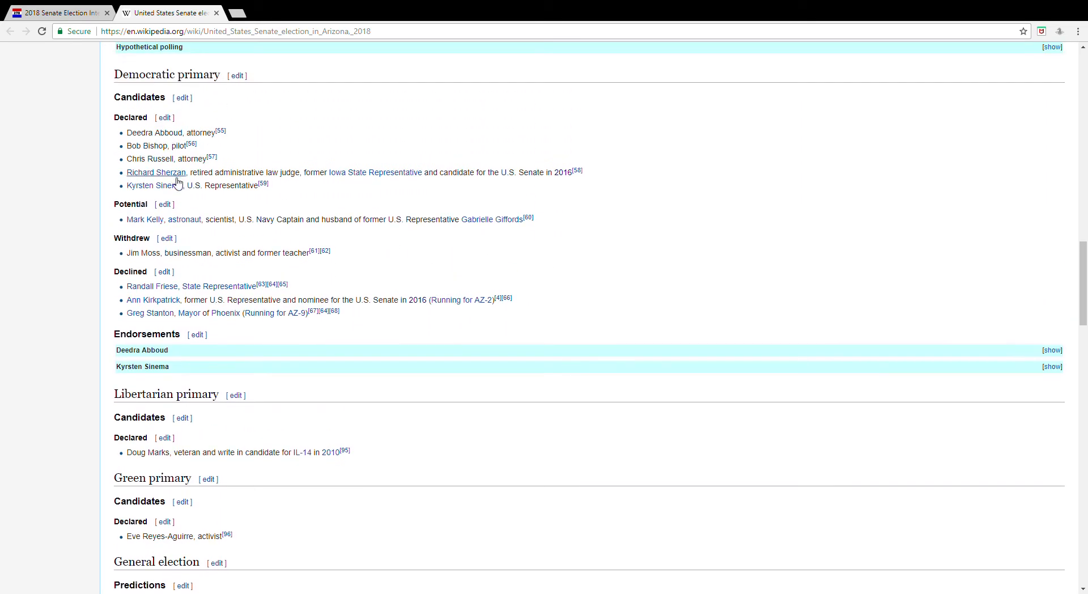
pyautogui.moveTo(214, 189)
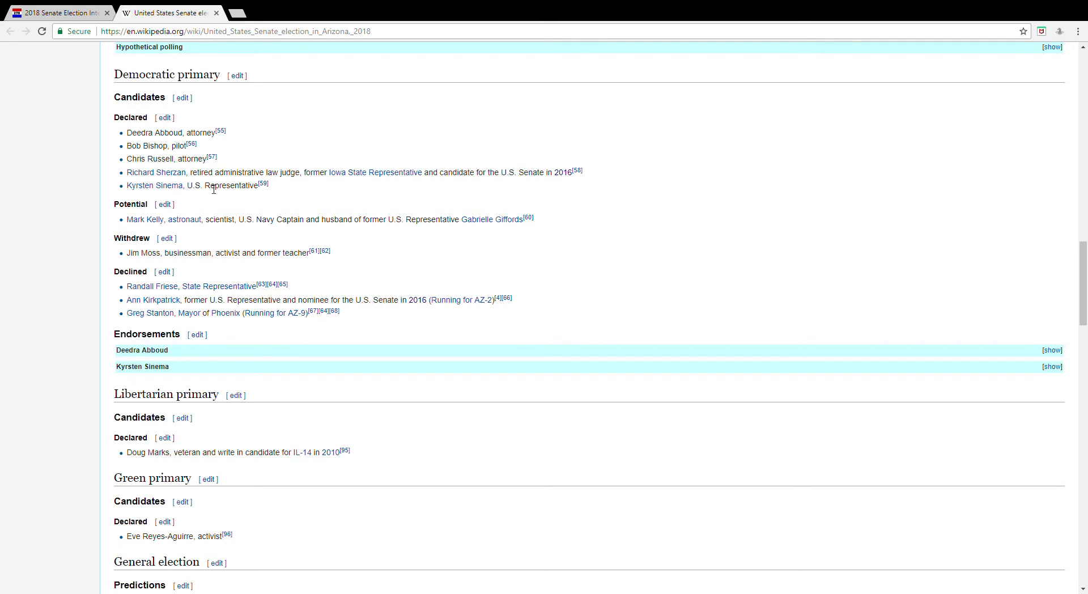
pyautogui.moveTo(204, 198)
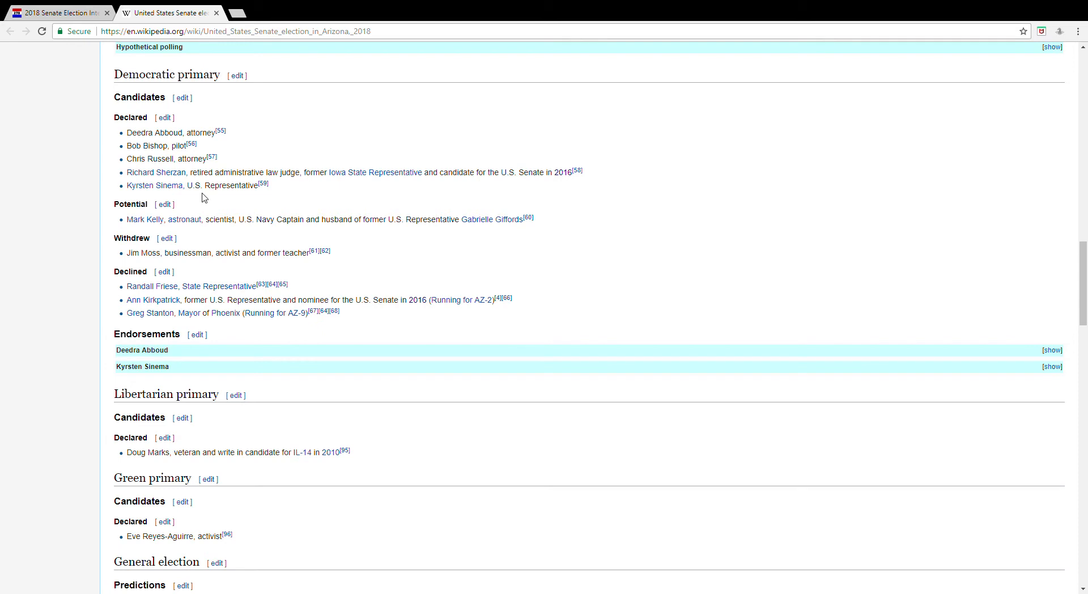
pyautogui.moveTo(154, 199)
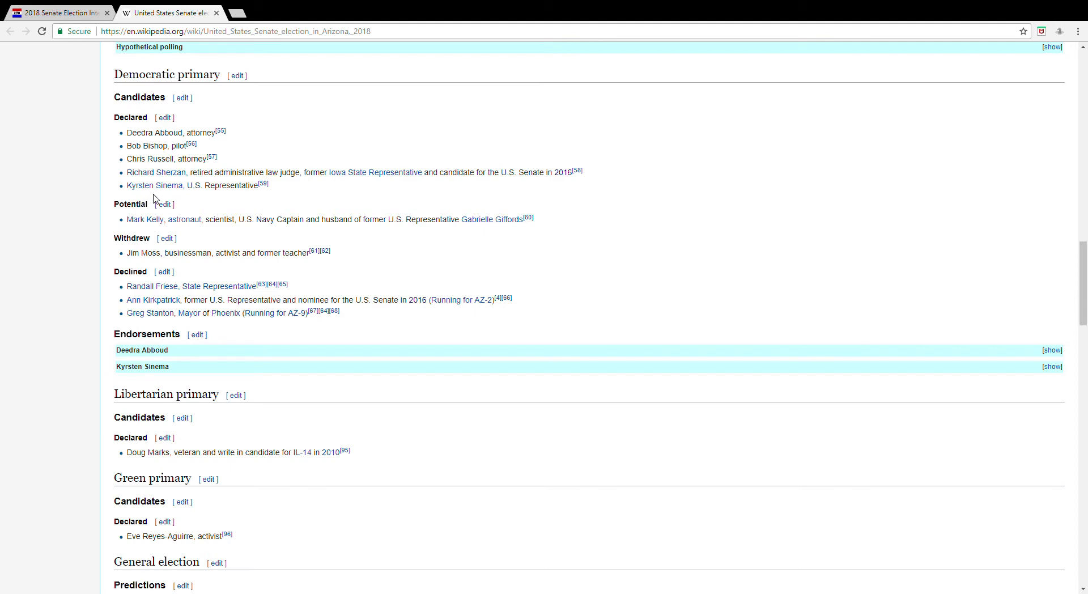
pyautogui.scroll(-3)
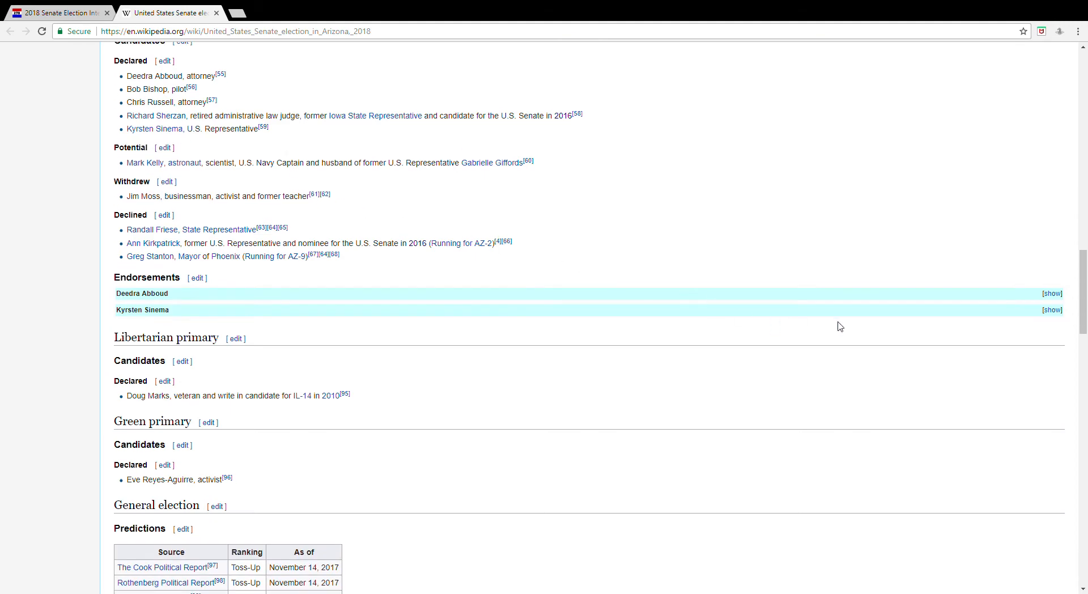
# - Expand Kyrsten Sinema's endorsements and read through senators, representatives and organizations
pyautogui.click(1052, 309)
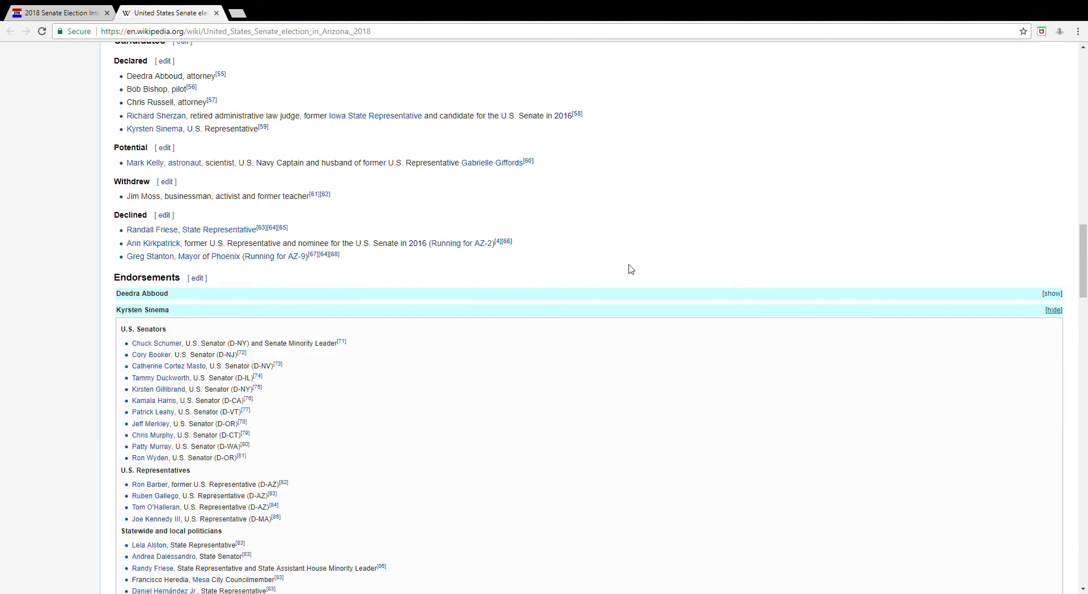
pyautogui.scroll(-3)
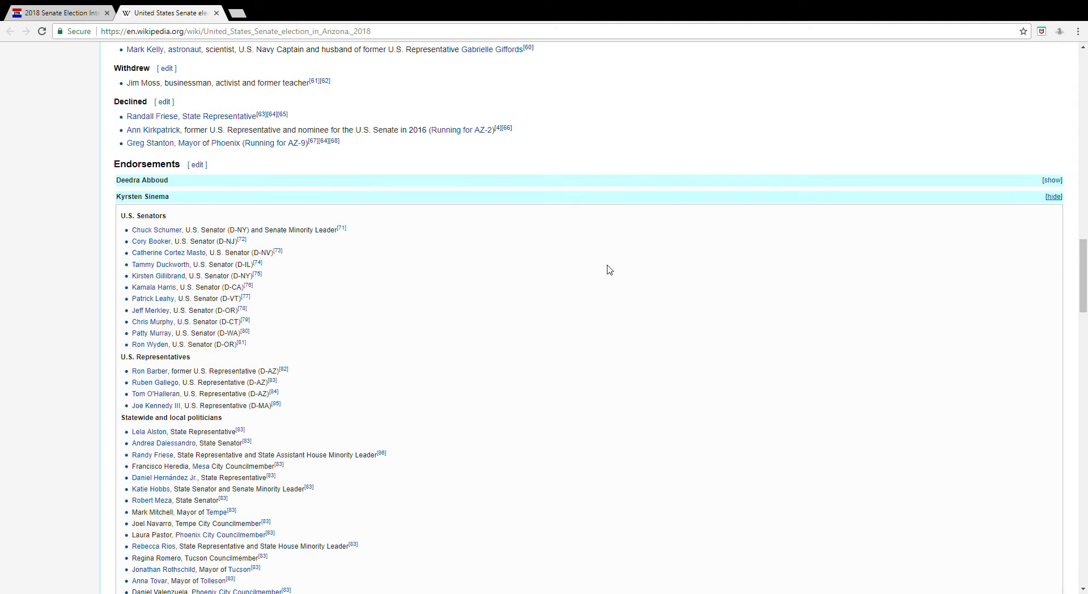
pyautogui.moveTo(533, 278)
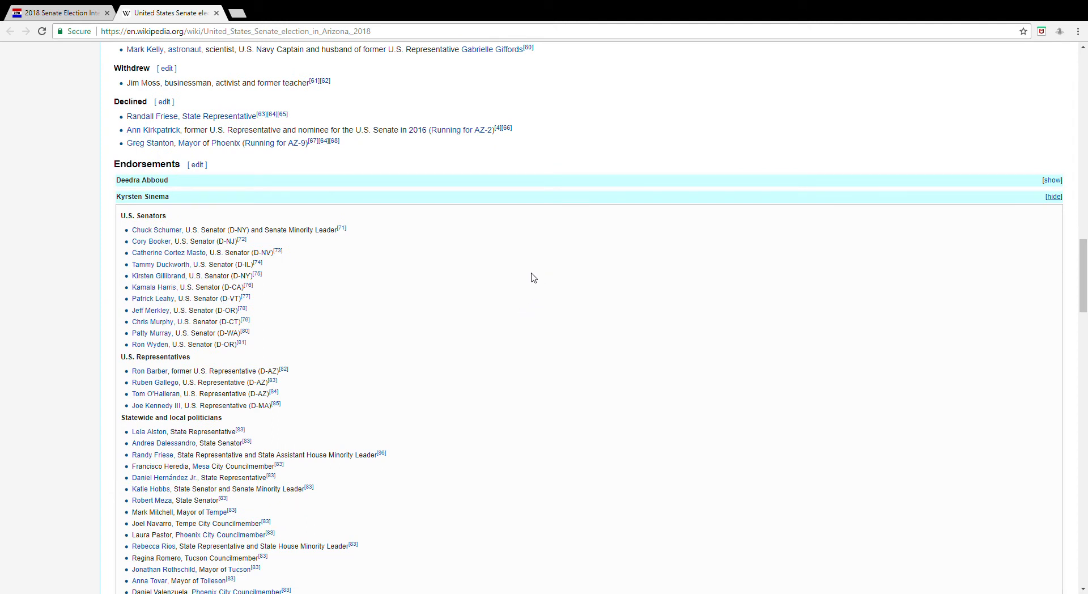
pyautogui.scroll(-3)
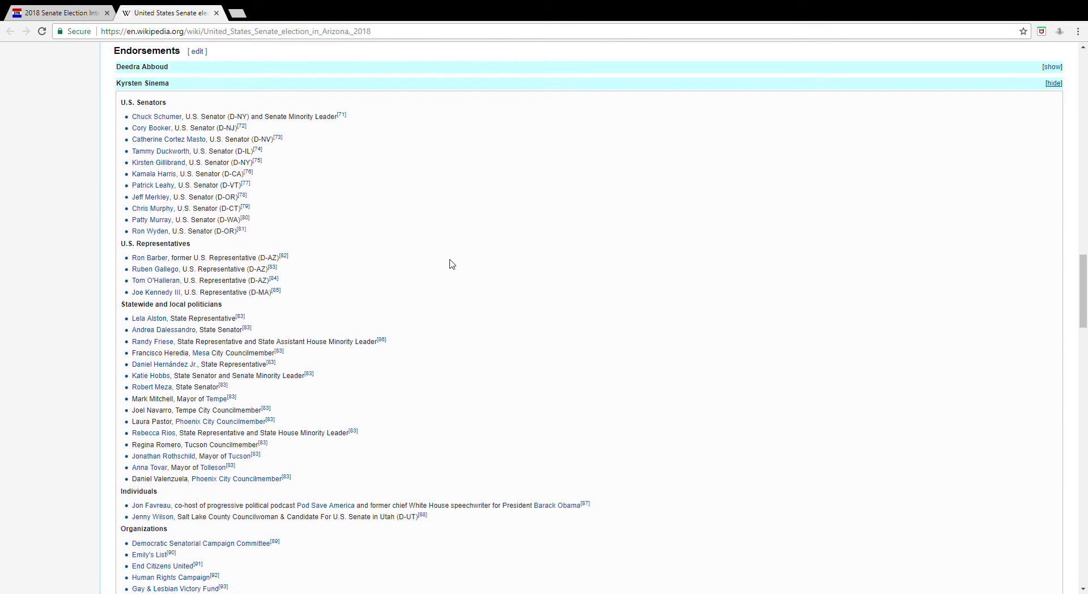
pyautogui.moveTo(216, 128)
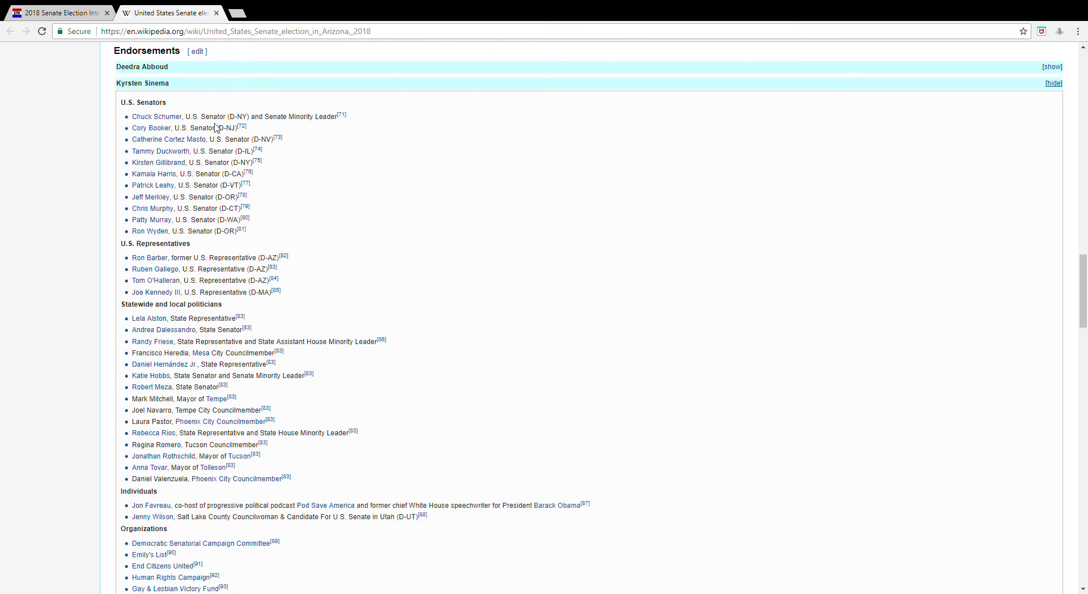
pyautogui.scroll(-3)
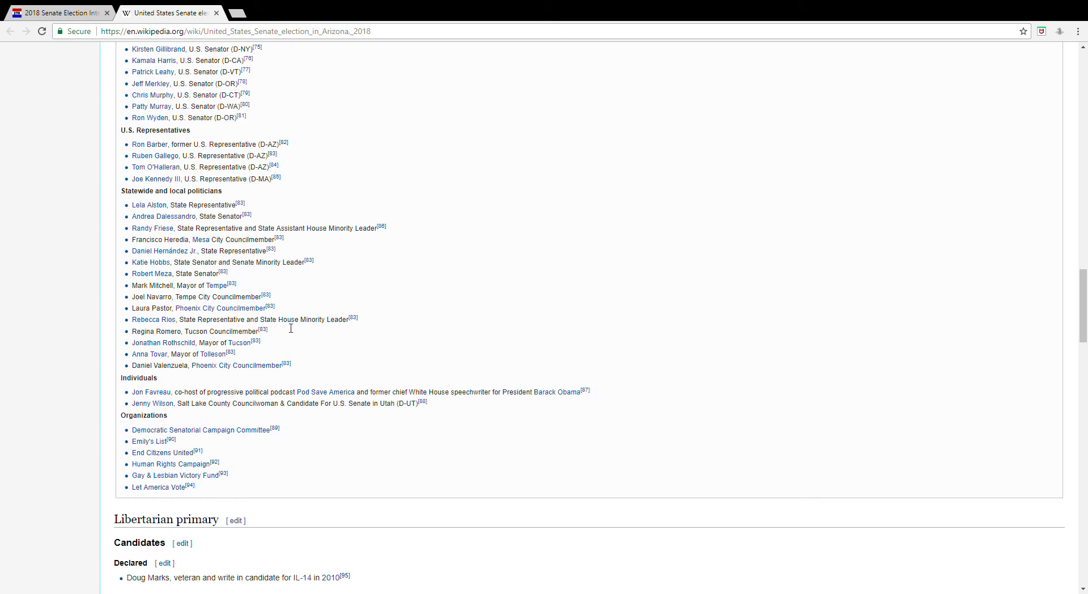
pyautogui.scroll(3)
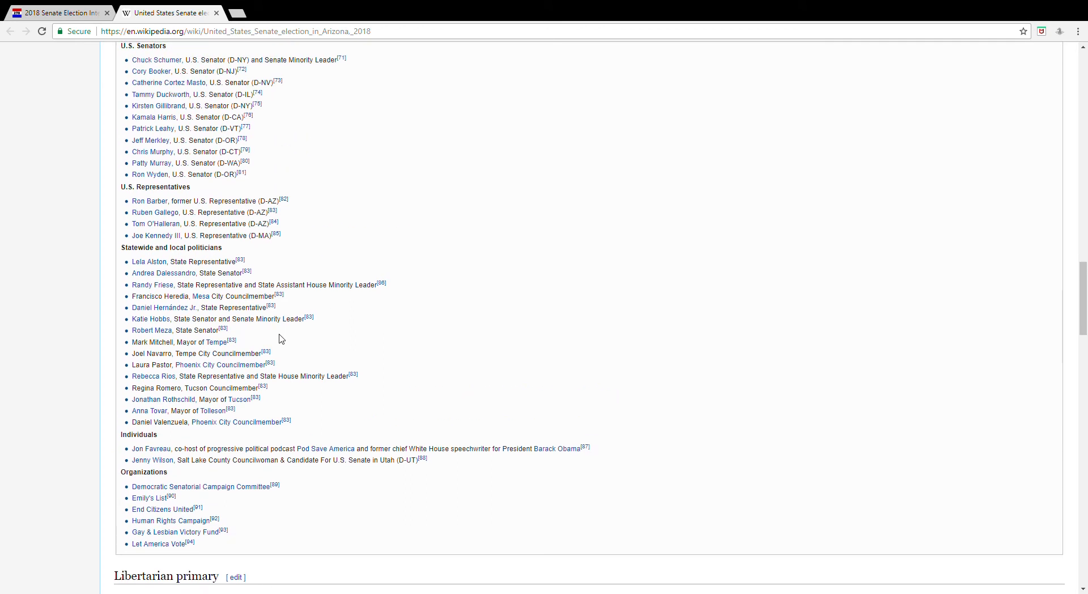
pyautogui.moveTo(148, 498)
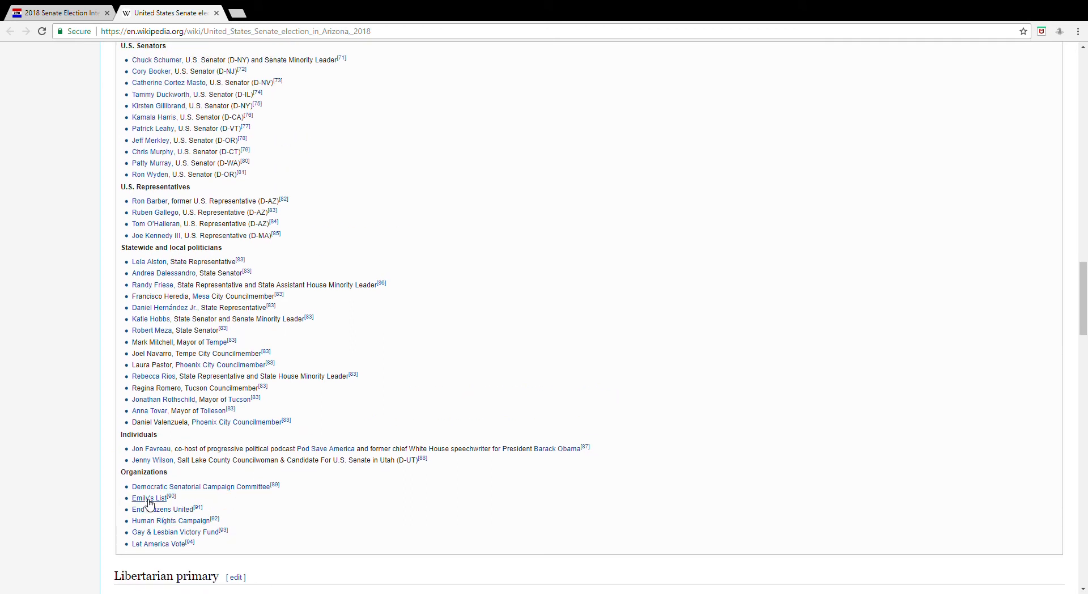
pyautogui.moveTo(163, 545)
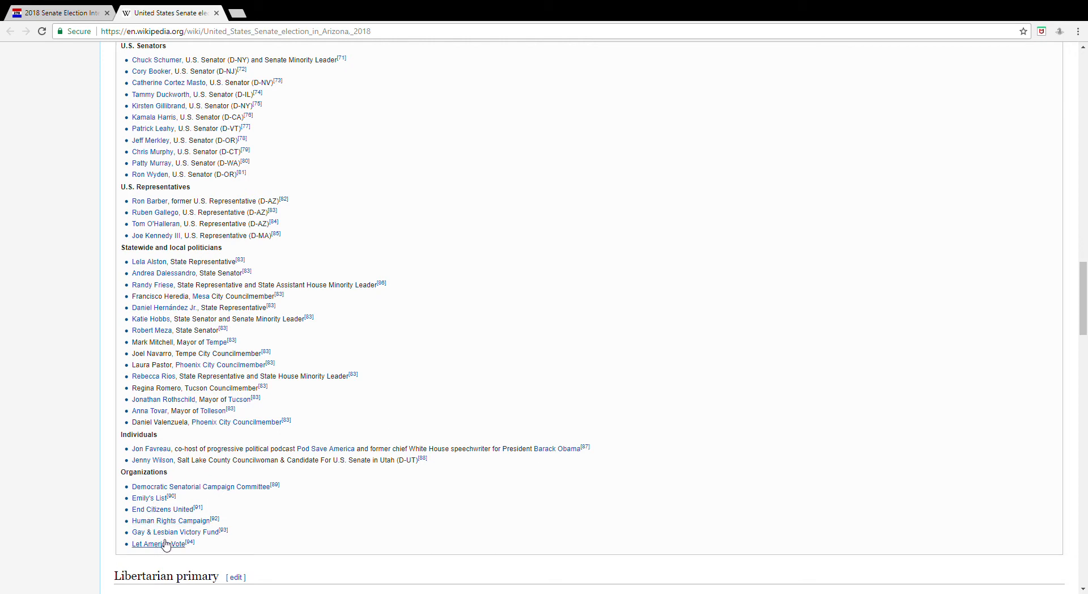
pyautogui.moveTo(262, 493)
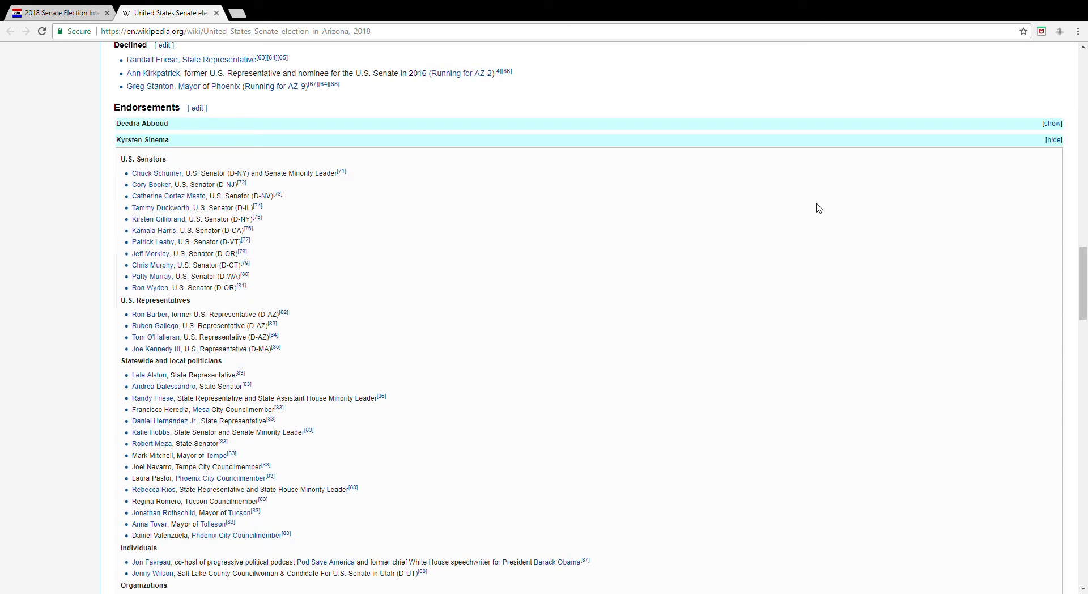
# - Switch to showing Deedra Abboud's endorsements (Justice Democrats, The People for Bernie Sanders)
pyautogui.click(1054, 139)
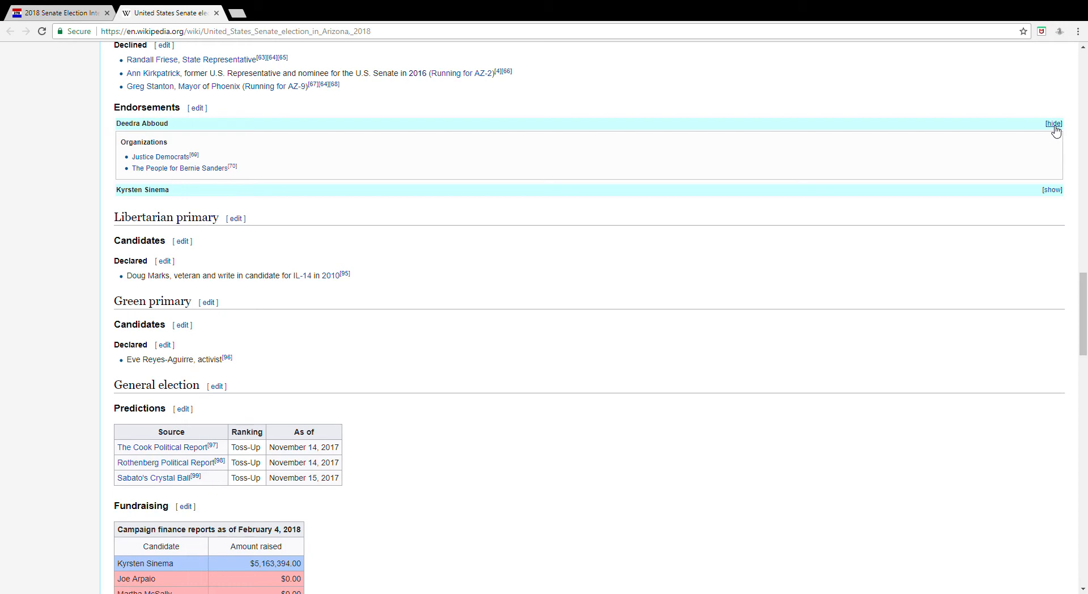
# - Hide Deedra Abboud's endorsements and read down through Kyrsten Sinema's list
pyautogui.click(1053, 189)
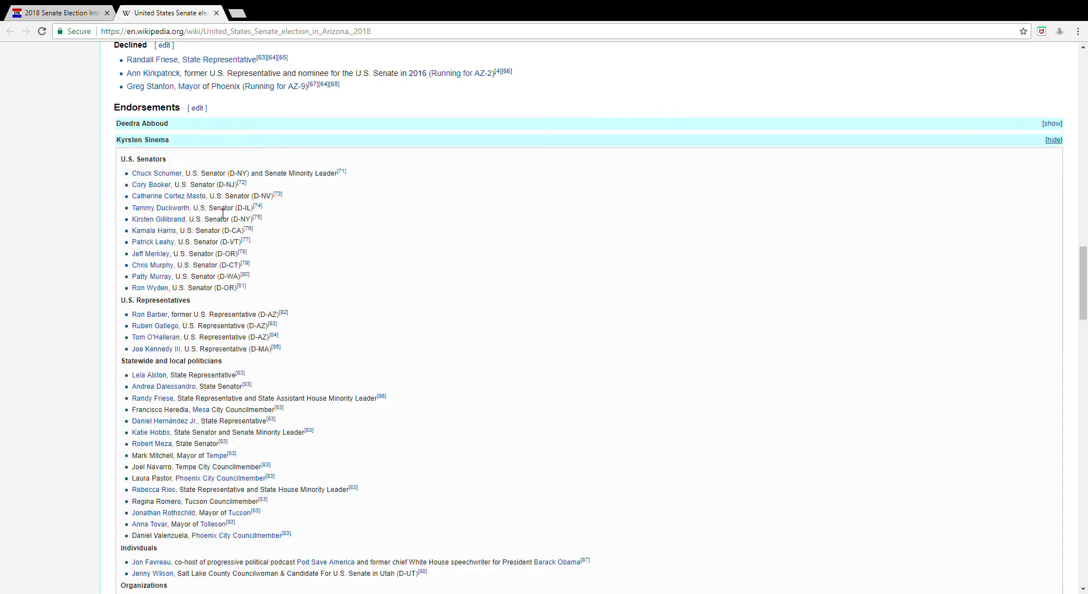
pyautogui.moveTo(151, 287)
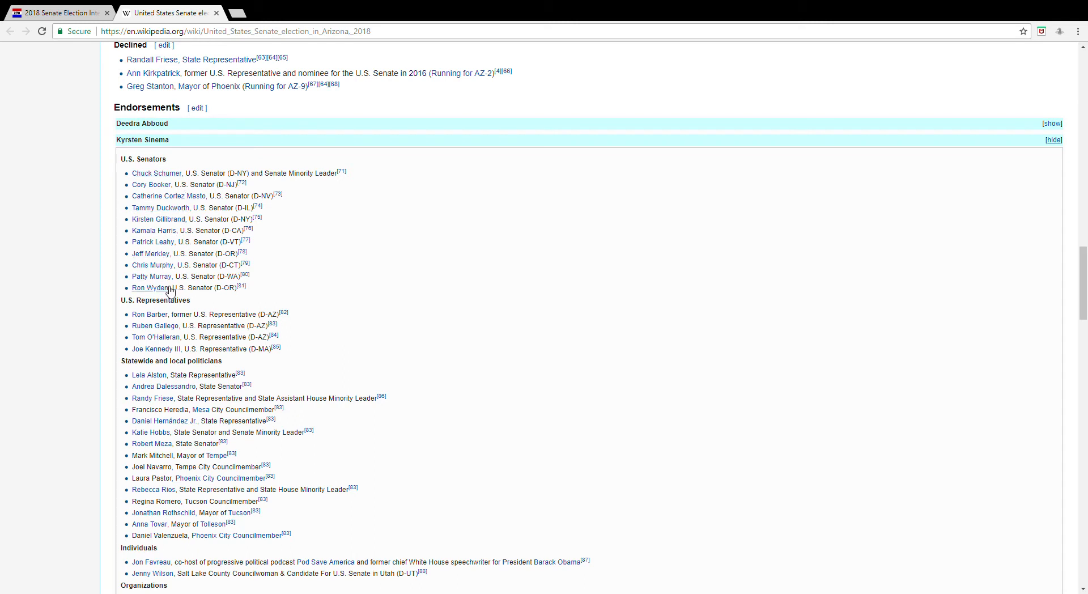
pyautogui.moveTo(168, 196)
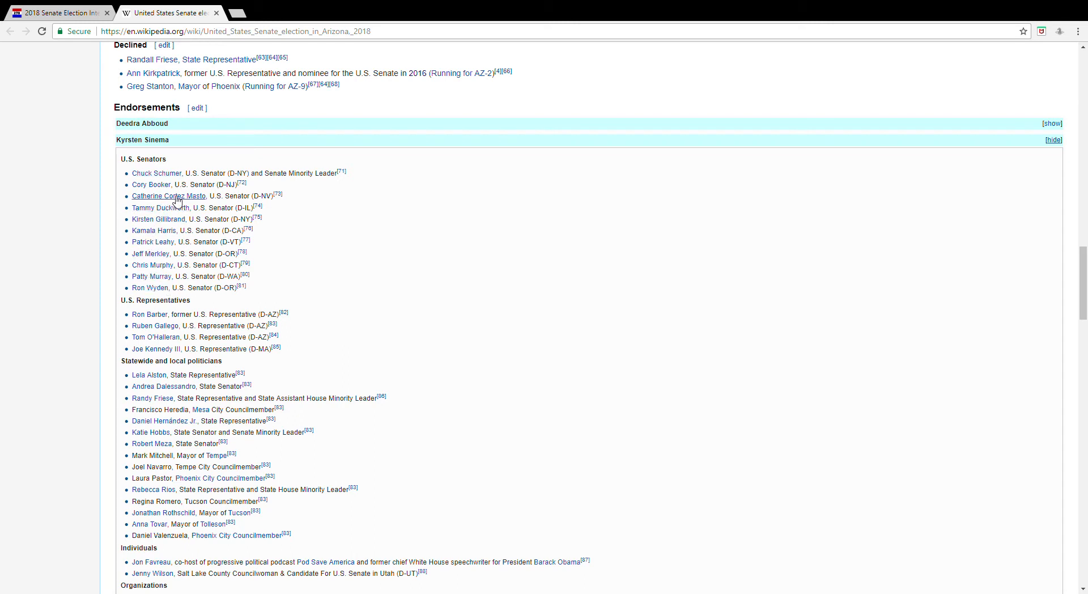
pyautogui.moveTo(180, 209)
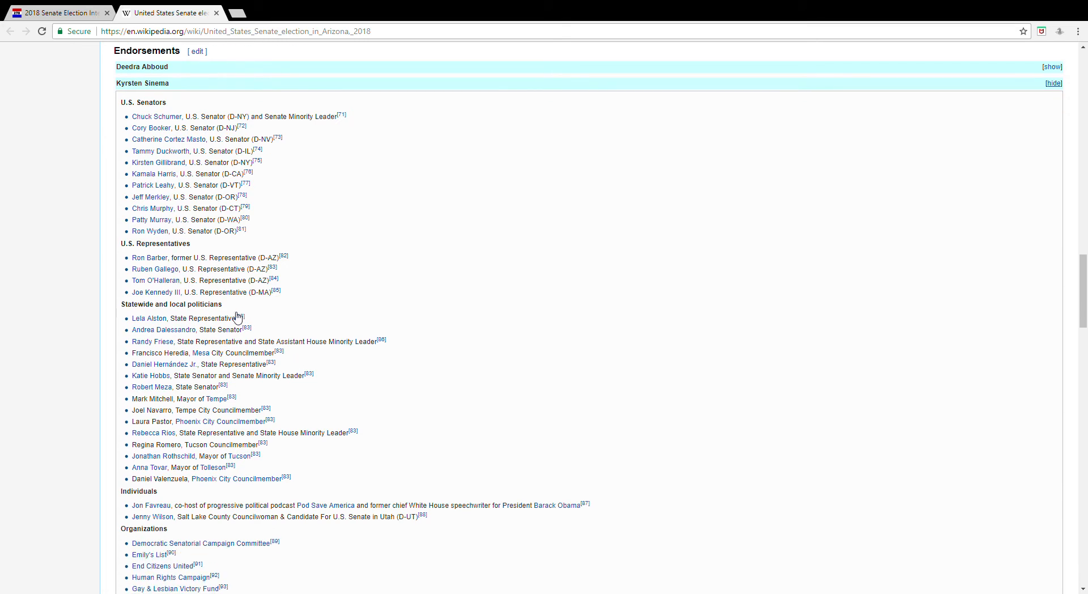
pyautogui.moveTo(155, 292)
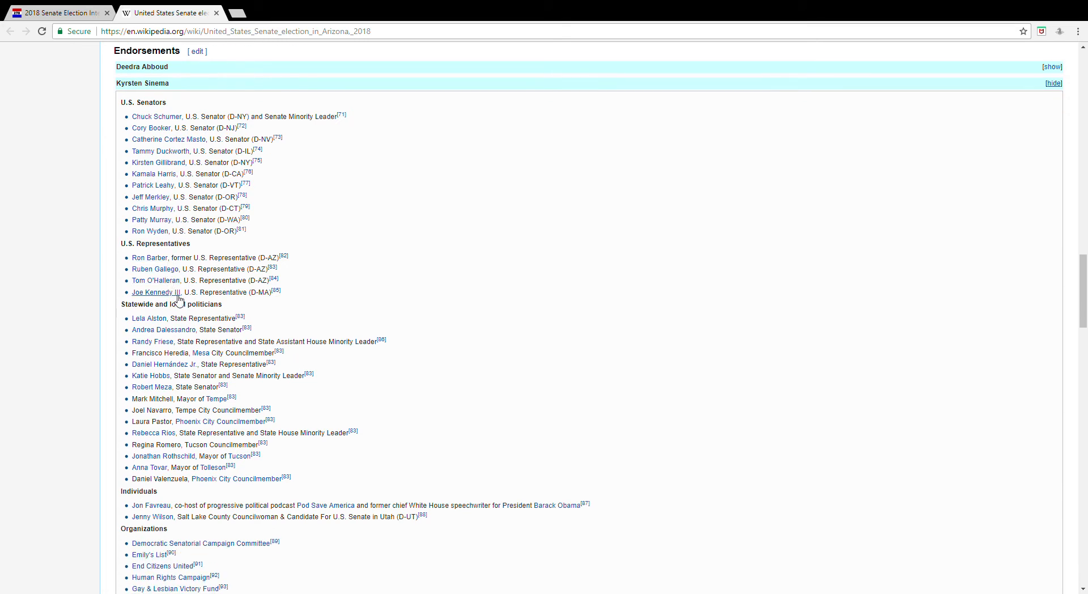
pyautogui.moveTo(174, 149)
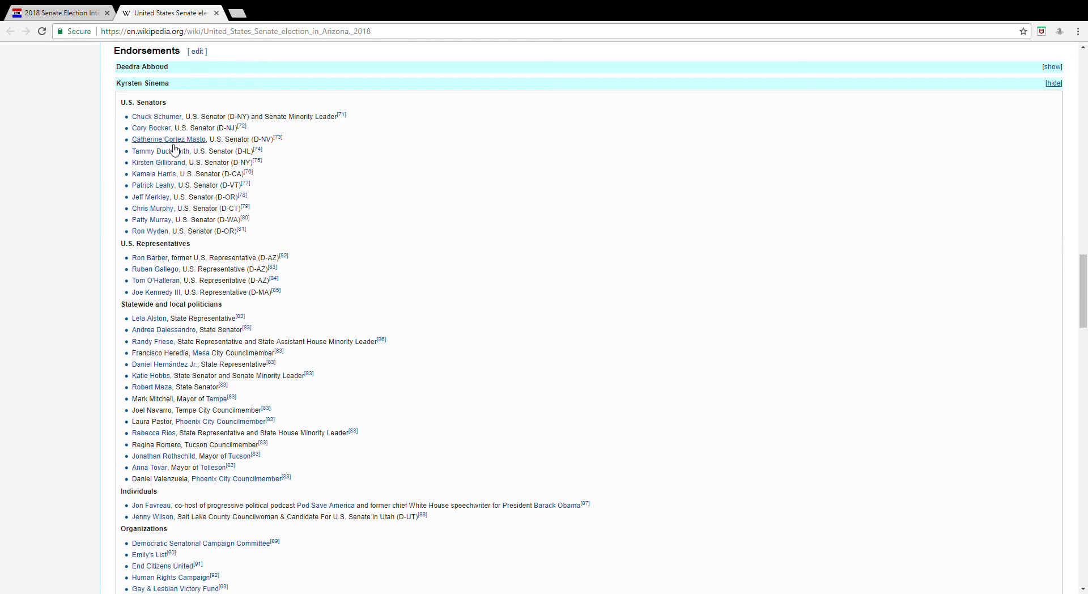
pyautogui.moveTo(167, 185)
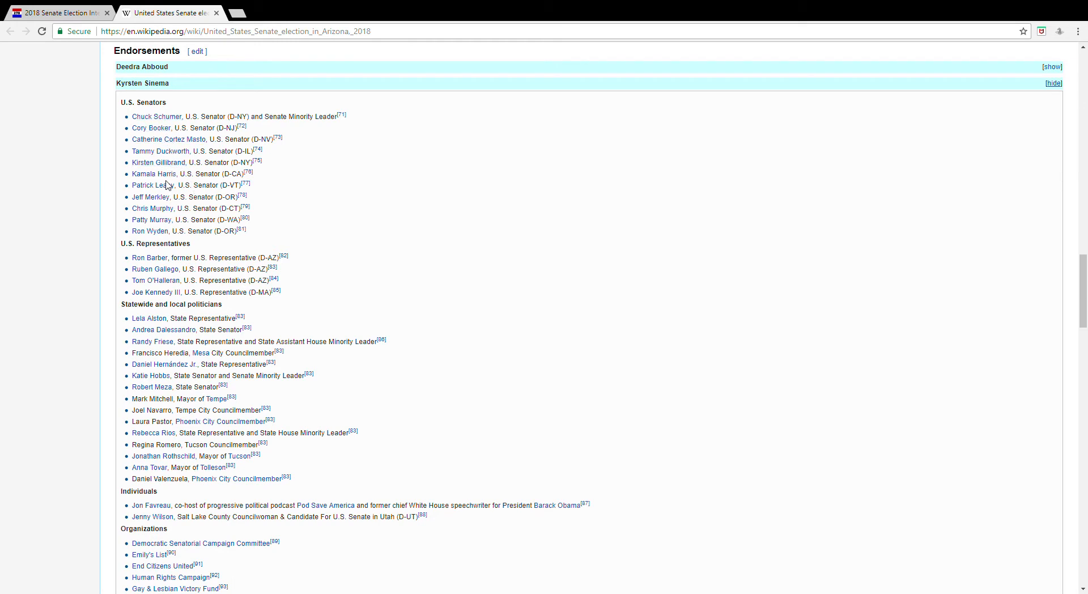
pyautogui.moveTo(148, 231)
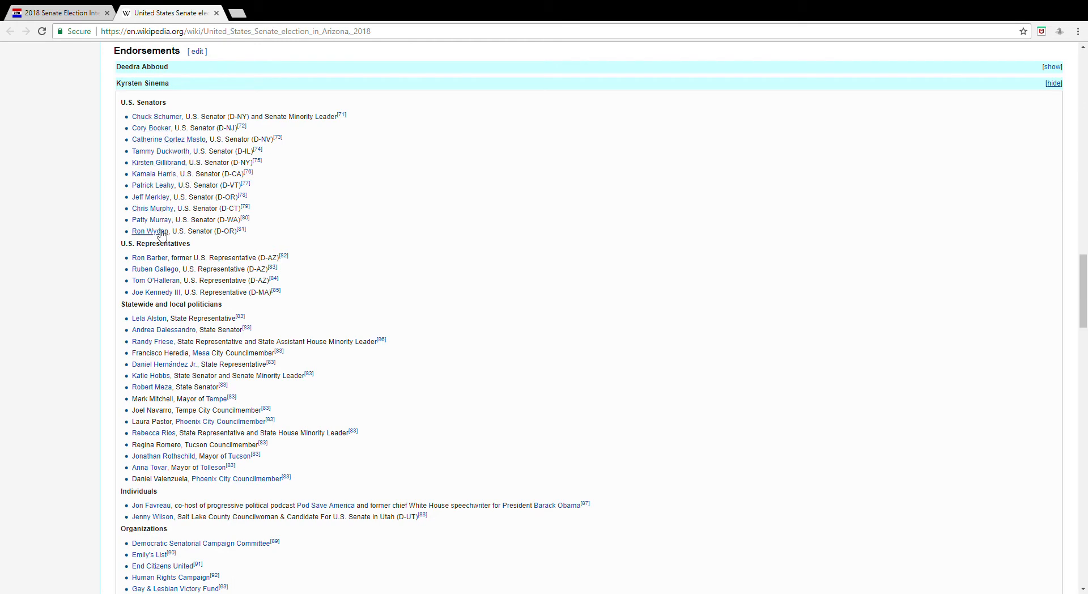
pyautogui.moveTo(150, 293)
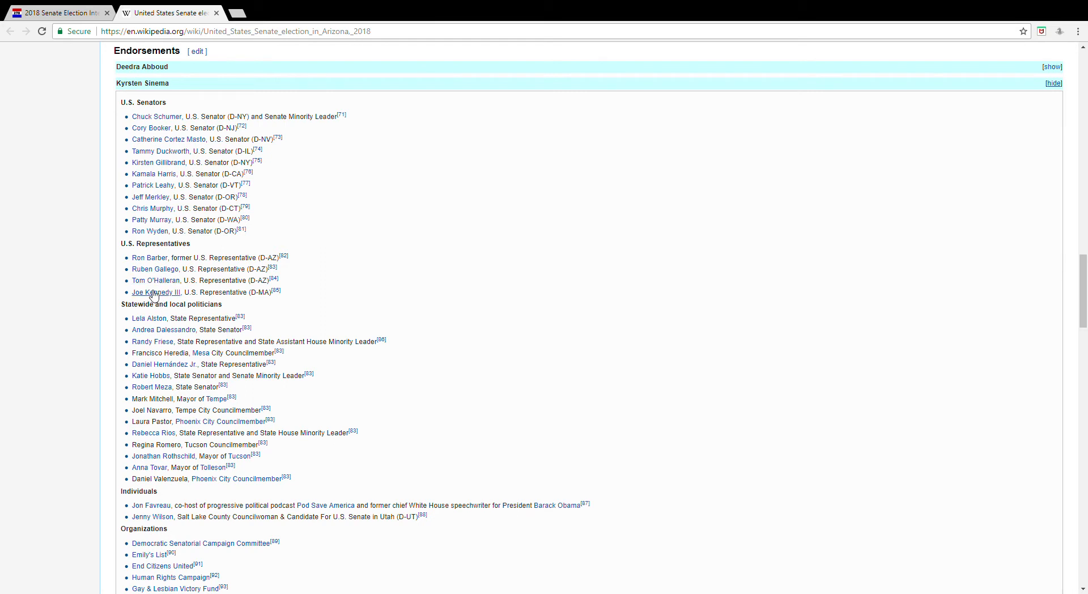
pyautogui.scroll(-3)
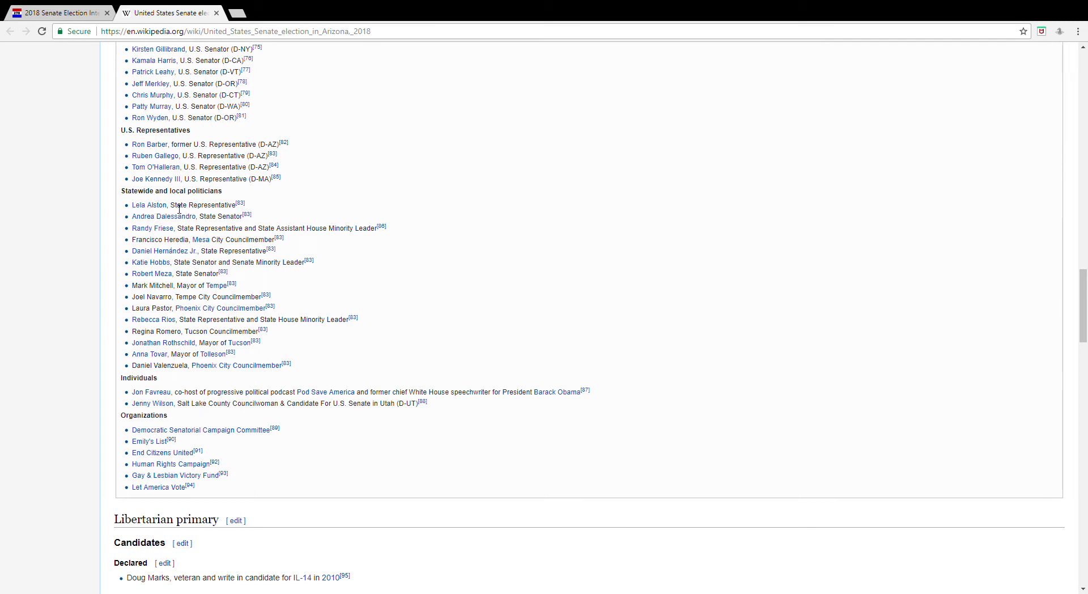
pyautogui.scroll(-3)
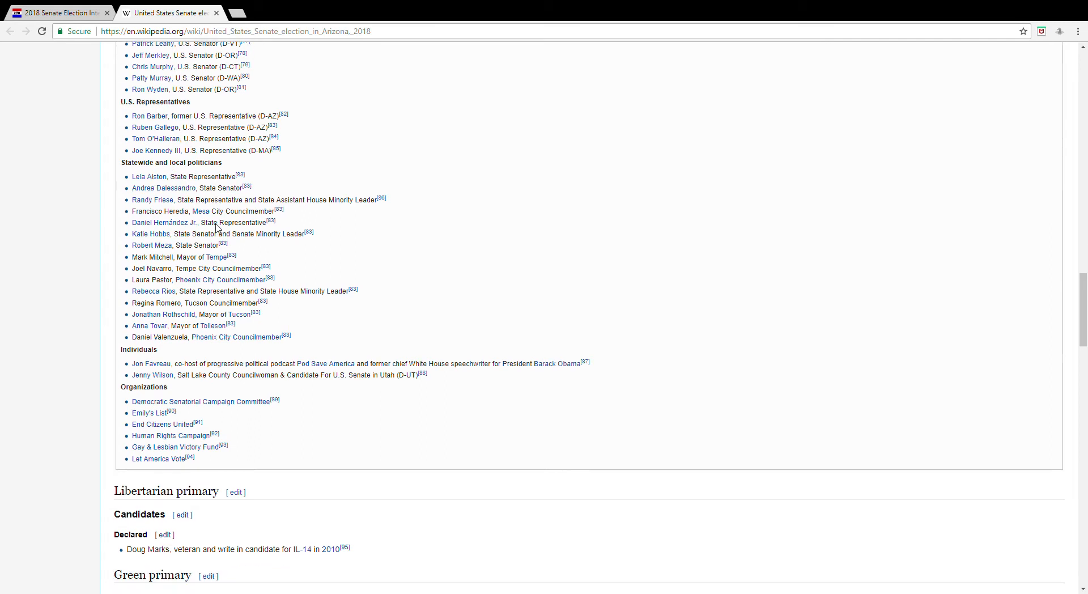
pyautogui.scroll(-3)
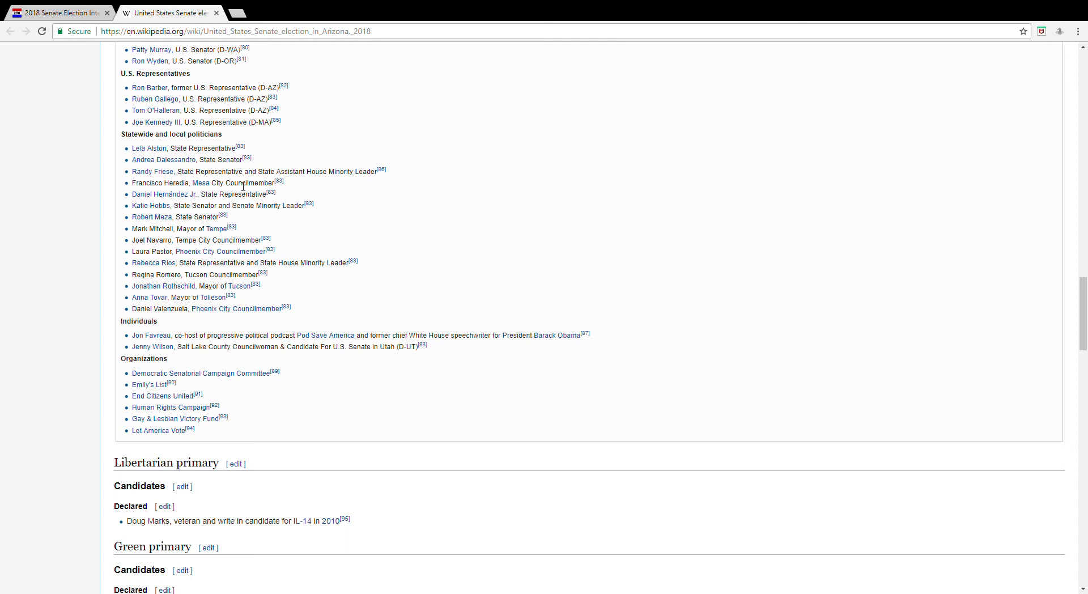
pyautogui.moveTo(197, 324)
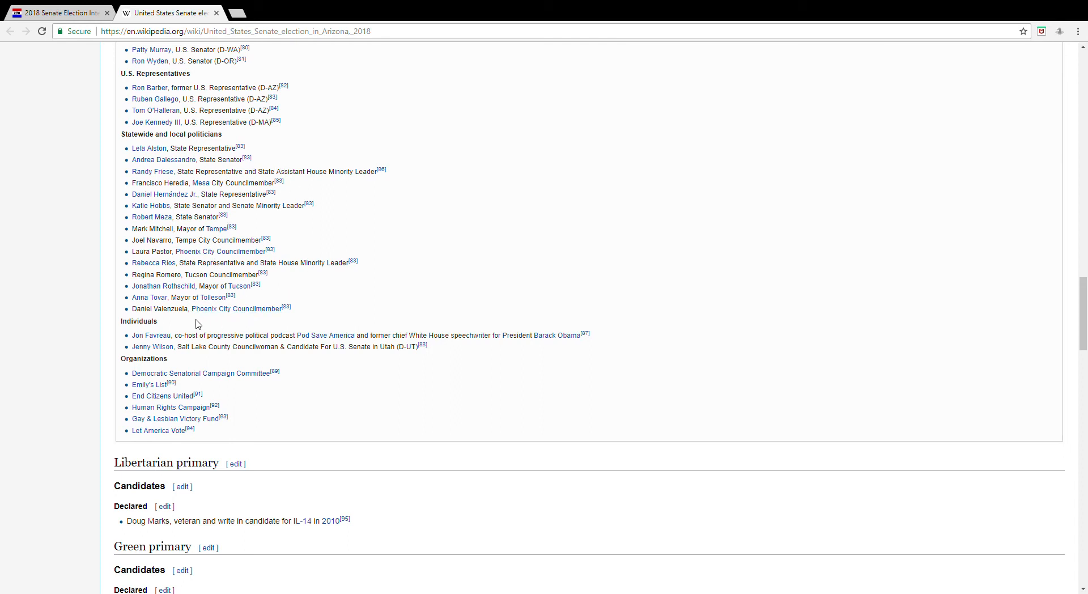
pyautogui.scroll(-3)
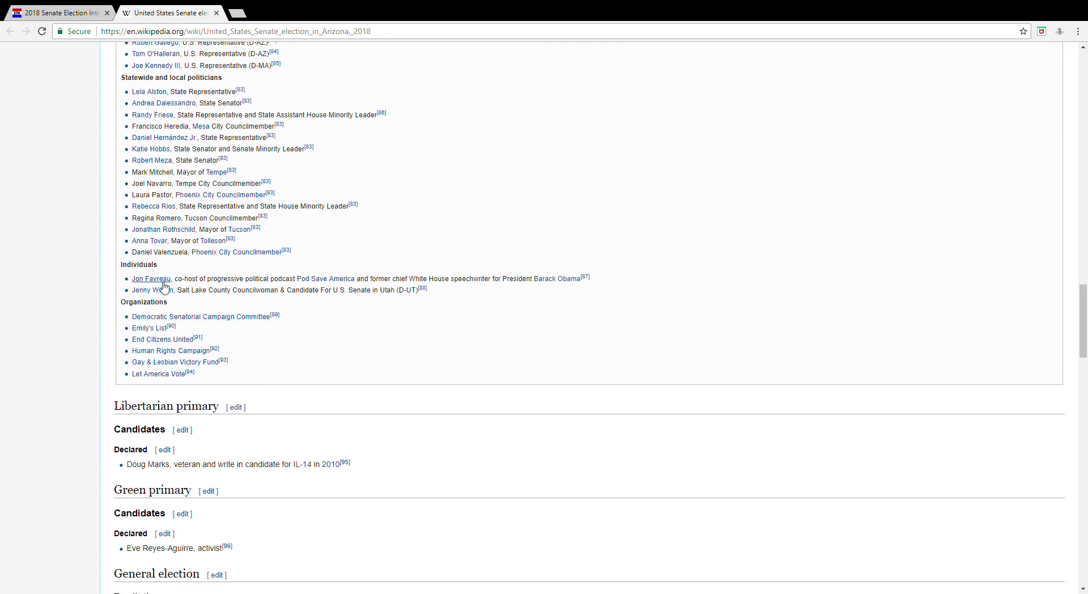
pyautogui.moveTo(369, 292)
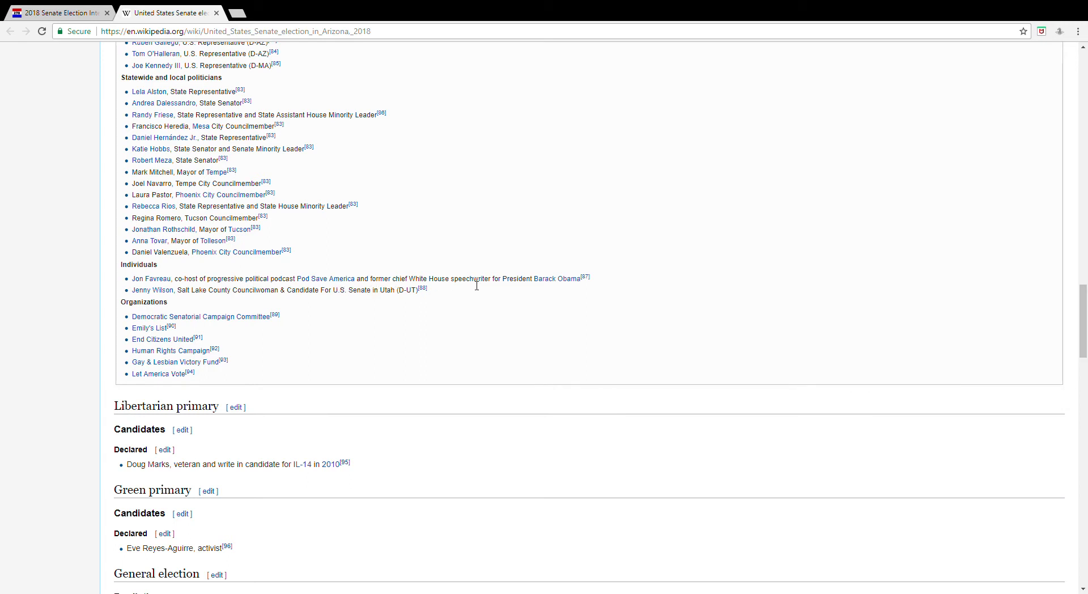
pyautogui.moveTo(157, 299)
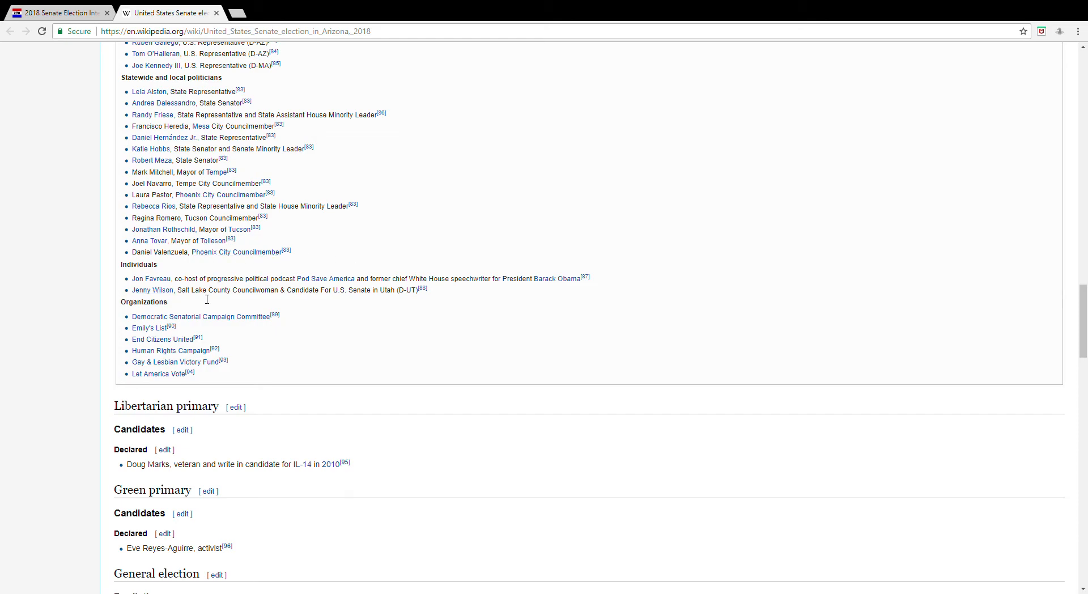
pyautogui.scroll(-3)
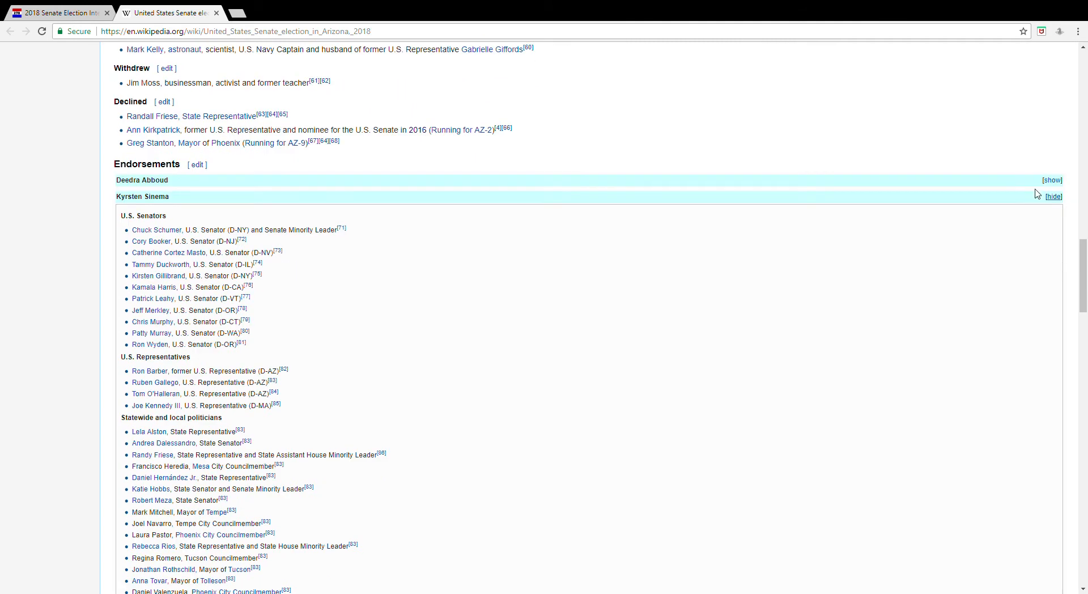
# - Collapse Kyrsten Sinema's endorsements, leaving both Democratic lists closed above the general election
pyautogui.click(1053, 196)
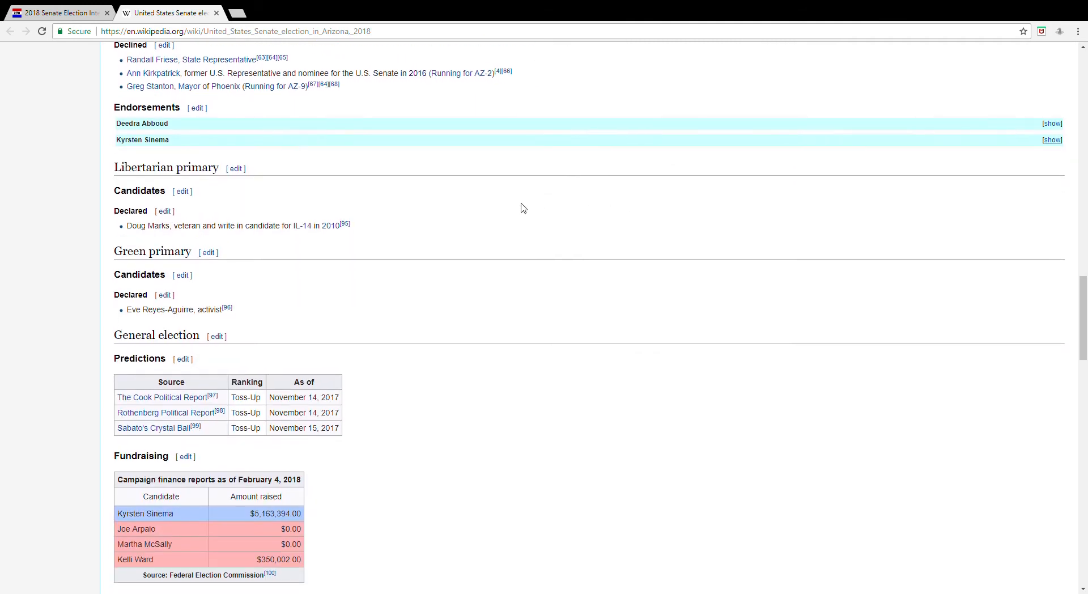
pyautogui.scroll(3)
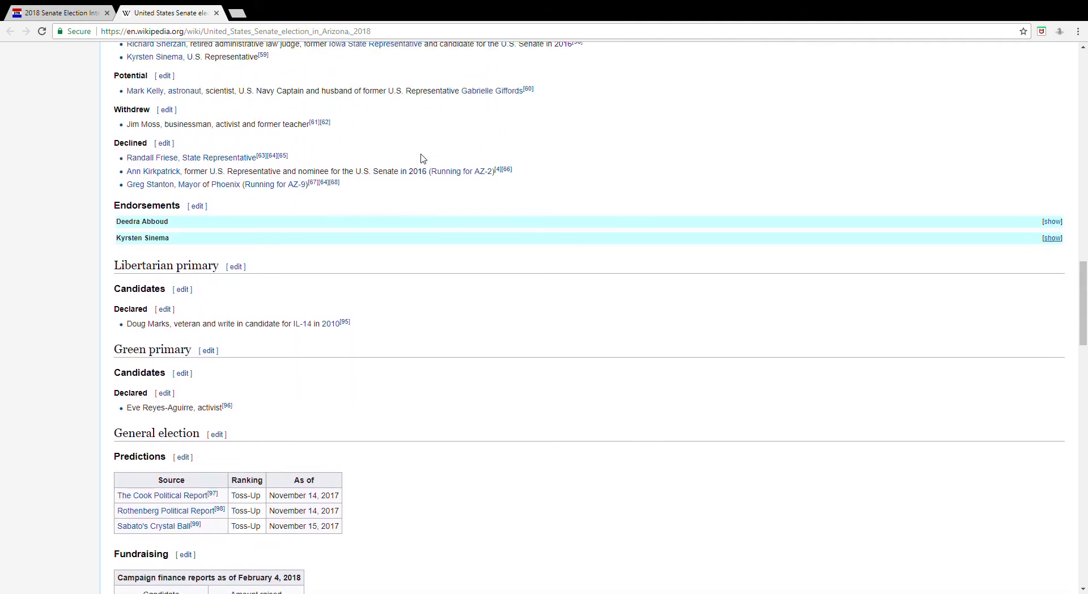
pyautogui.scroll(3)
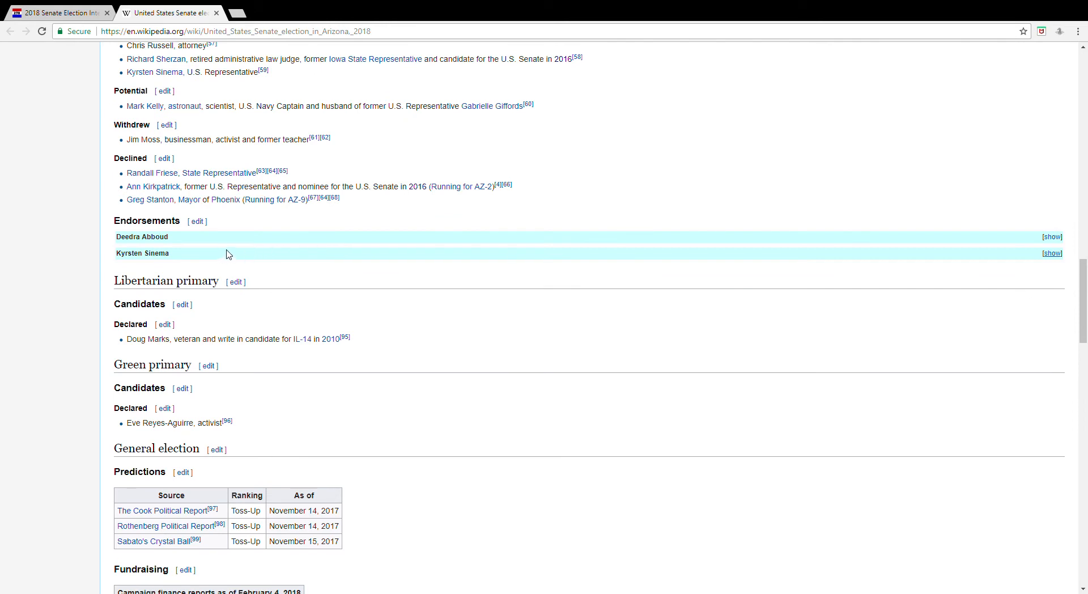
pyautogui.scroll(-3)
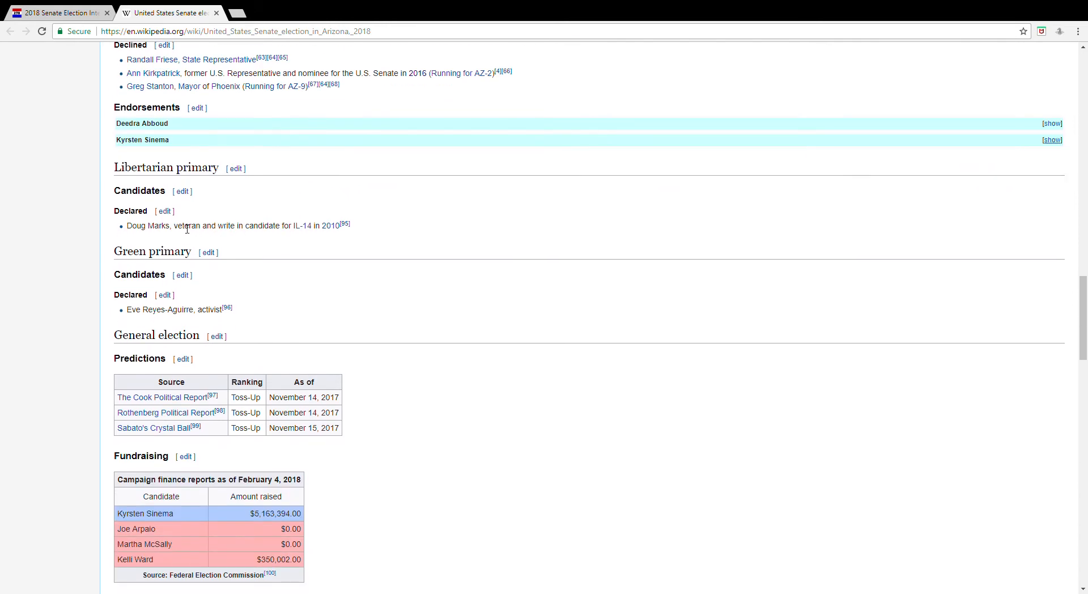
pyautogui.moveTo(211, 235)
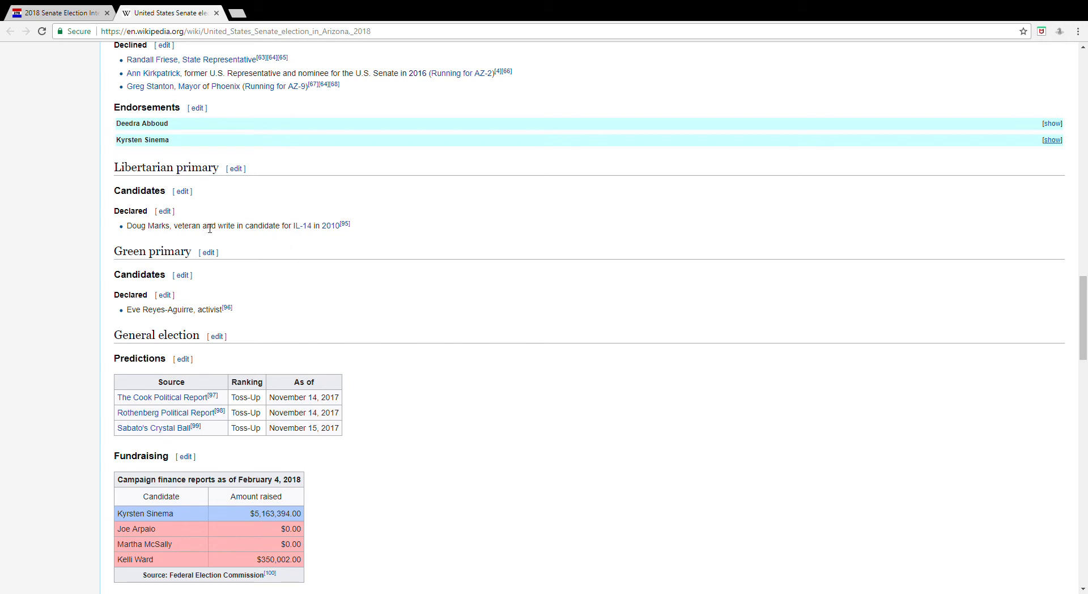
pyautogui.moveTo(304, 232)
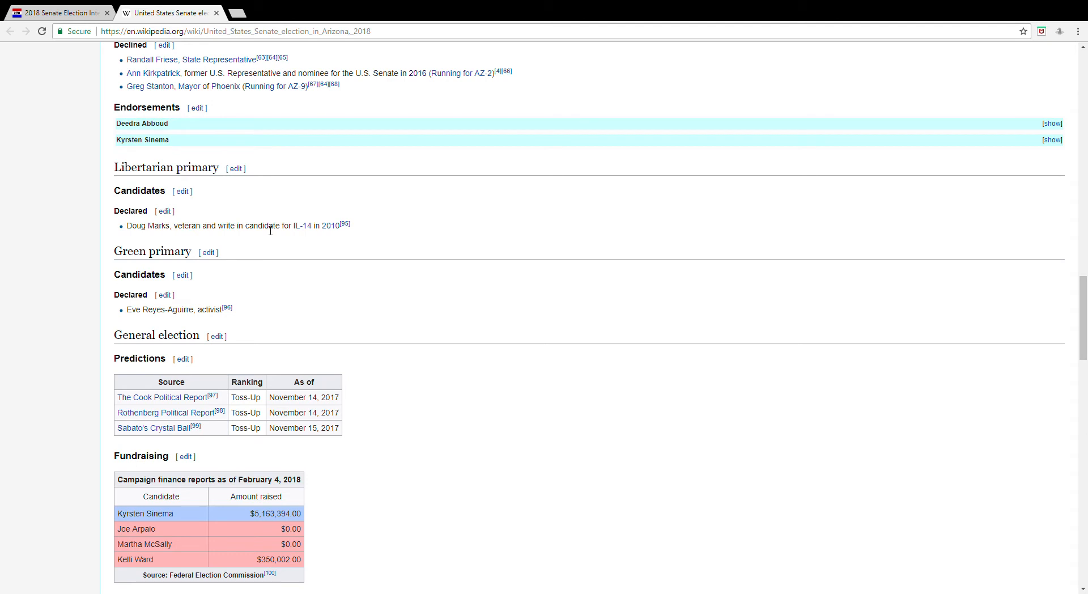
# - Scroll to the general election predictions, fundraising and Kelli Ward polling tables
pyautogui.scroll(-3)
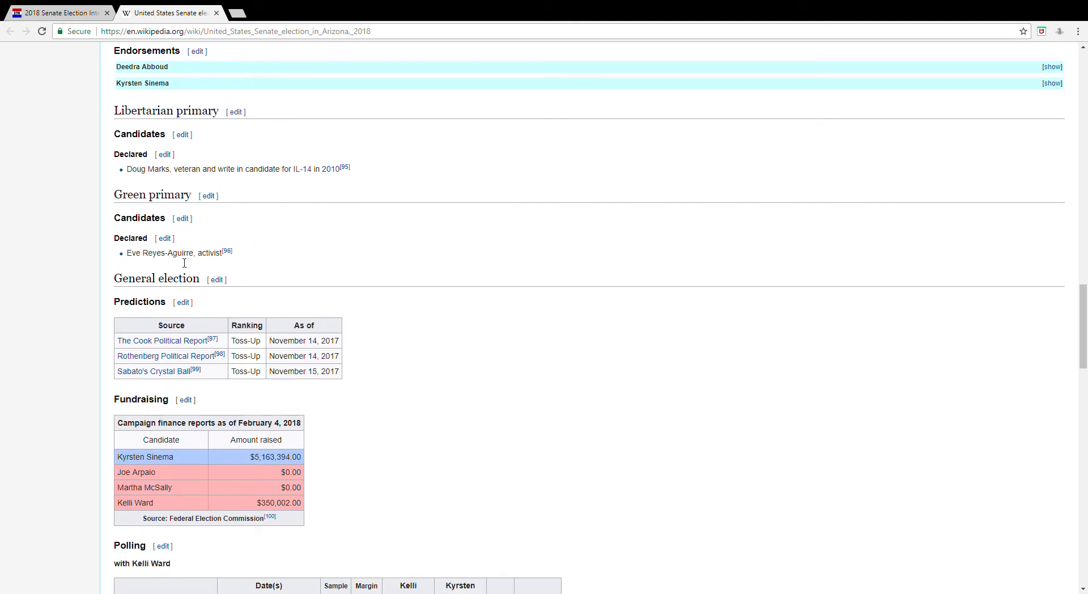
pyautogui.scroll(-3)
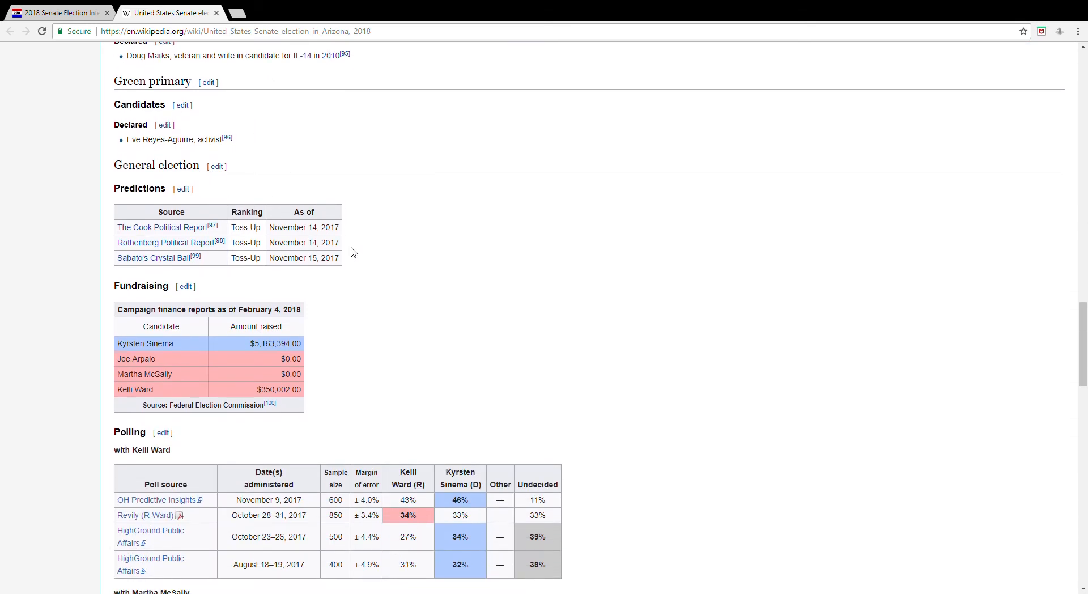
pyautogui.moveTo(255, 238)
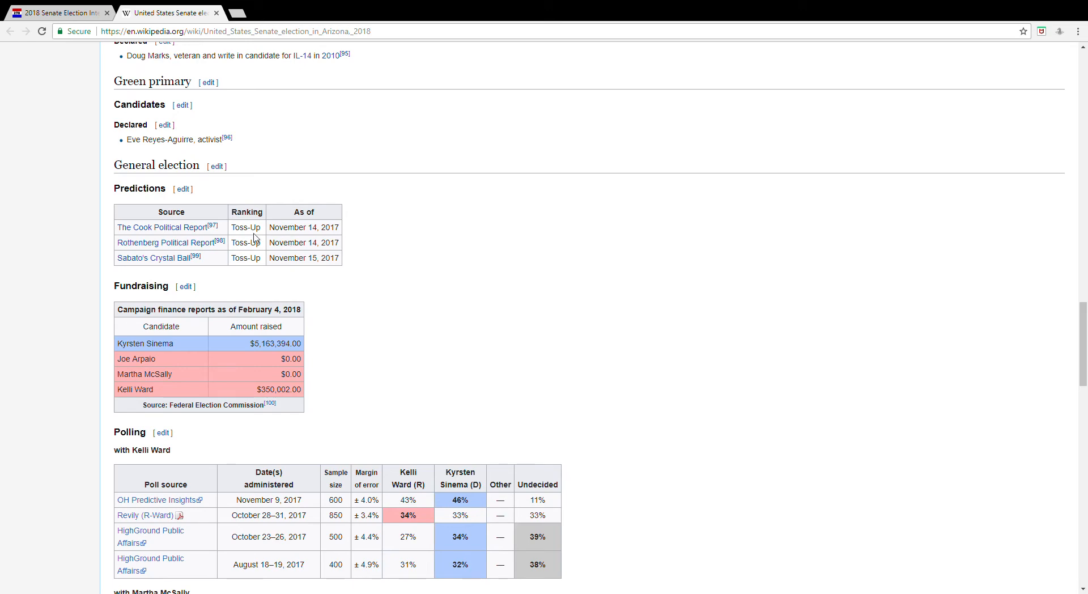
pyautogui.moveTo(372, 241)
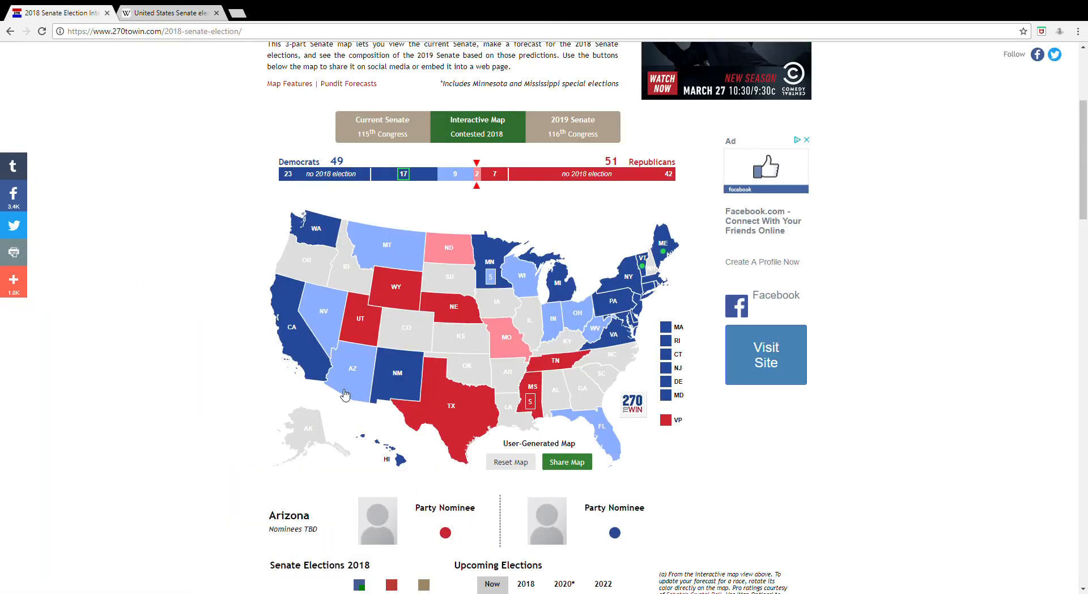
# - Cycle Arizona to lean Democrat on the 2018 Senate map and show the Share Map options
pyautogui.click(567, 462)
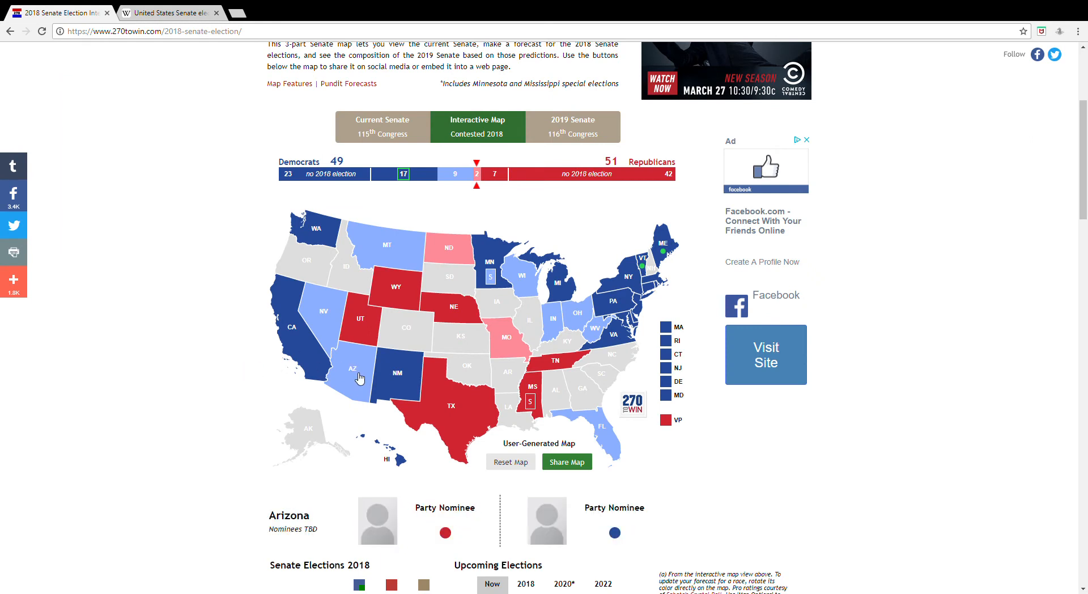
pyautogui.click(567, 462)
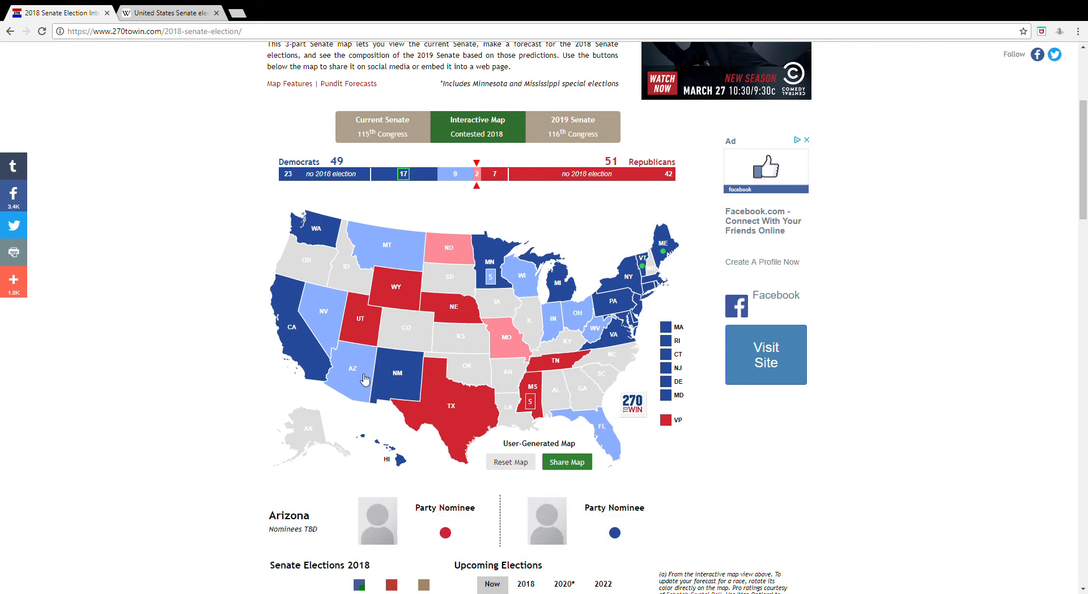
pyautogui.moveTo(364, 386)
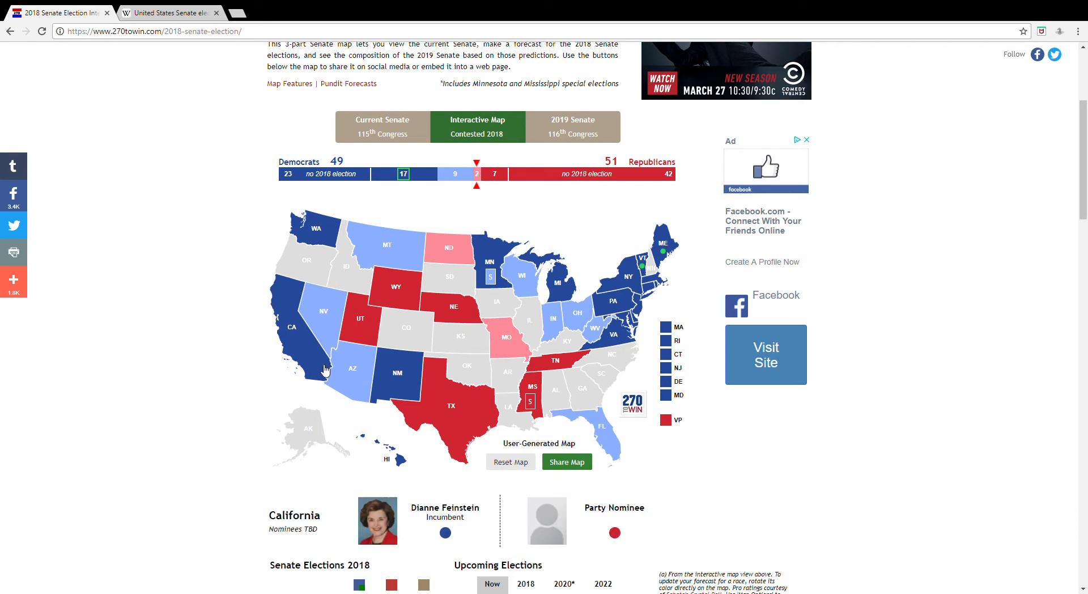
pyautogui.click(170, 13)
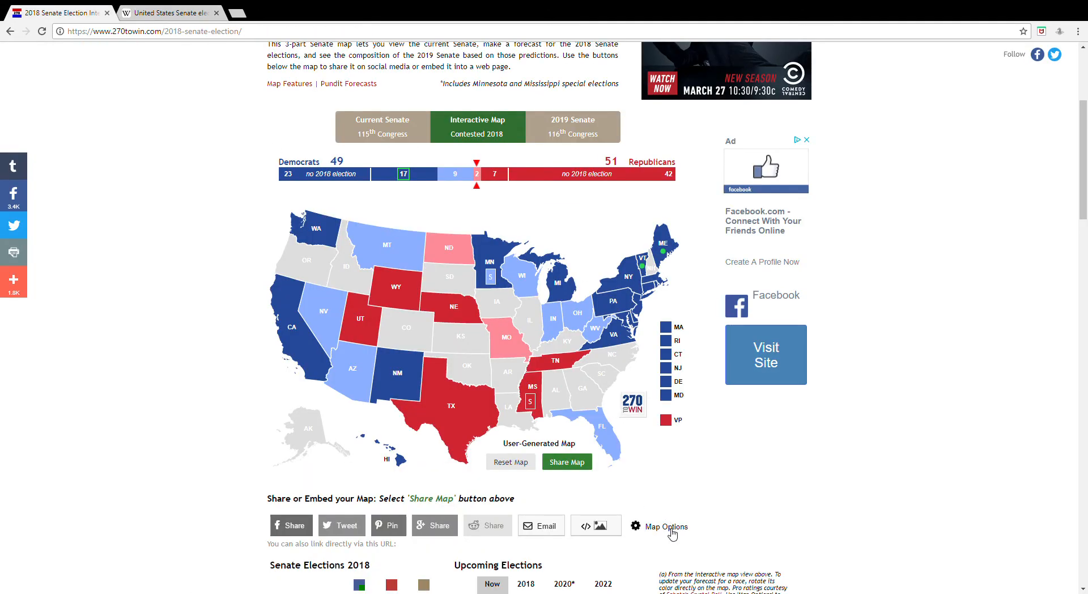
# - Confirm Map Options colour rotation Safe, Likely, Leaning, Tossup, then return to the Wikipedia article
pyautogui.click(666, 527)
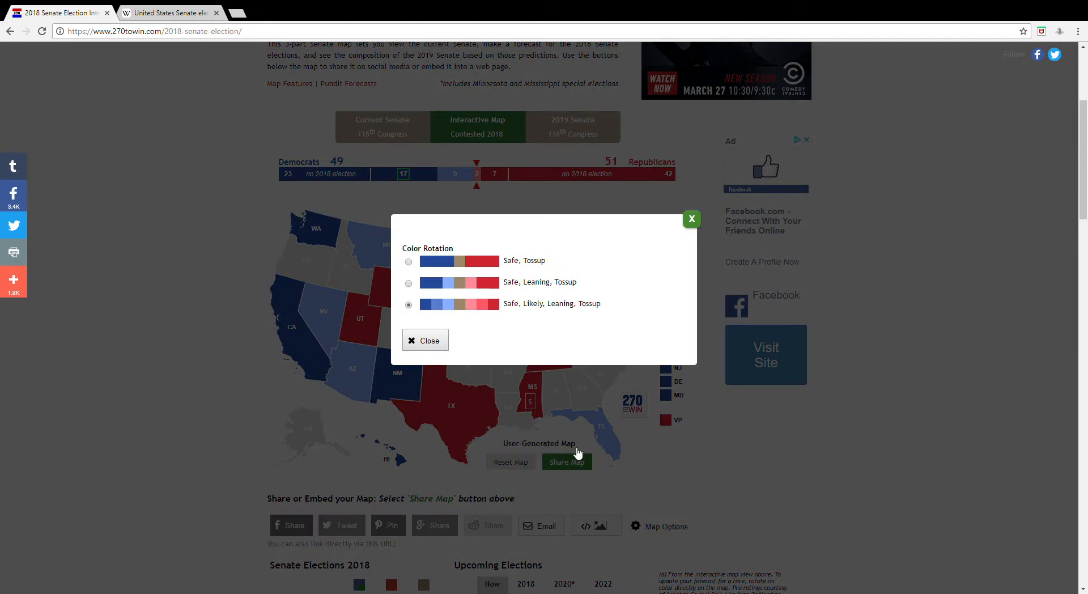
pyautogui.click(424, 340)
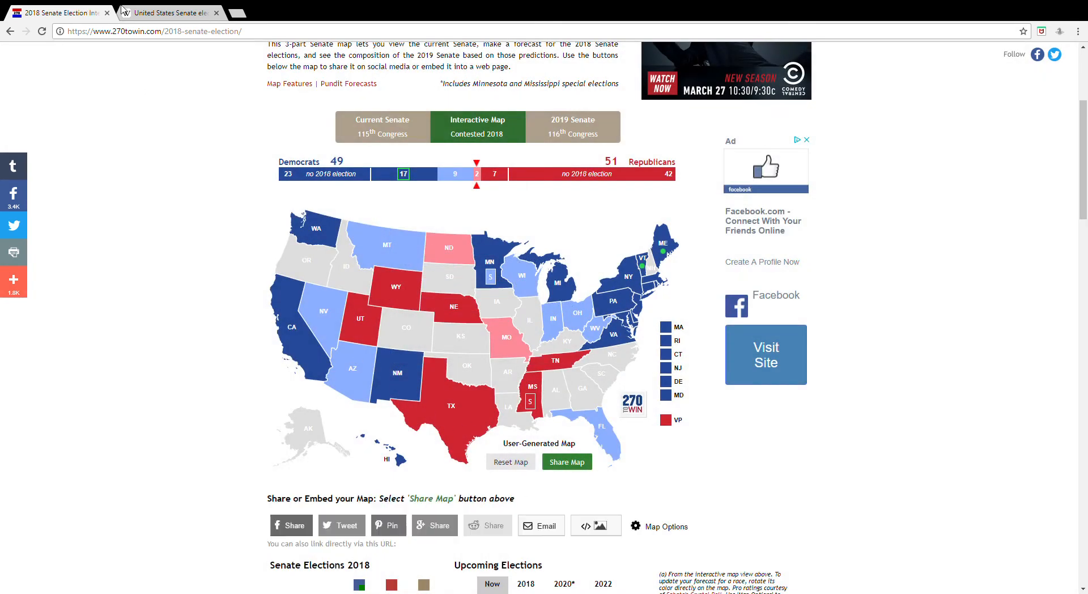
pyautogui.click(167, 12)
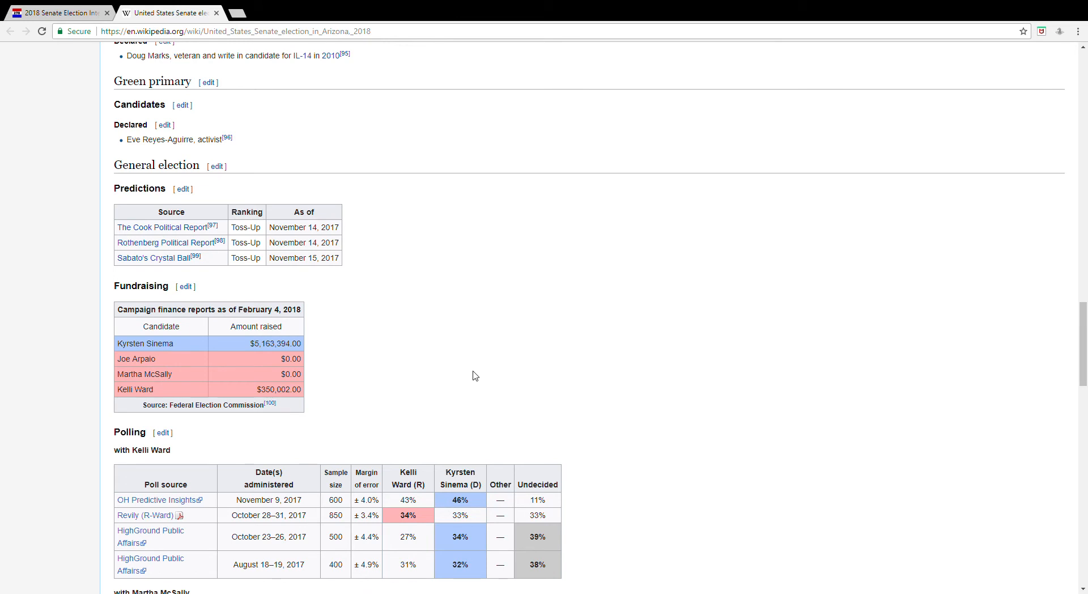
pyautogui.moveTo(483, 373)
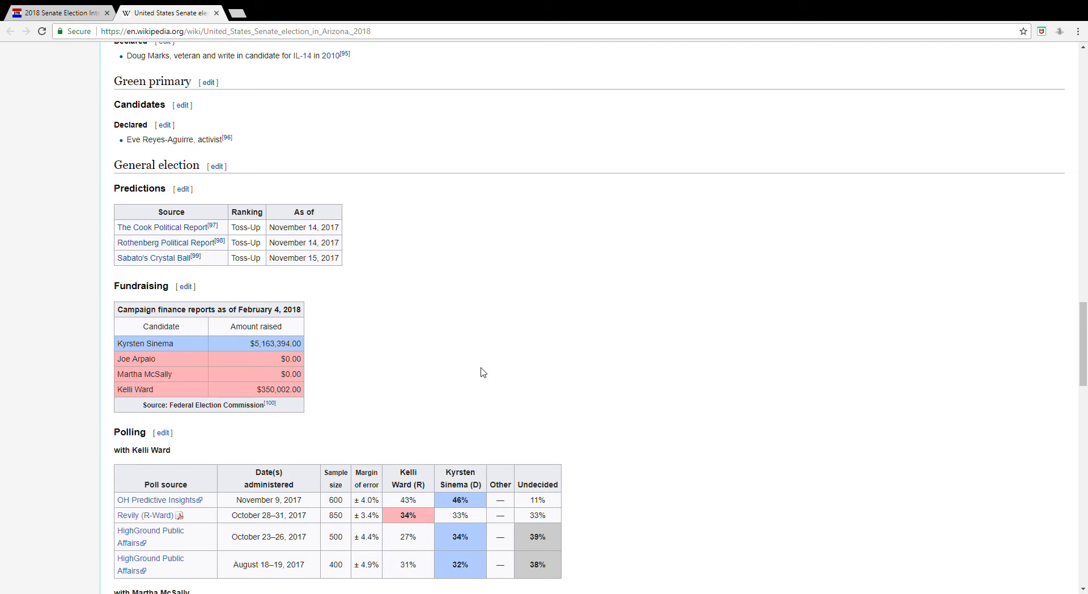
pyautogui.scroll(-3)
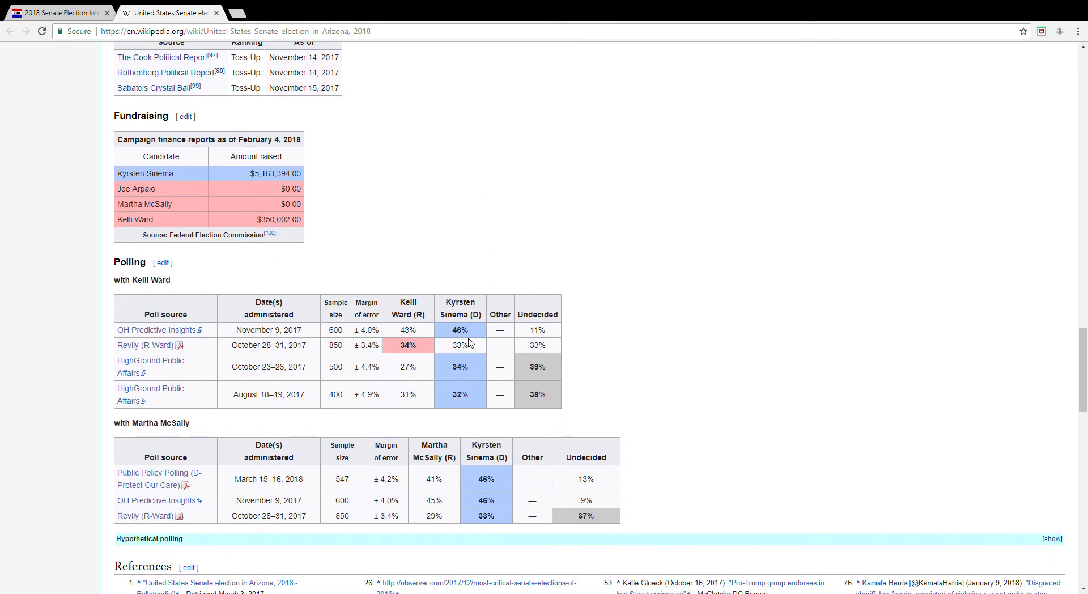
pyautogui.moveTo(362, 354)
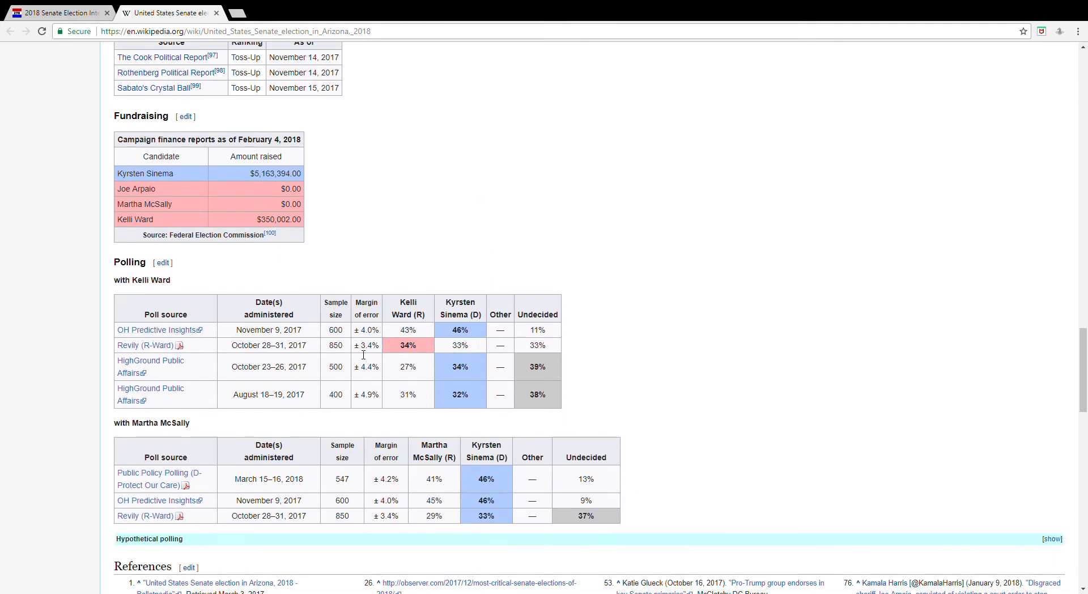
pyautogui.moveTo(234, 358)
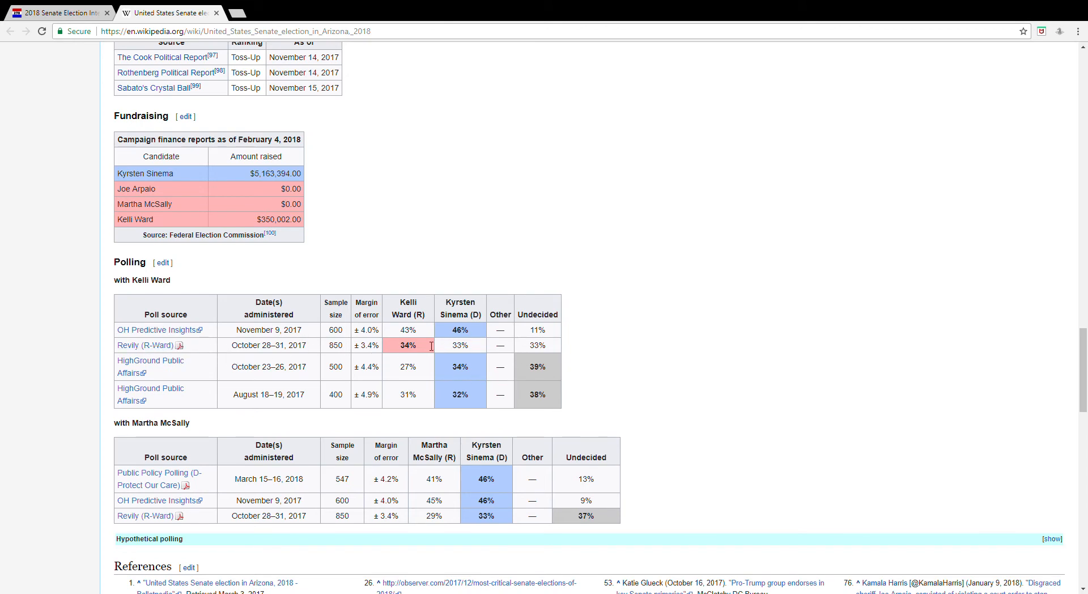
pyautogui.moveTo(271, 347)
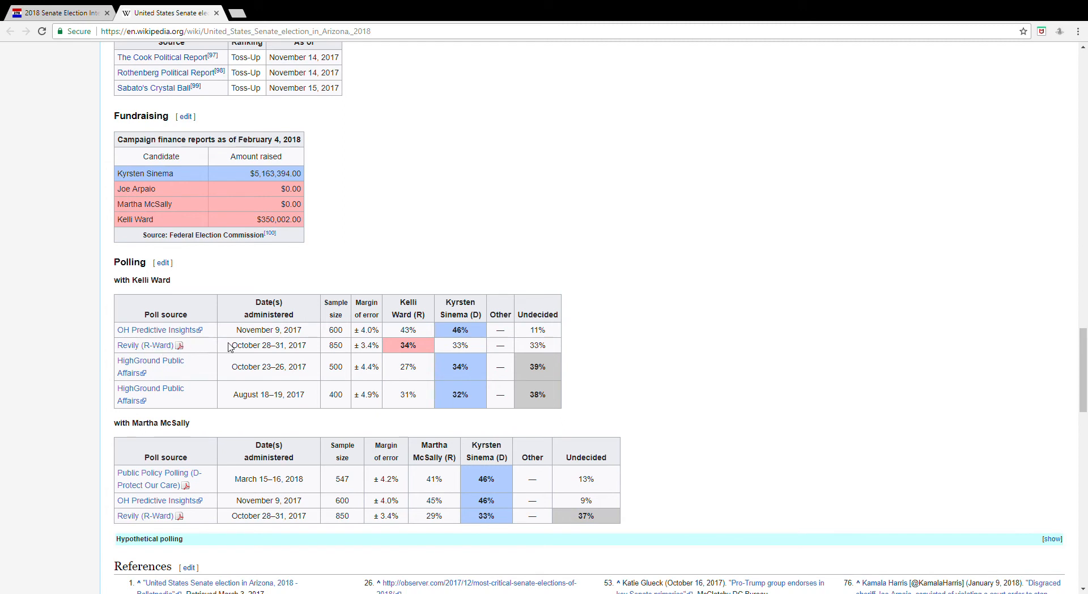
pyautogui.moveTo(271, 503)
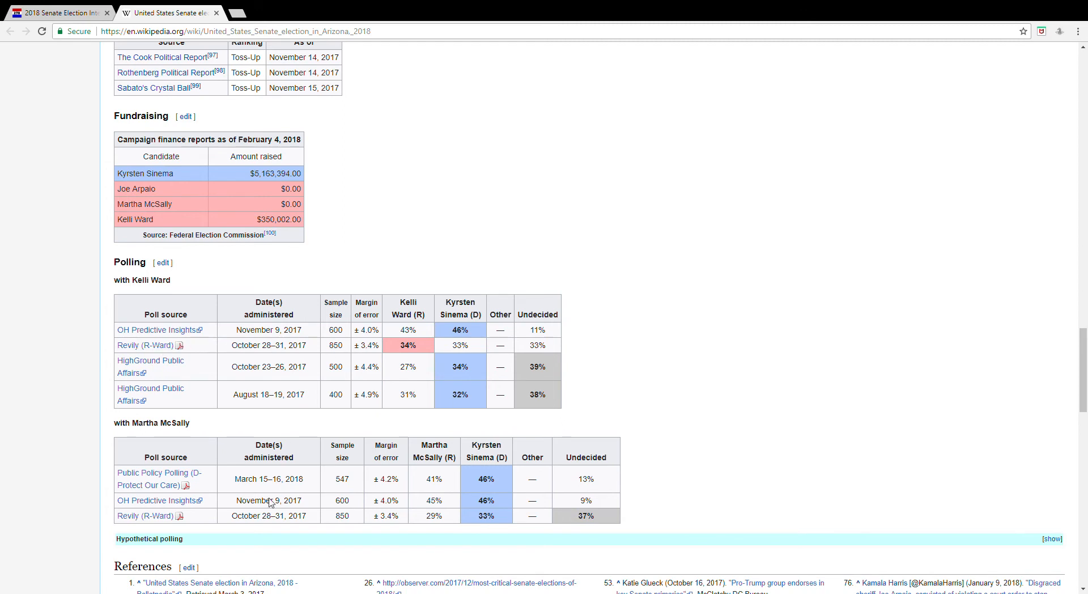
pyautogui.moveTo(405, 520)
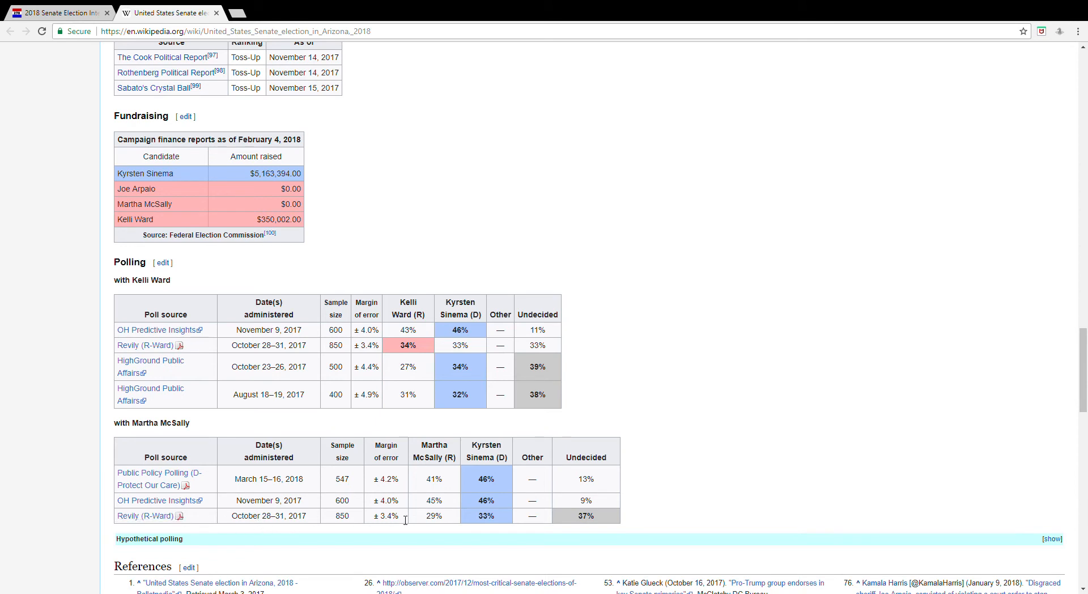
pyautogui.moveTo(446, 520)
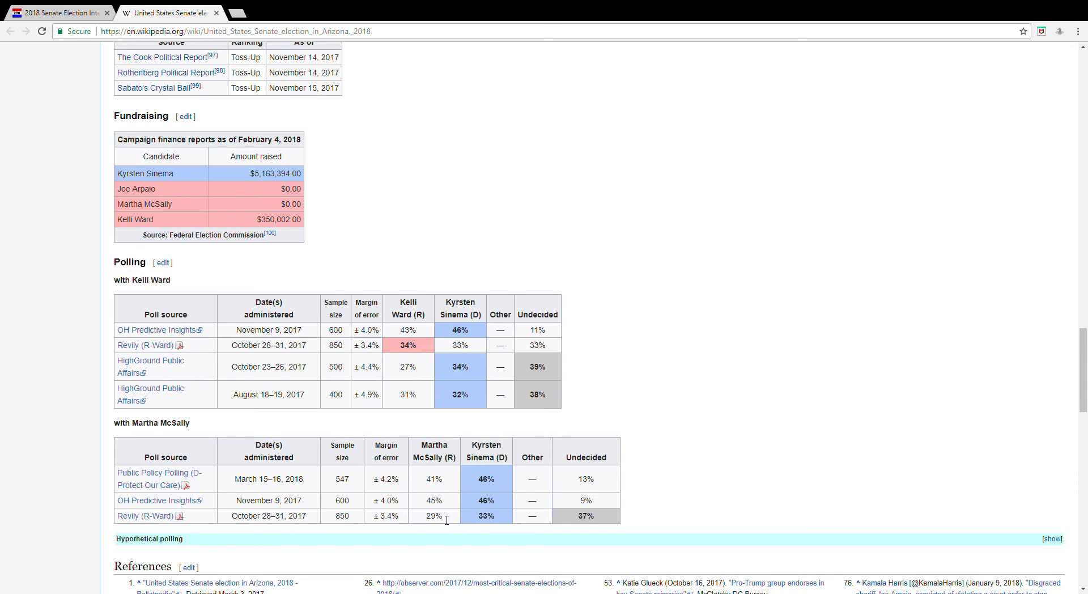
pyautogui.moveTo(475, 519)
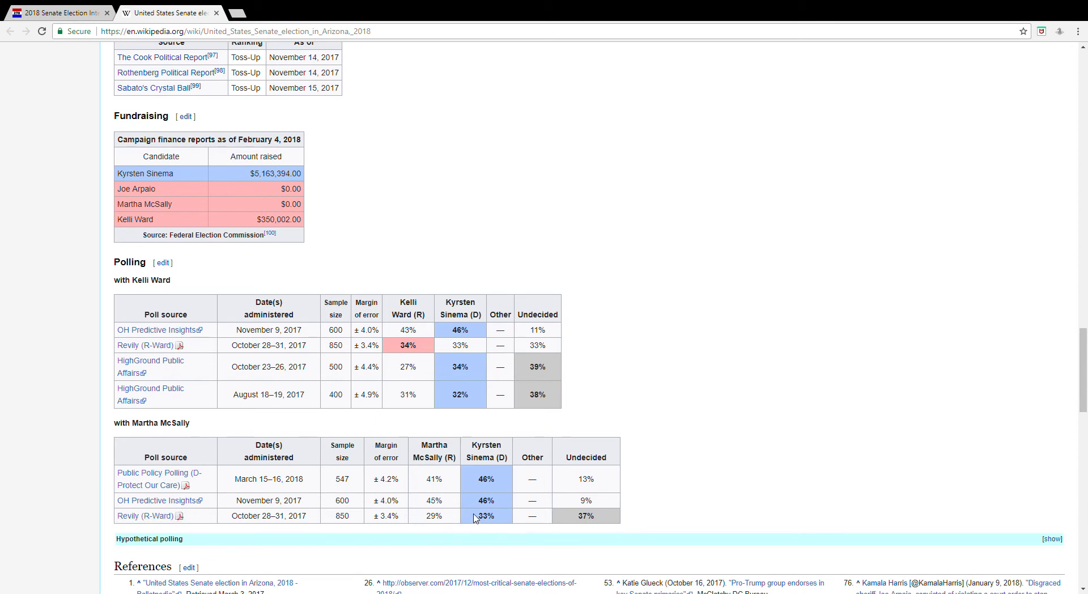
pyautogui.moveTo(439, 521)
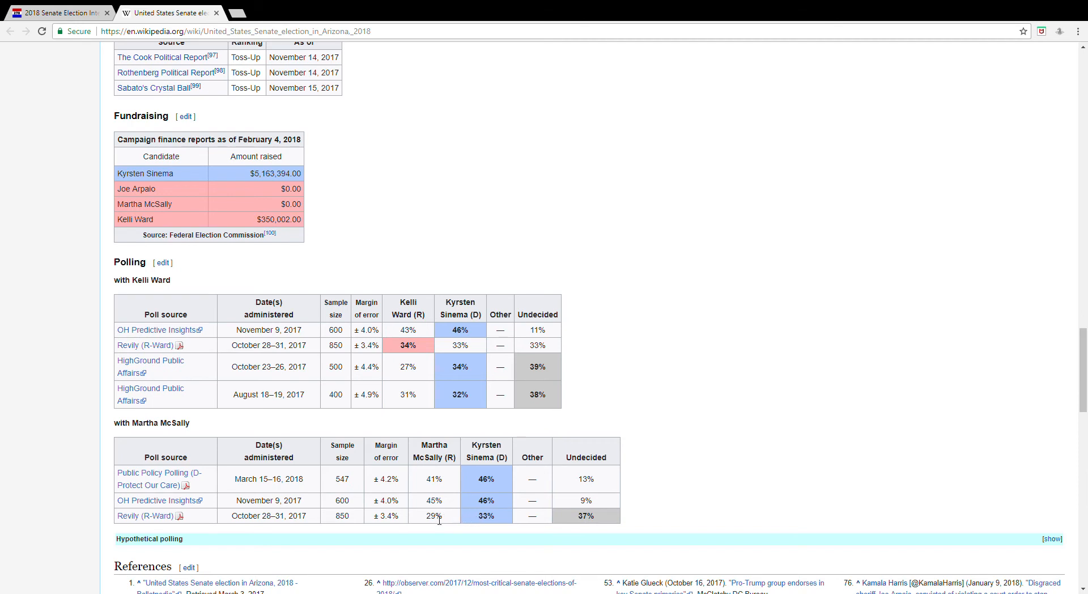
pyautogui.moveTo(212, 512)
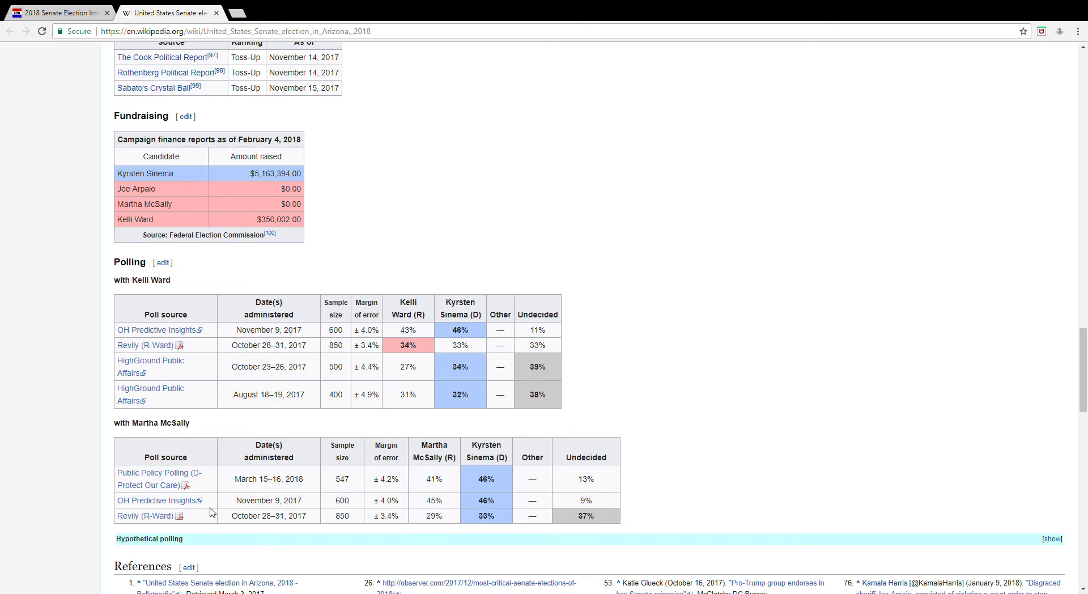
# - Expand Hypothetical polling, showing the generic Republican versus generic Democrat table
pyautogui.click(1053, 539)
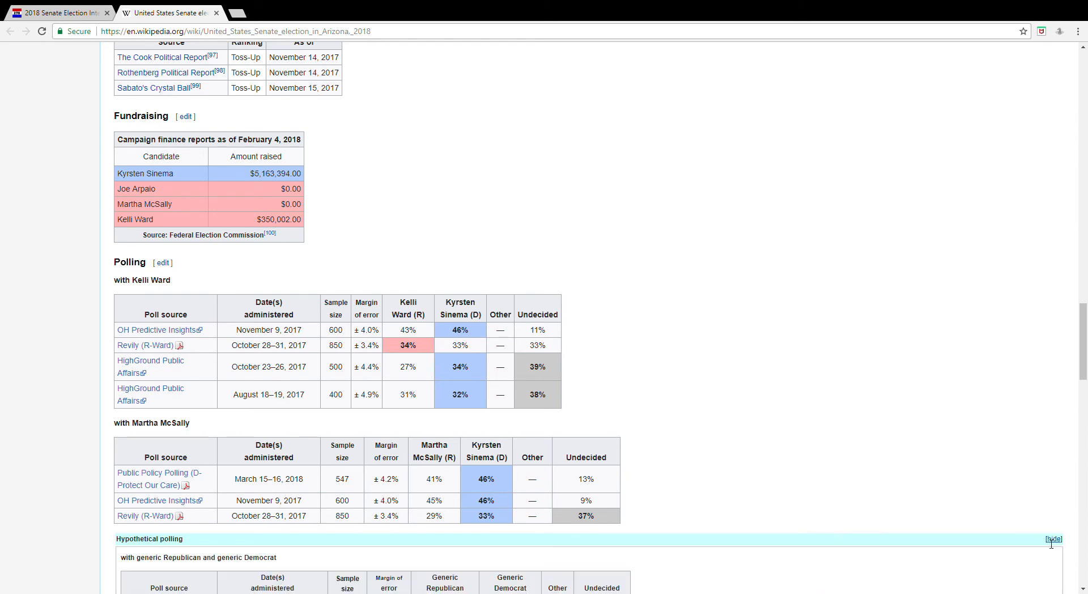
pyautogui.moveTo(404, 559)
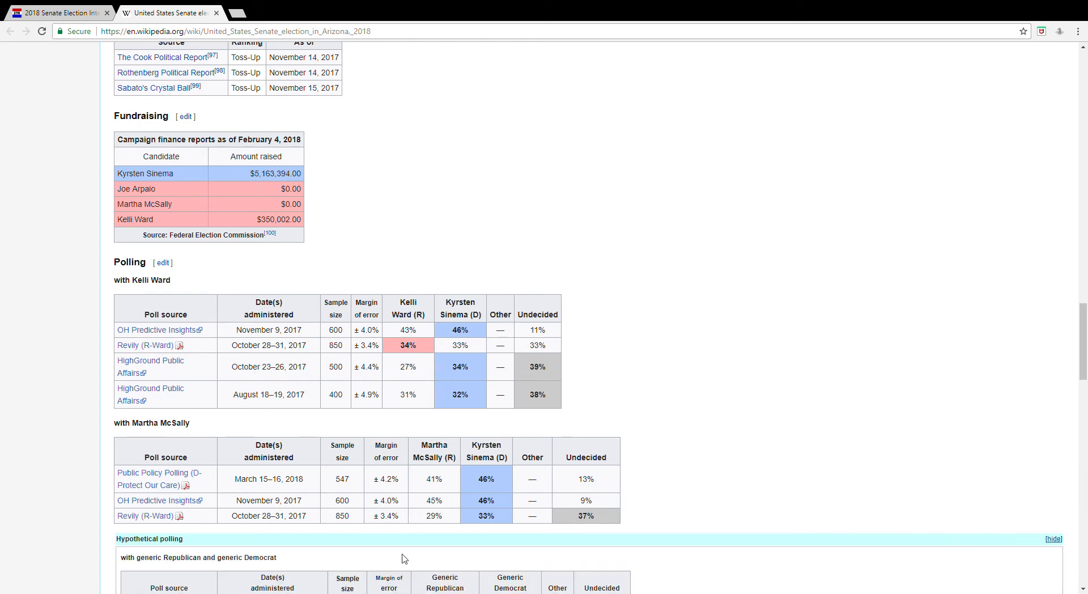
pyautogui.moveTo(258, 519)
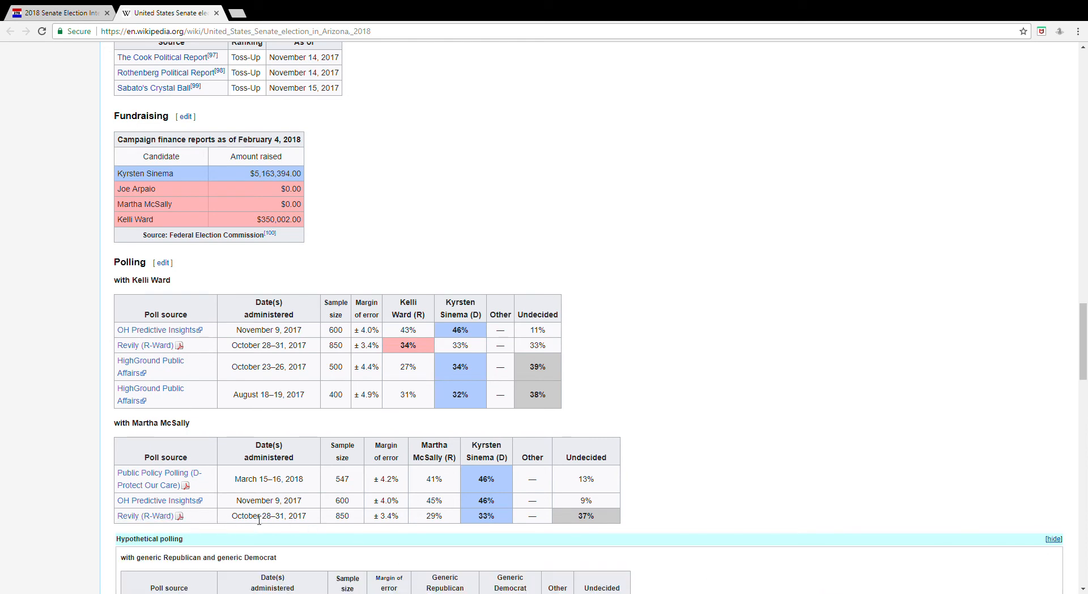
pyautogui.moveTo(448, 524)
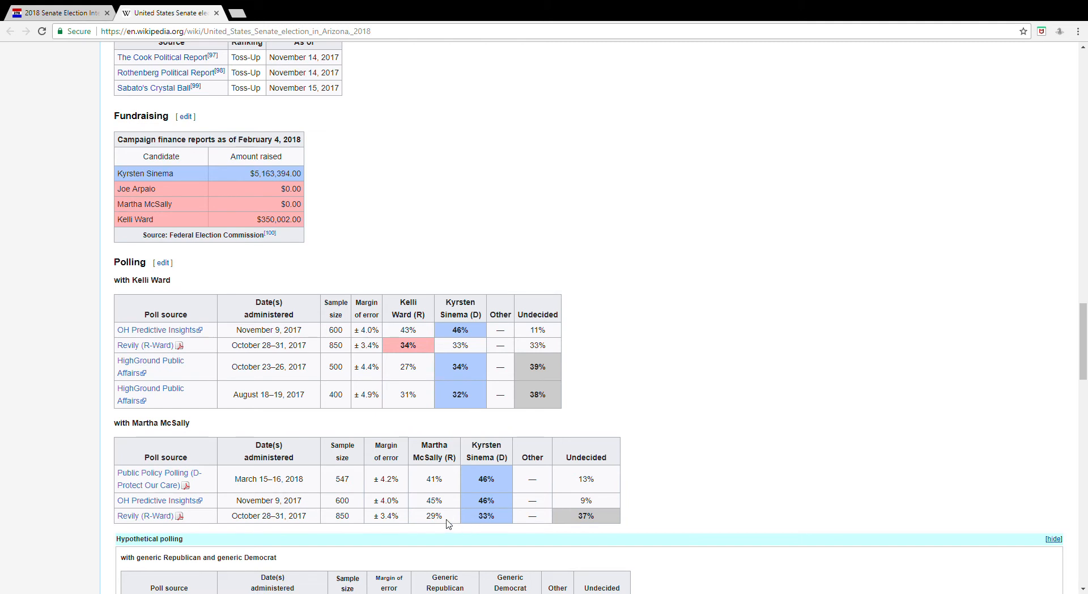
pyautogui.scroll(3)
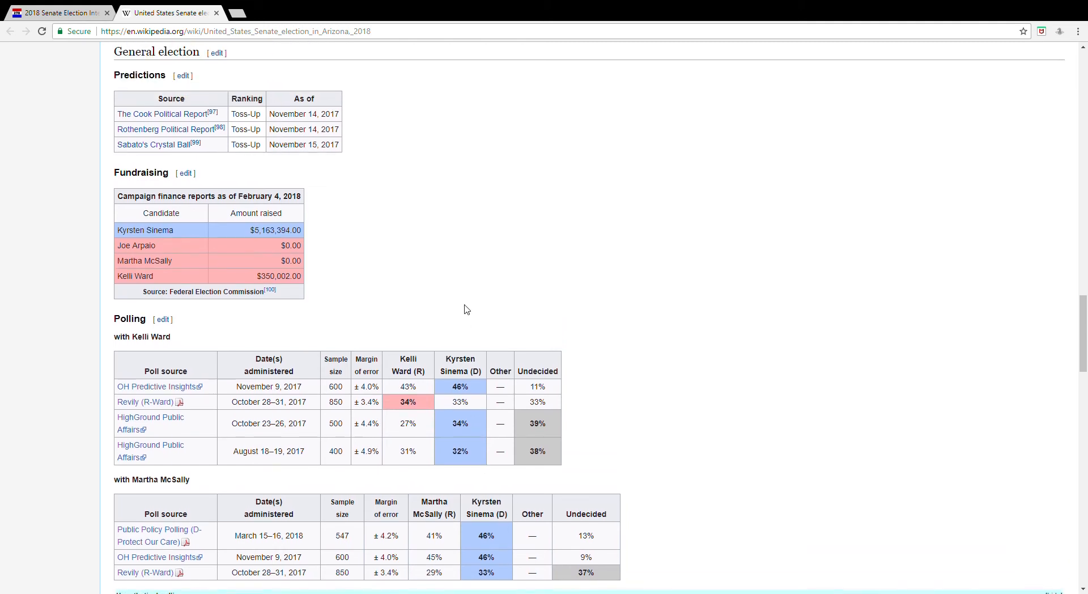
pyautogui.scroll(-3)
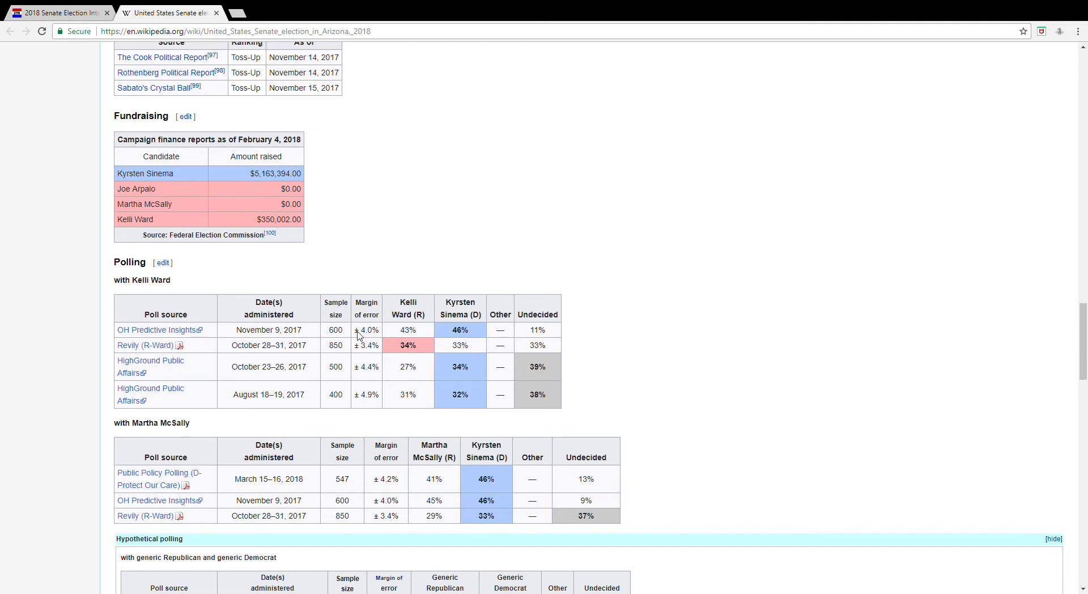
pyautogui.moveTo(228, 335)
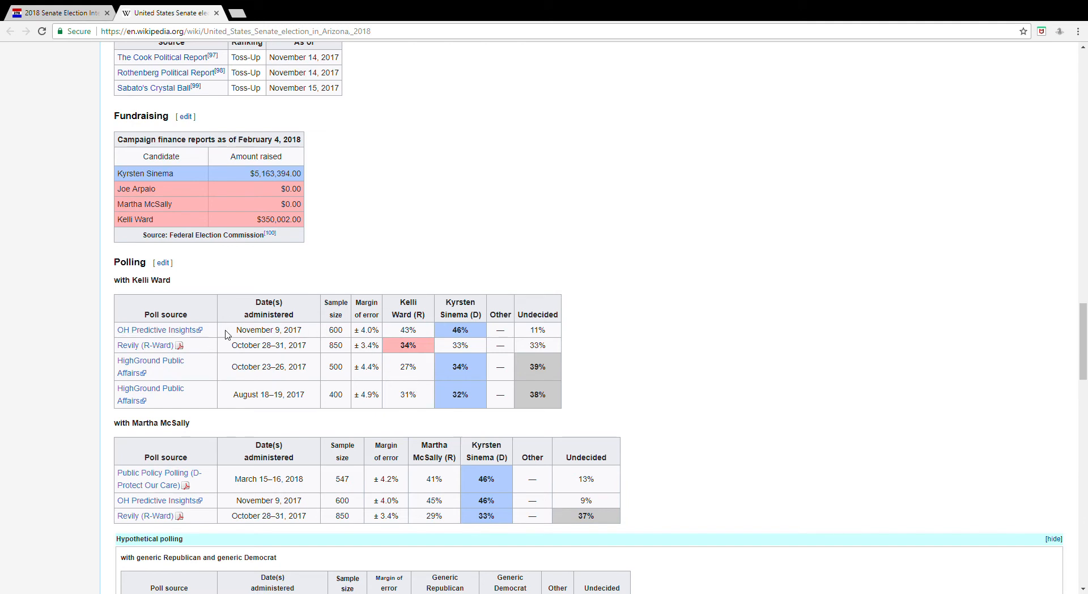
pyautogui.moveTo(579, 339)
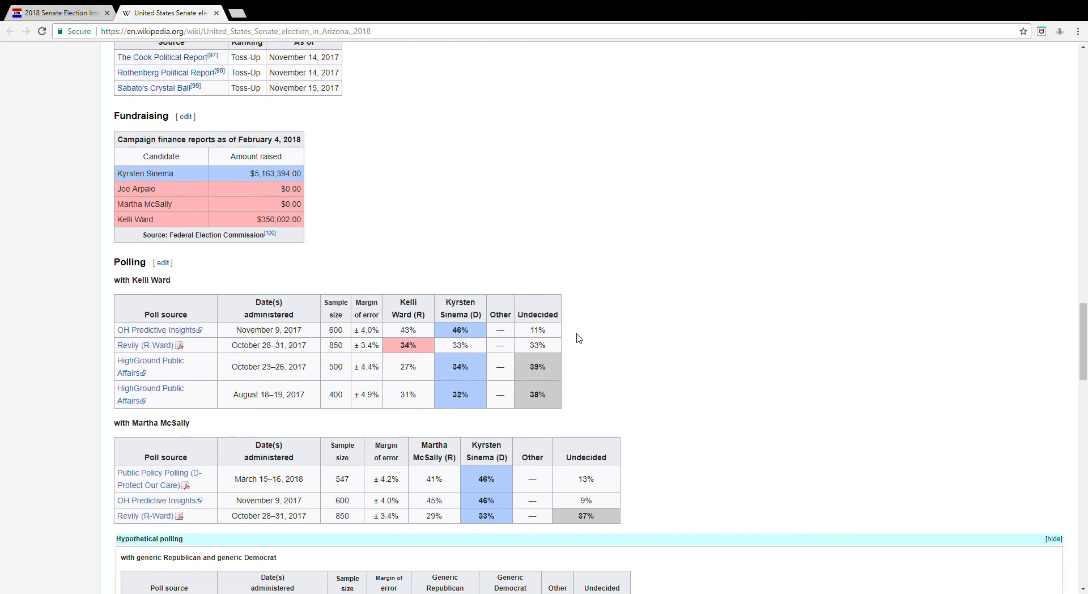
pyautogui.moveTo(647, 351)
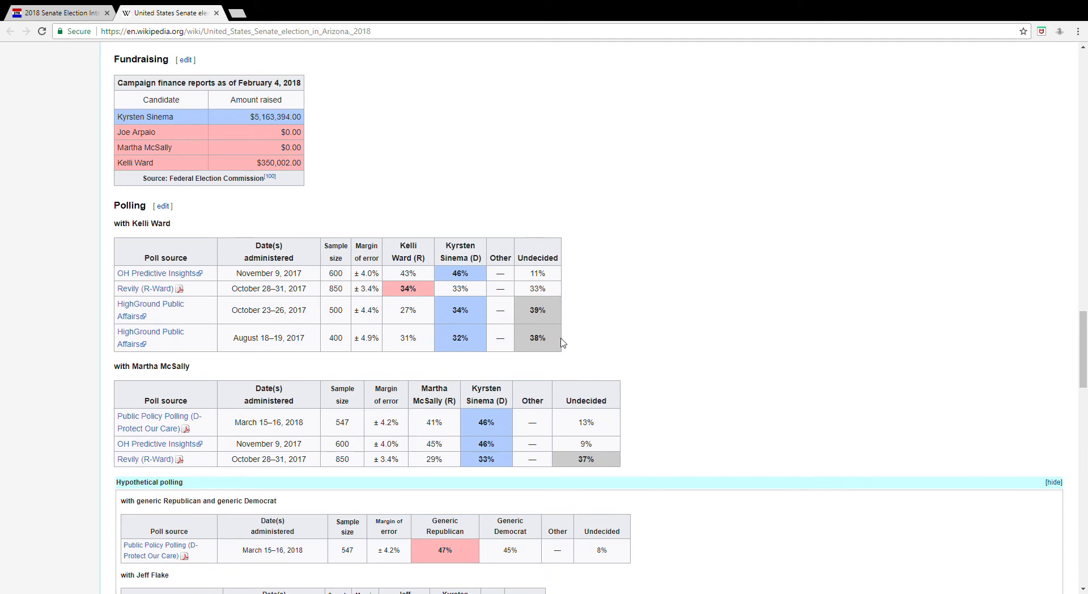
pyautogui.moveTo(699, 418)
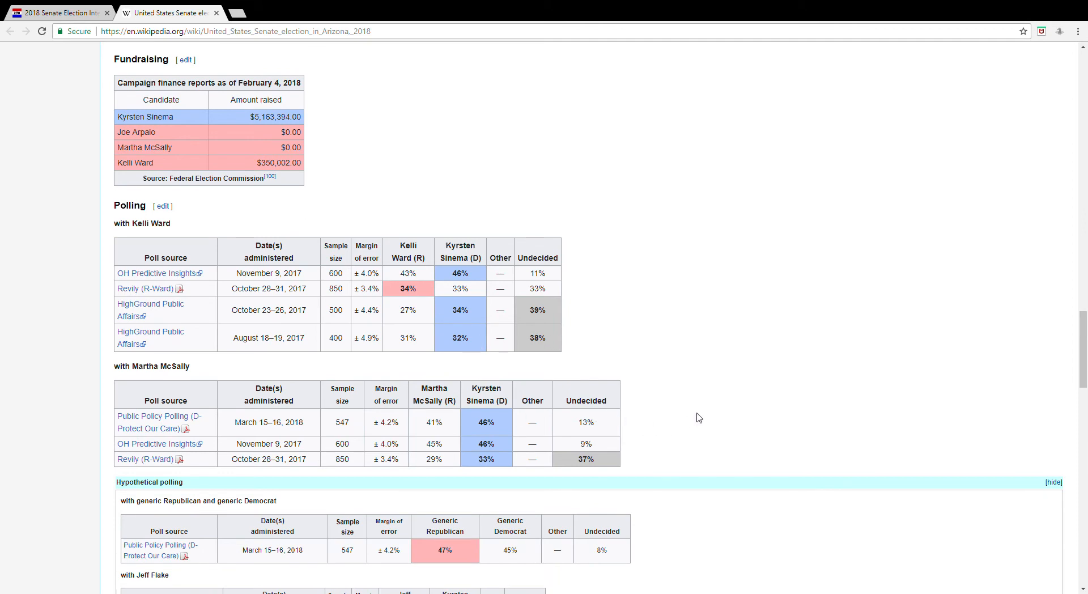
pyautogui.moveTo(626, 306)
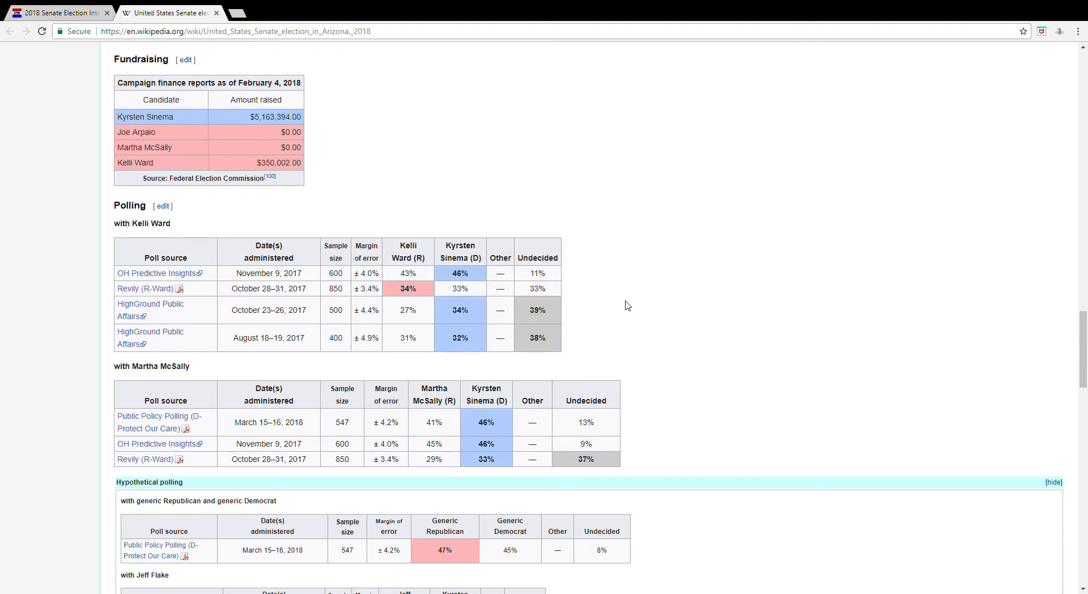
pyautogui.moveTo(651, 346)
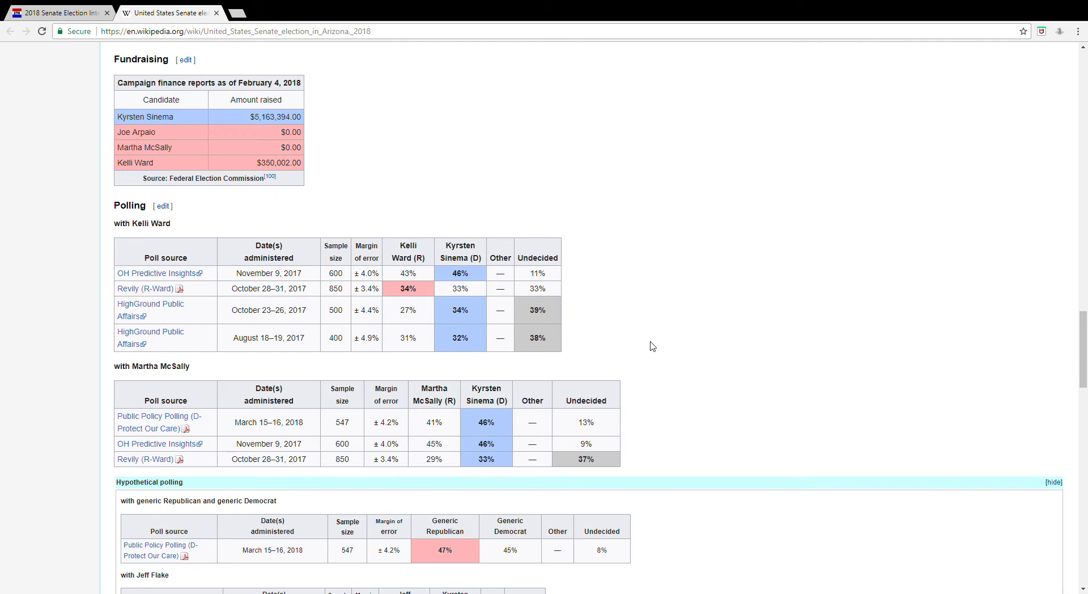
pyautogui.scroll(-3)
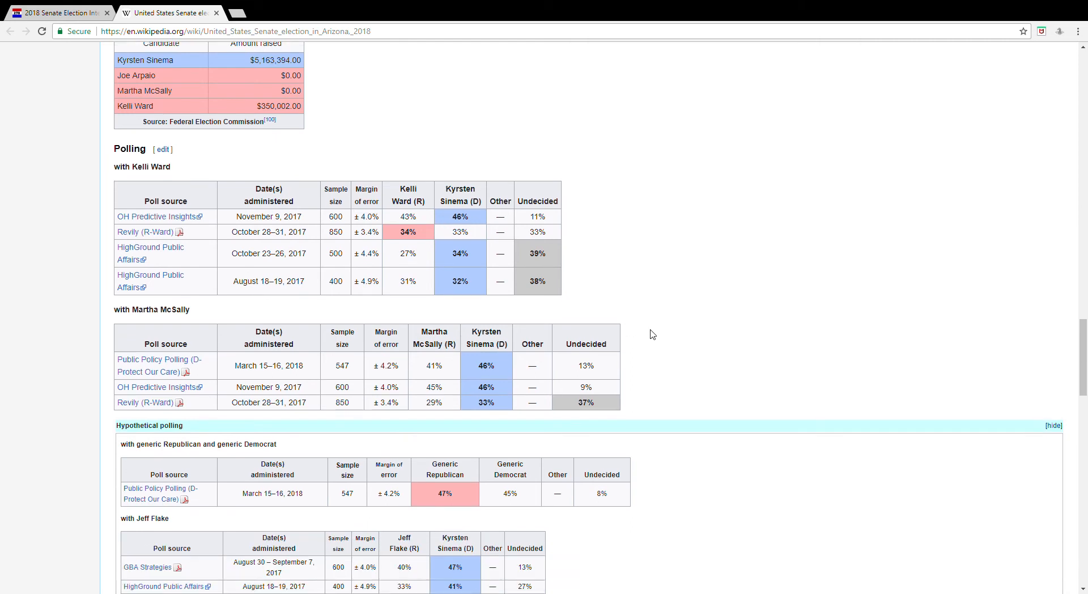
pyautogui.scroll(-3)
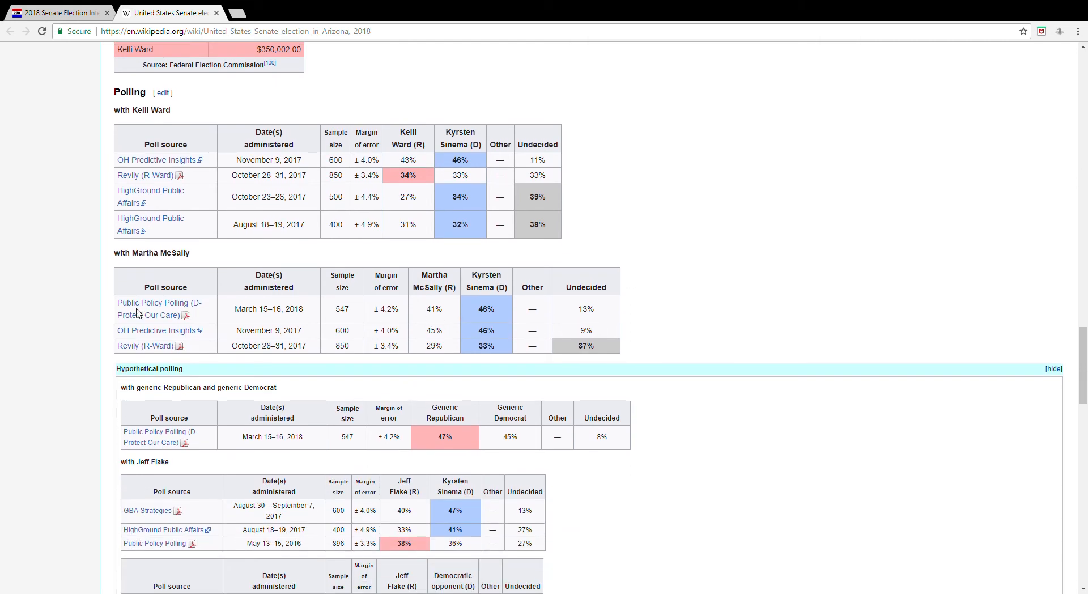
pyautogui.moveTo(150, 291)
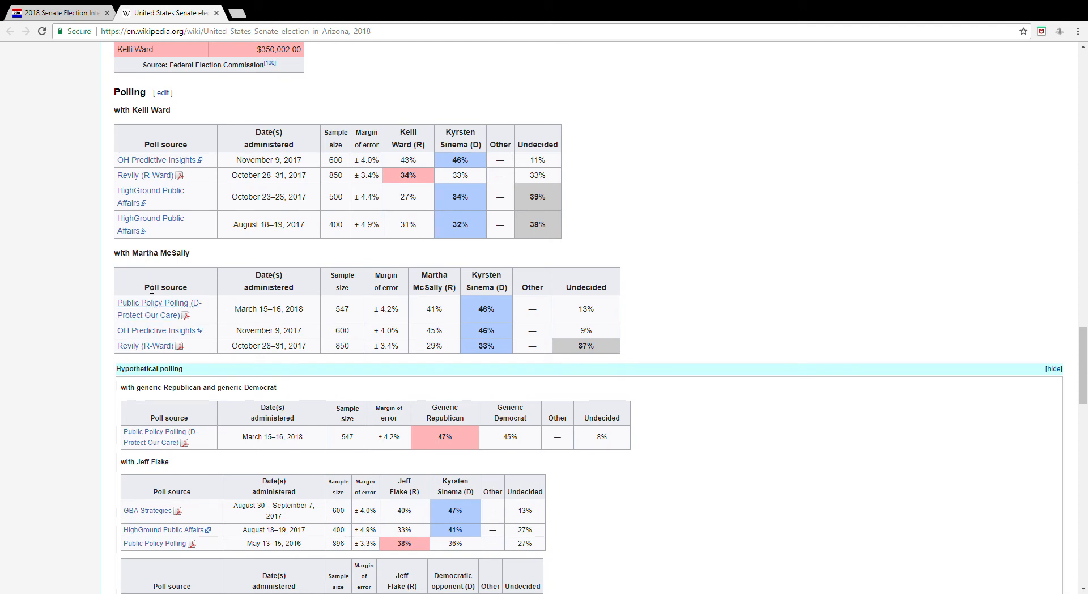
pyautogui.moveTo(486, 283)
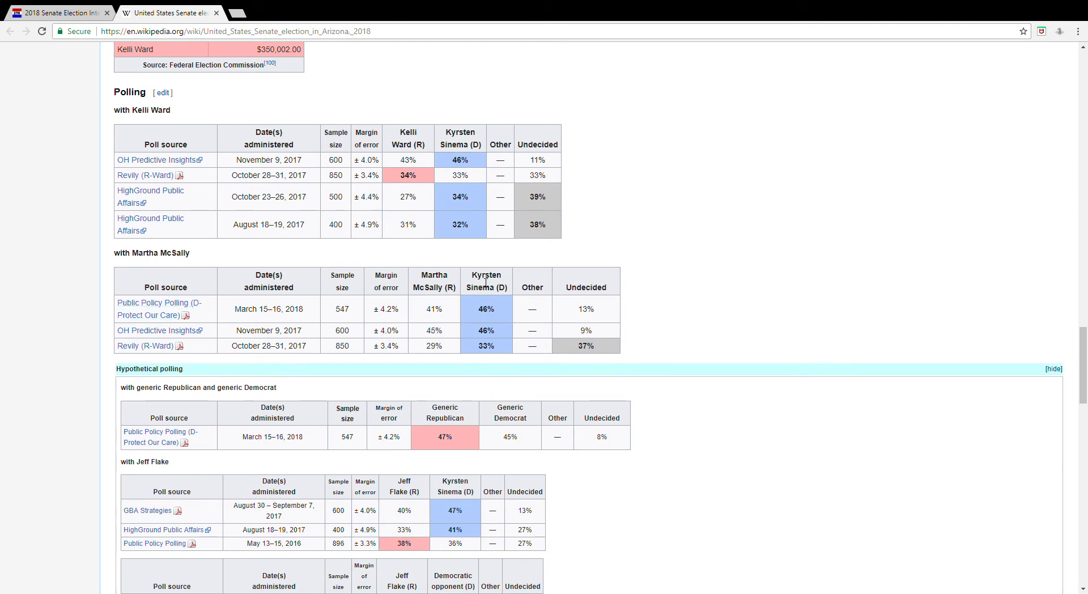
pyautogui.moveTo(160, 352)
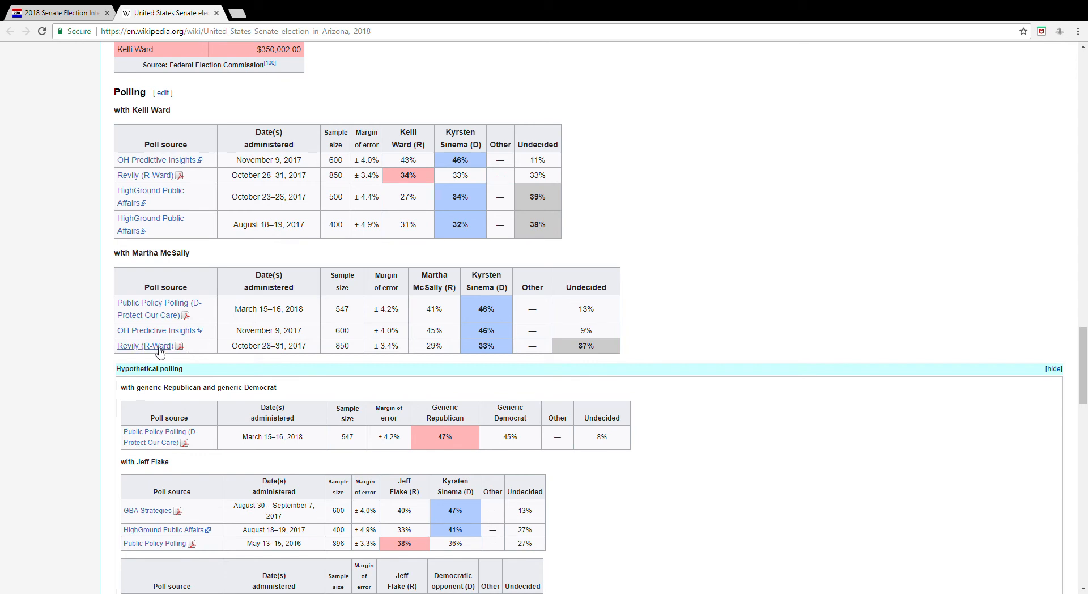
pyautogui.moveTo(614, 355)
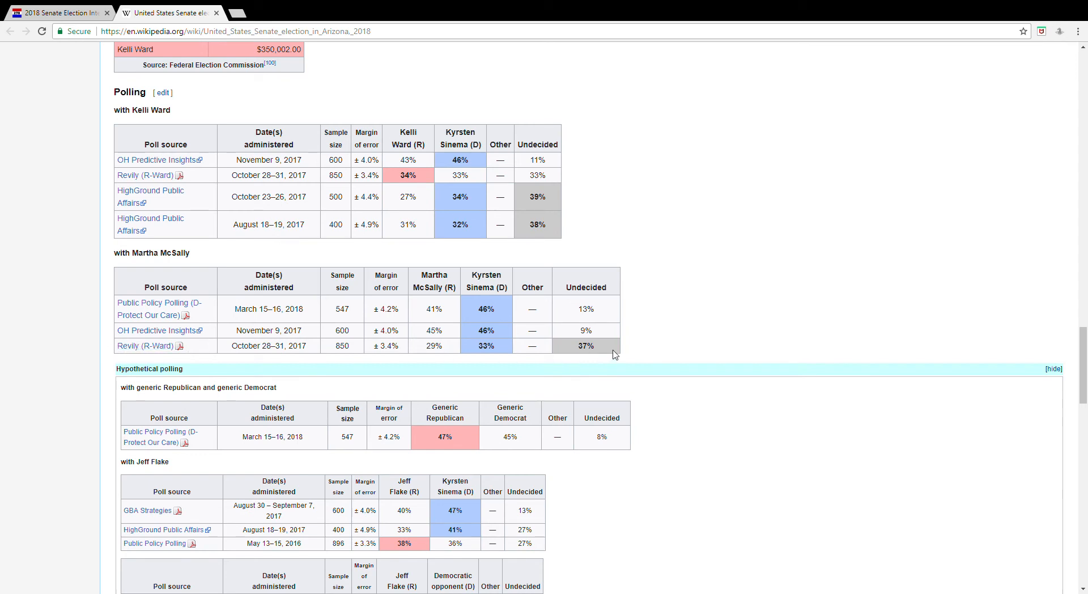
pyautogui.moveTo(291, 347)
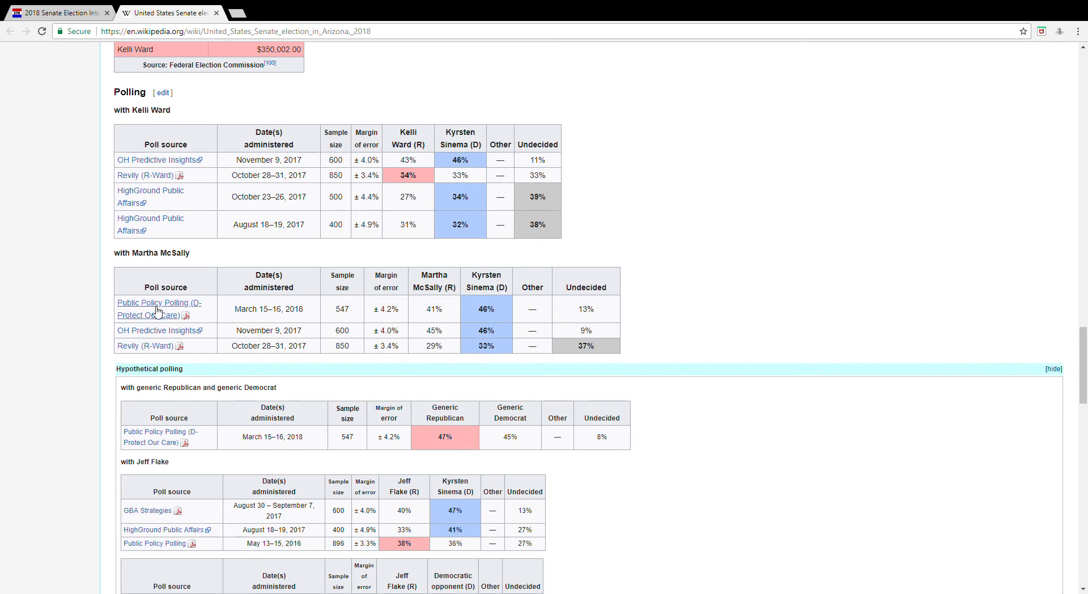
pyautogui.moveTo(199, 313)
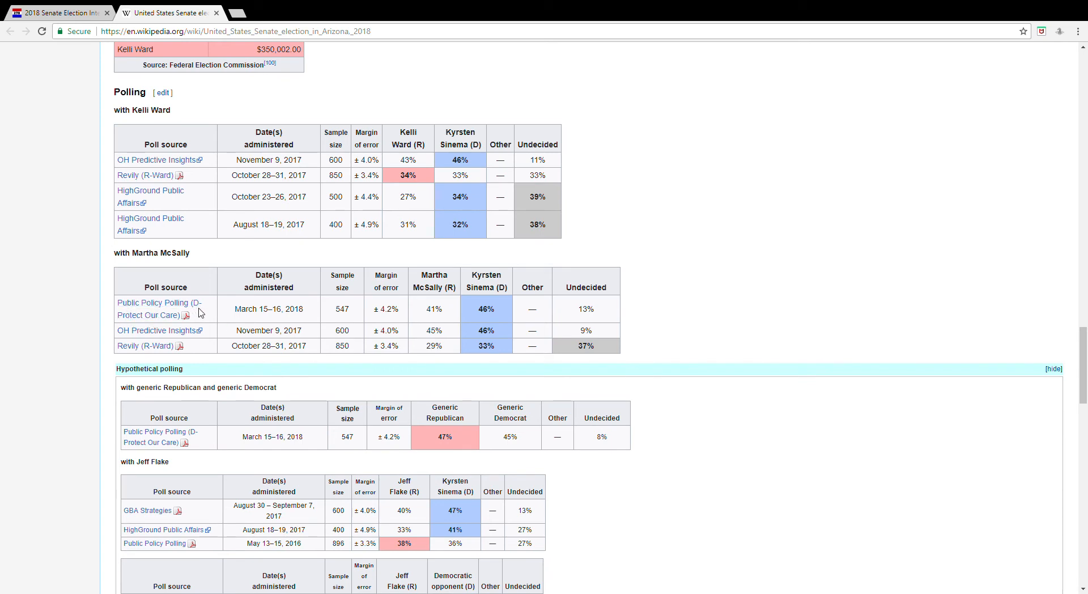
pyautogui.moveTo(160, 304)
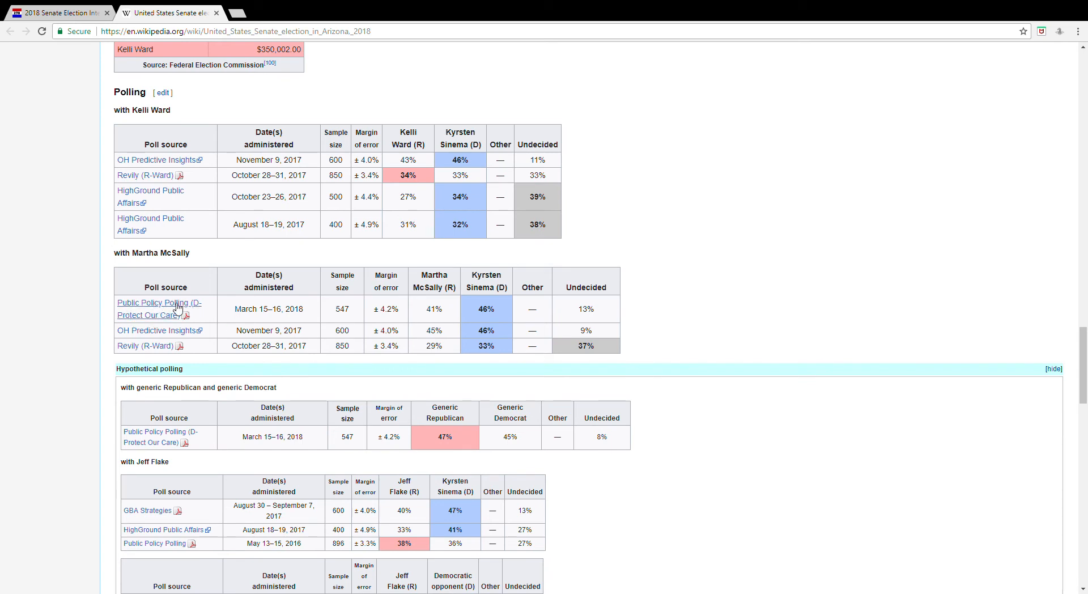
pyautogui.moveTo(252, 283)
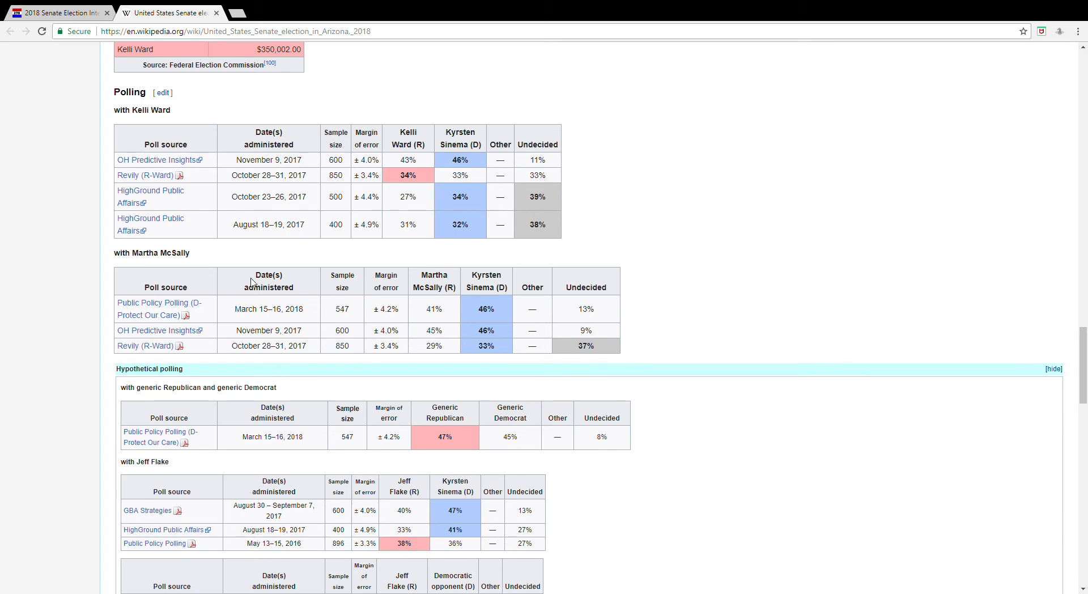
pyautogui.moveTo(282, 280)
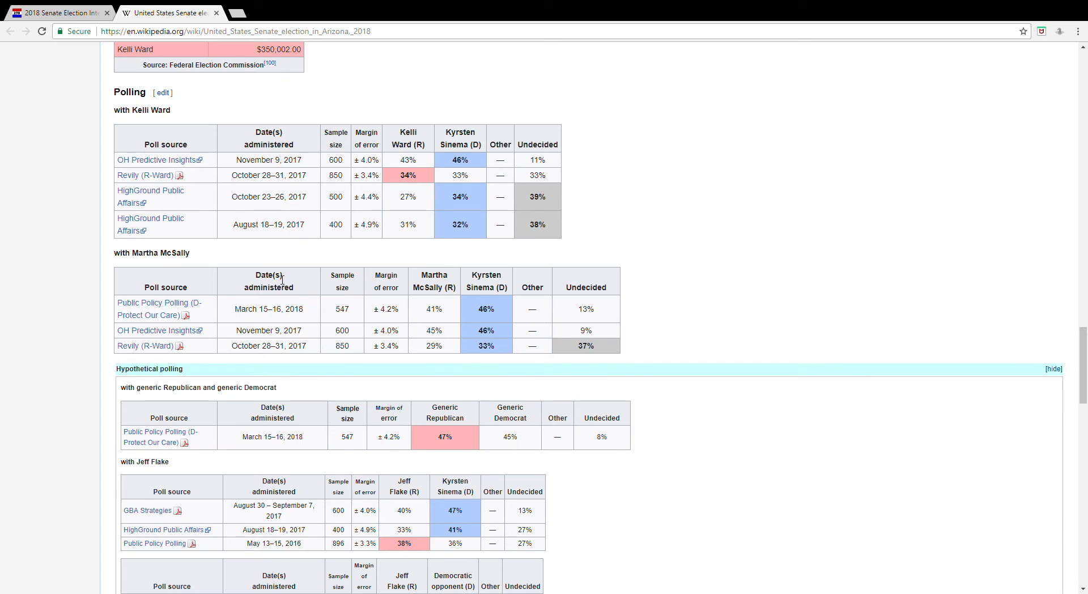
pyautogui.moveTo(353, 311)
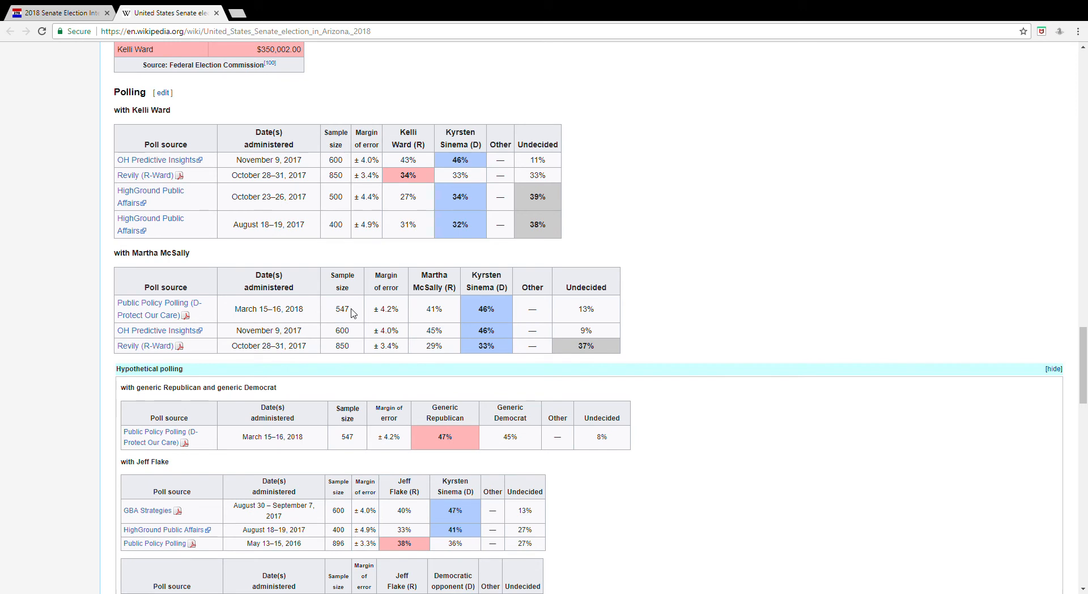
pyautogui.moveTo(425, 314)
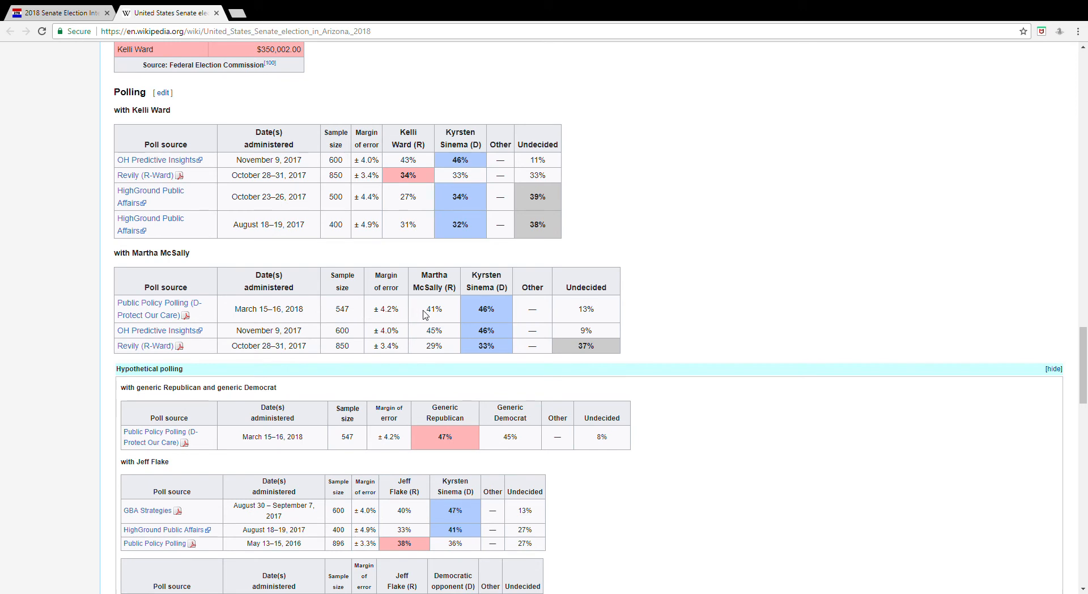
pyautogui.moveTo(323, 312)
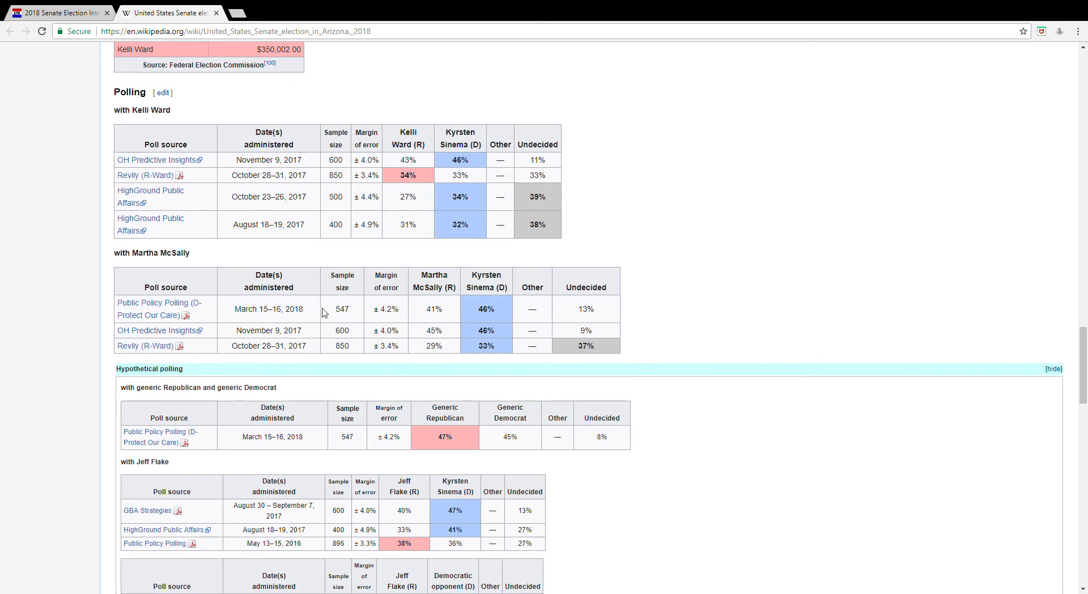
pyautogui.moveTo(497, 313)
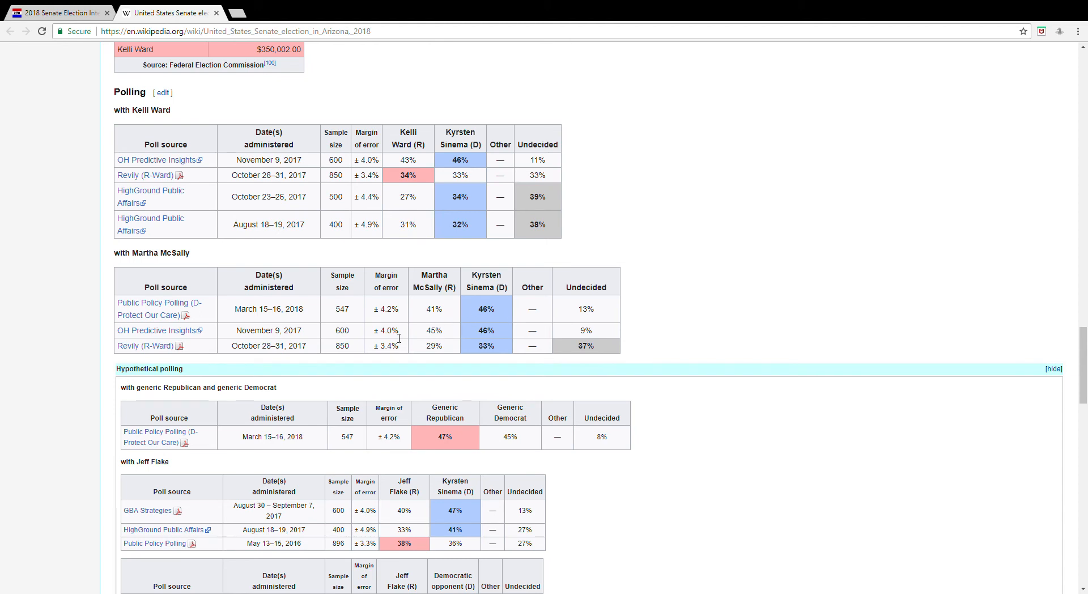
pyautogui.moveTo(295, 337)
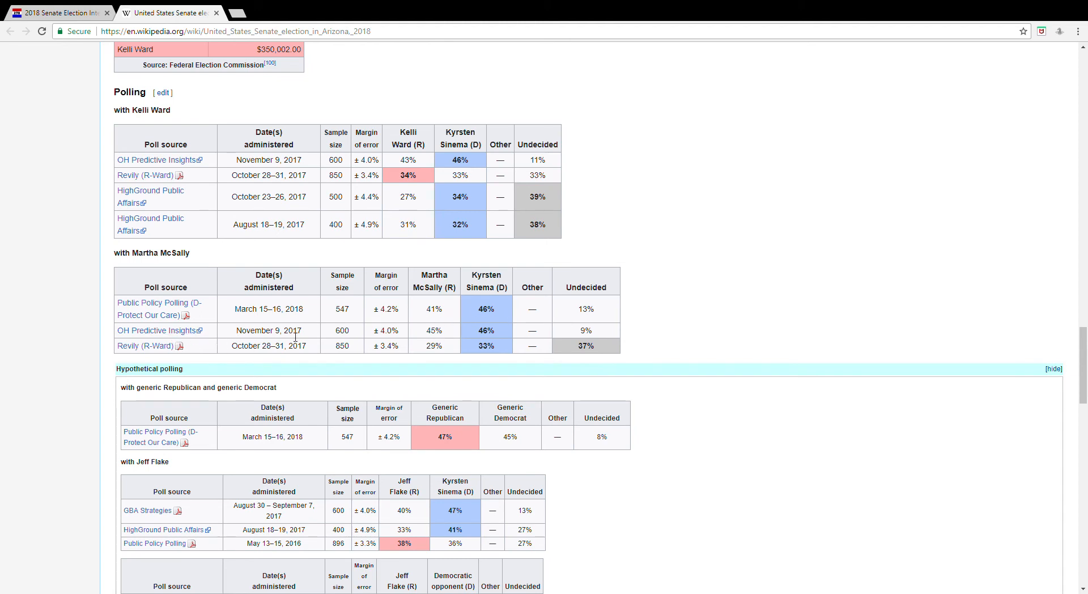
pyautogui.moveTo(304, 274)
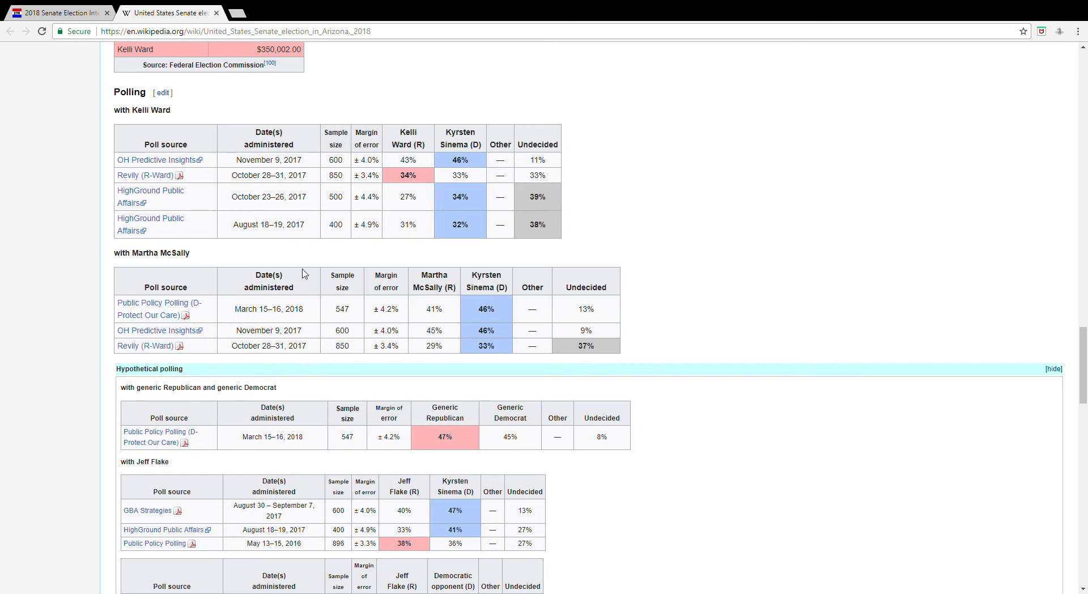
pyautogui.moveTo(271, 343)
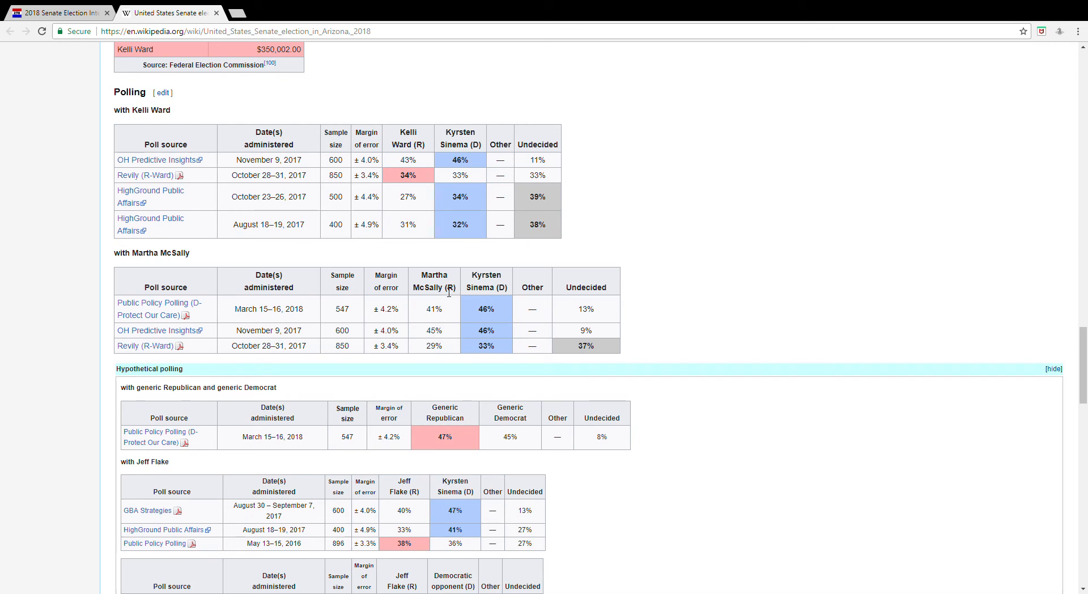
pyautogui.moveTo(669, 298)
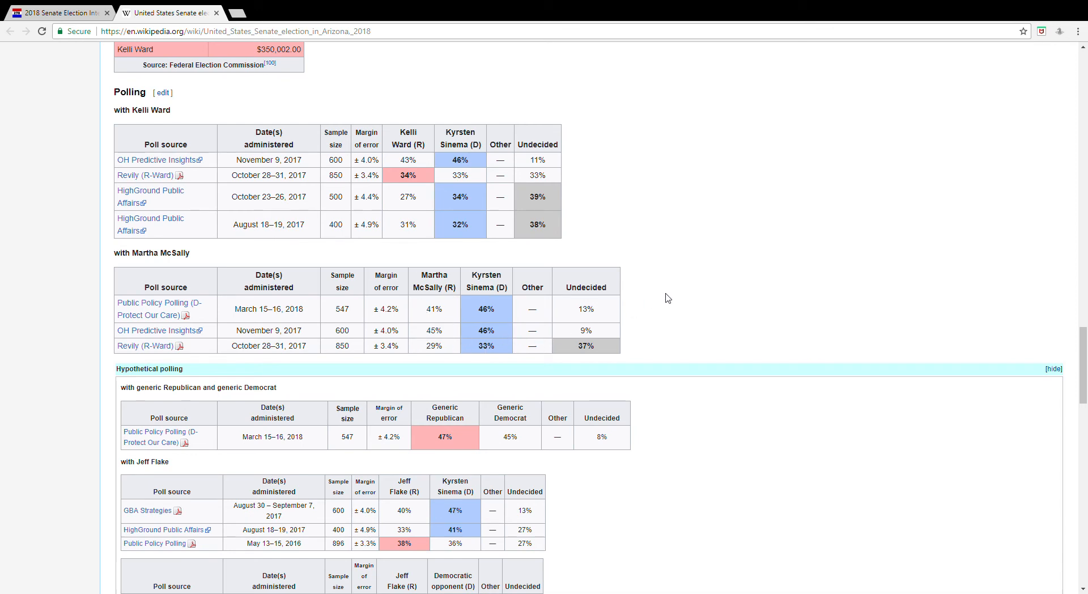
pyautogui.moveTo(278, 447)
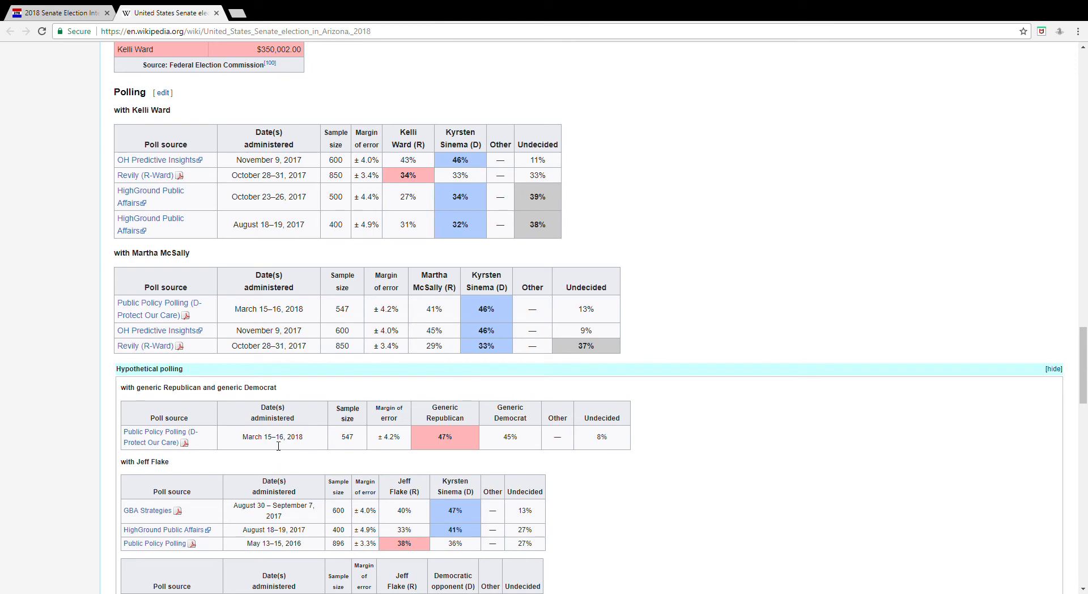
pyautogui.moveTo(520, 317)
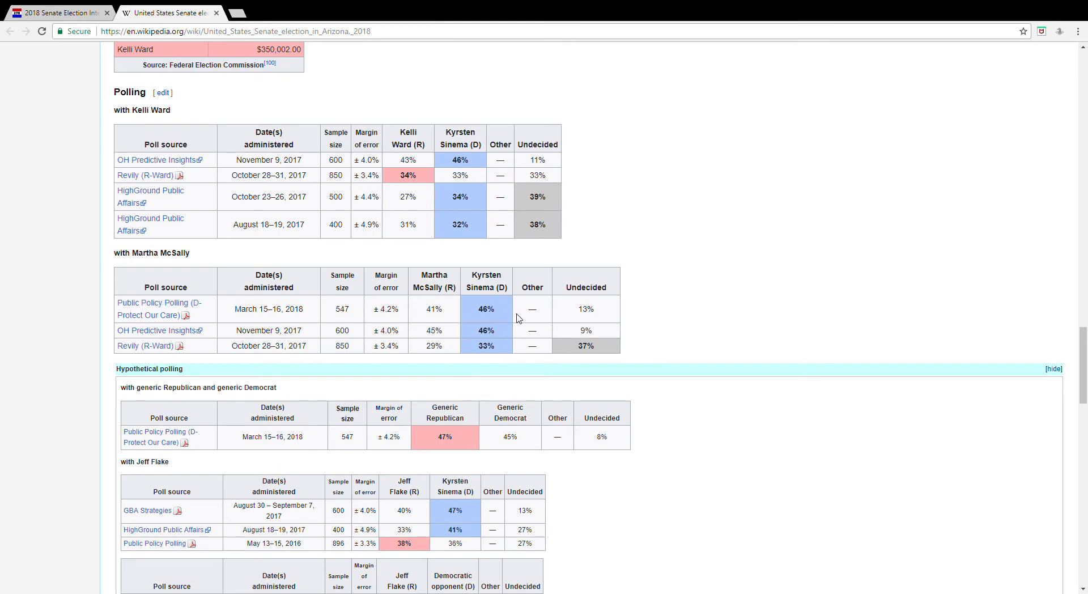
pyautogui.moveTo(364, 306)
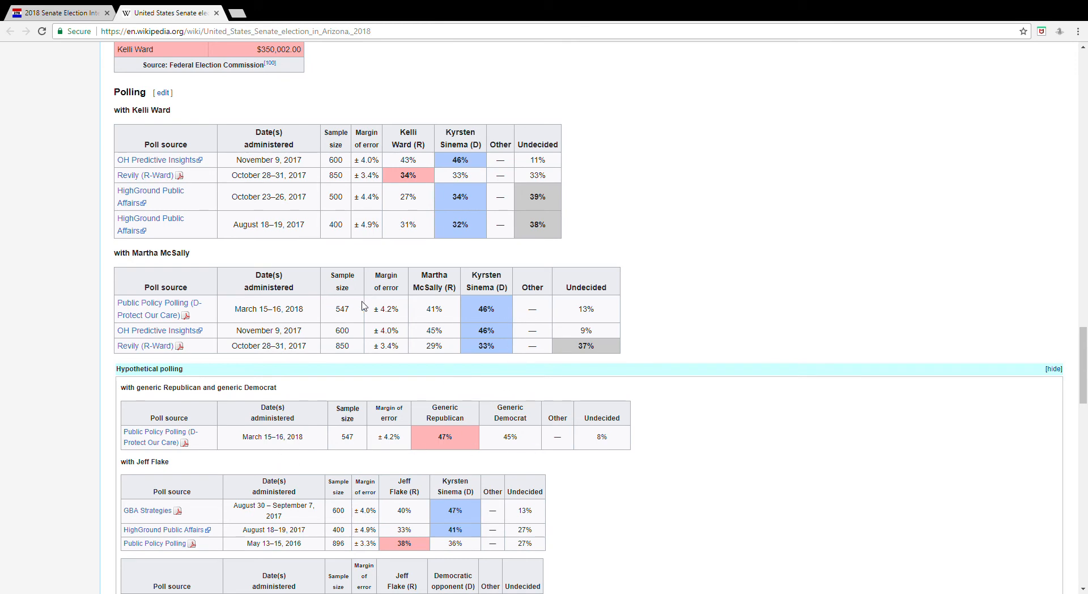
pyautogui.moveTo(466, 284)
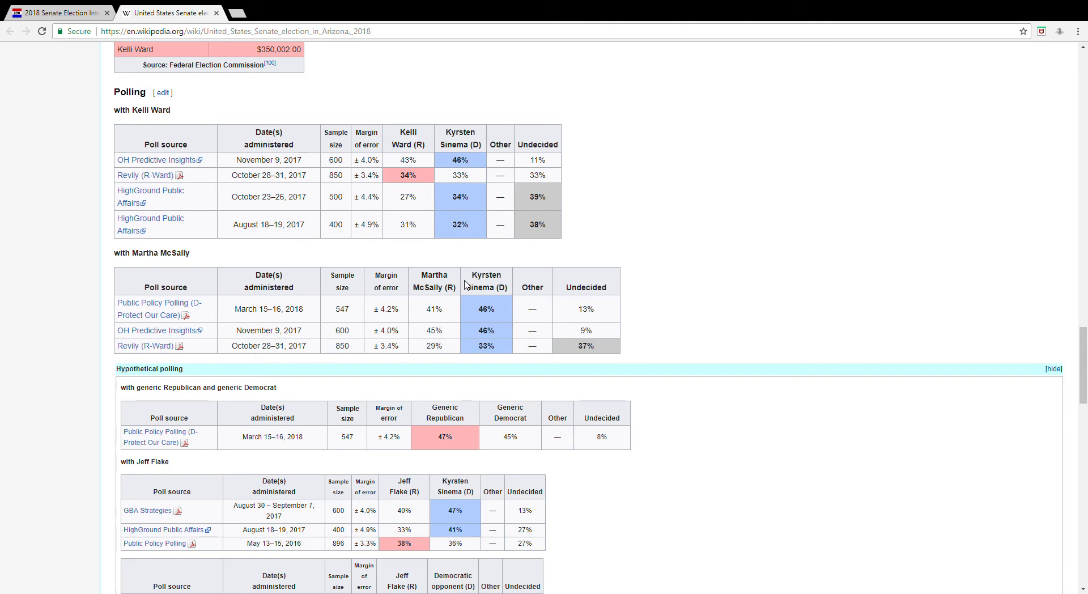
pyautogui.moveTo(503, 320)
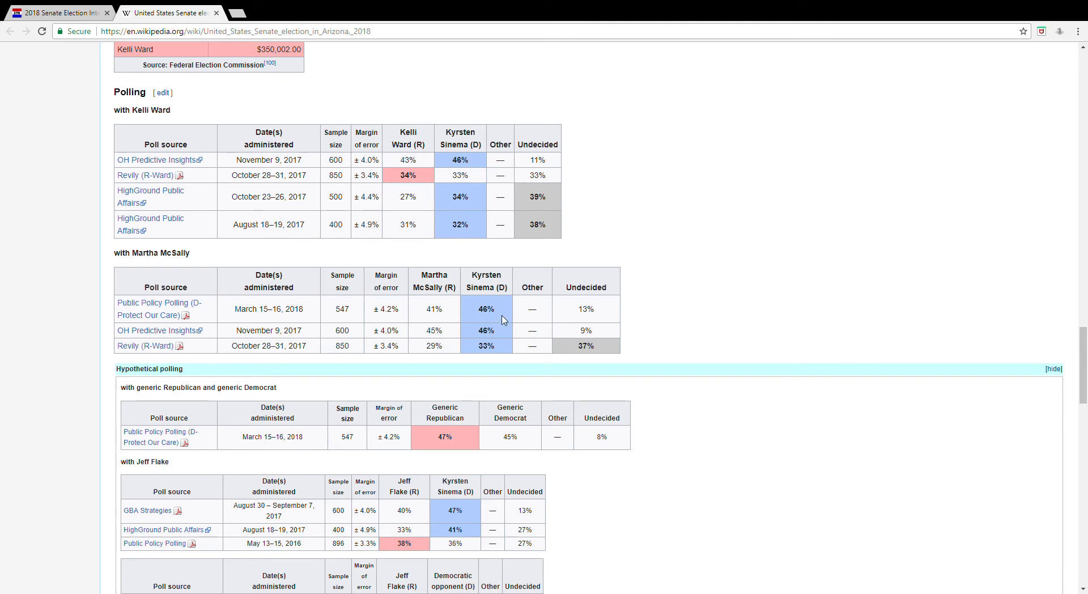
pyautogui.moveTo(488, 325)
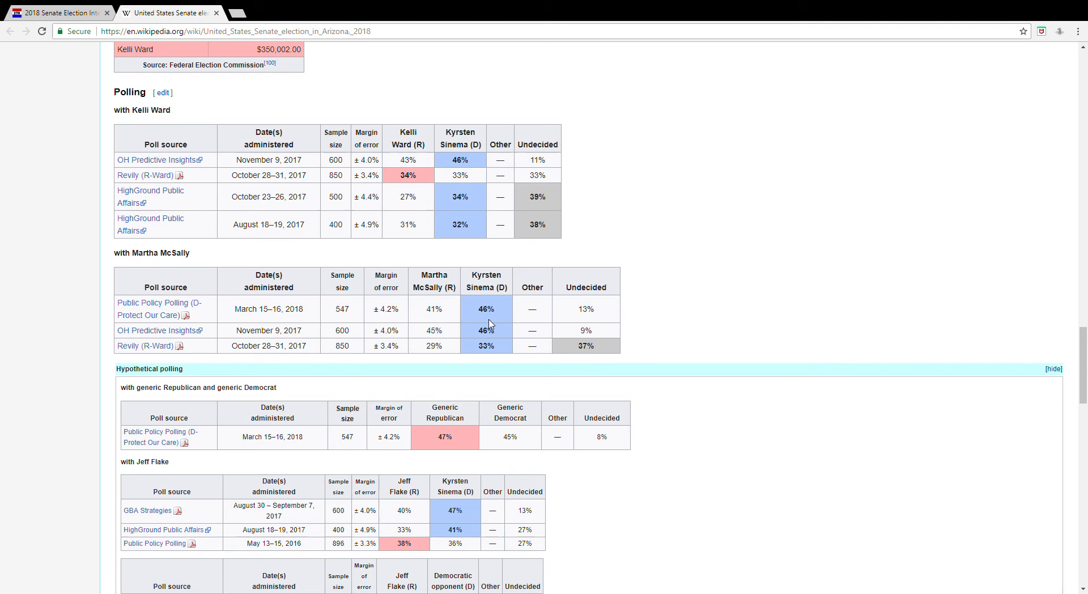
pyautogui.moveTo(627, 236)
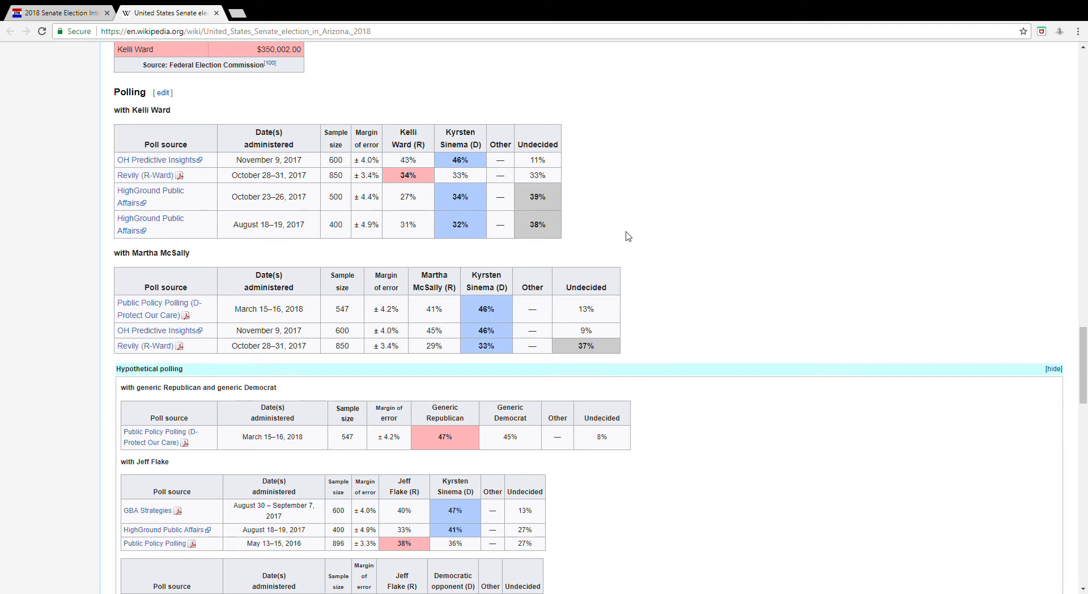
pyautogui.moveTo(446, 207)
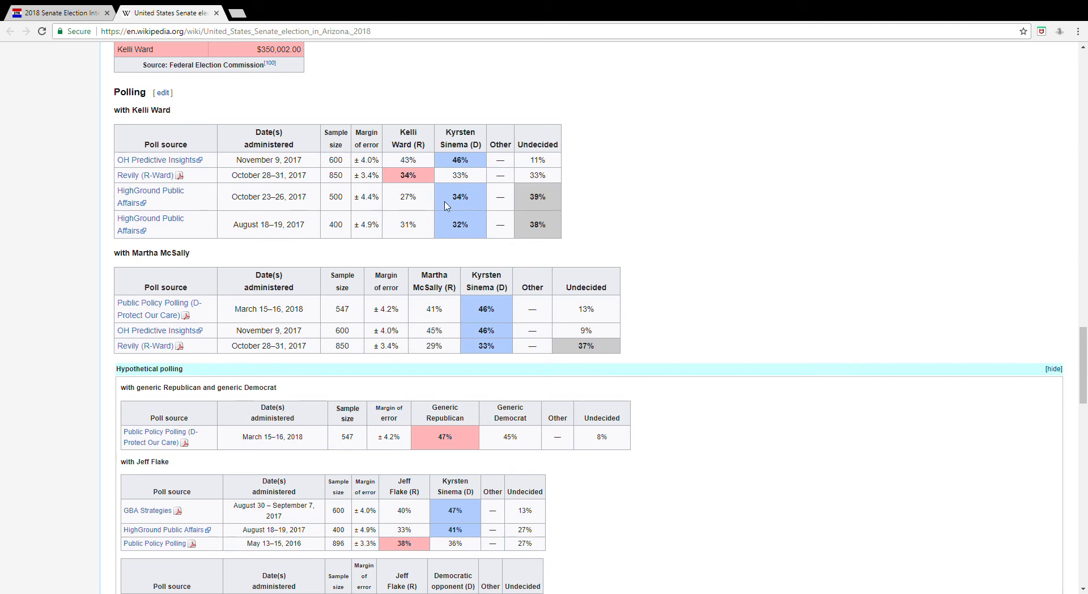
pyautogui.moveTo(591, 245)
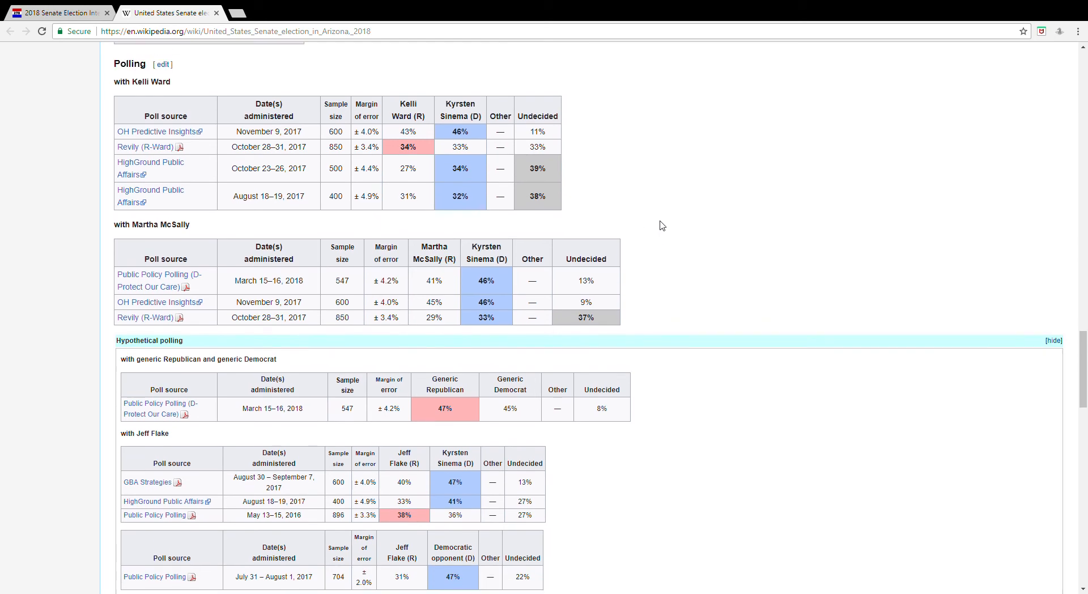
pyautogui.scroll(3)
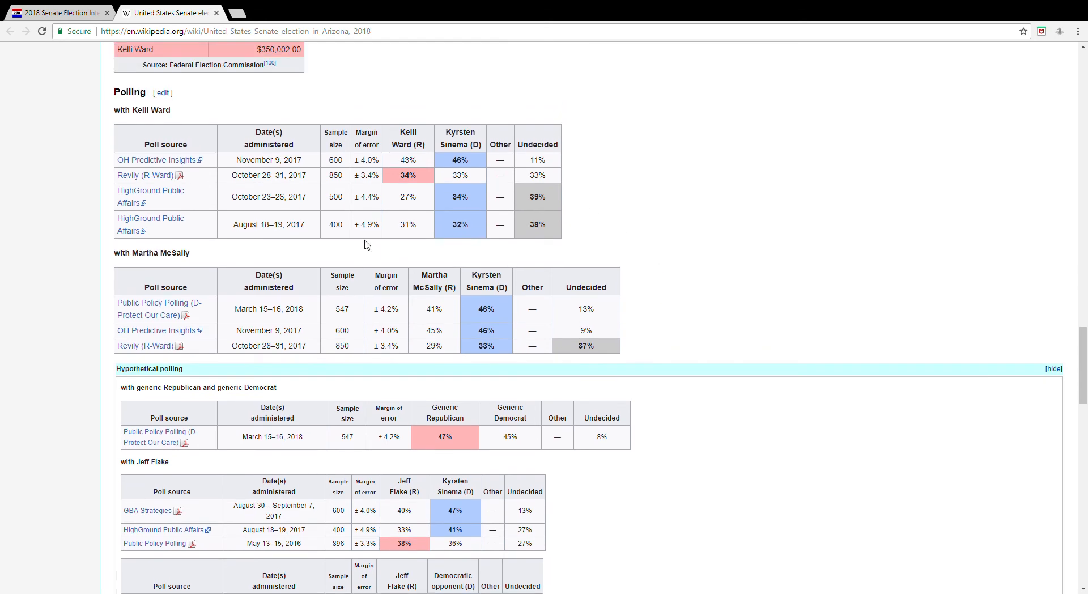
pyautogui.moveTo(707, 264)
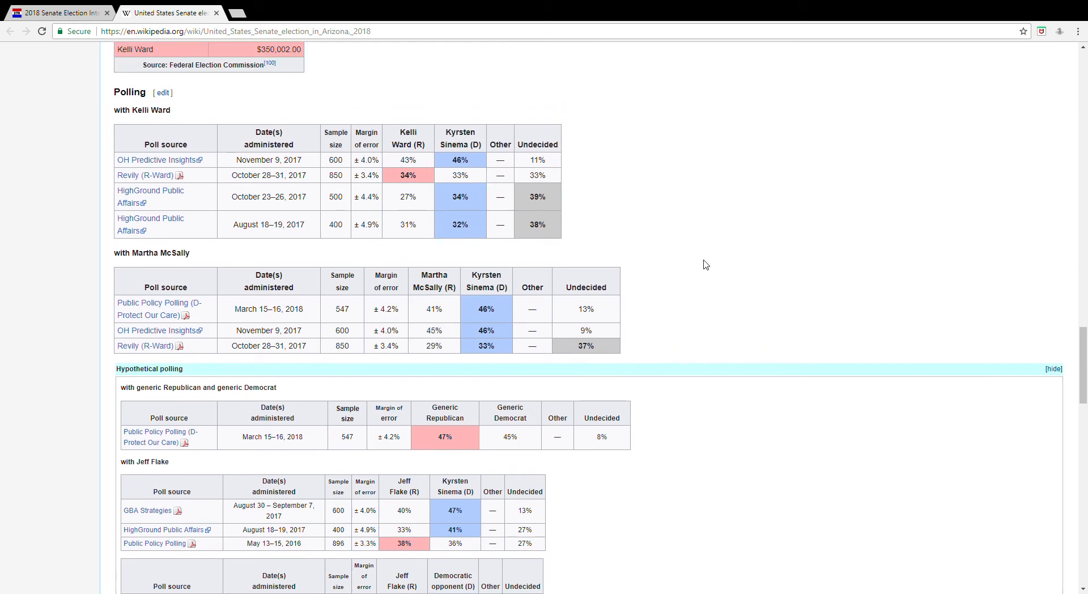
# - Scroll through Arizona's hypothetical Senate polling tables and switch back to the 270toWin Senate map tab
pyautogui.scroll(-3)
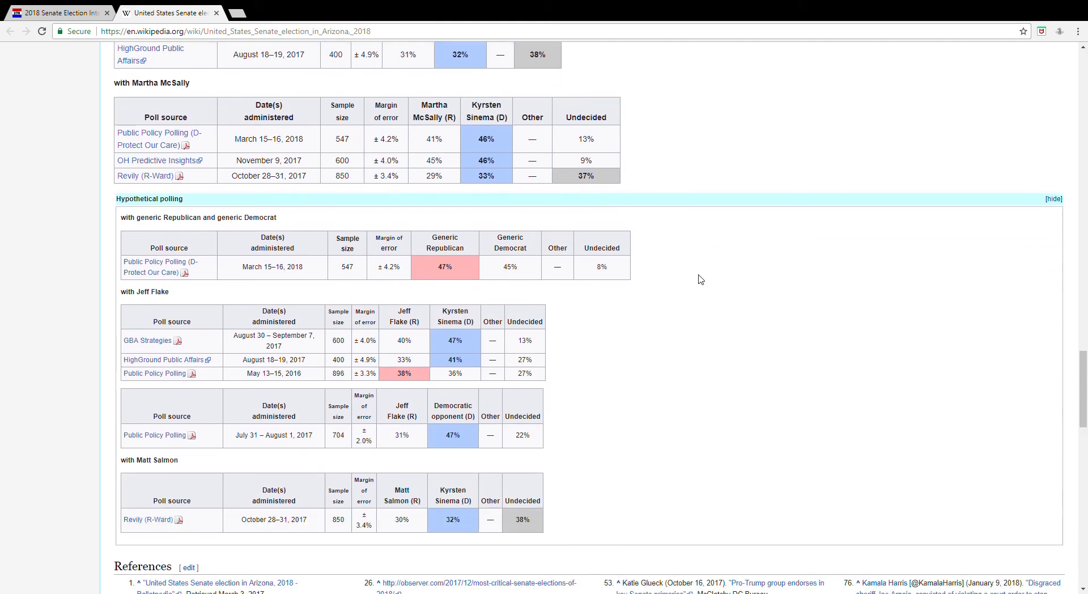
pyautogui.scroll(-3)
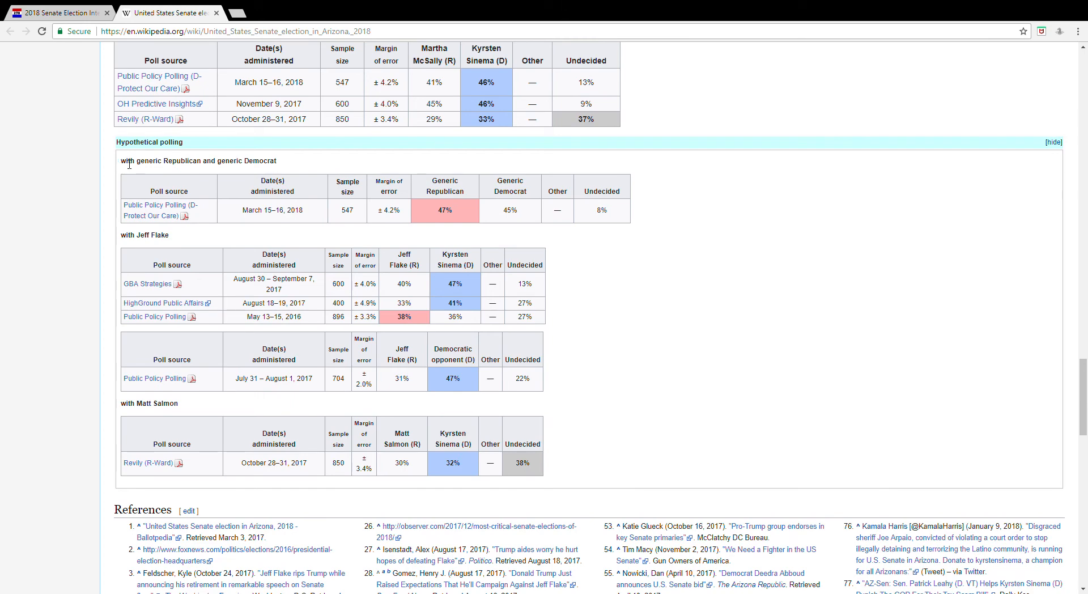
pyautogui.moveTo(338, 163)
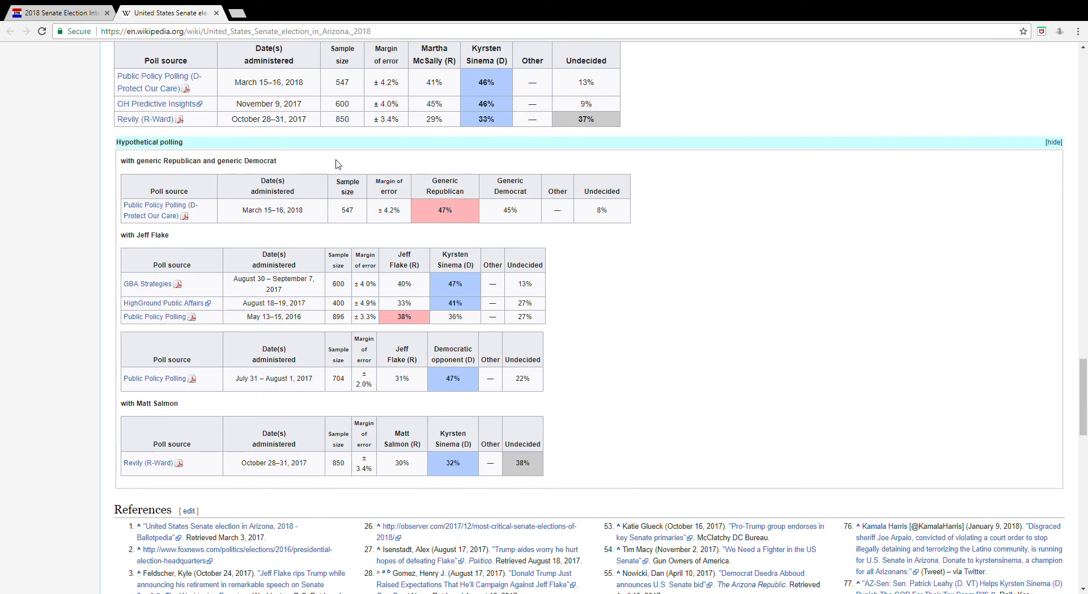
pyautogui.moveTo(162, 249)
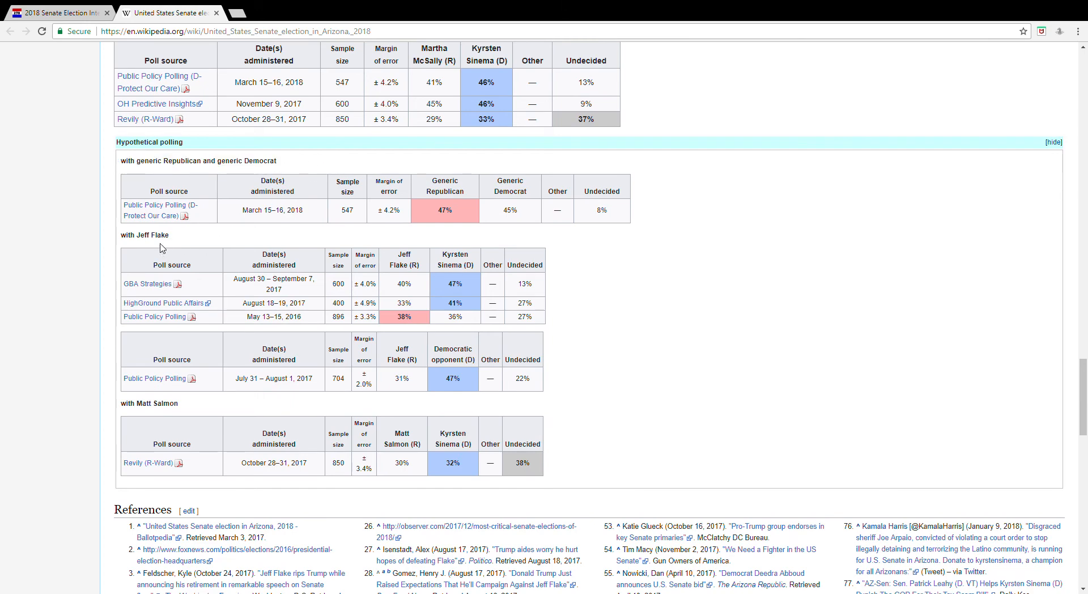
pyautogui.moveTo(156, 247)
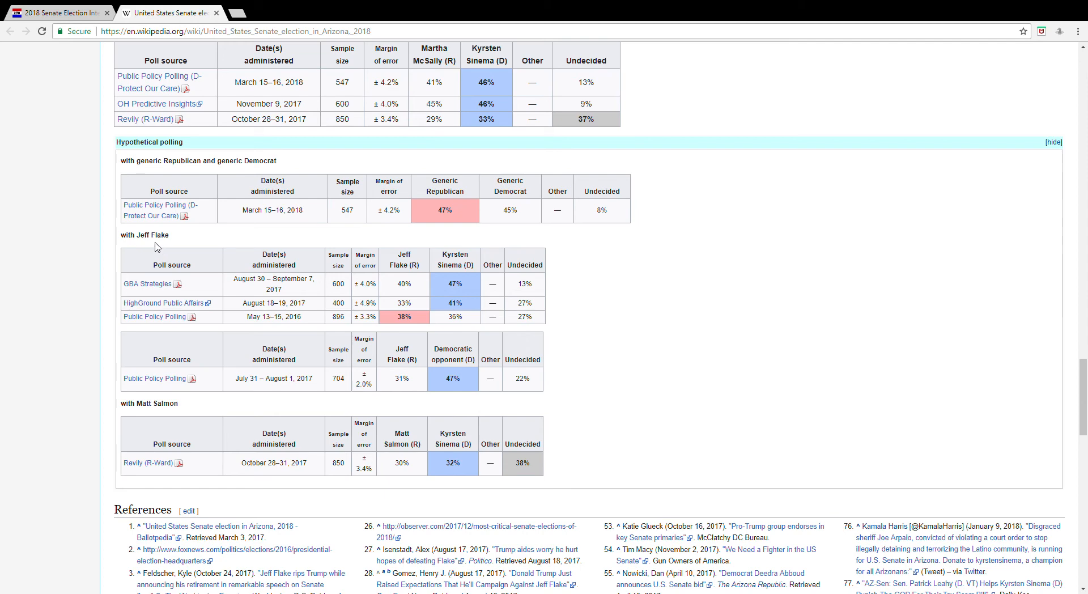
pyautogui.moveTo(157, 241)
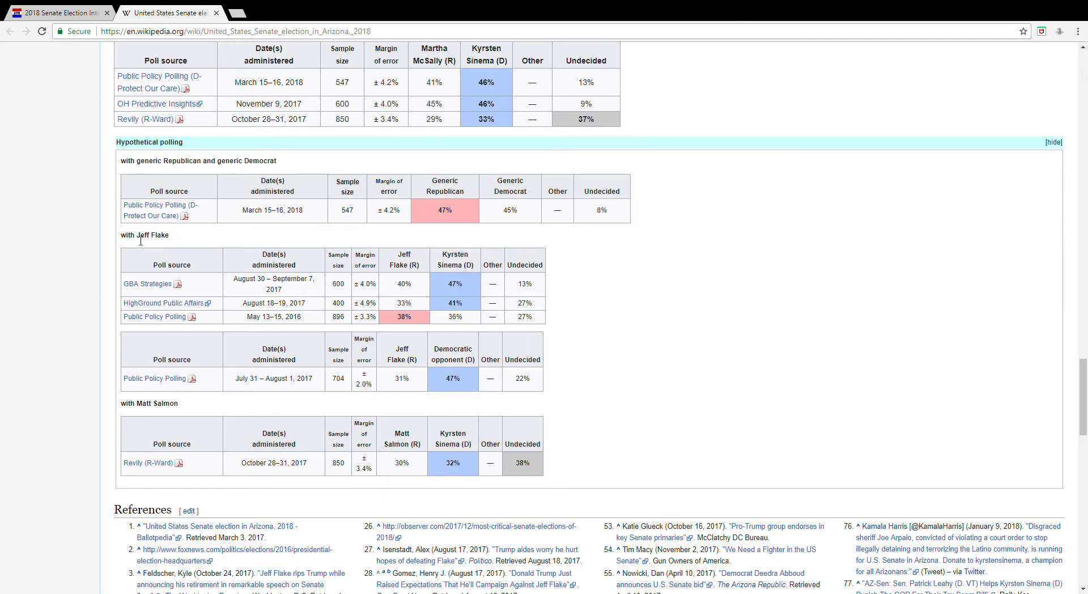
pyautogui.moveTo(250, 459)
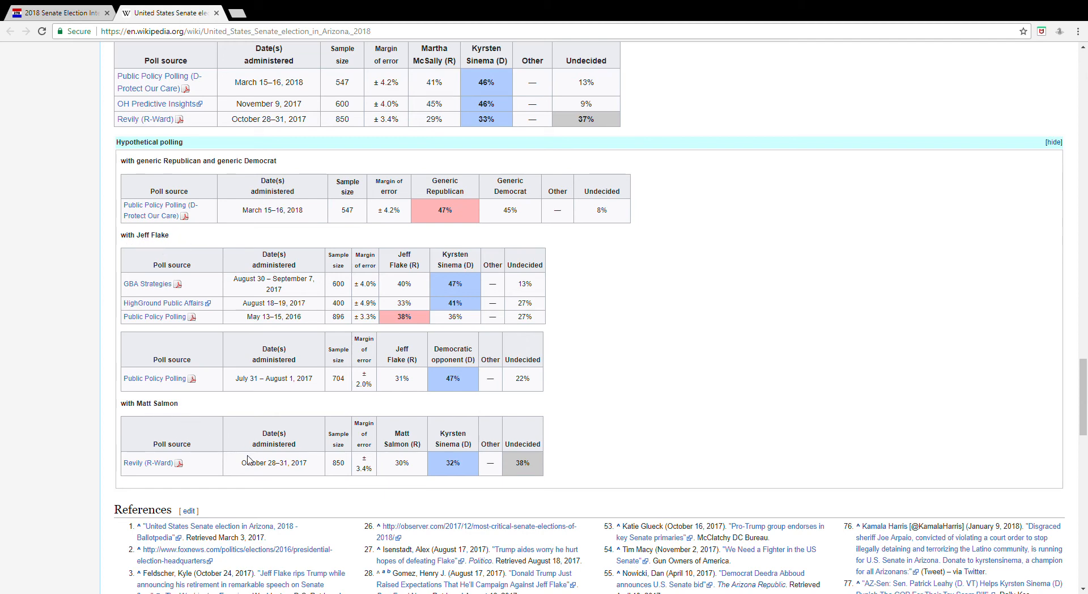
pyautogui.moveTo(122, 466)
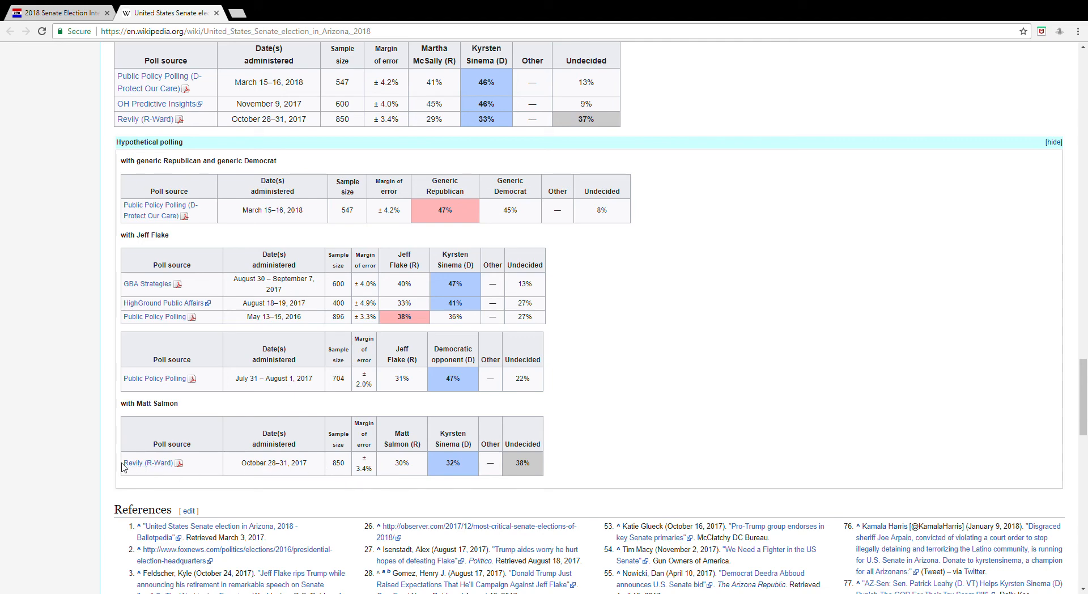
pyautogui.moveTo(196, 455)
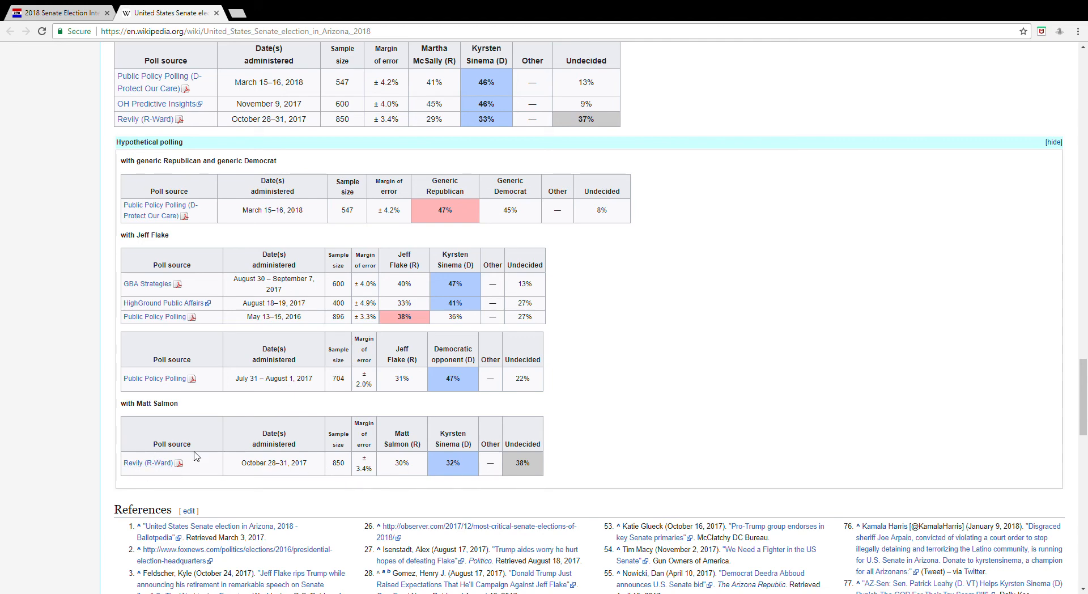
pyautogui.moveTo(269, 230)
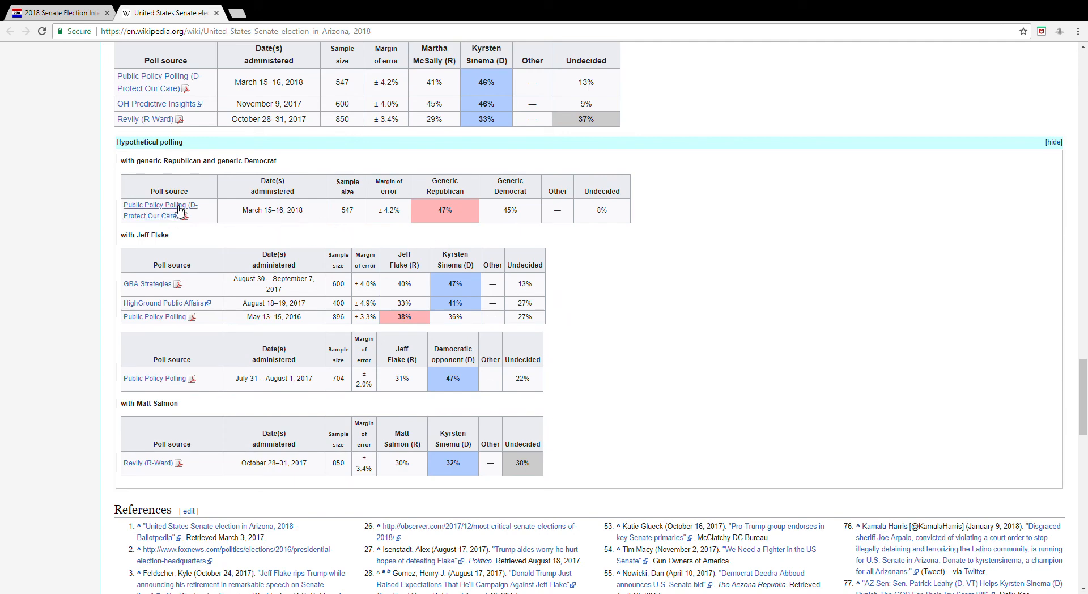
pyautogui.moveTo(219, 214)
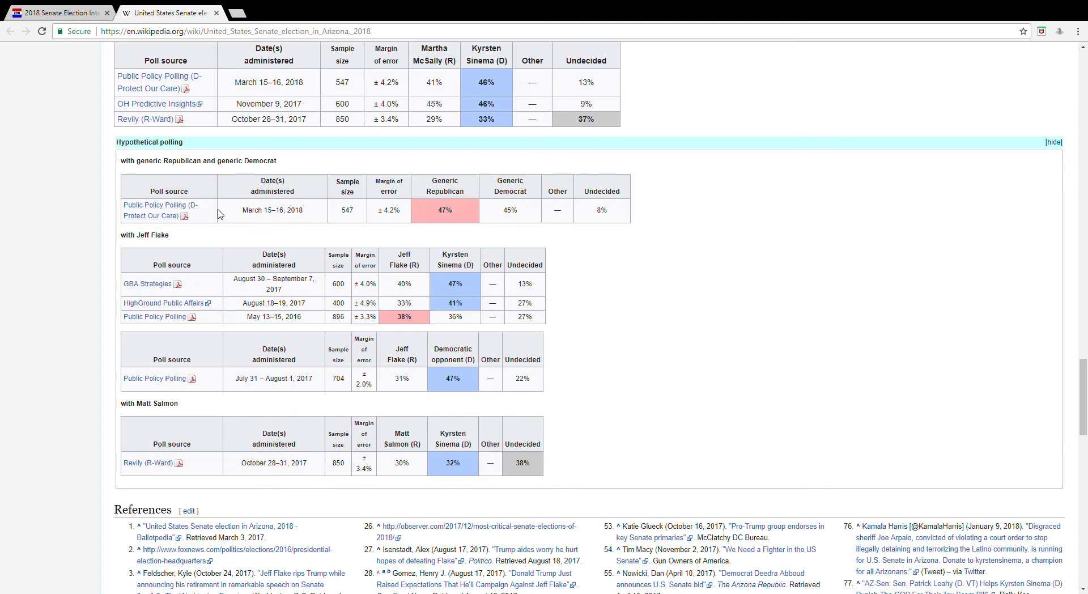
pyautogui.moveTo(814, 275)
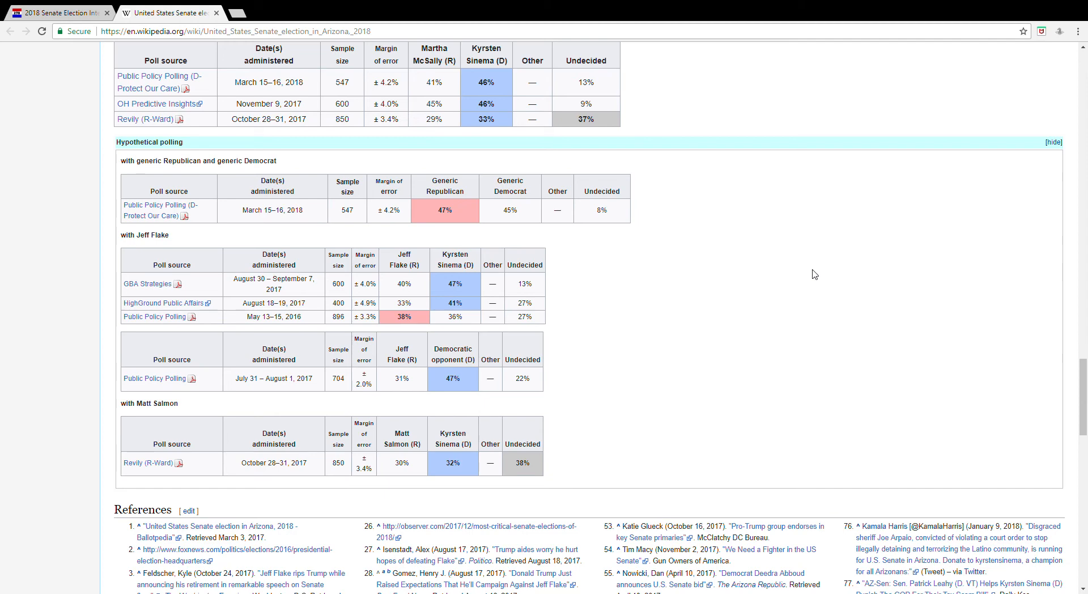
pyautogui.moveTo(160, 205)
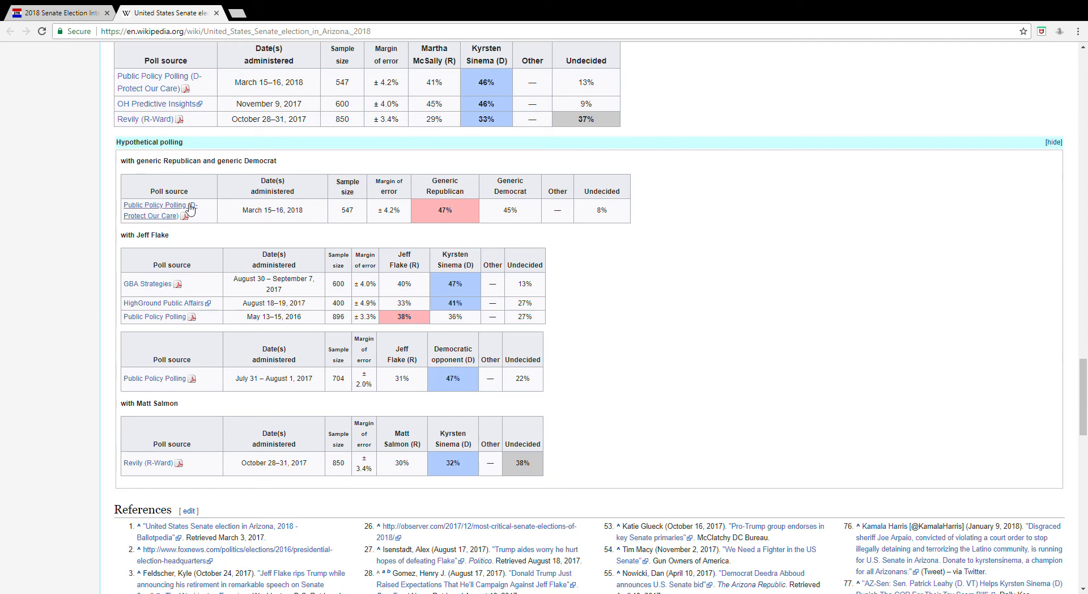
pyautogui.moveTo(201, 209)
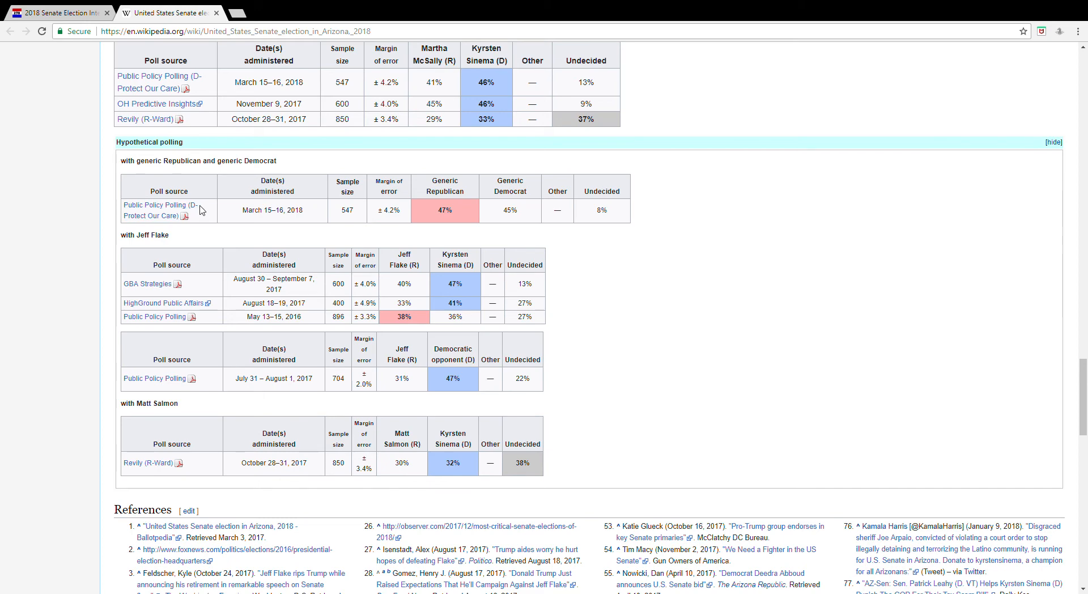
pyautogui.moveTo(508, 221)
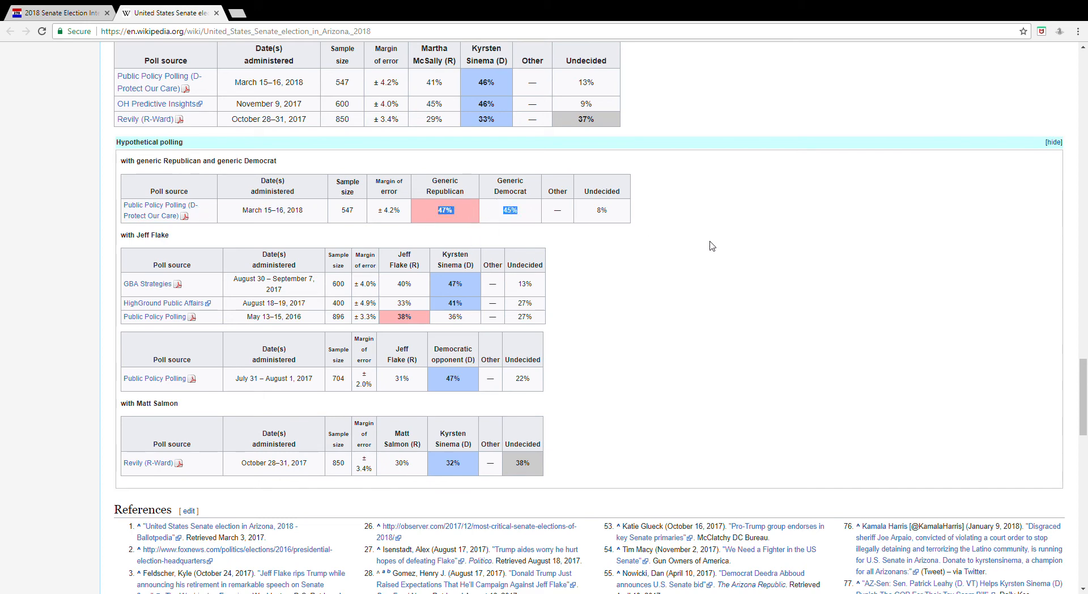
pyautogui.moveTo(617, 251)
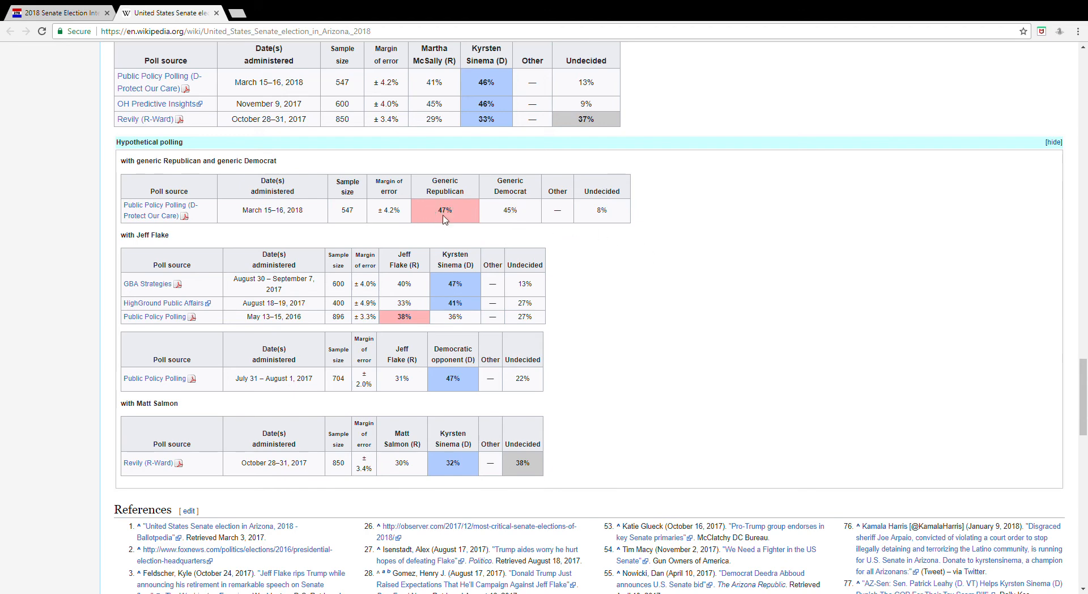
pyautogui.moveTo(669, 252)
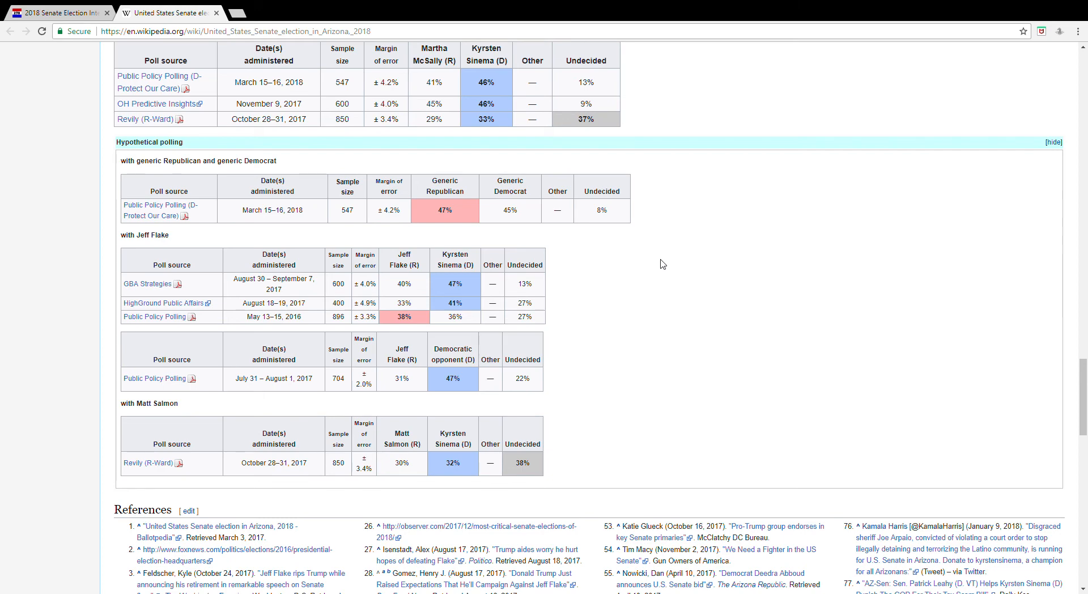
pyautogui.moveTo(435, 213)
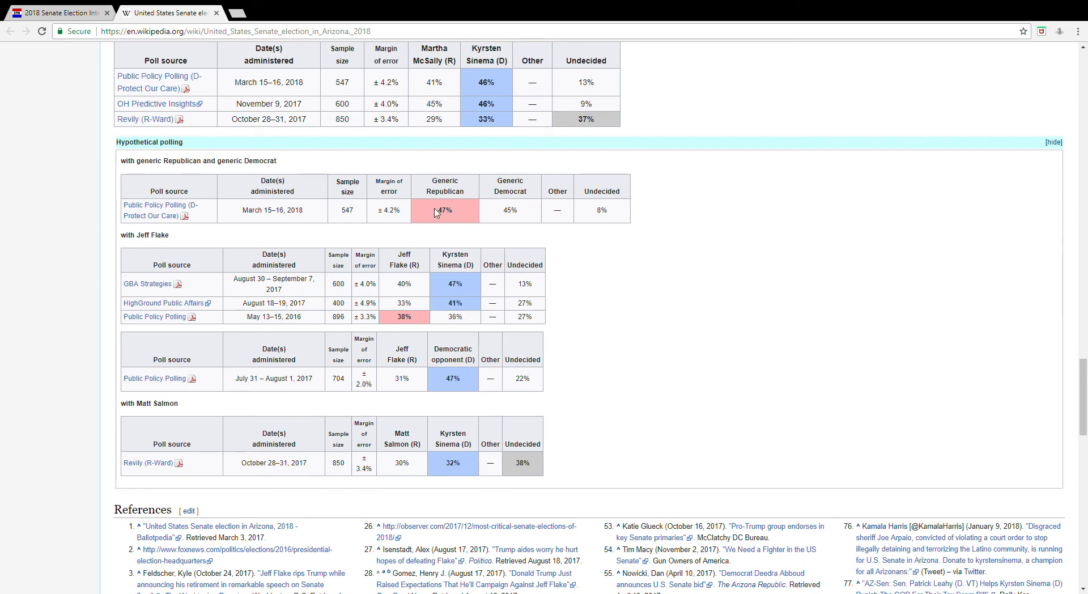
pyautogui.moveTo(680, 241)
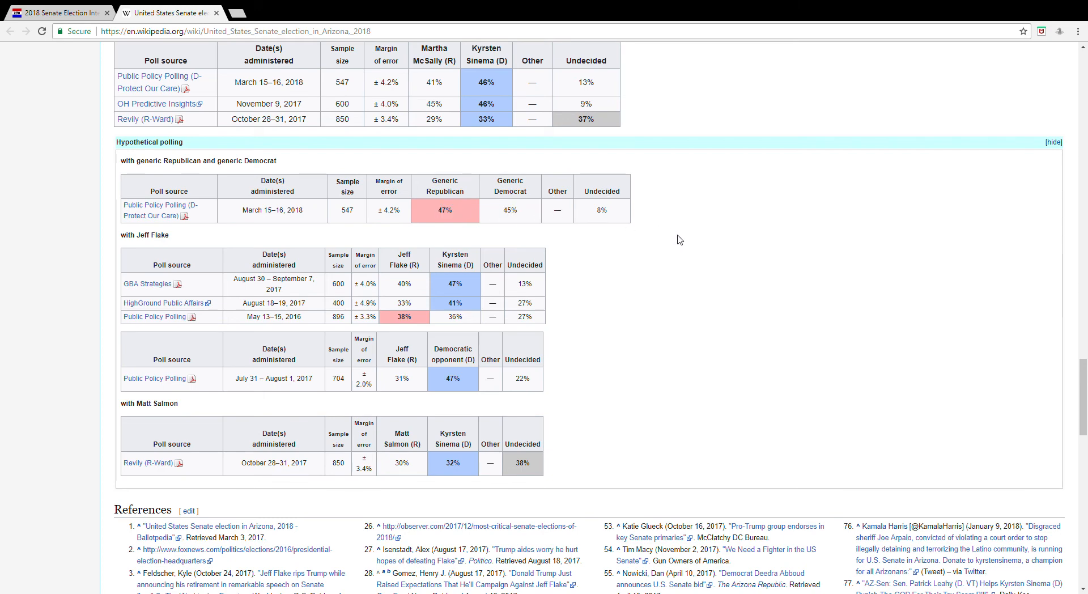
pyautogui.moveTo(470, 210)
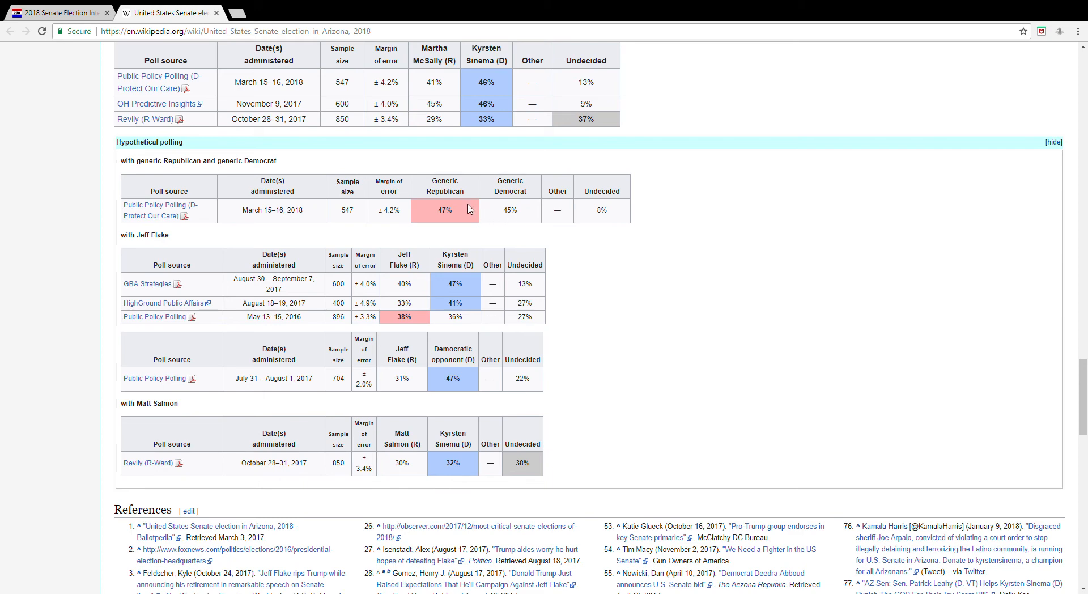
pyautogui.scroll(3)
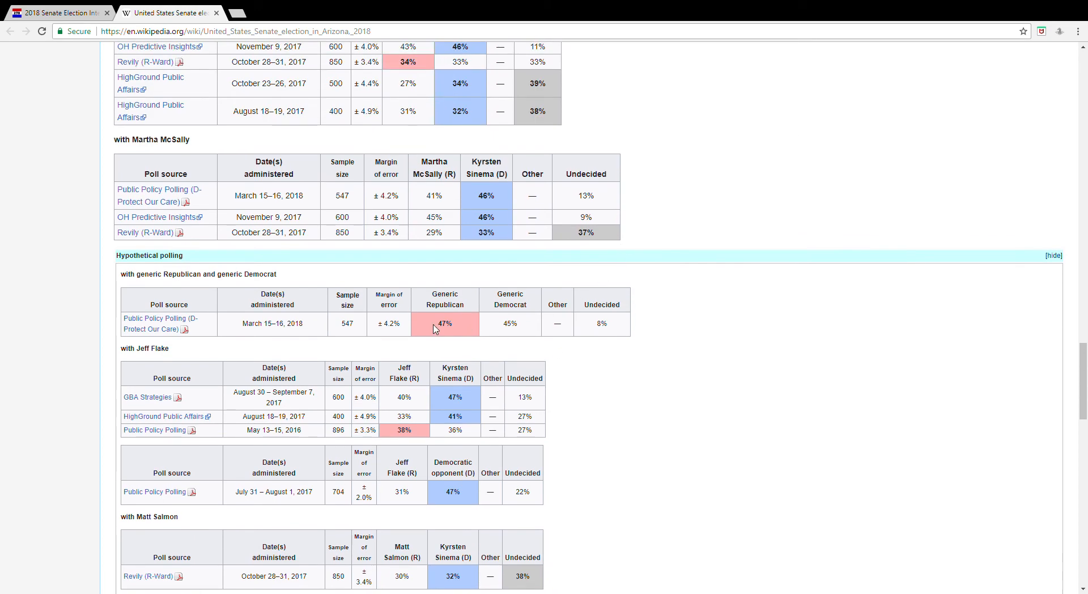
pyautogui.doubleClick(444, 323)
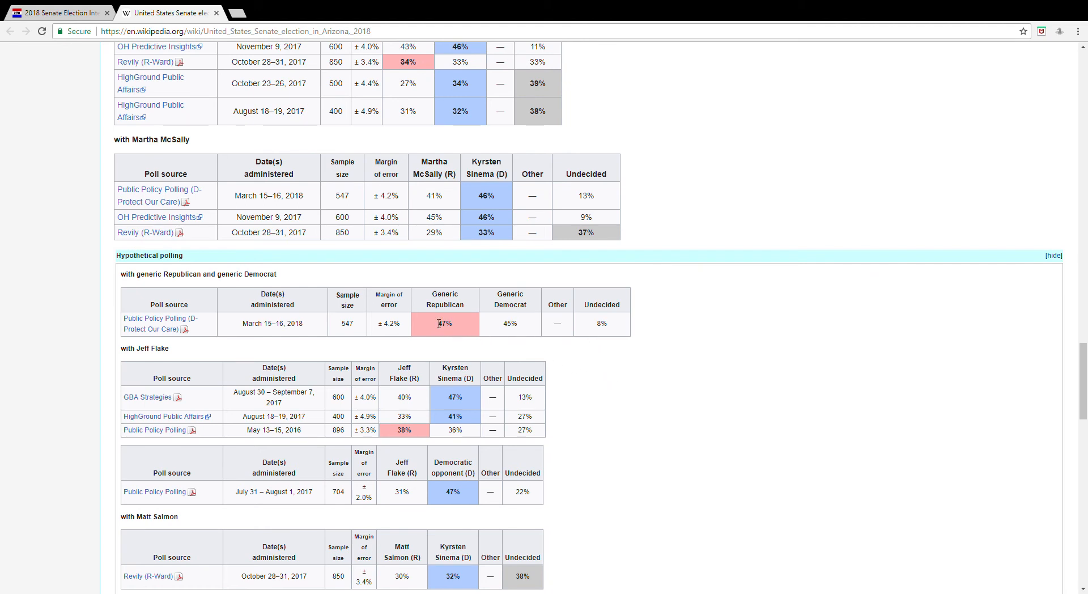
pyautogui.moveTo(541, 319)
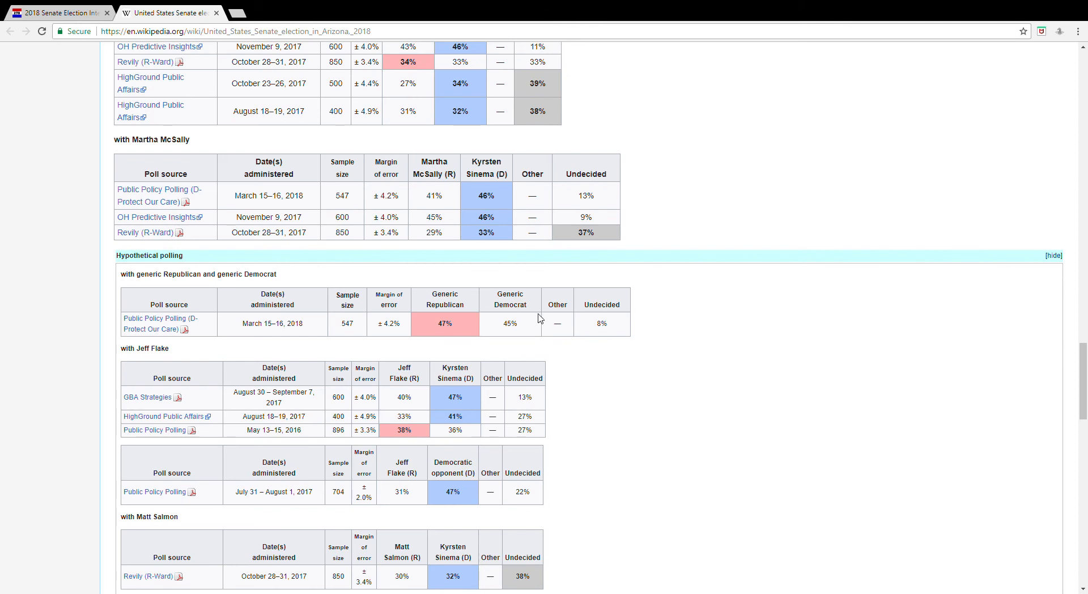
pyautogui.moveTo(477, 324)
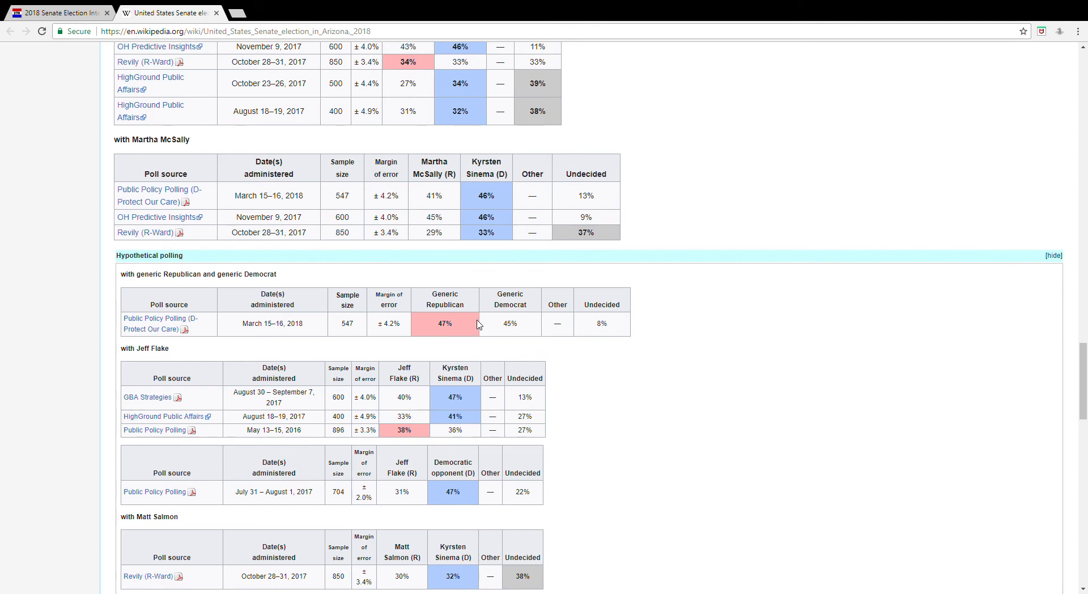
pyautogui.moveTo(343, 184)
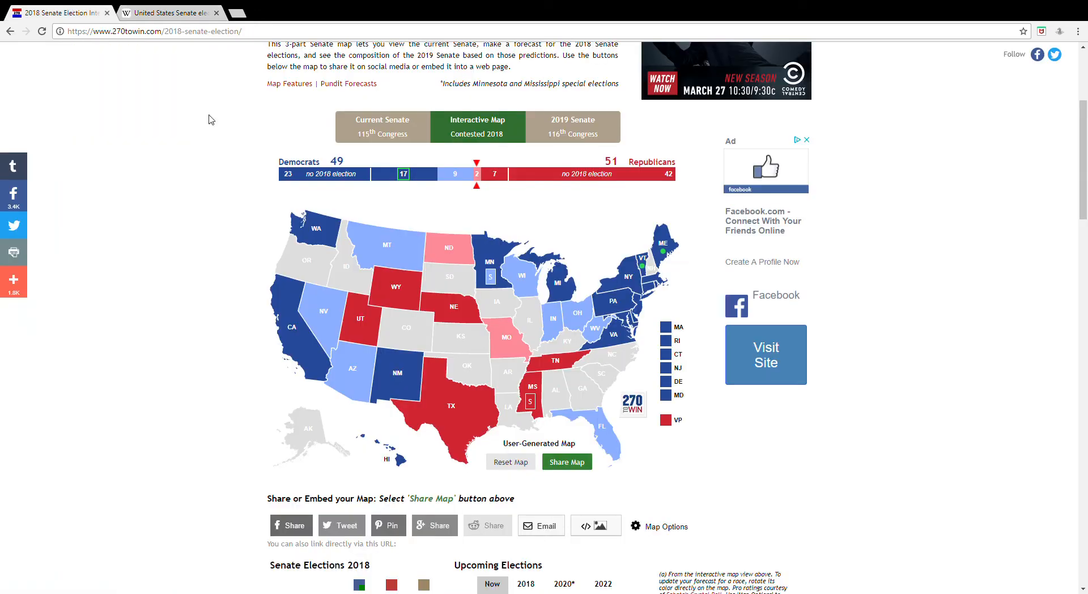
# - Keep Arizona lean Democrat and make California, Nevada, Montana, Utah and Nebraska toss-up races
pyautogui.click(367, 369)
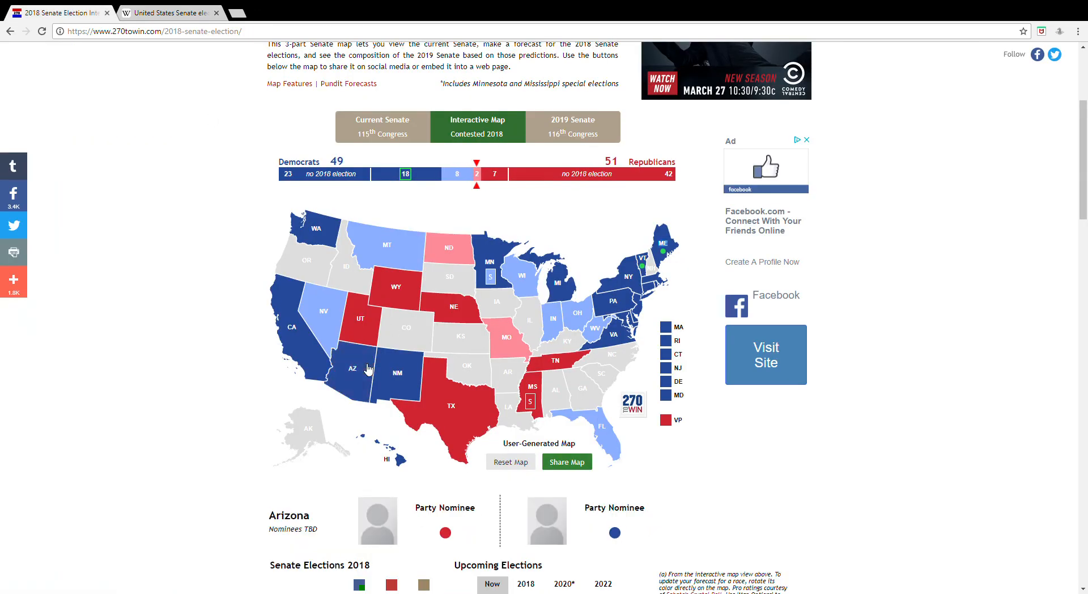
pyautogui.click(370, 368)
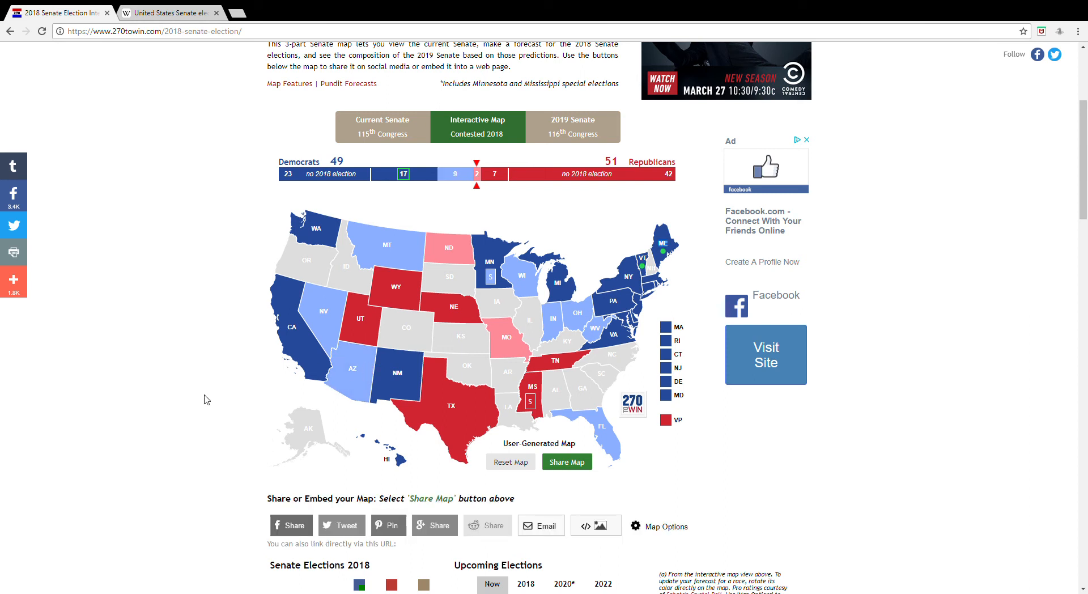
pyautogui.click(294, 334)
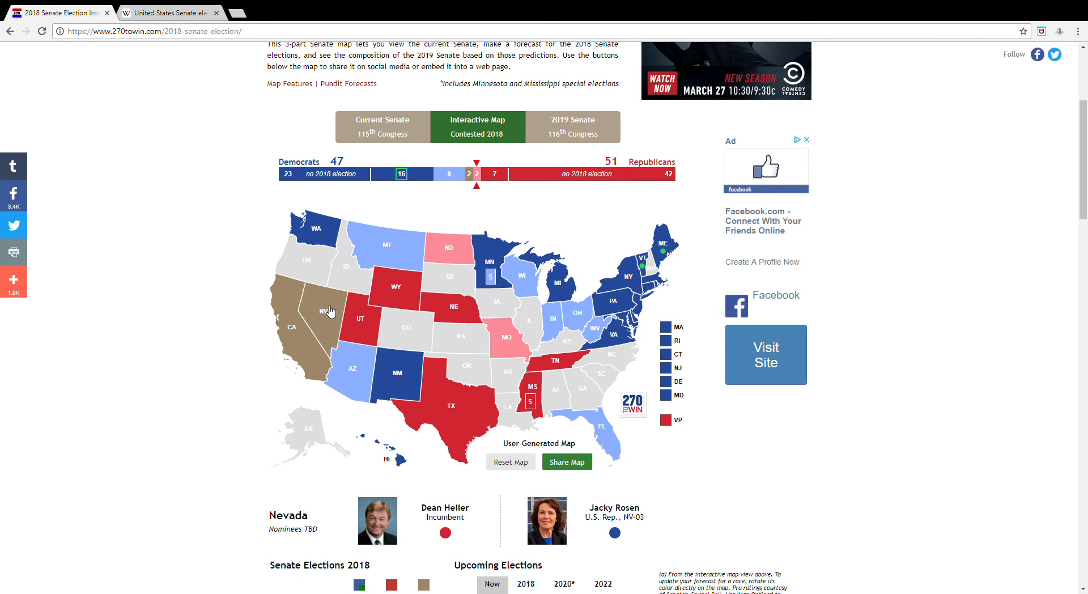
pyautogui.click(406, 248)
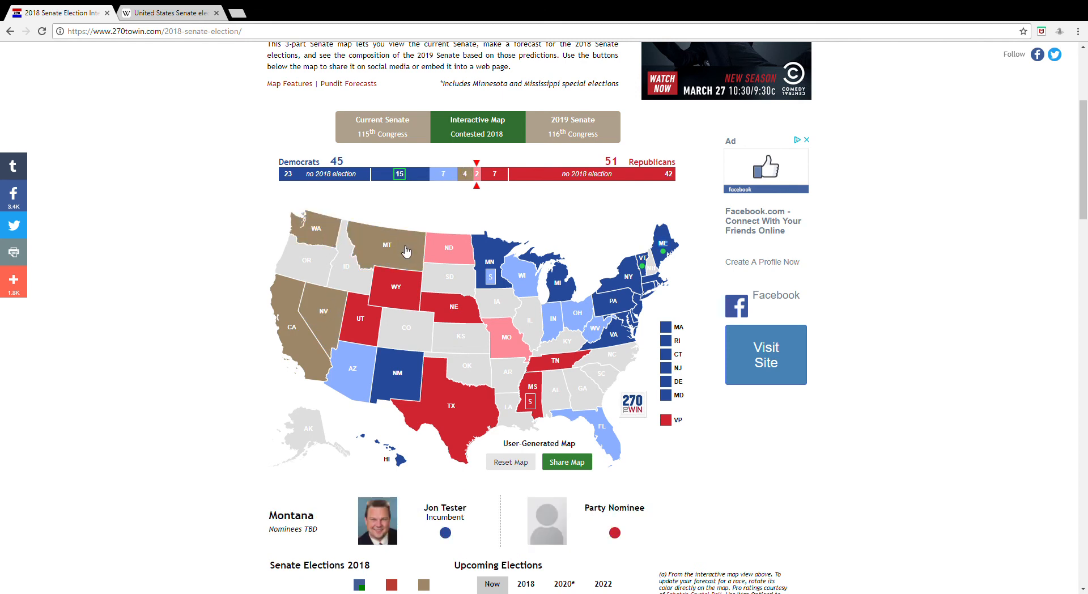
pyautogui.click(359, 319)
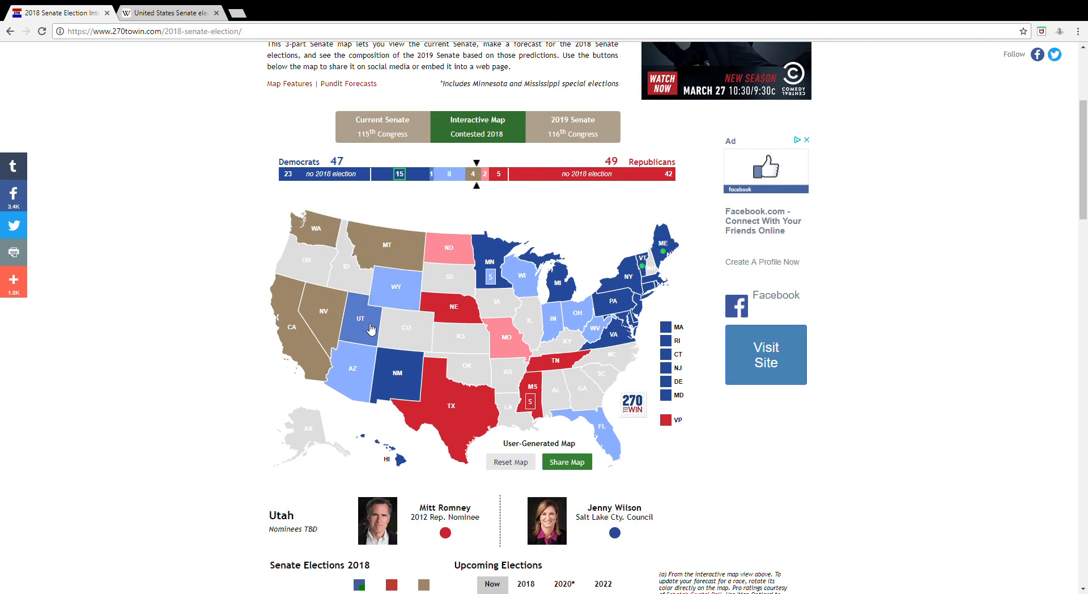
pyautogui.click(451, 307)
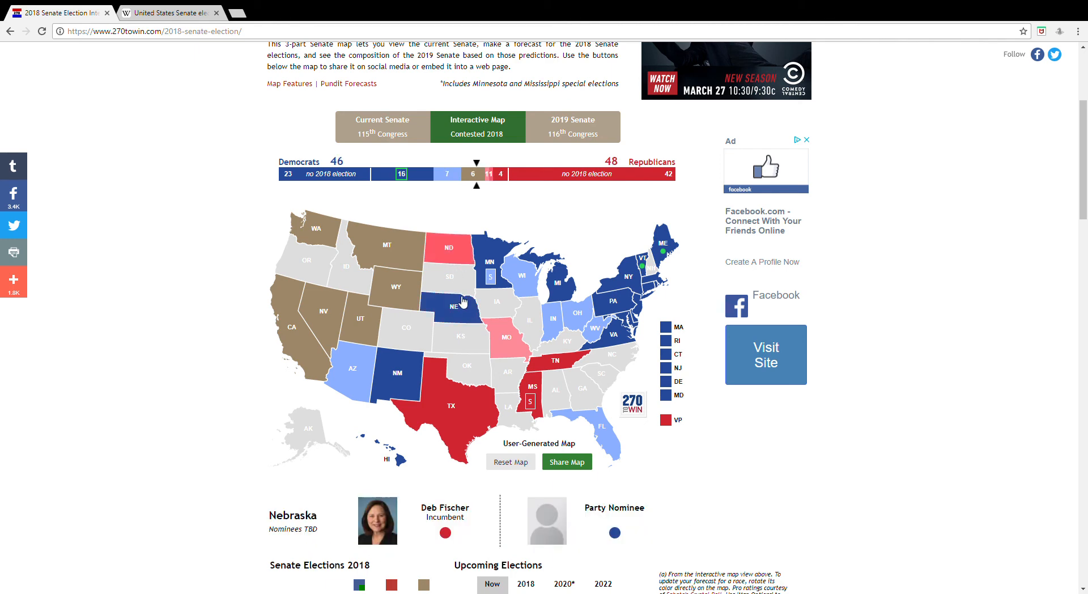
pyautogui.click(448, 248)
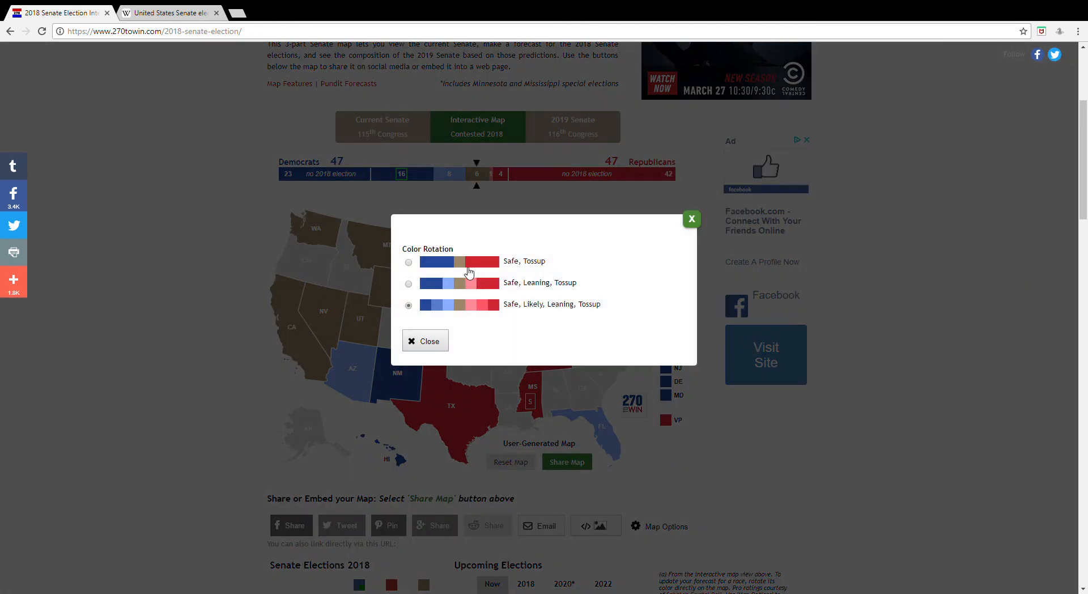
# - Dismiss the Color Rotation dialog and make Nebraska, Missouri and Indiana toss-ups
pyautogui.click(425, 341)
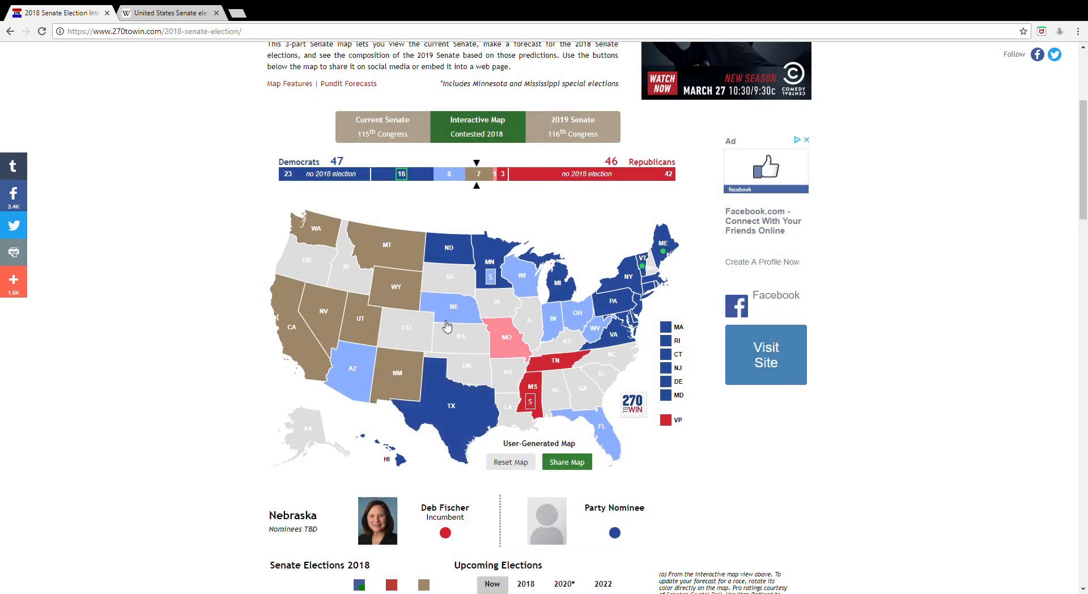
pyautogui.click(450, 246)
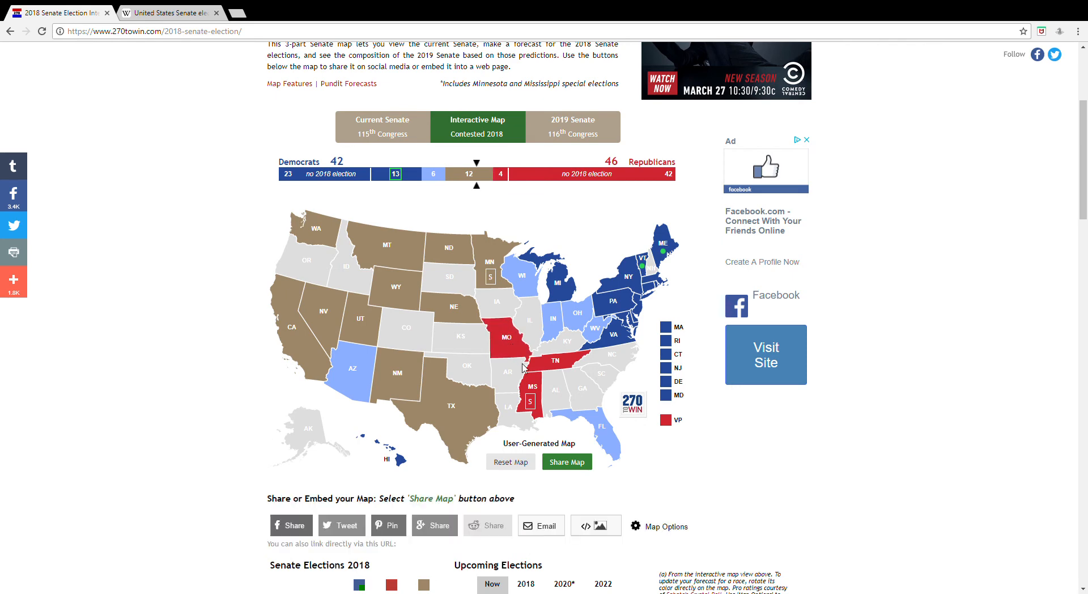
pyautogui.click(505, 340)
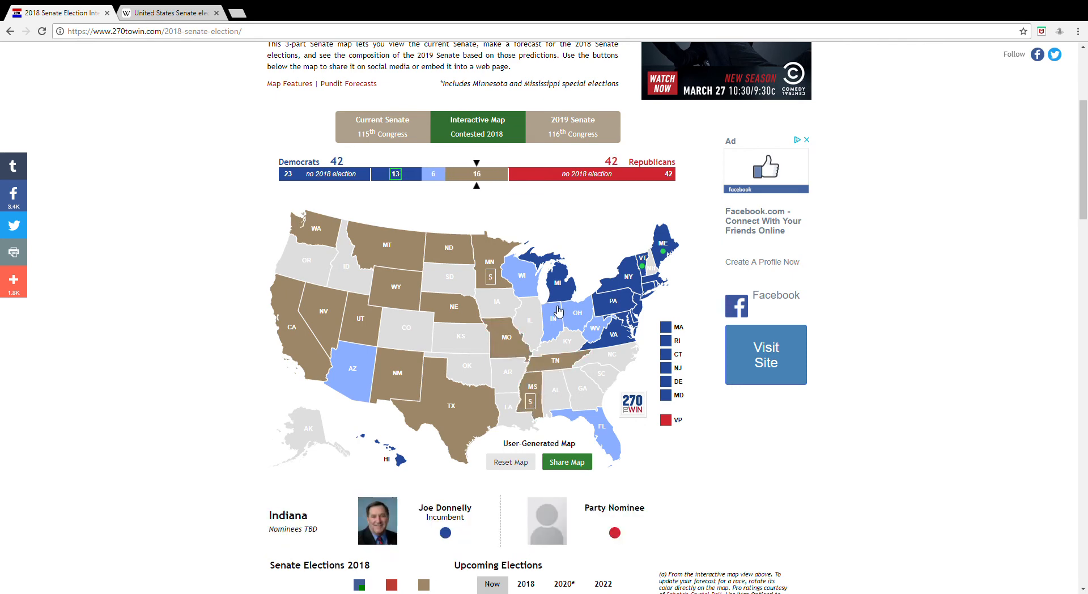
pyautogui.click(577, 311)
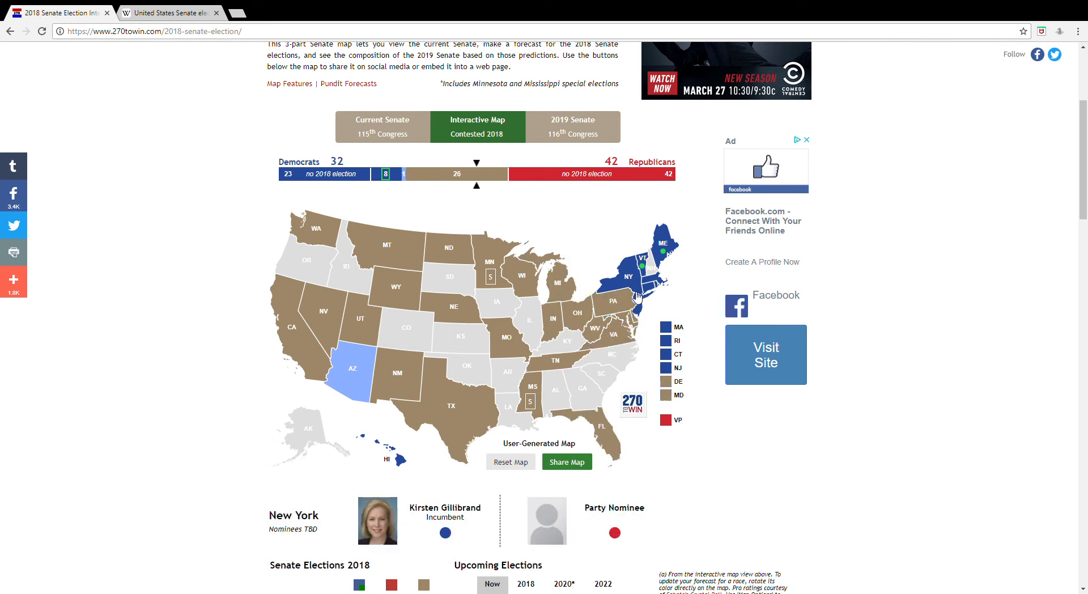
# - Make the Northeast races, Rhode Island, Maine and Hawaii toss-ups
pyautogui.click(628, 277)
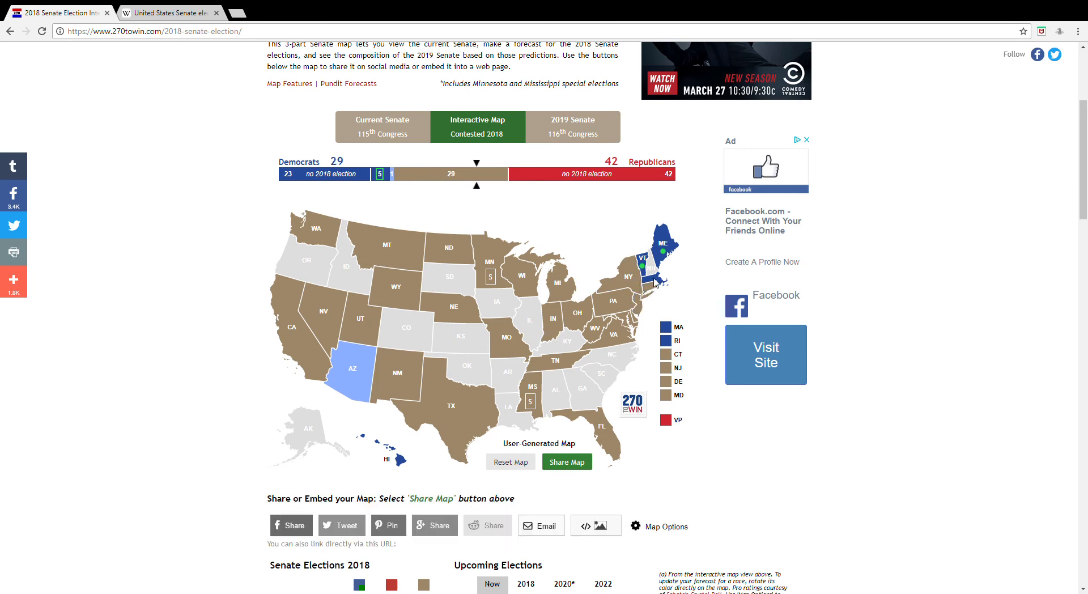
pyautogui.click(670, 340)
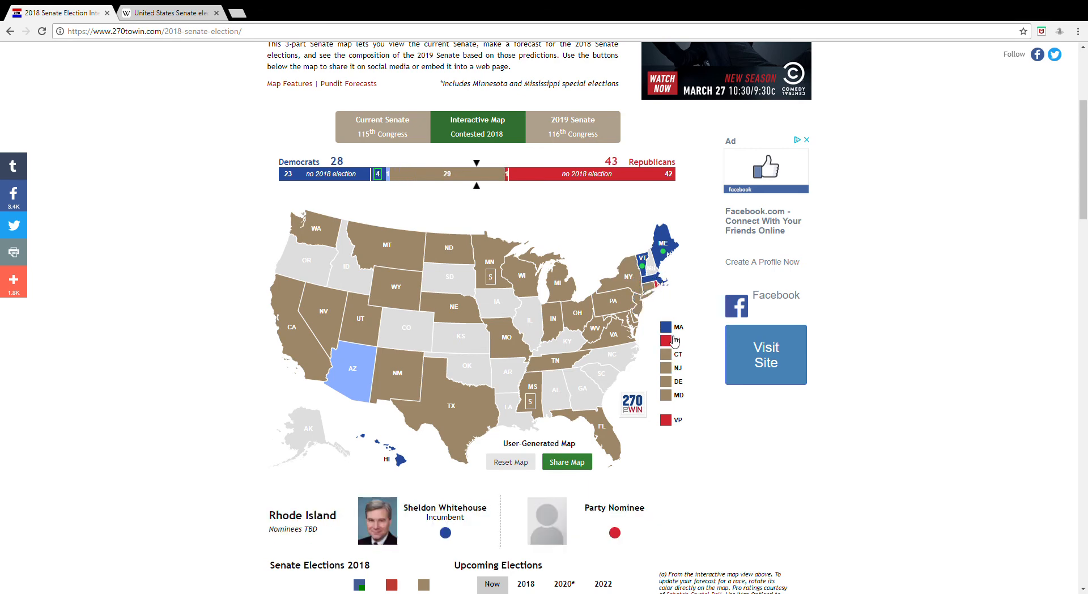
pyautogui.click(639, 259)
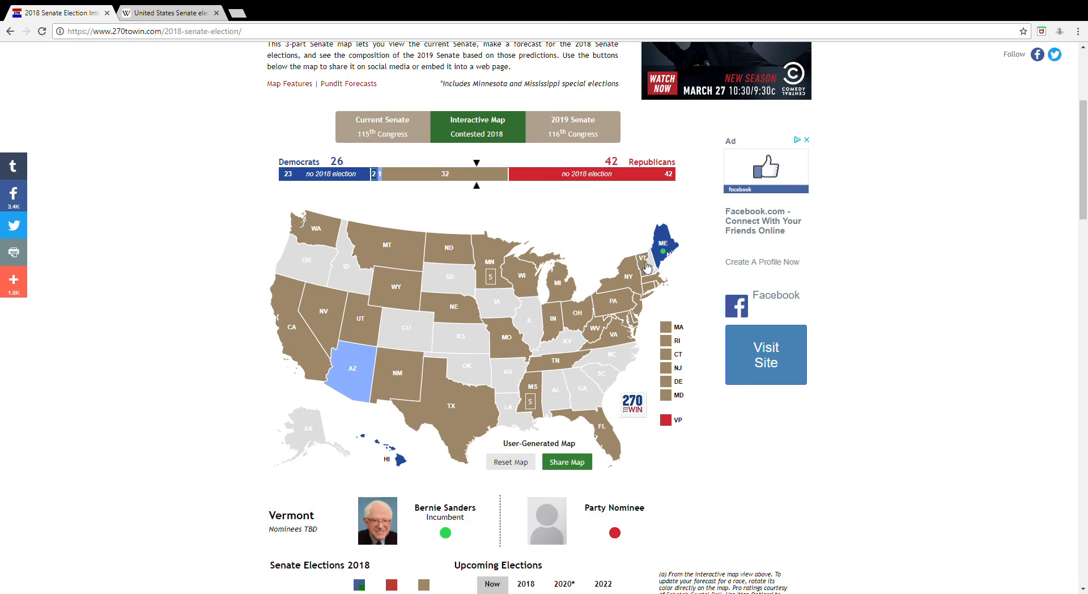
pyautogui.click(663, 243)
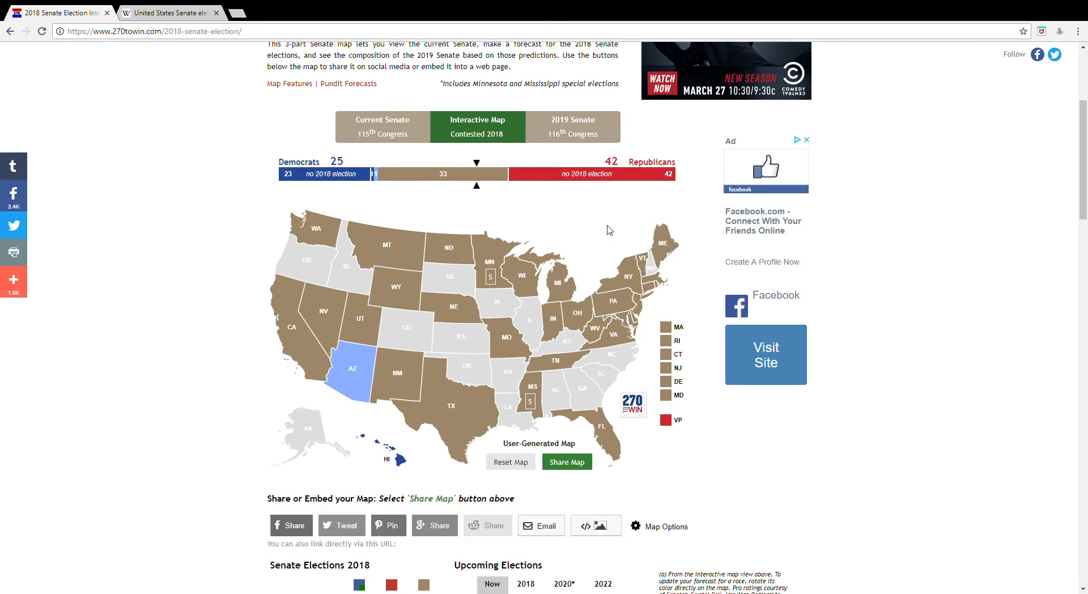
pyautogui.moveTo(401, 436)
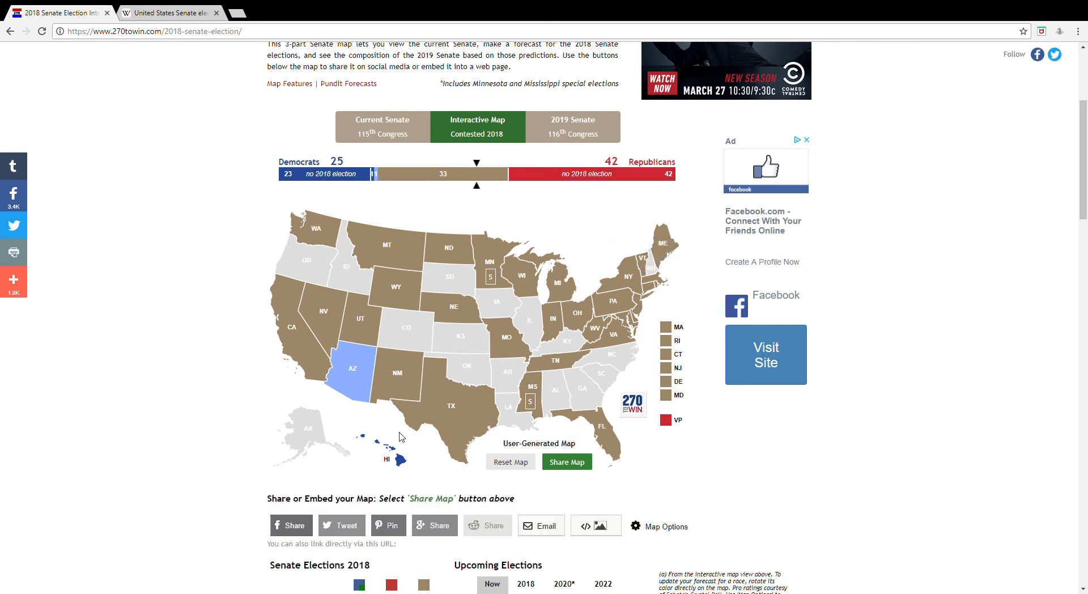
pyautogui.click(392, 458)
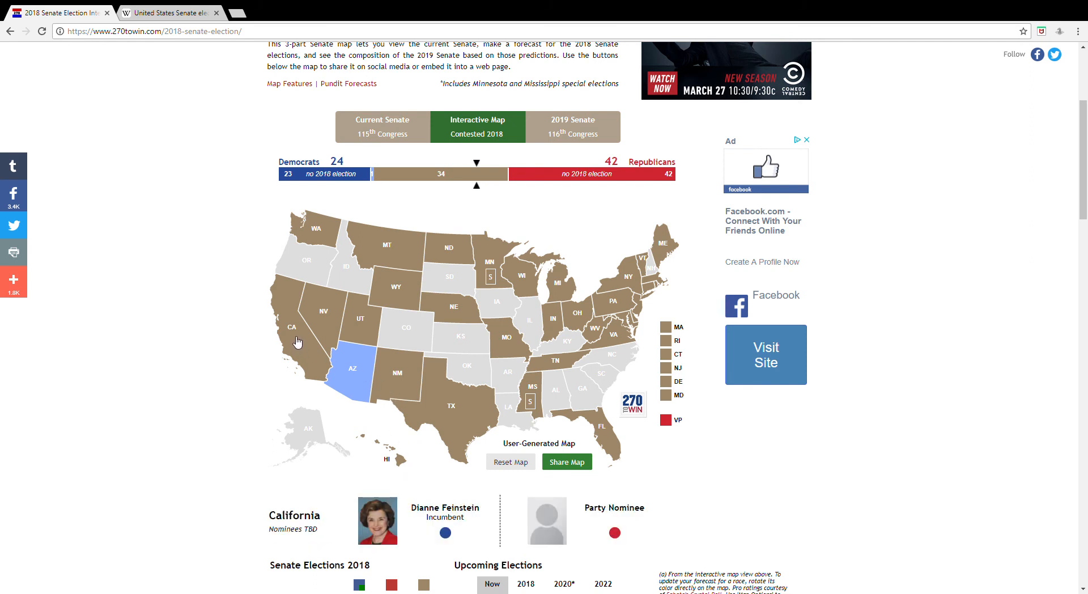
# - Turn the remaining contested races, including Arizona, into toss-ups and bring up Map Options
pyautogui.click(317, 224)
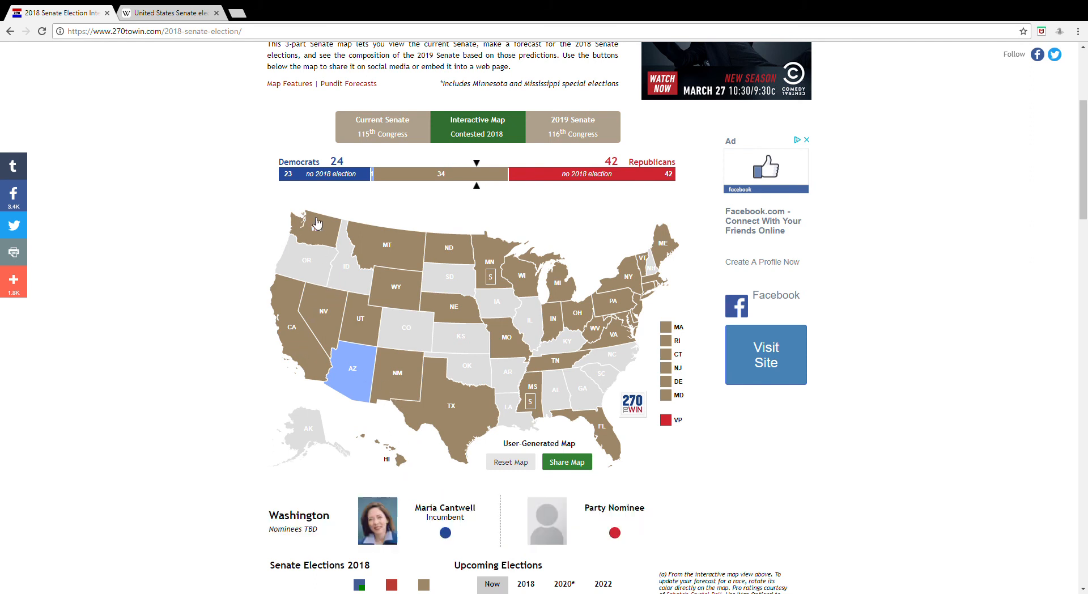
pyautogui.click(567, 461)
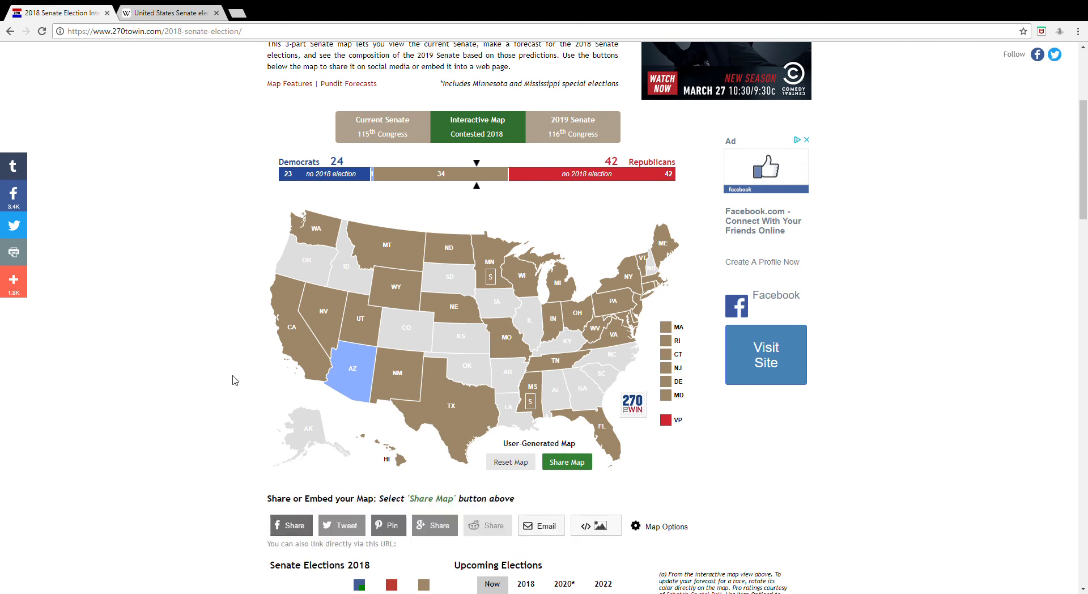
pyautogui.moveTo(526, 221)
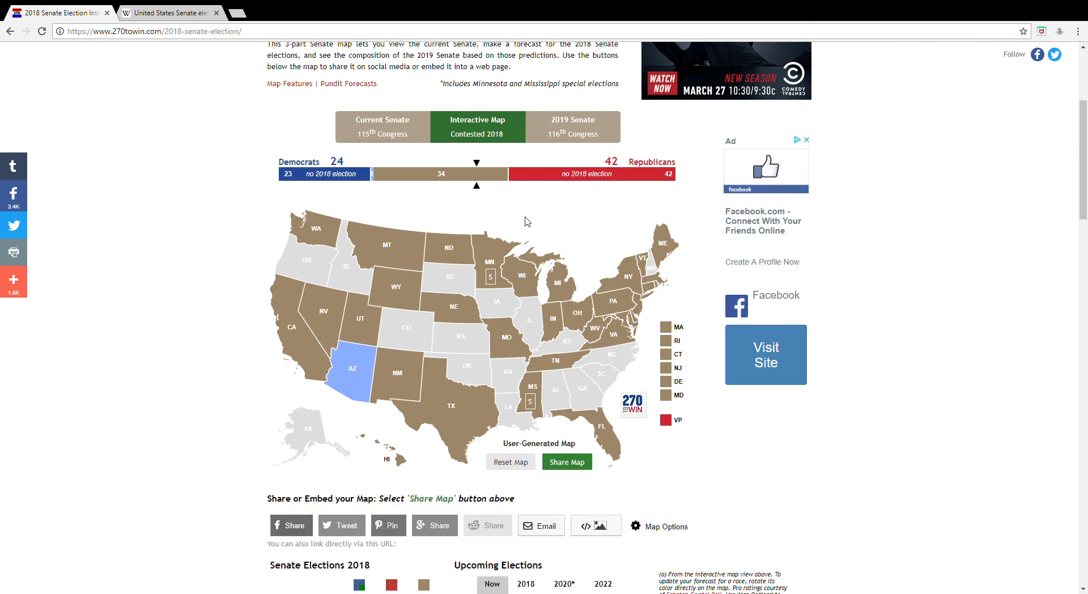
pyautogui.click(354, 364)
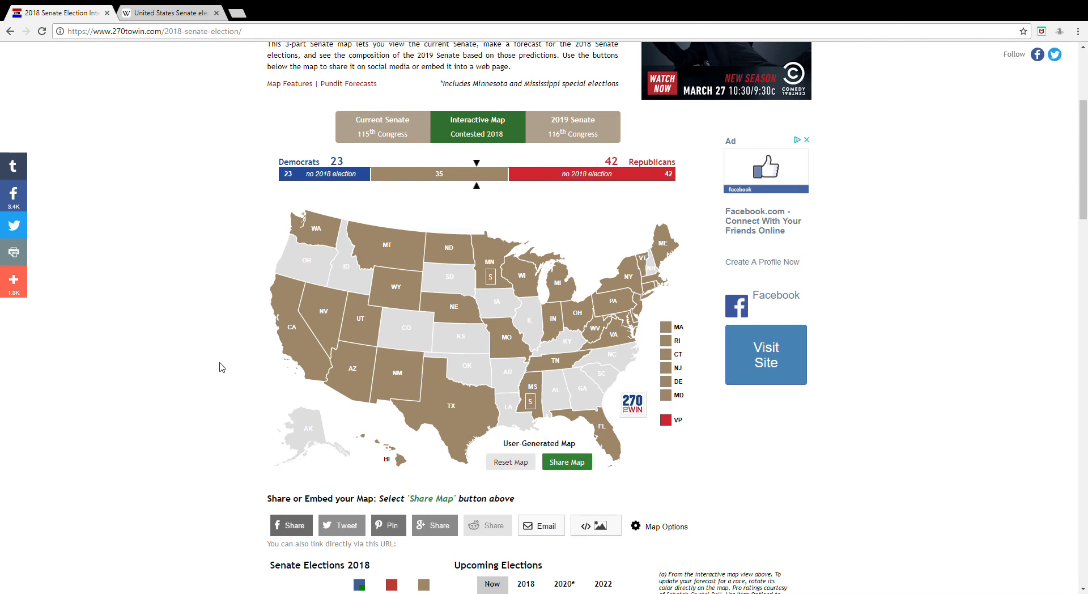
pyautogui.click(657, 526)
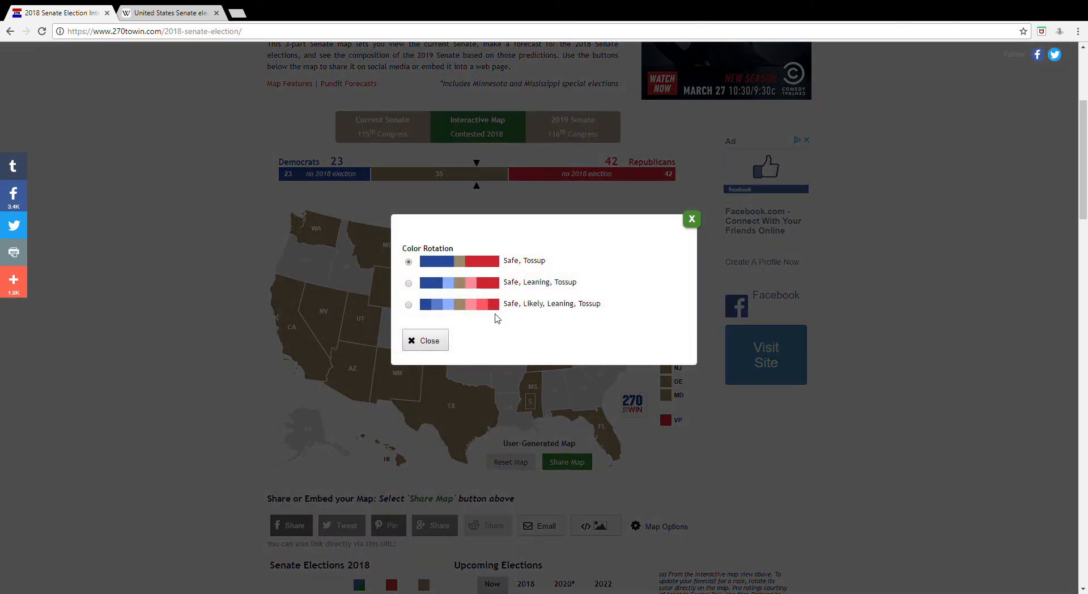
# - Choose the 'Safe, Likely, Leaning, Tossup' rotation and turn western, plains and southern races lean Republican
pyautogui.click(424, 340)
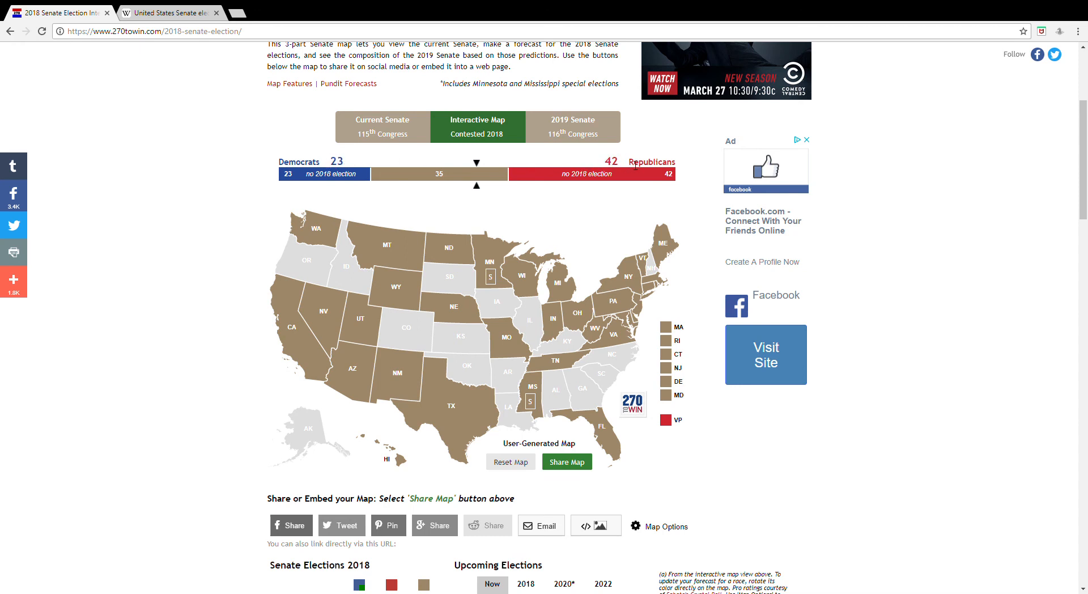
pyautogui.moveTo(506, 418)
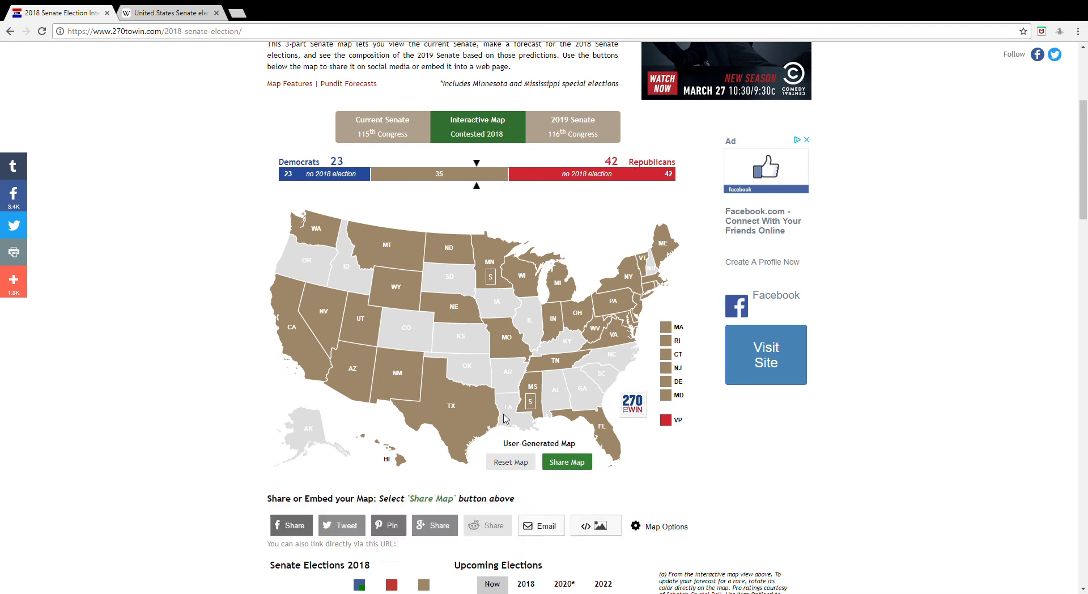
pyautogui.moveTo(218, 316)
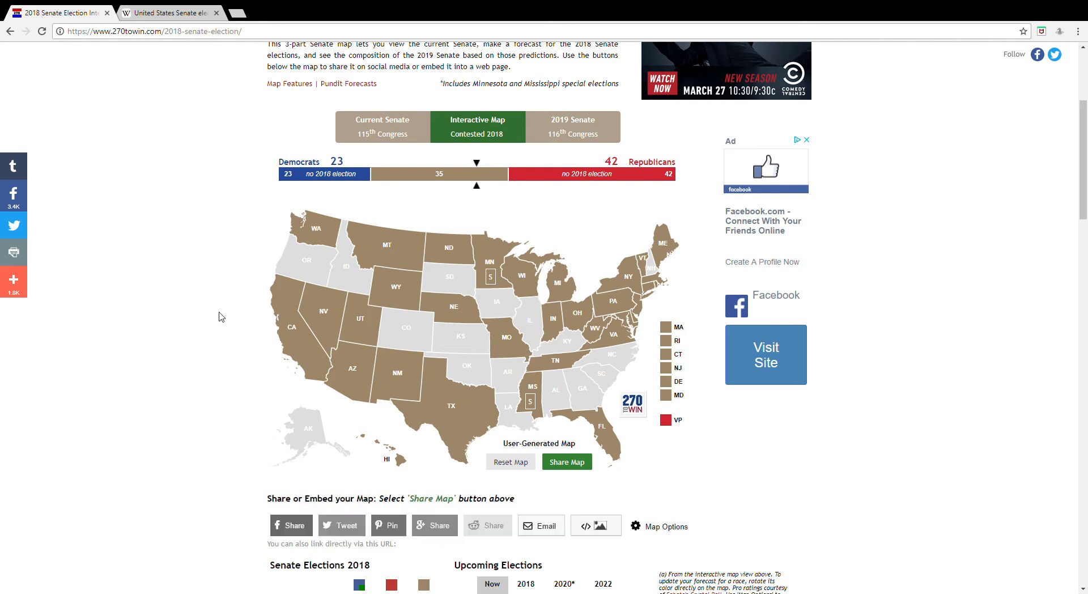
pyautogui.click(316, 230)
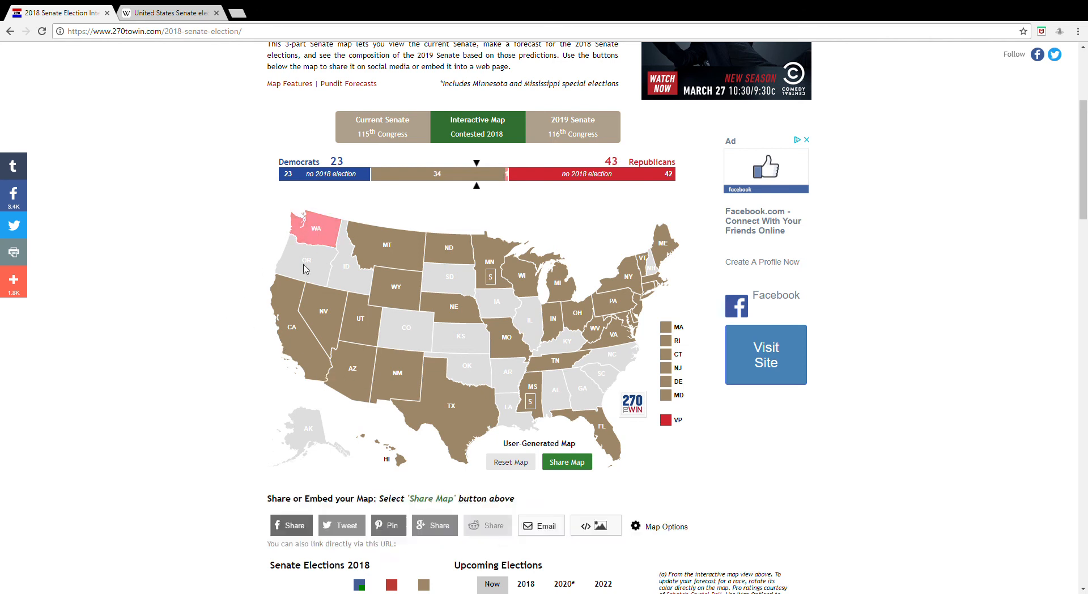
pyautogui.click(397, 373)
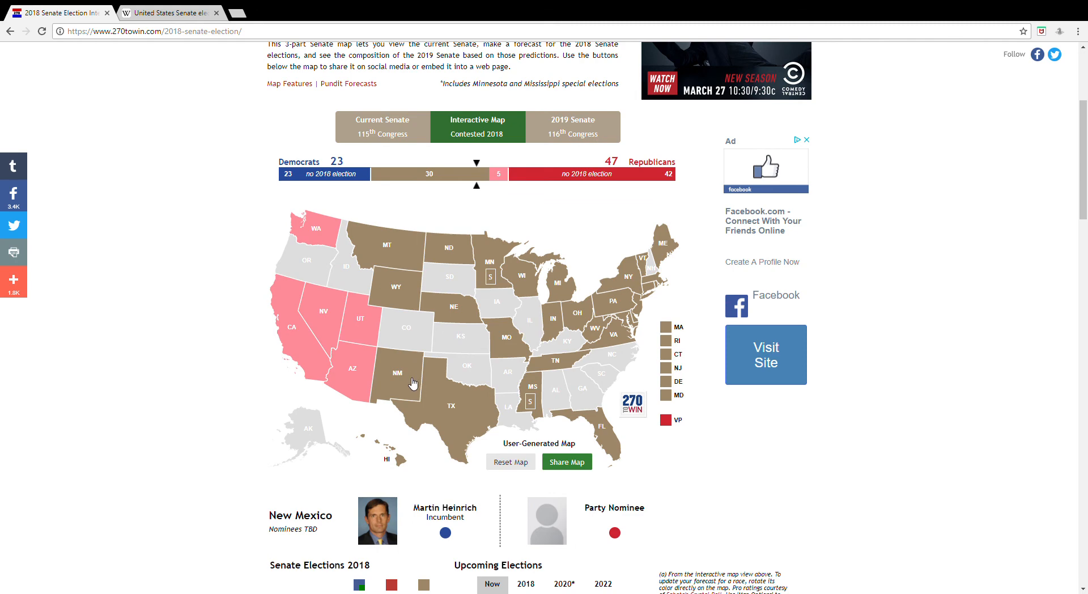
pyautogui.click(494, 277)
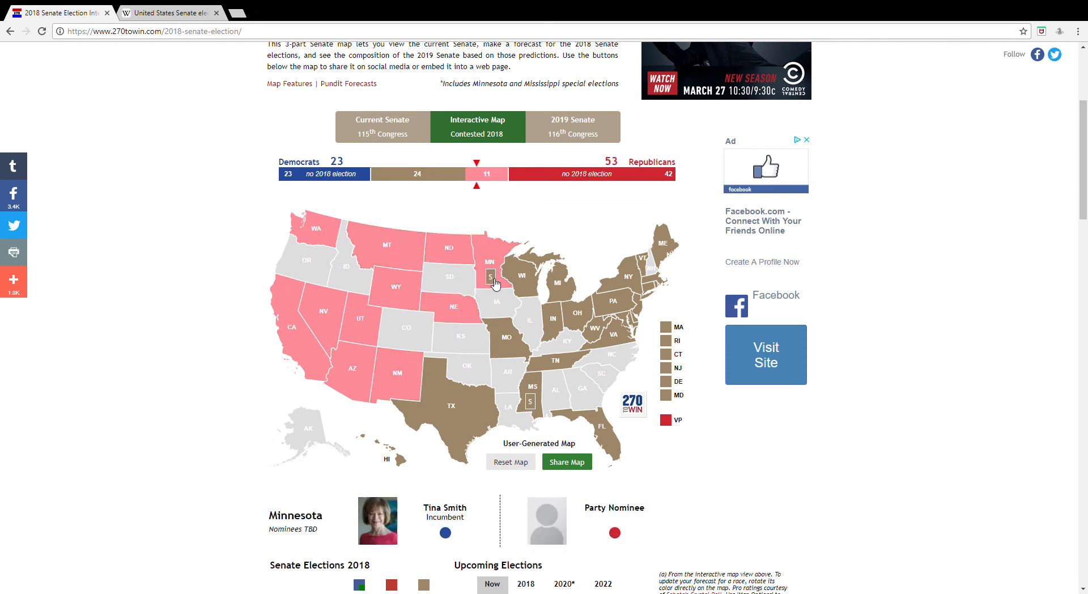
pyautogui.click(533, 400)
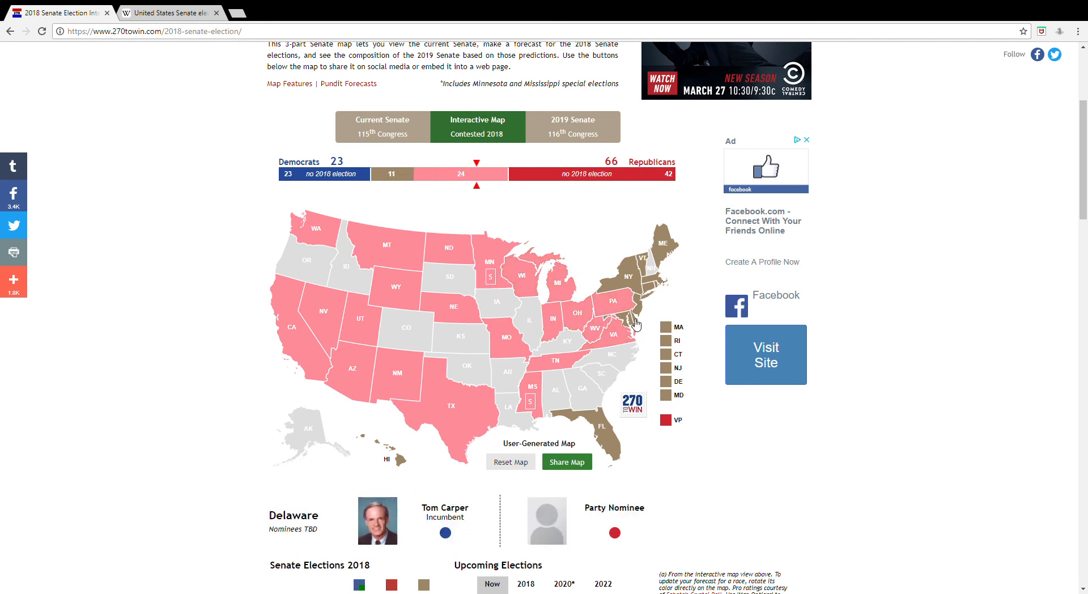
# - Make Delaware and the remaining eastern toss-ups lean Republican, then reopen Map Options
pyautogui.click(637, 326)
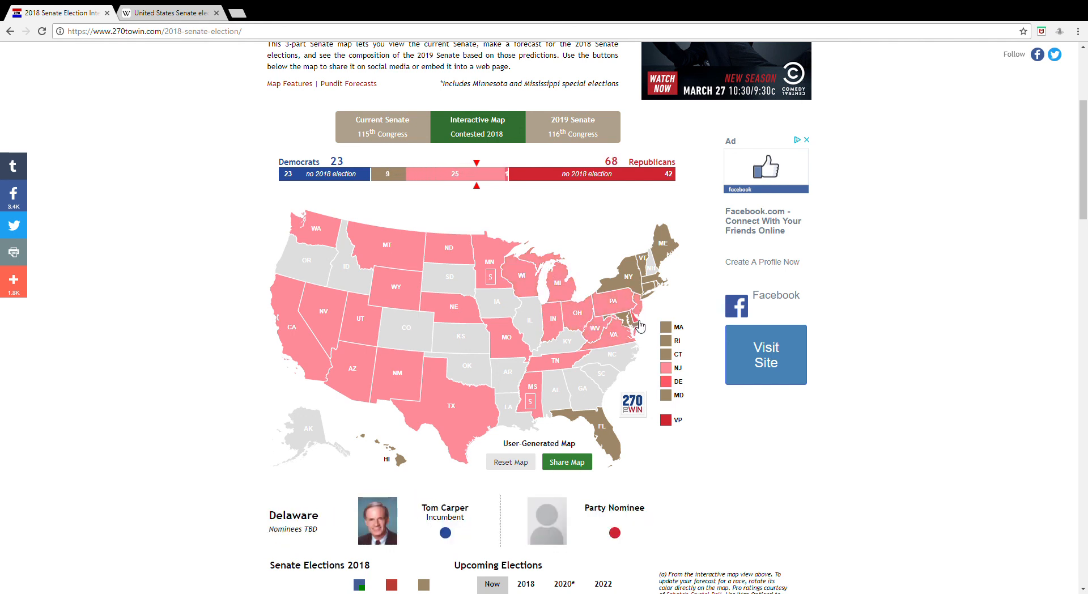
pyautogui.click(638, 320)
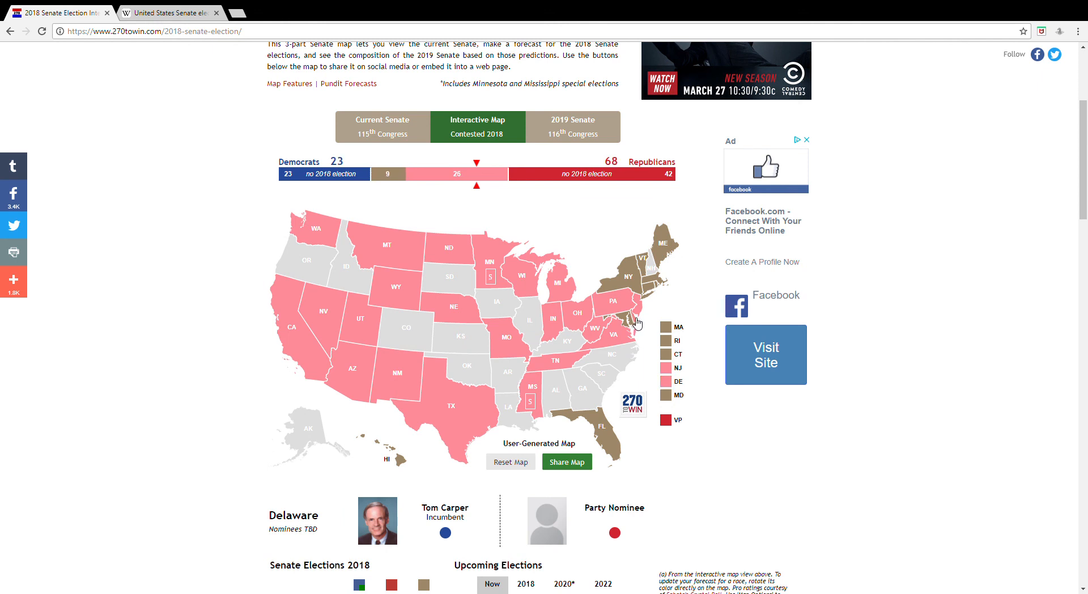
pyautogui.click(629, 276)
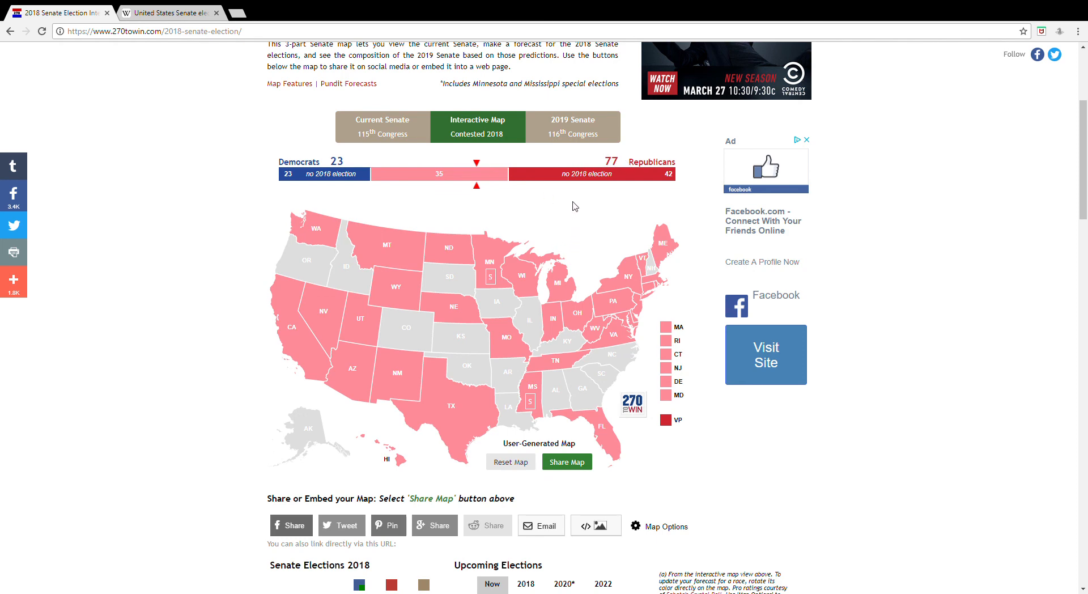
pyautogui.moveTo(510, 464)
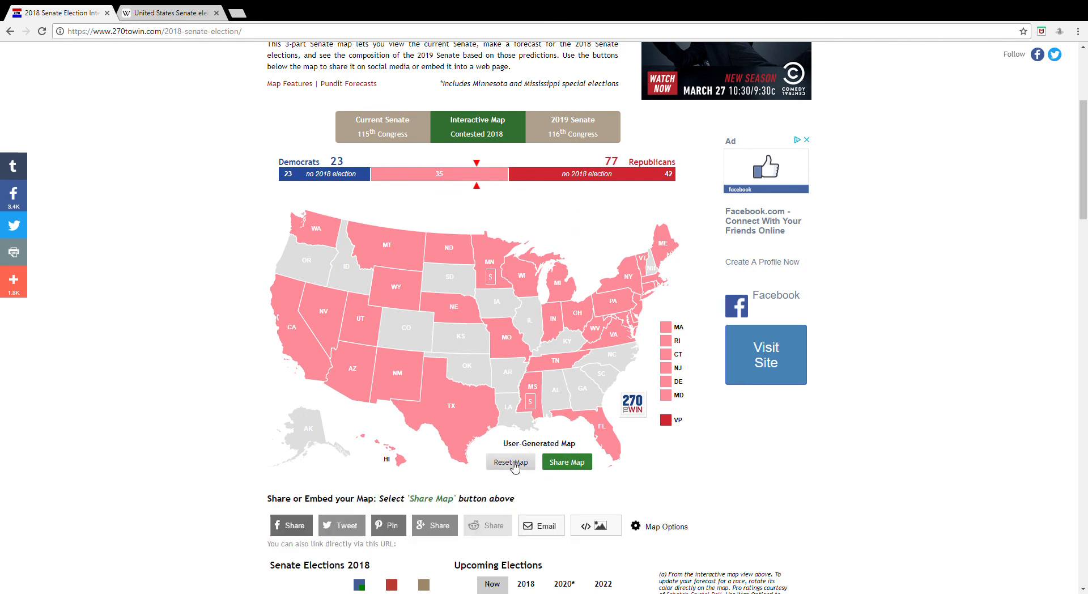
pyautogui.click(633, 527)
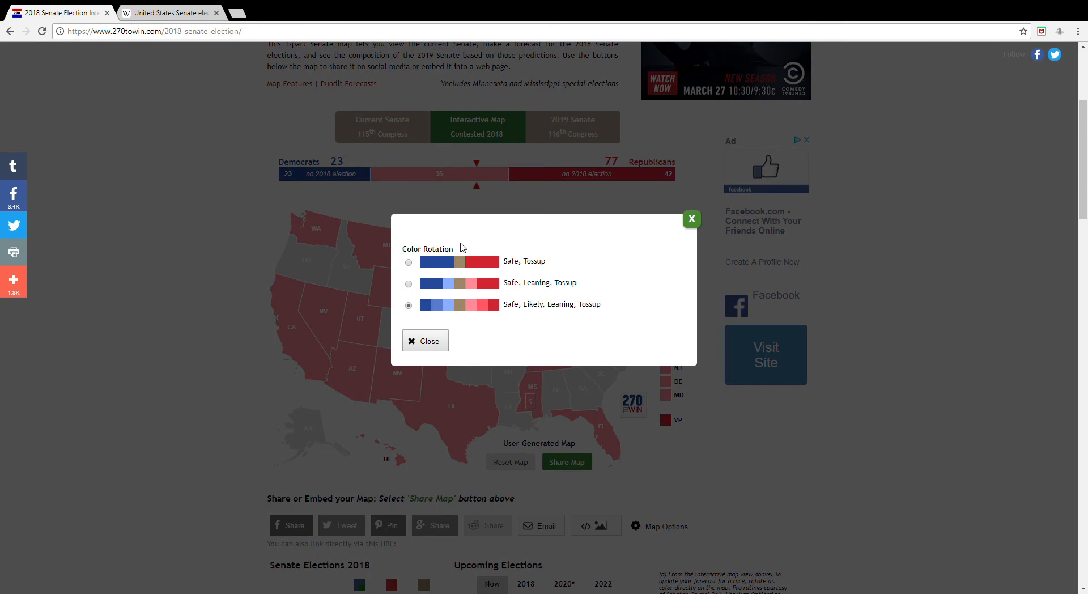
# - Close Color Rotation and return western and central races, including Nebraska, North Dakota and Minnesota, to toss-up
pyautogui.click(425, 341)
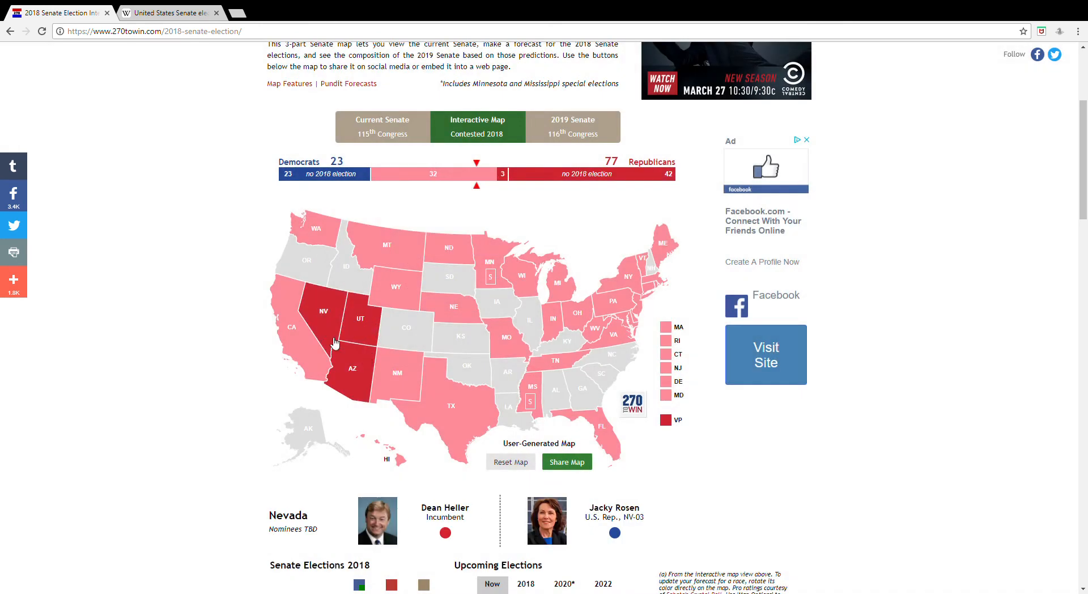
pyautogui.click(291, 327)
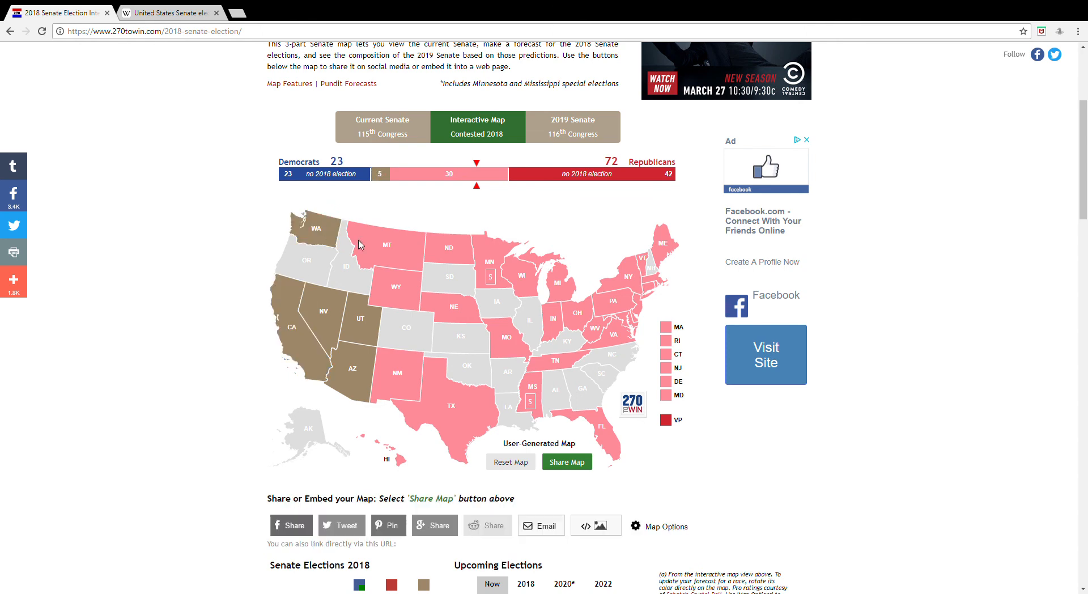
pyautogui.click(457, 309)
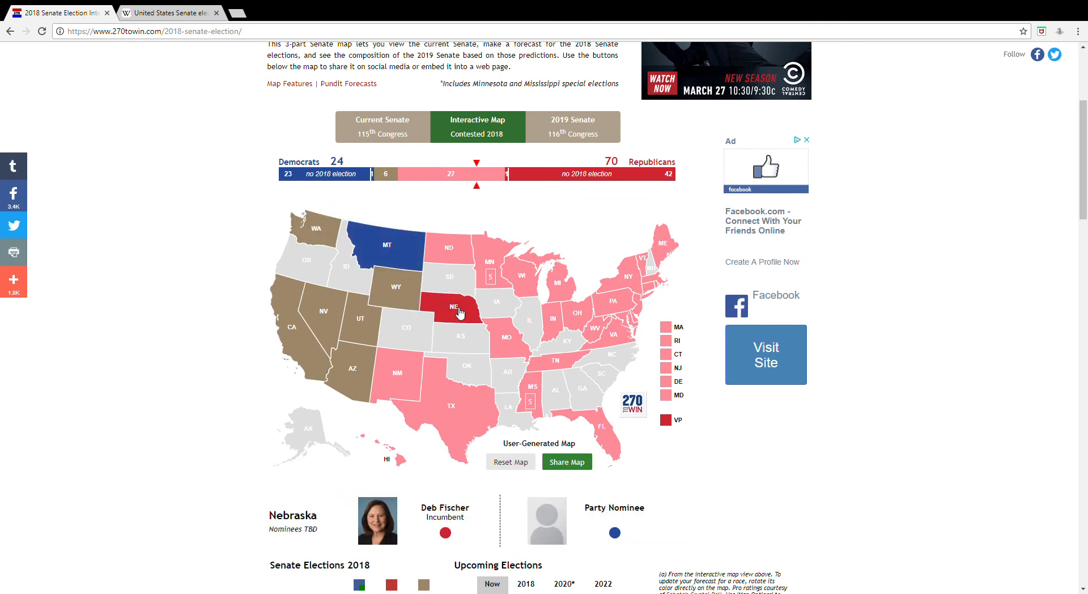
pyautogui.click(449, 249)
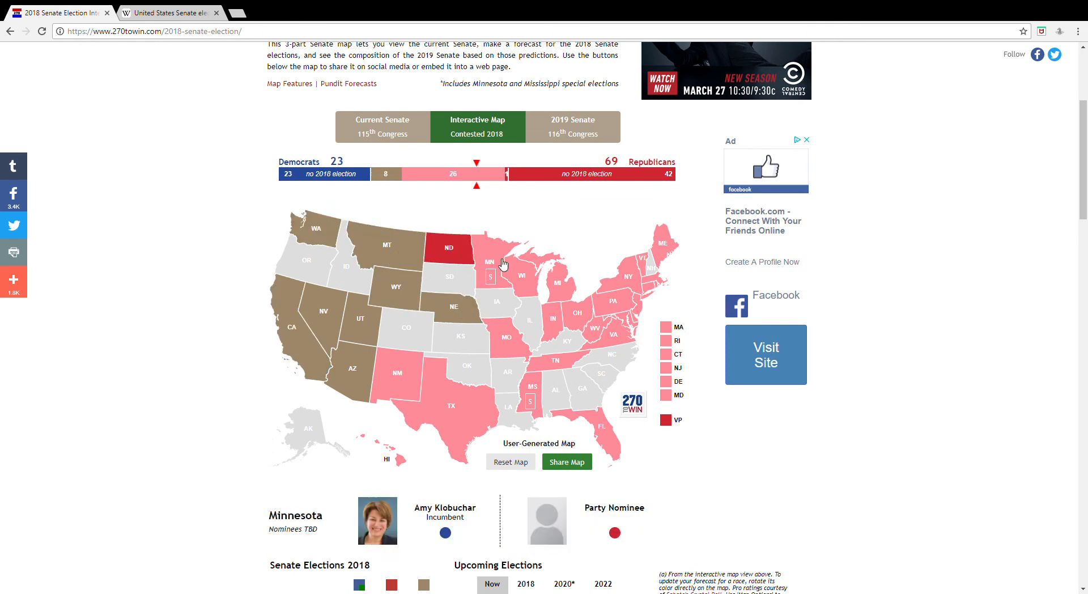
pyautogui.click(448, 248)
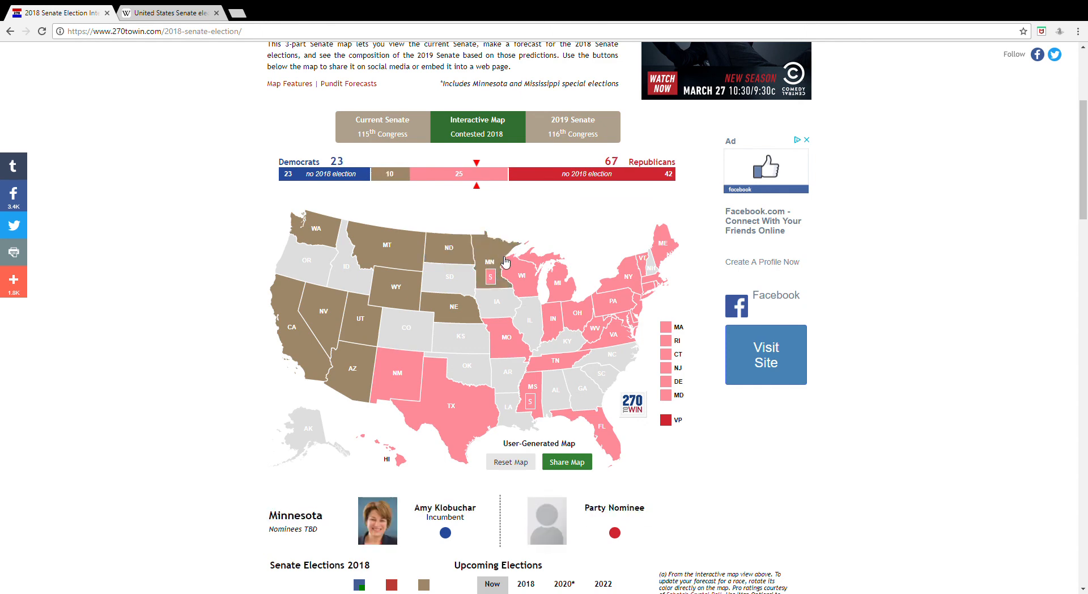
pyautogui.click(506, 340)
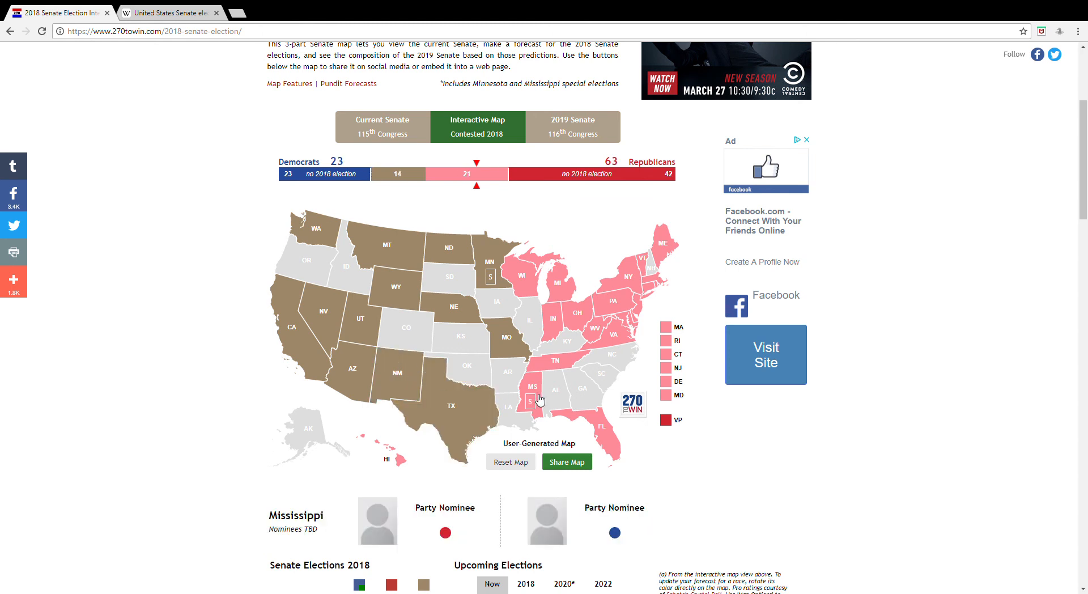
# - Return Mississippi, Tennessee, Florida, Virginia, Ohio, Wisconsin and Pennsylvania to toss-up
pyautogui.click(534, 401)
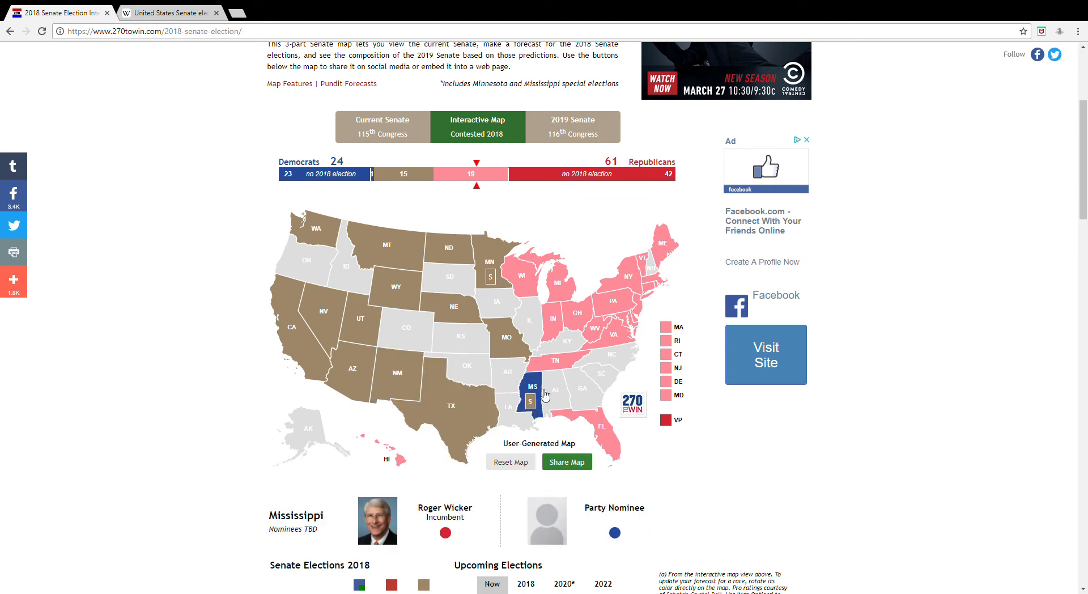
pyautogui.click(554, 360)
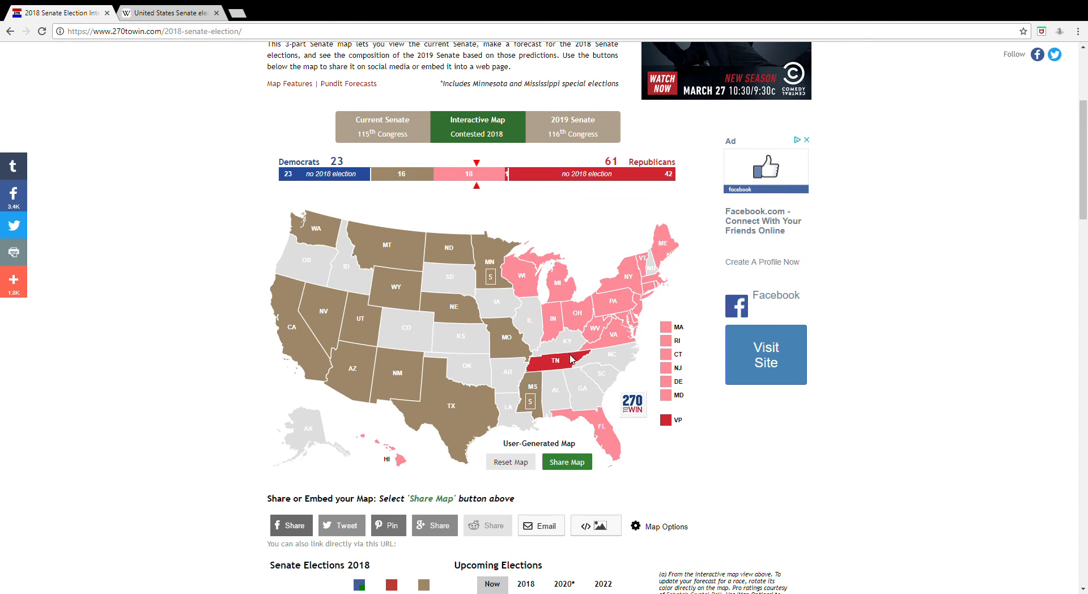
pyautogui.click(603, 426)
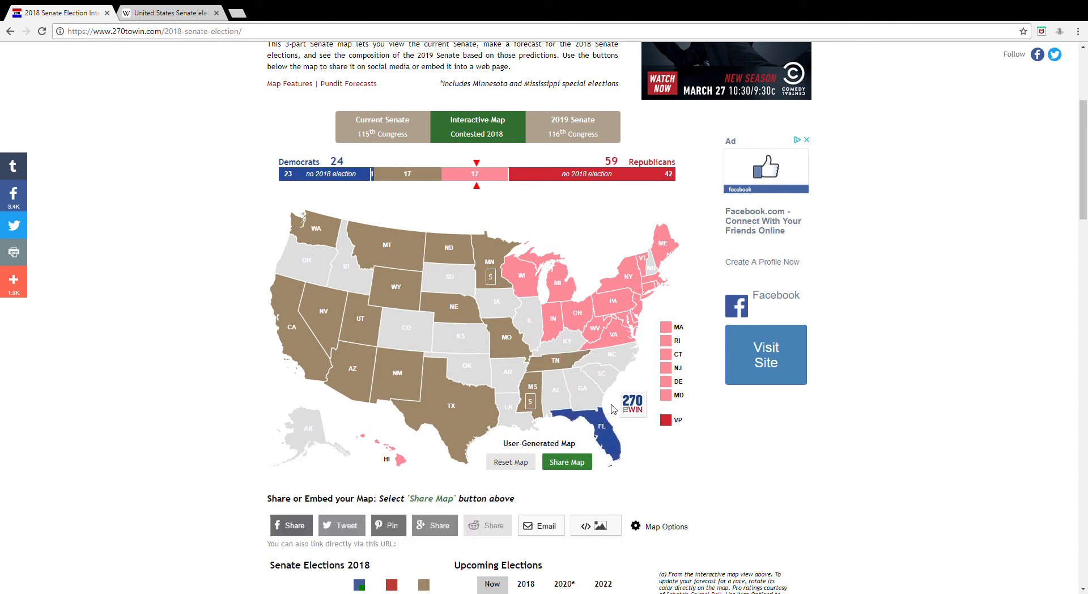
pyautogui.click(616, 337)
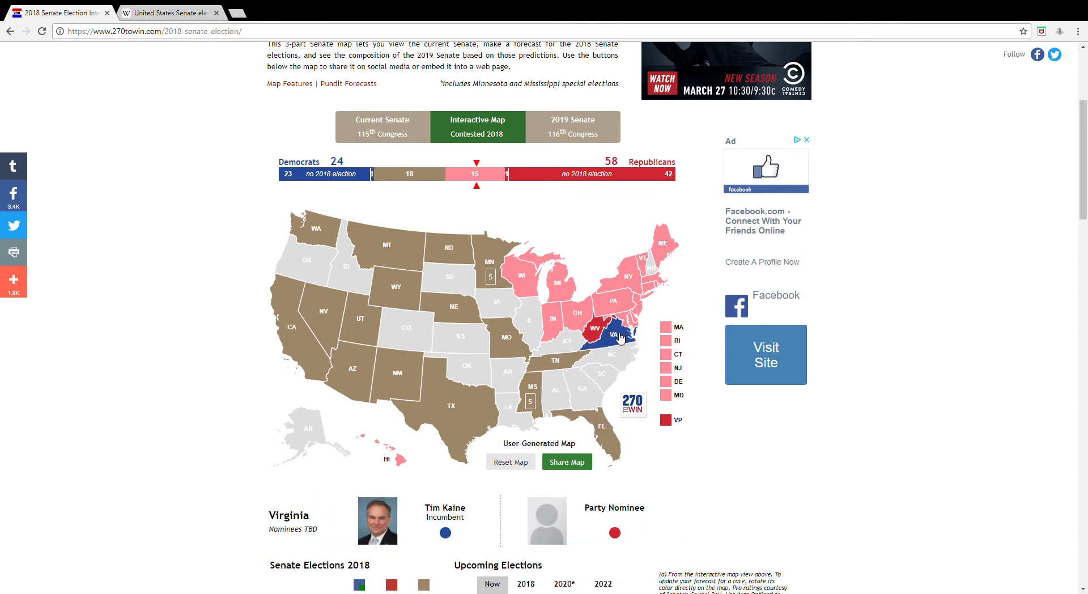
pyautogui.click(549, 332)
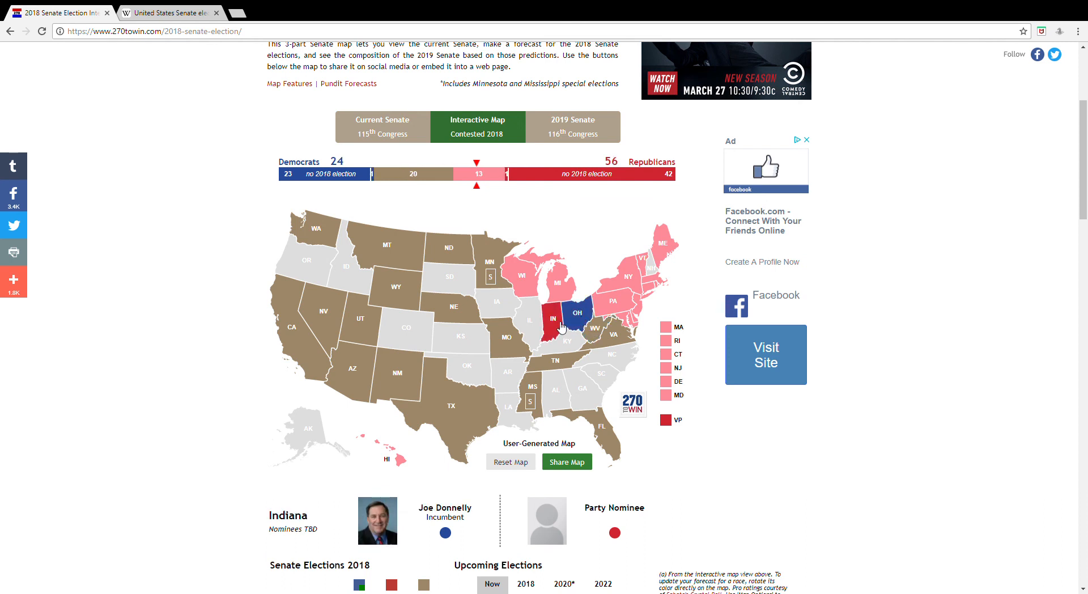
pyautogui.click(525, 276)
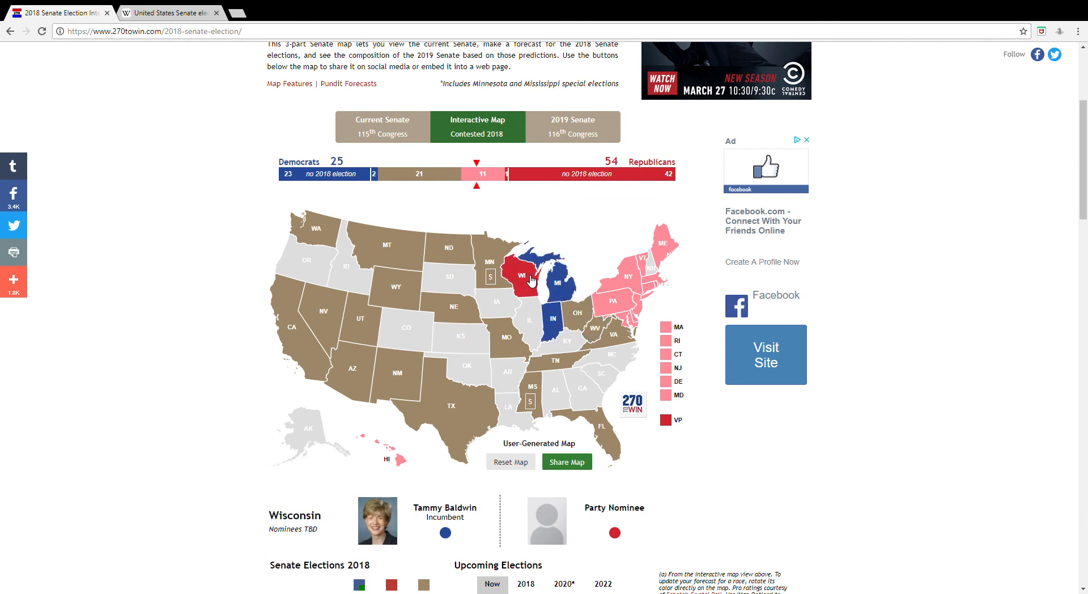
pyautogui.click(610, 301)
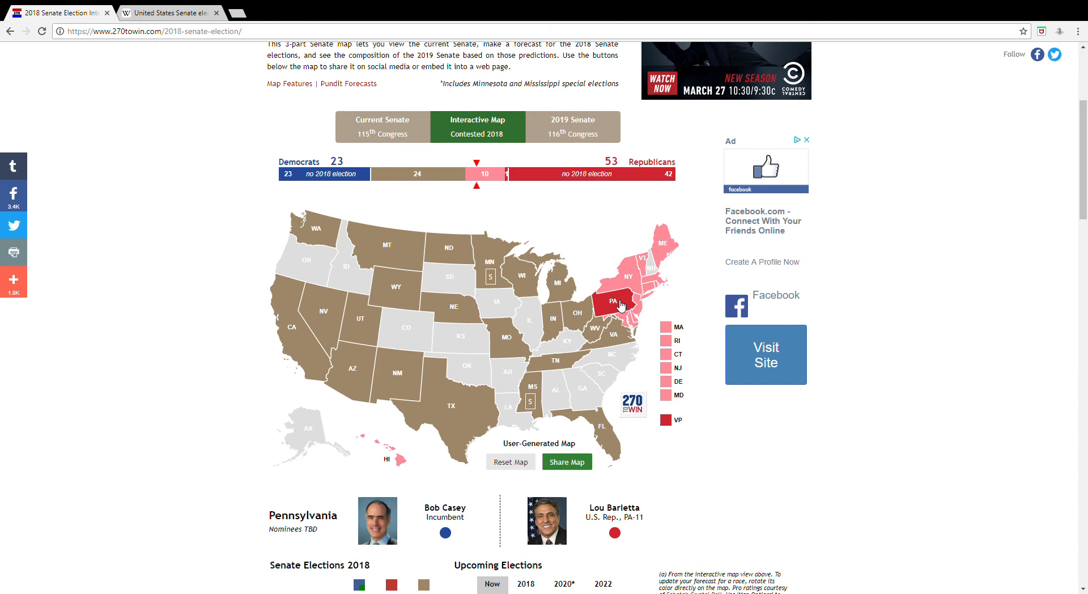
# - Return New York, Rhode Island, the small Northeast races, Maryland, Maine and Hawaii to toss-up
pyautogui.click(631, 284)
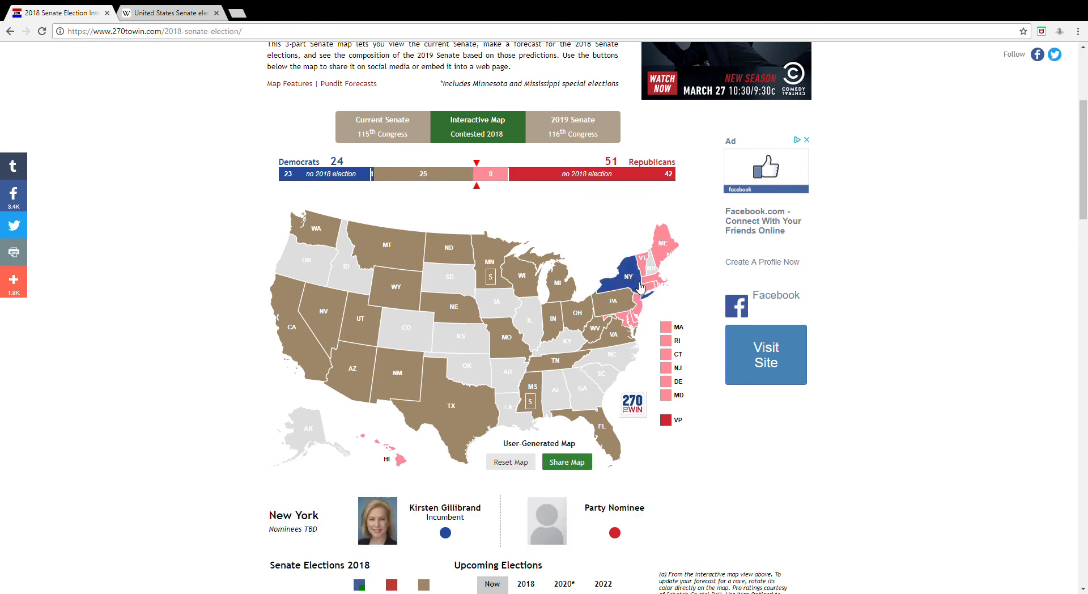
pyautogui.click(628, 277)
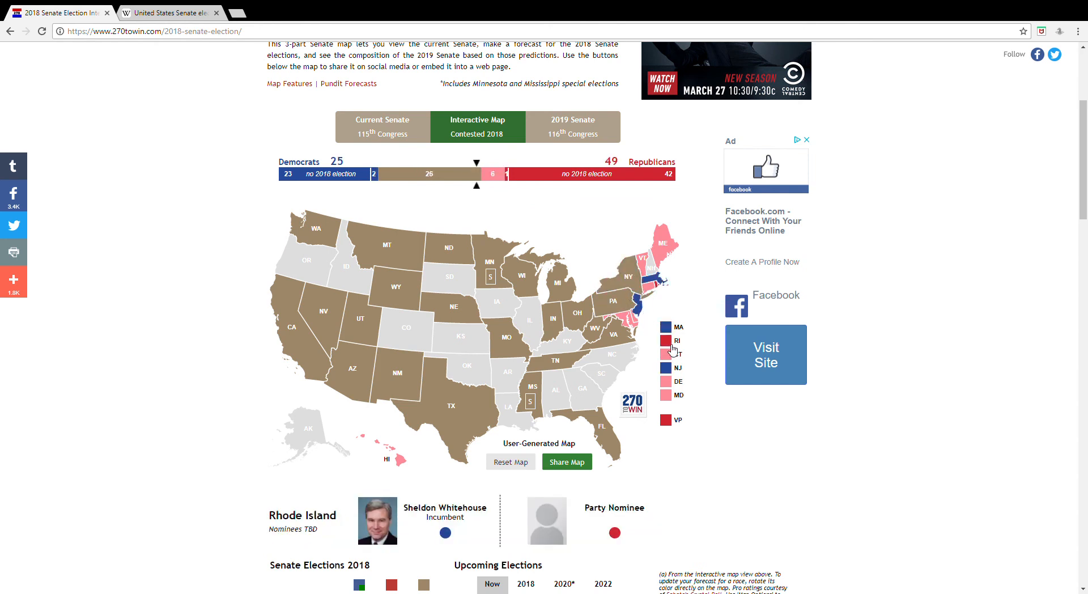
pyautogui.click(672, 337)
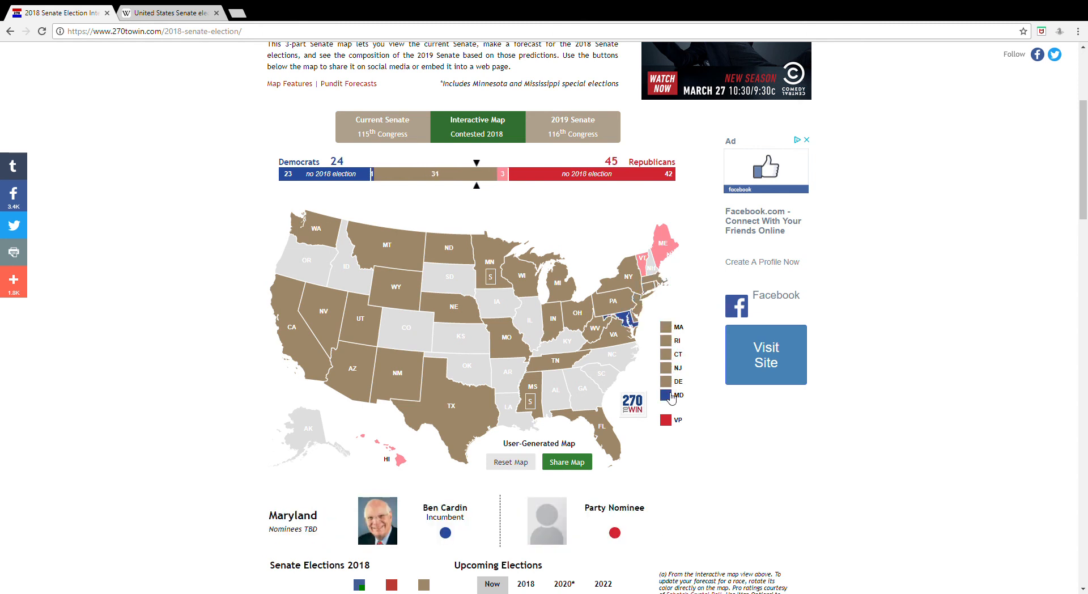
pyautogui.click(660, 246)
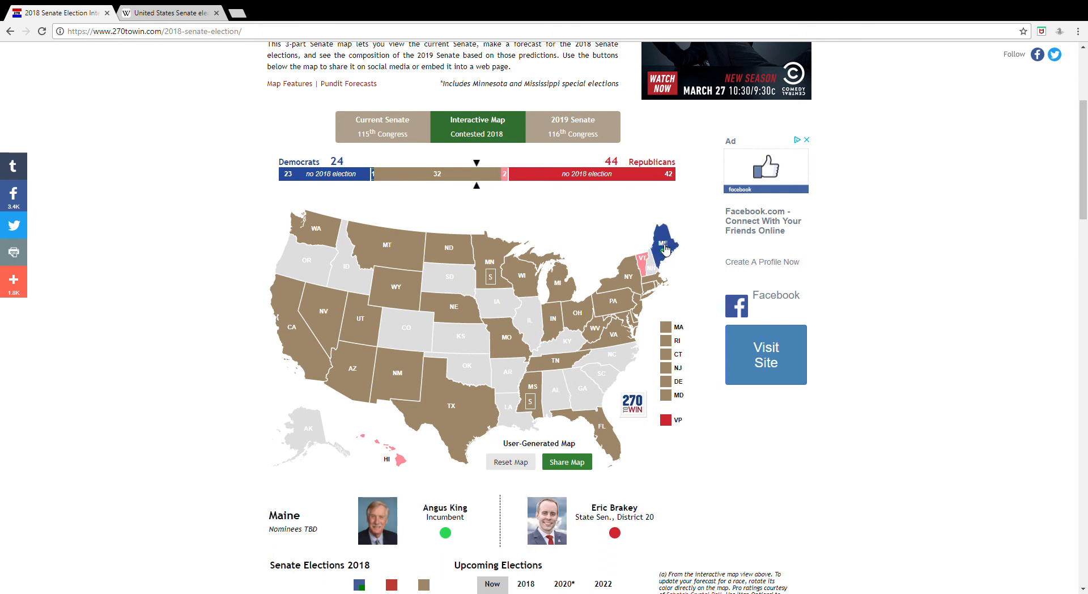
pyautogui.click(666, 248)
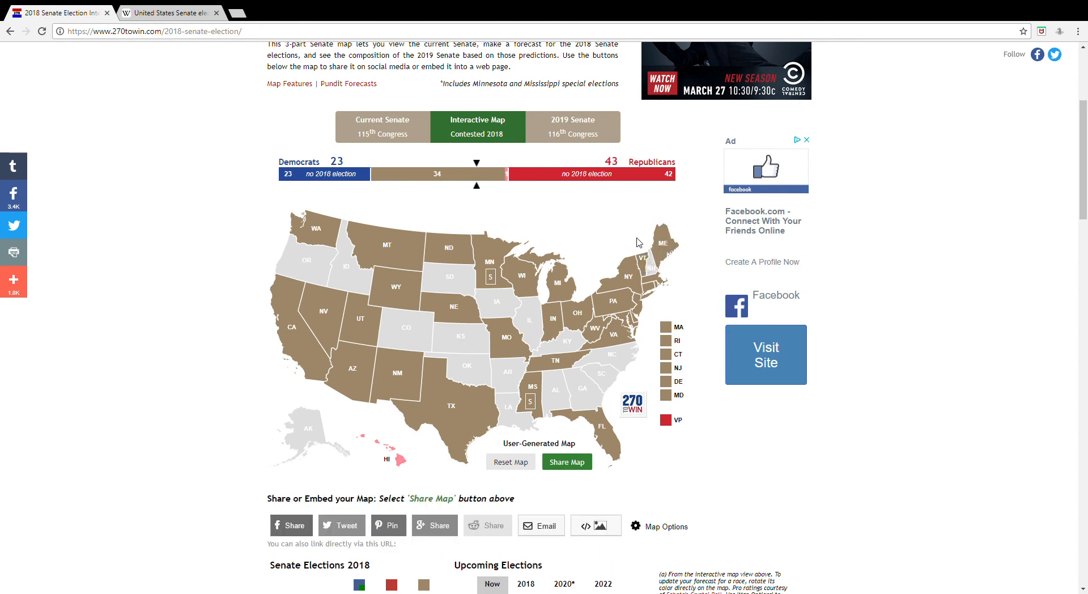
pyautogui.click(401, 459)
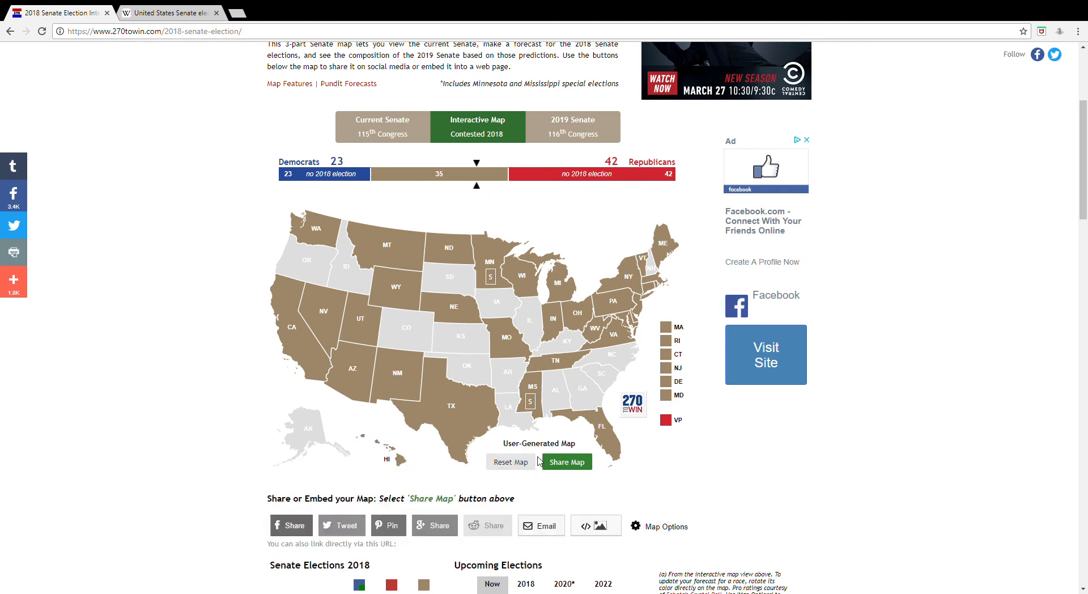
# - Choose the 'Safe, Leaning, Tossup' rotation and rate Arizona's race lean Democrat
pyautogui.click(634, 526)
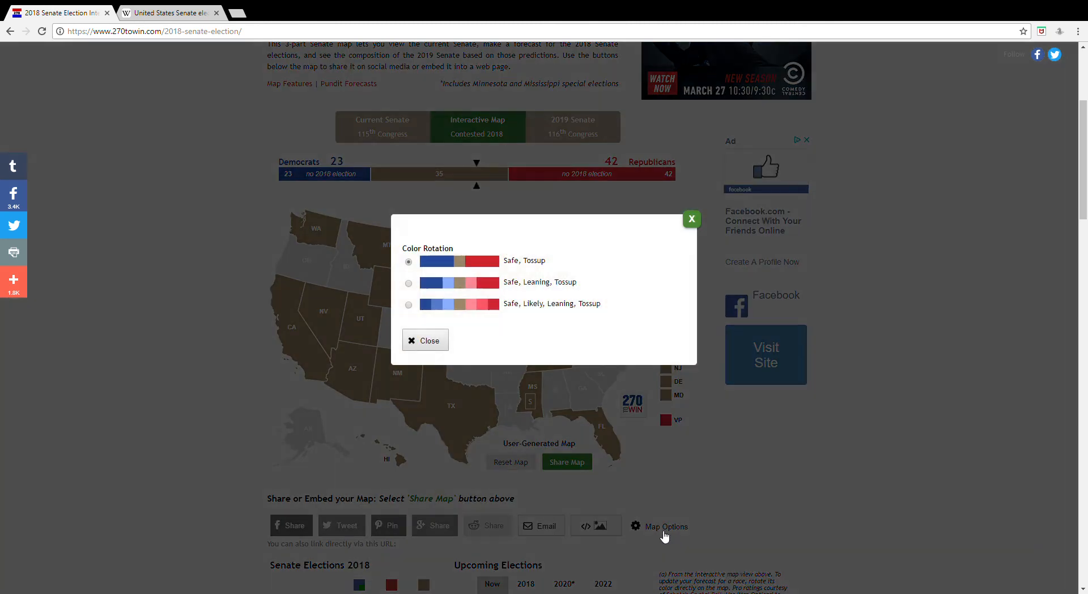
pyautogui.click(429, 340)
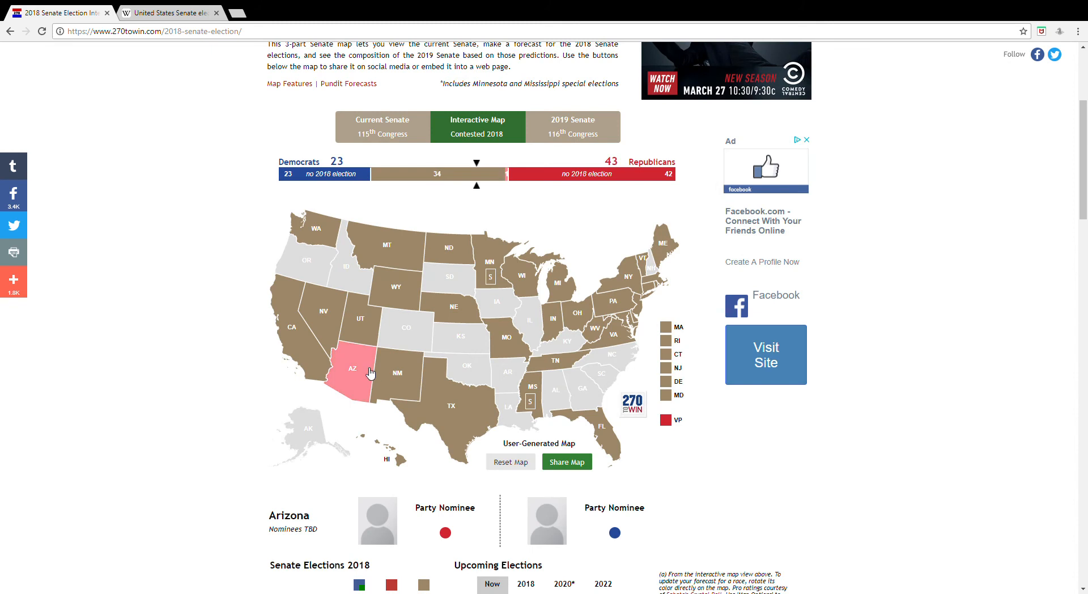
pyautogui.click(351, 366)
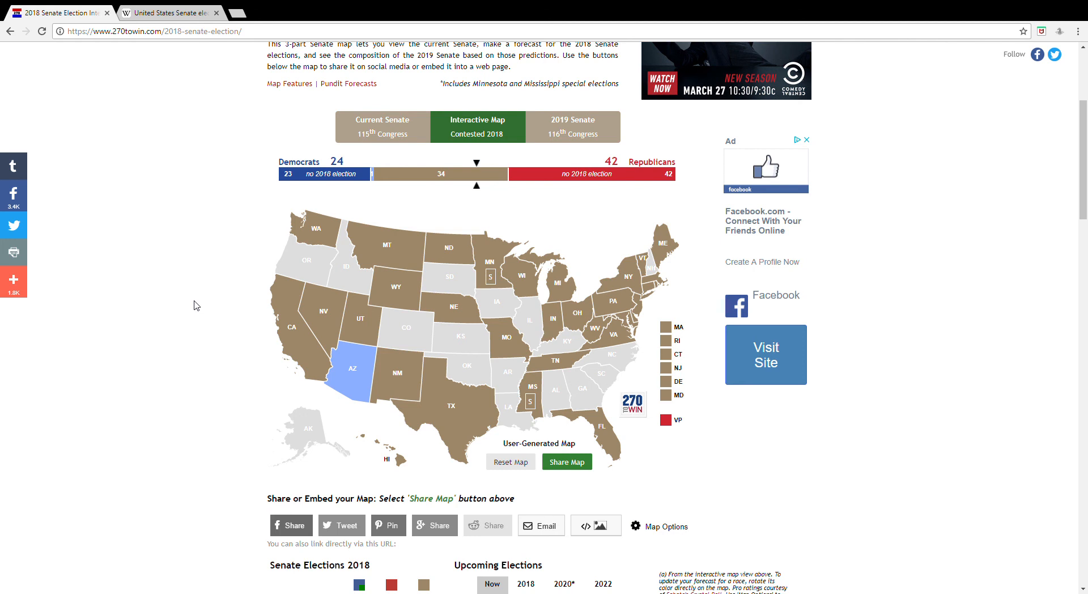
pyautogui.moveTo(394, 213)
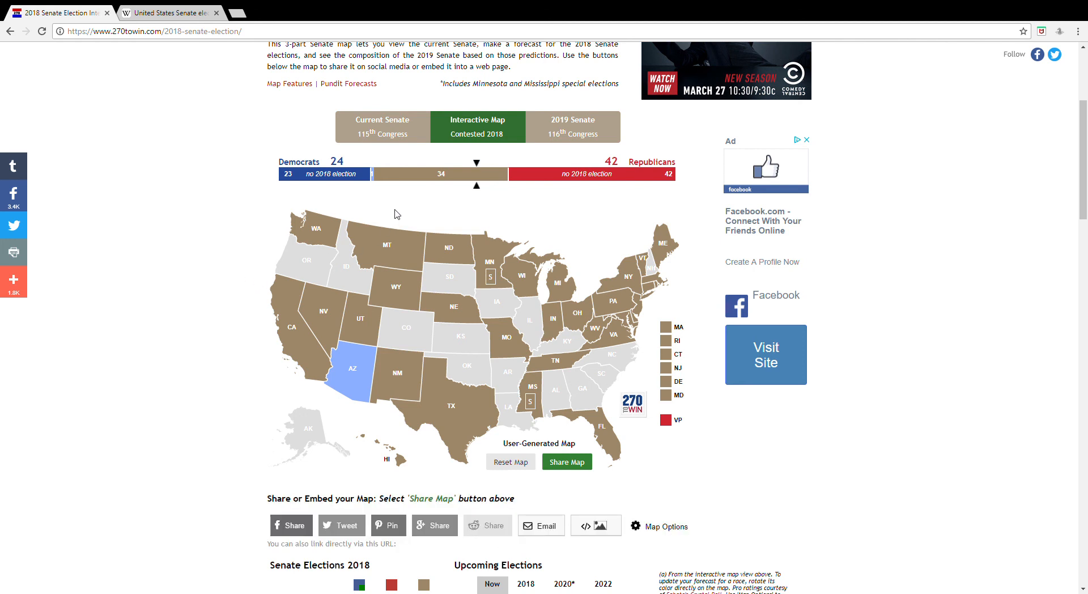
pyautogui.moveTo(243, 272)
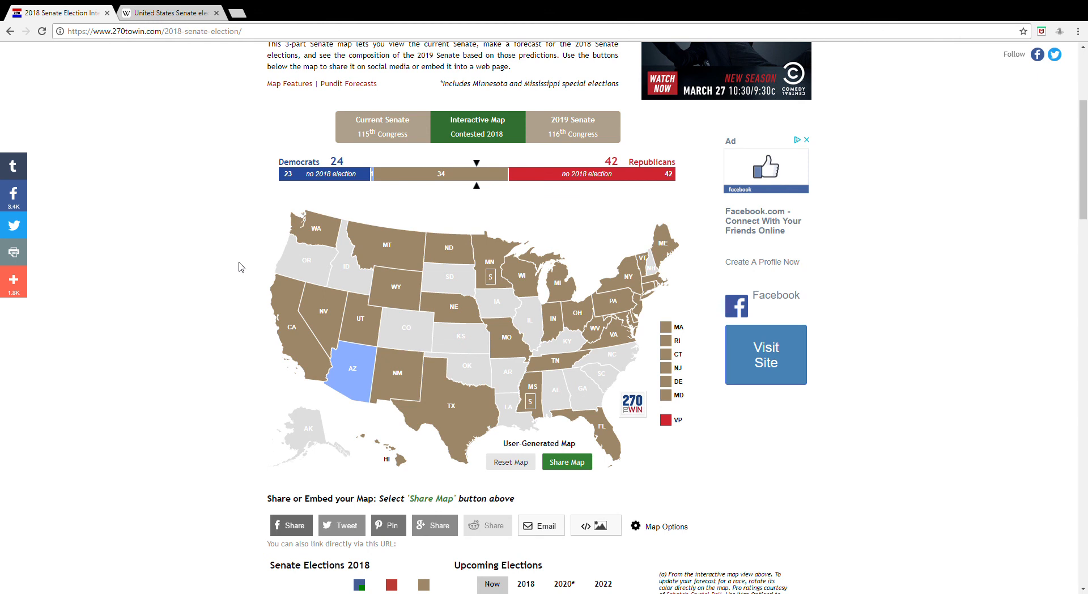
pyautogui.moveTo(505, 209)
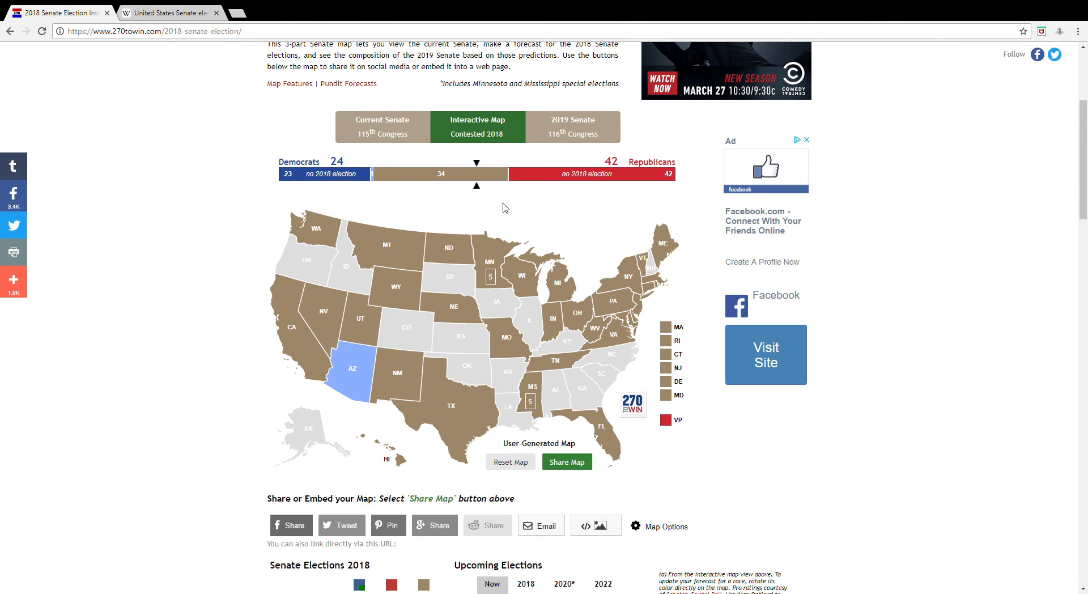
pyautogui.moveTo(500, 221)
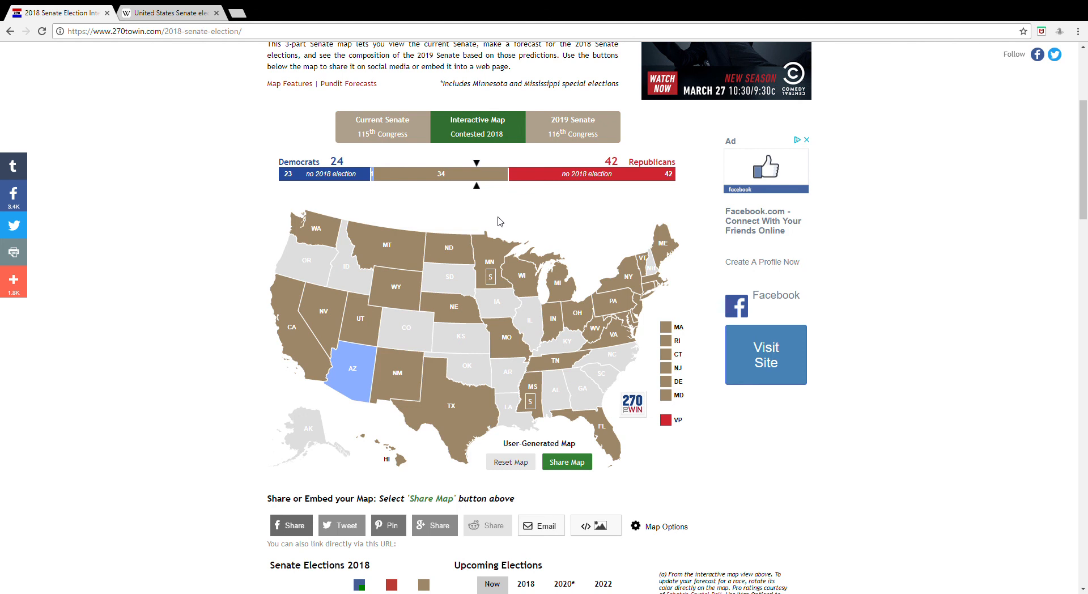
pyautogui.moveTo(496, 221)
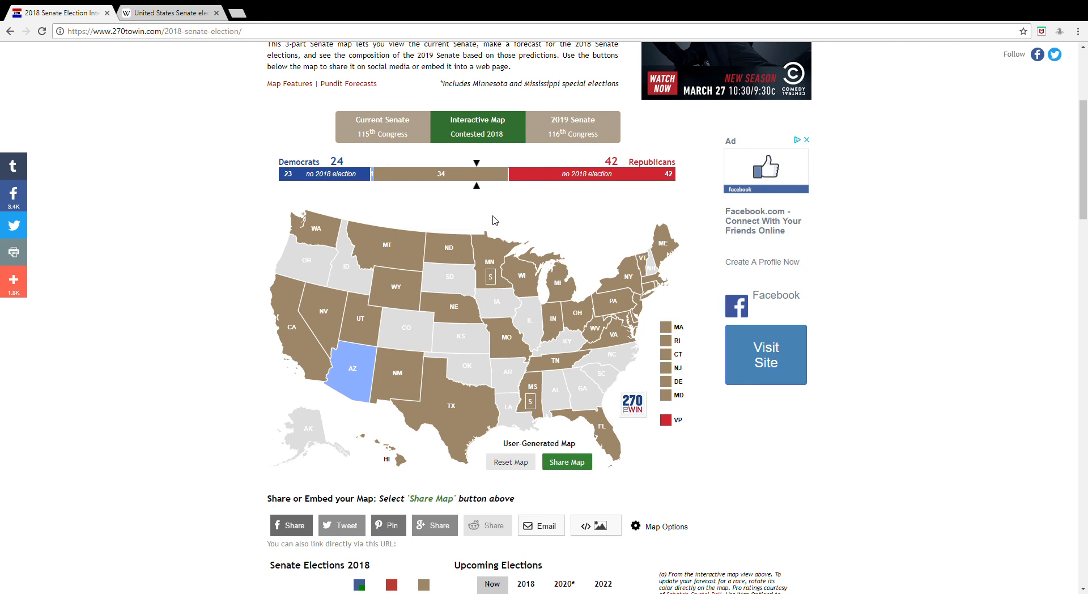
pyautogui.moveTo(460, 209)
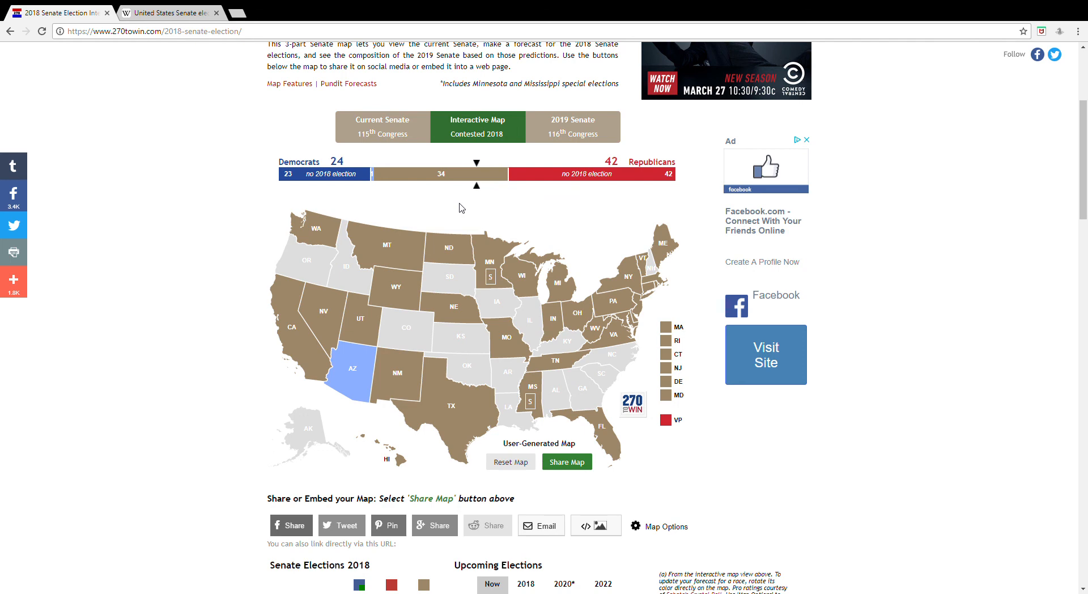
pyautogui.moveTo(313, 293)
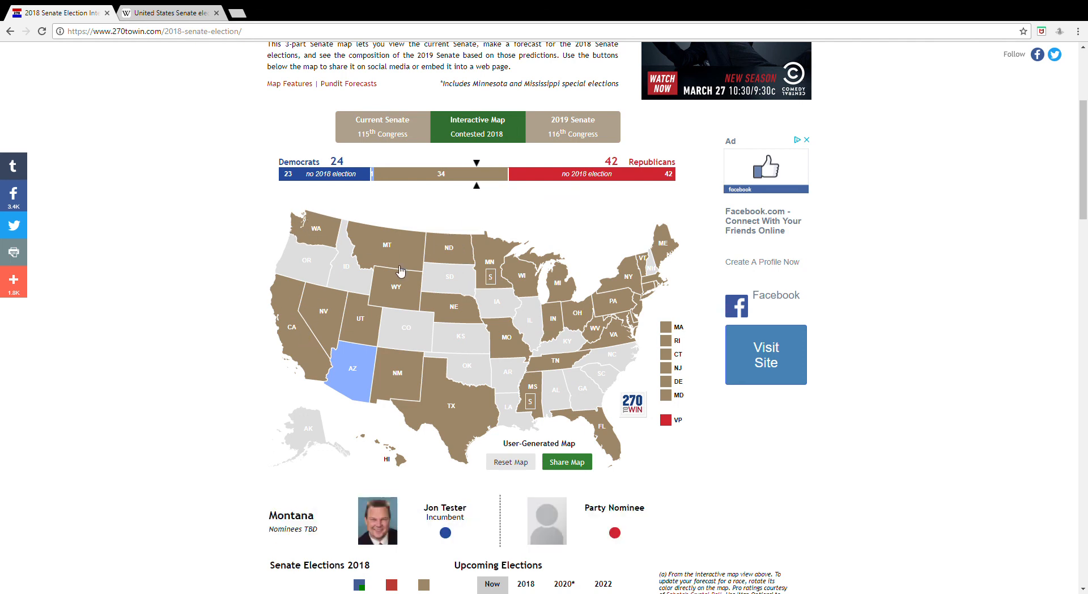
pyautogui.click(567, 462)
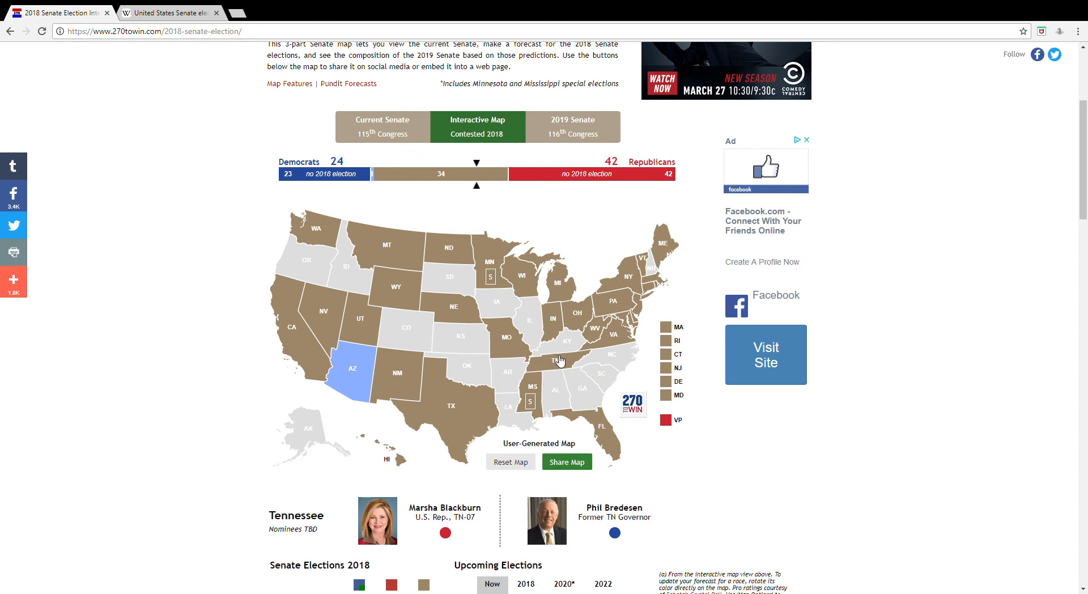
pyautogui.click(566, 462)
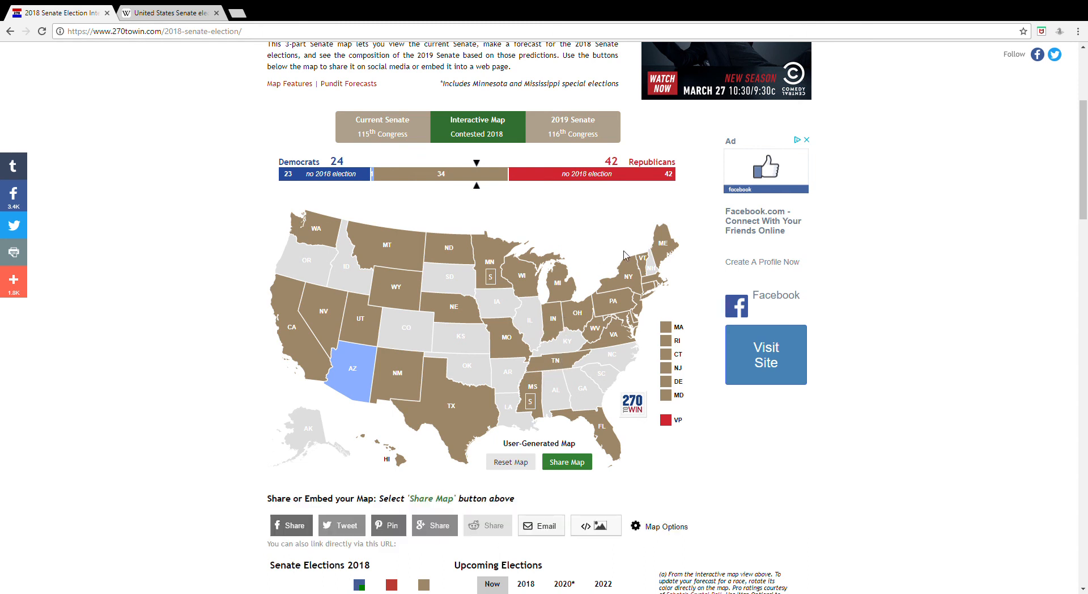
pyautogui.moveTo(600, 241)
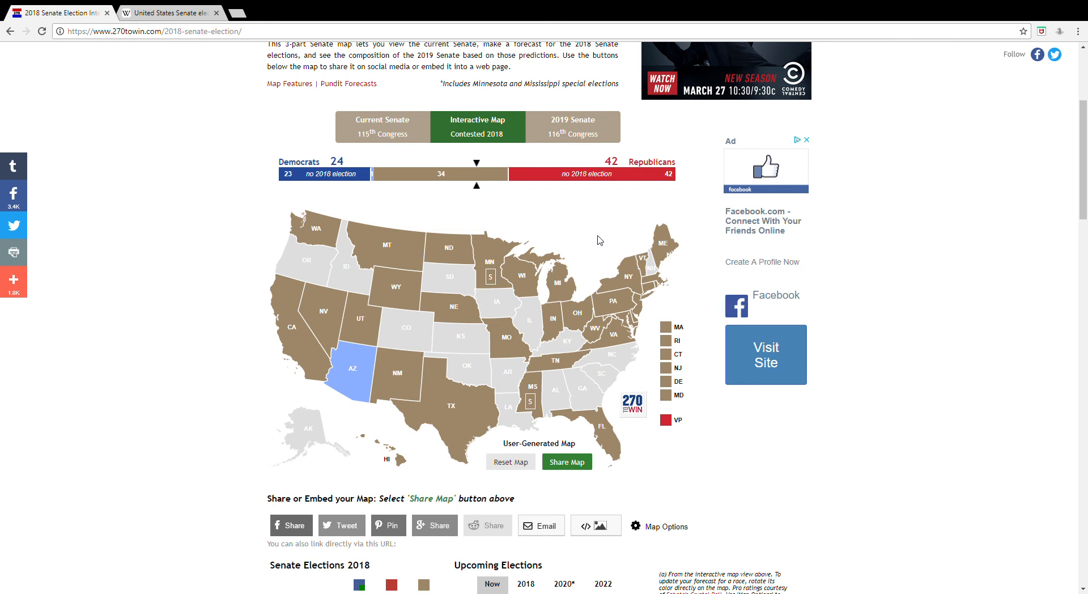
pyautogui.moveTo(575, 259)
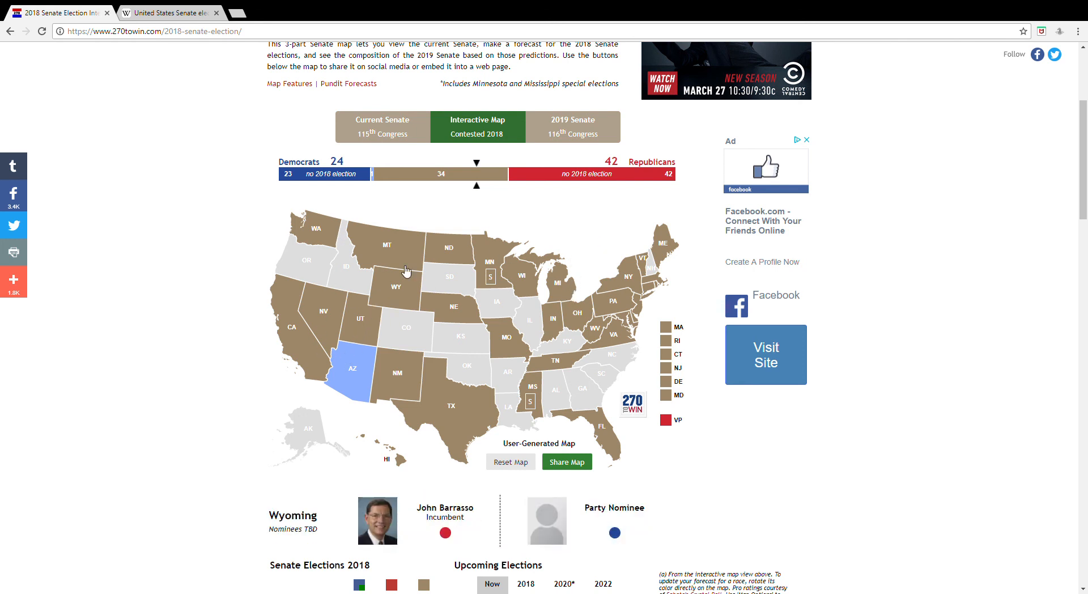
pyautogui.click(567, 462)
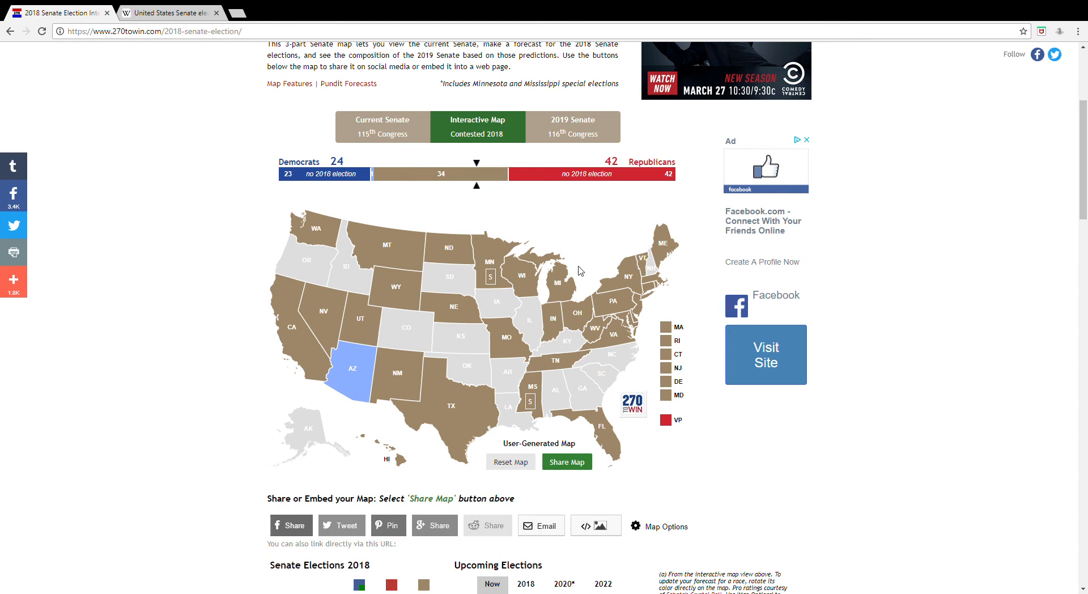
pyautogui.moveTo(566, 285)
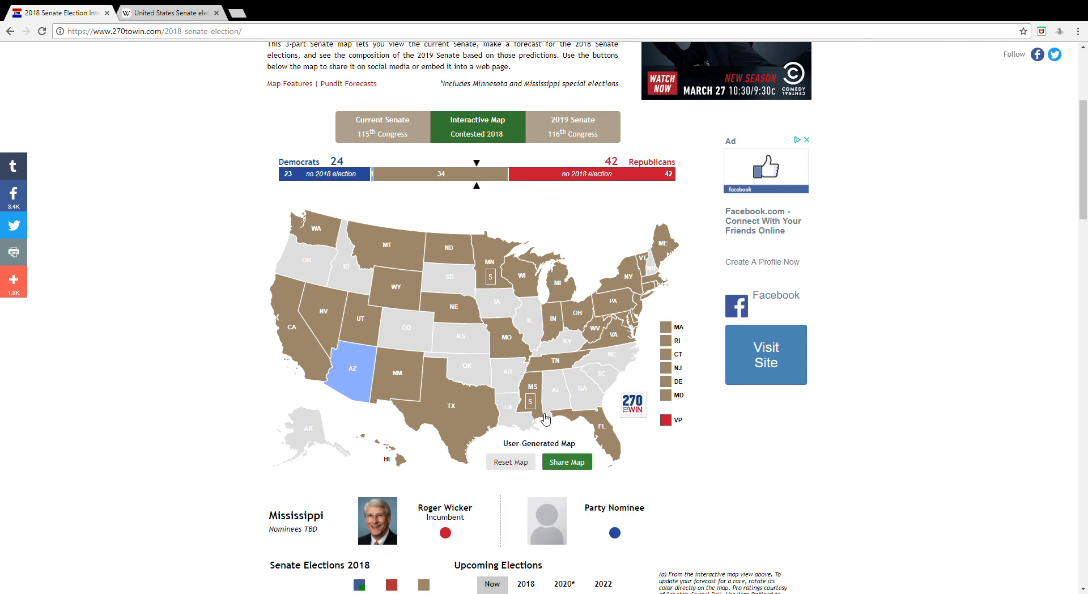
pyautogui.moveTo(533, 381)
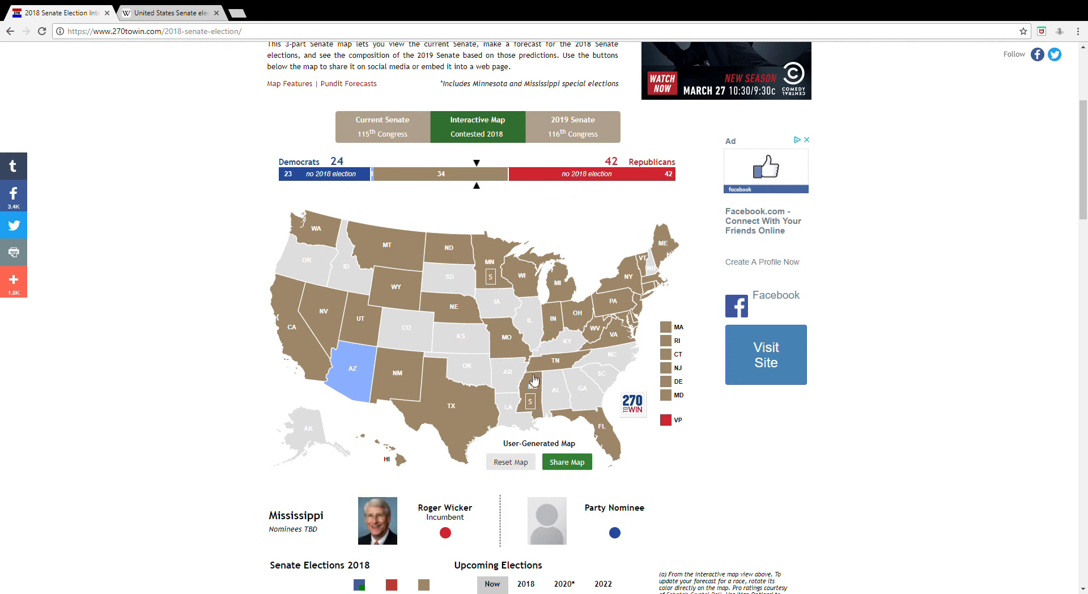
pyautogui.click(567, 461)
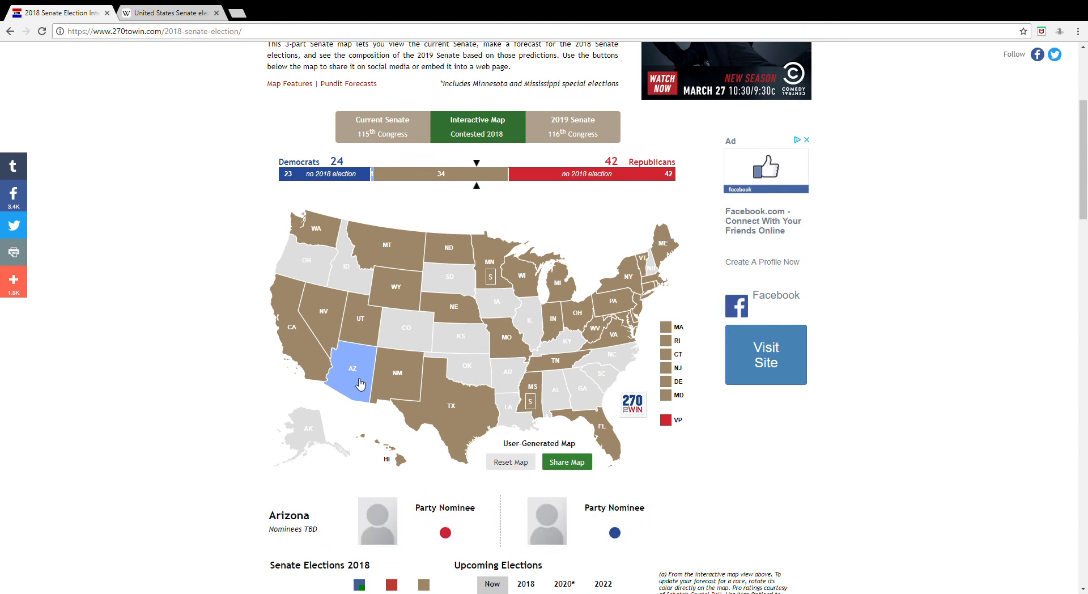
pyautogui.click(567, 462)
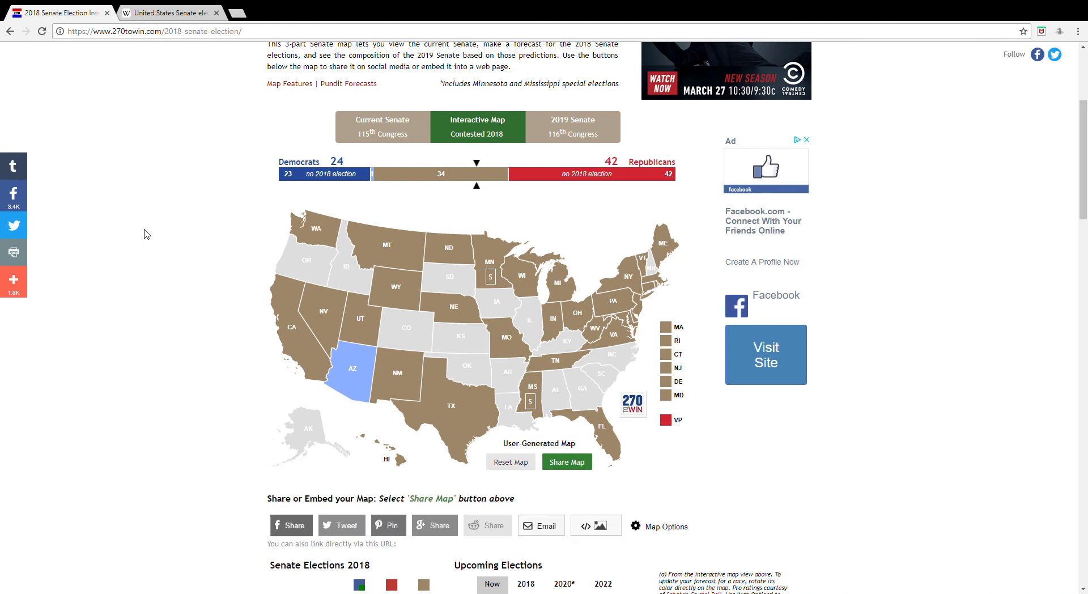
pyautogui.moveTo(1010, 98)
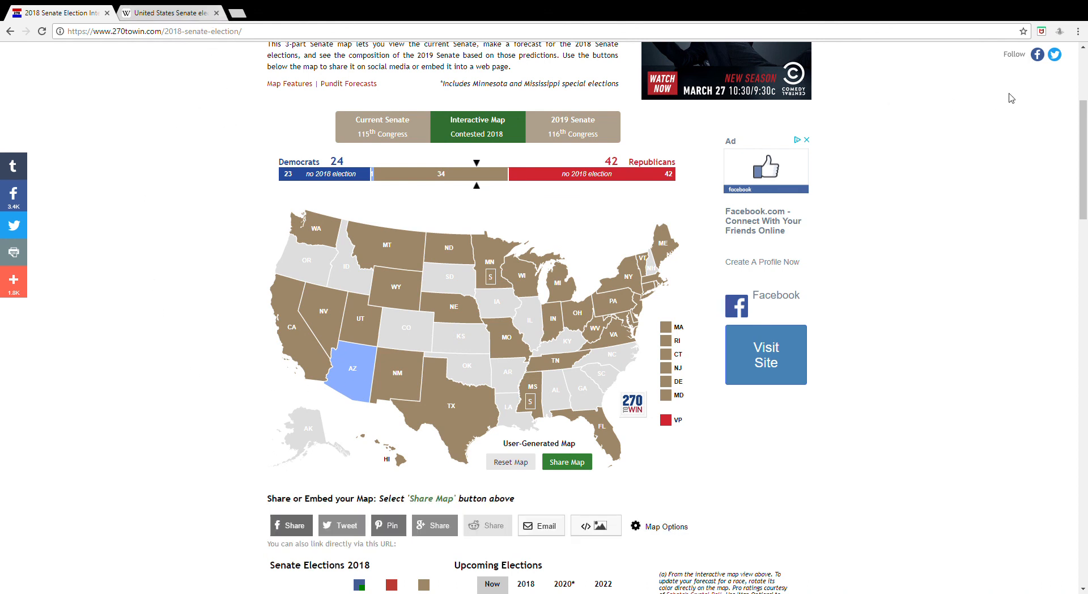